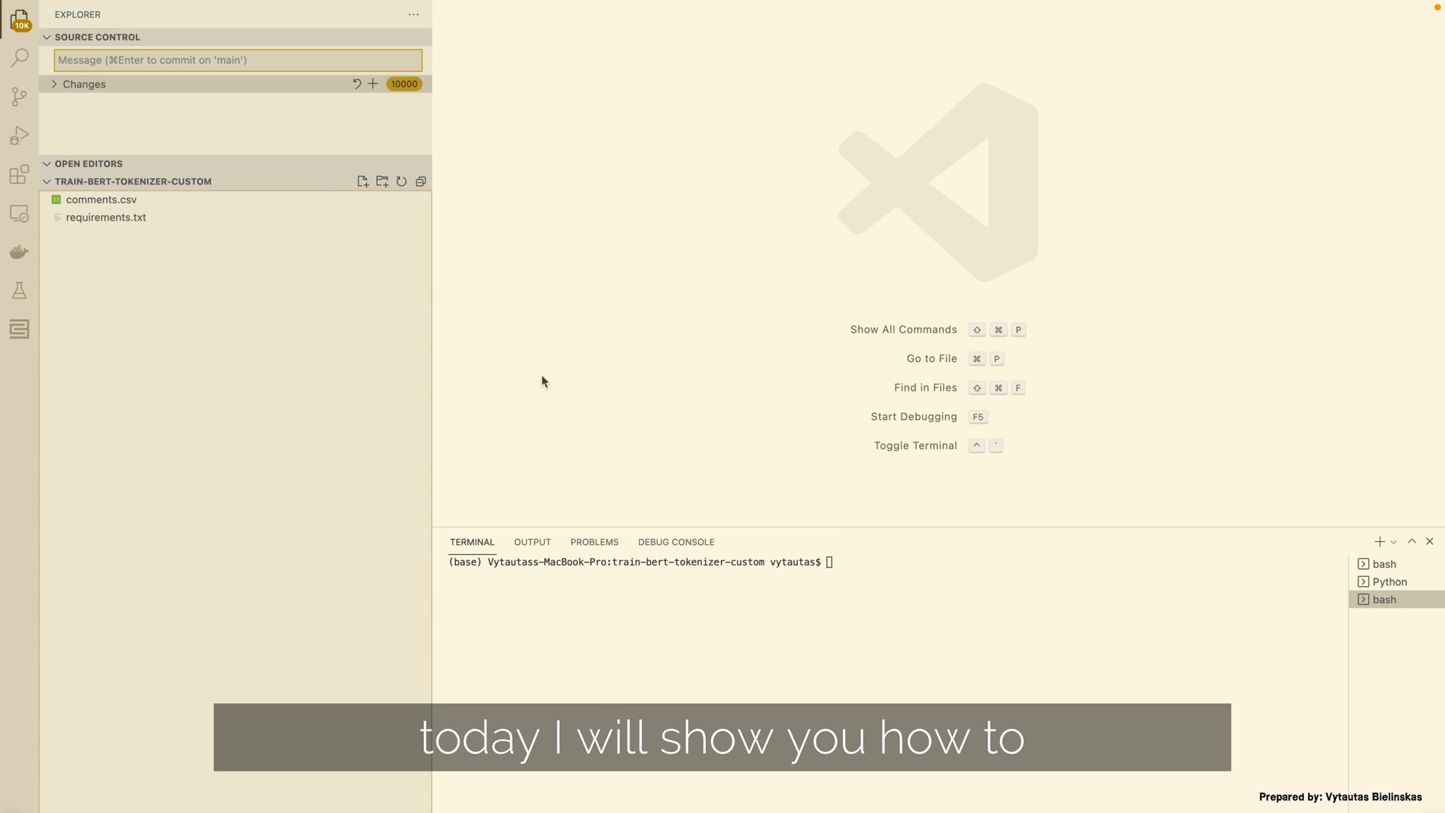
mouse_move(375, 308)
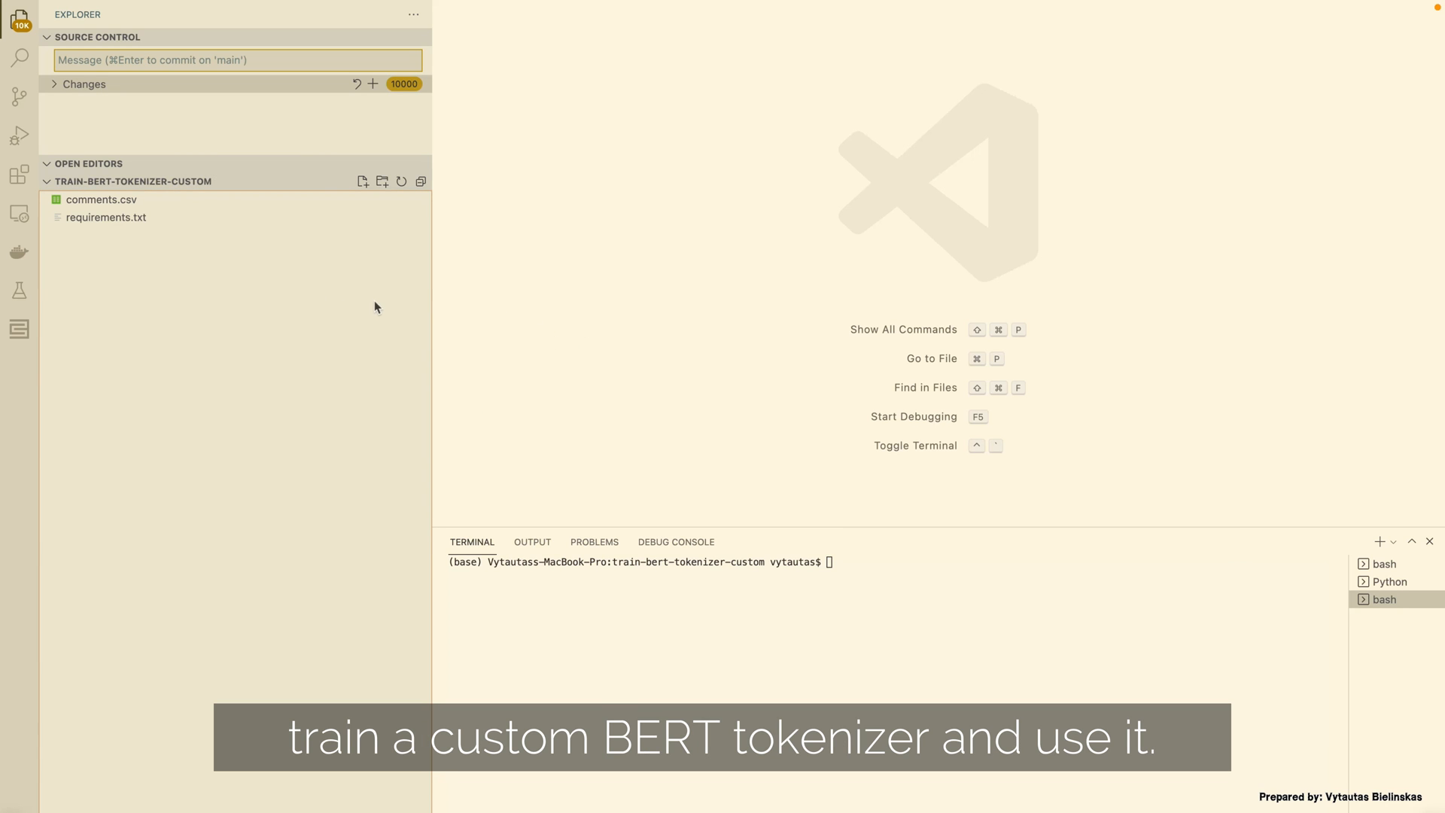
mouse_move(452, 331)
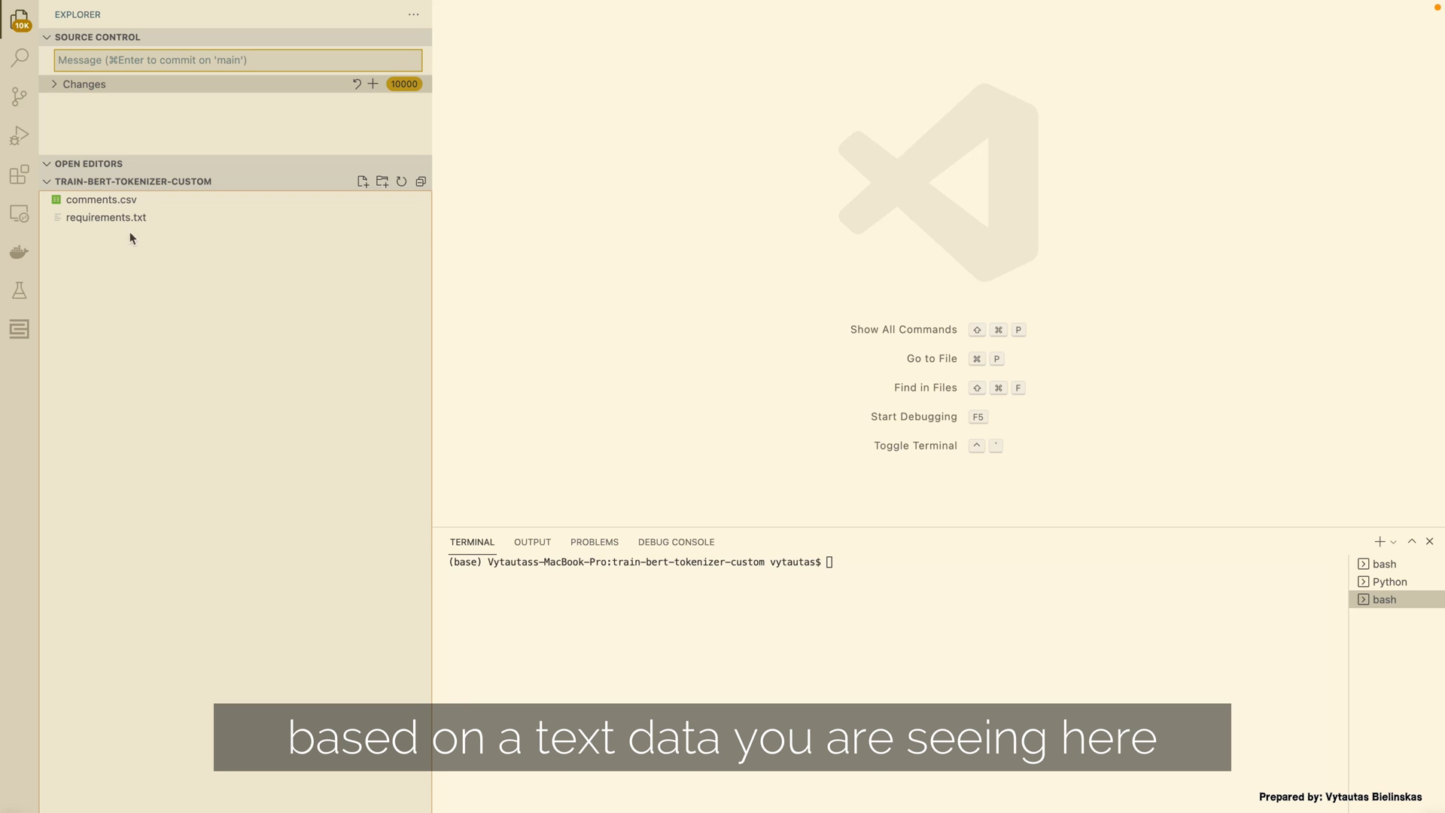
Open comments.csv and scroll through its labelled comment rows, then return to the top
click(102, 198)
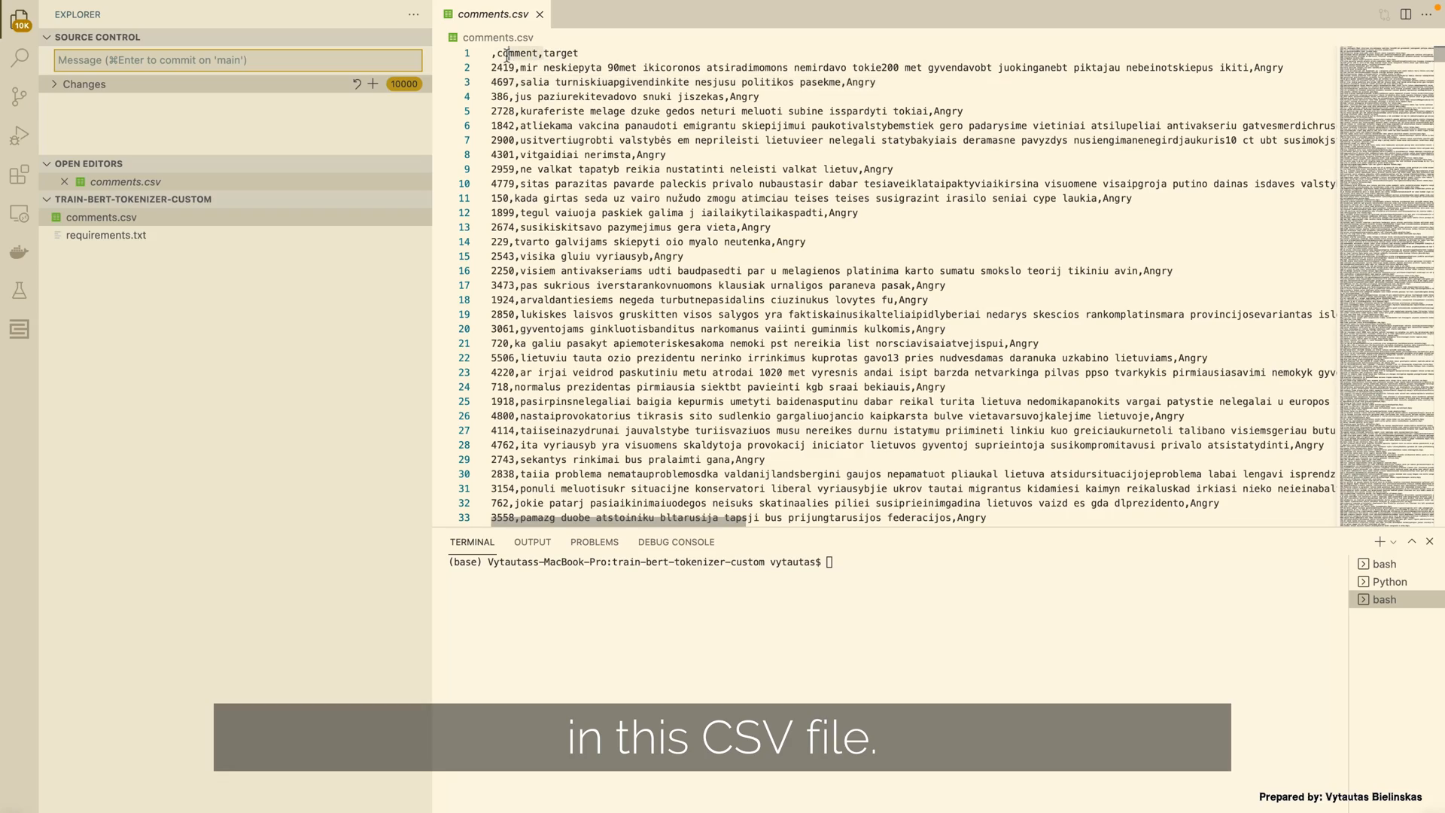
scroll(down, 3)
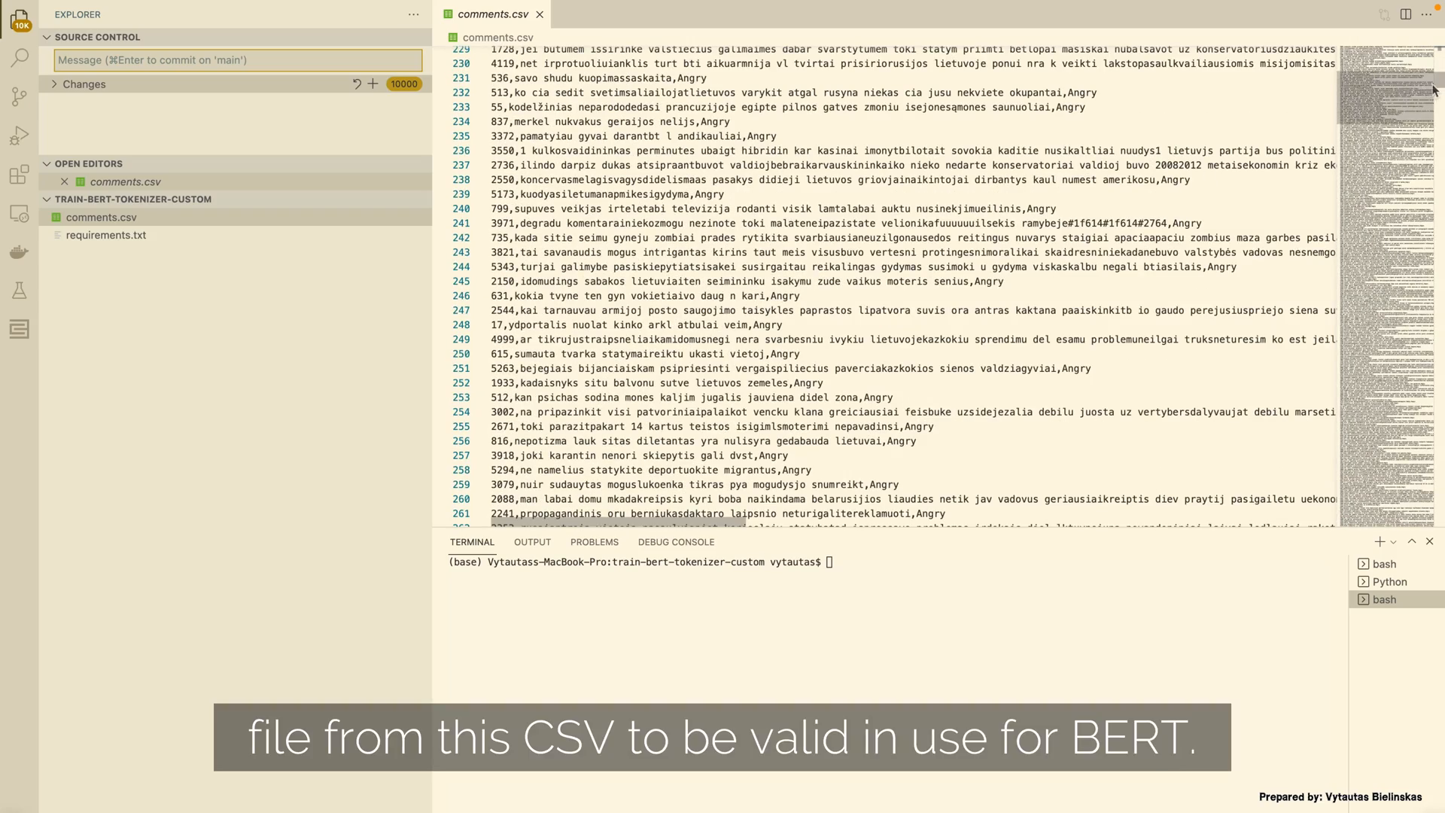
scroll(down, 3)
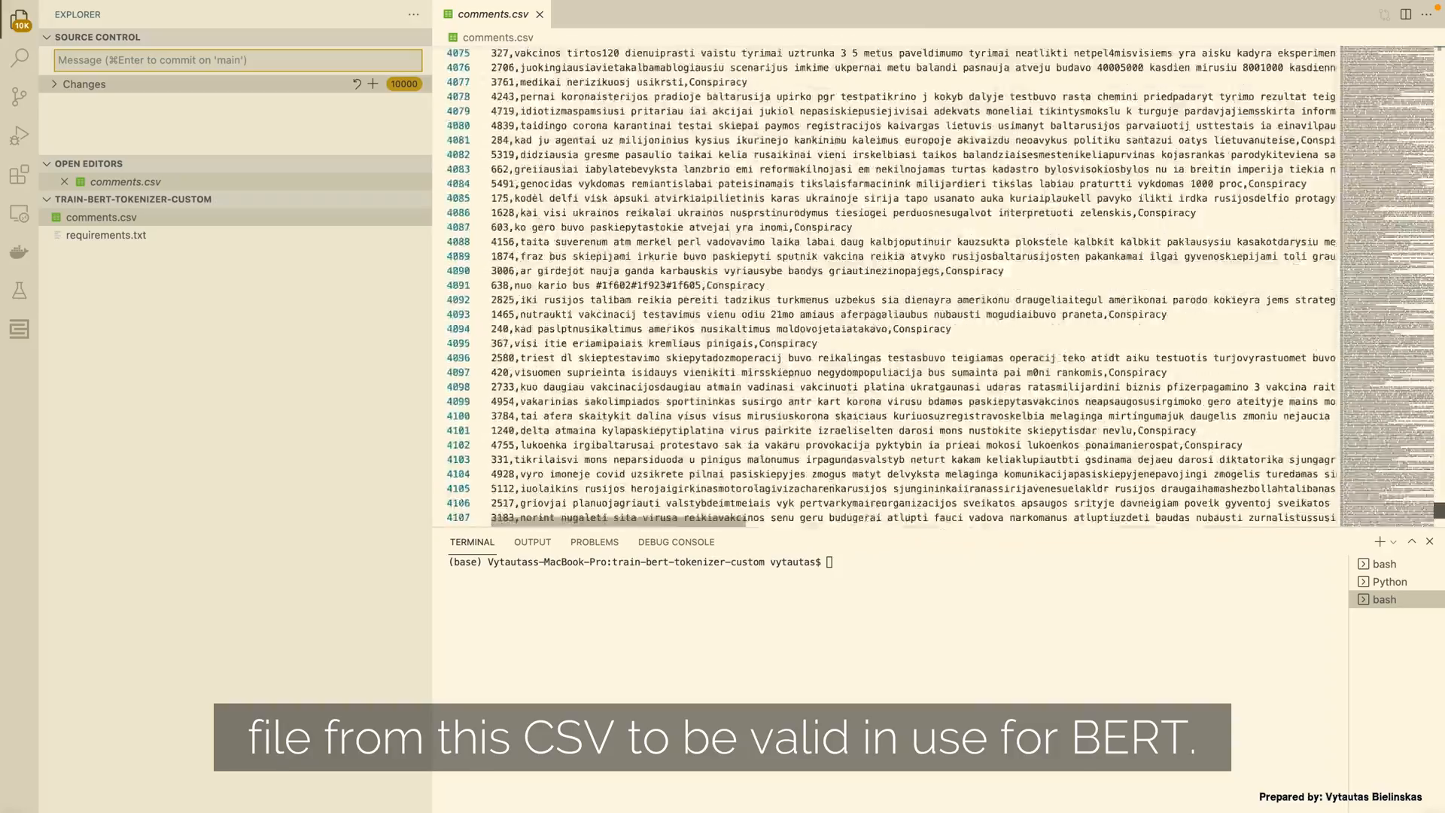
scroll(up, 3)
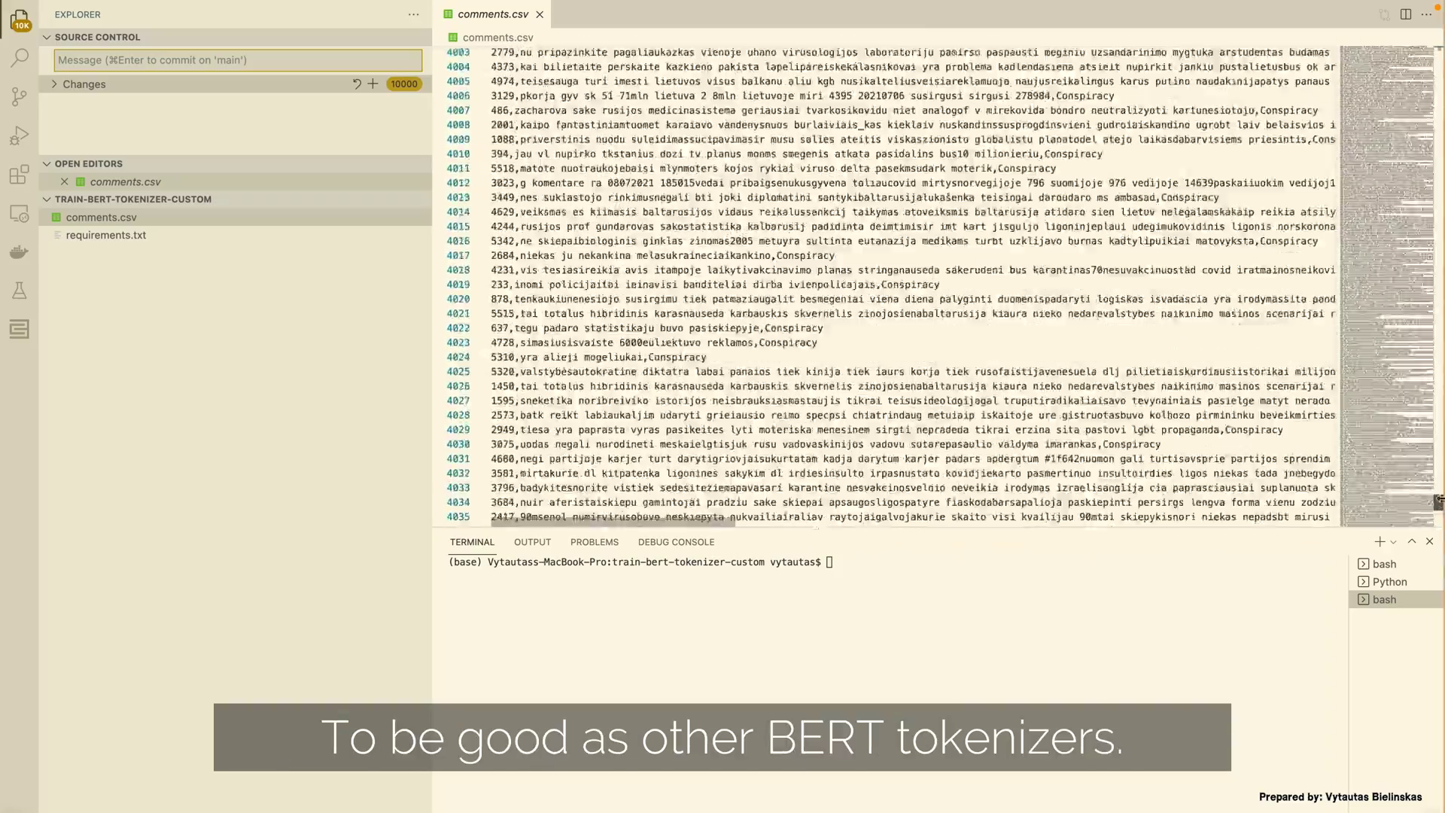
scroll(up, 3)
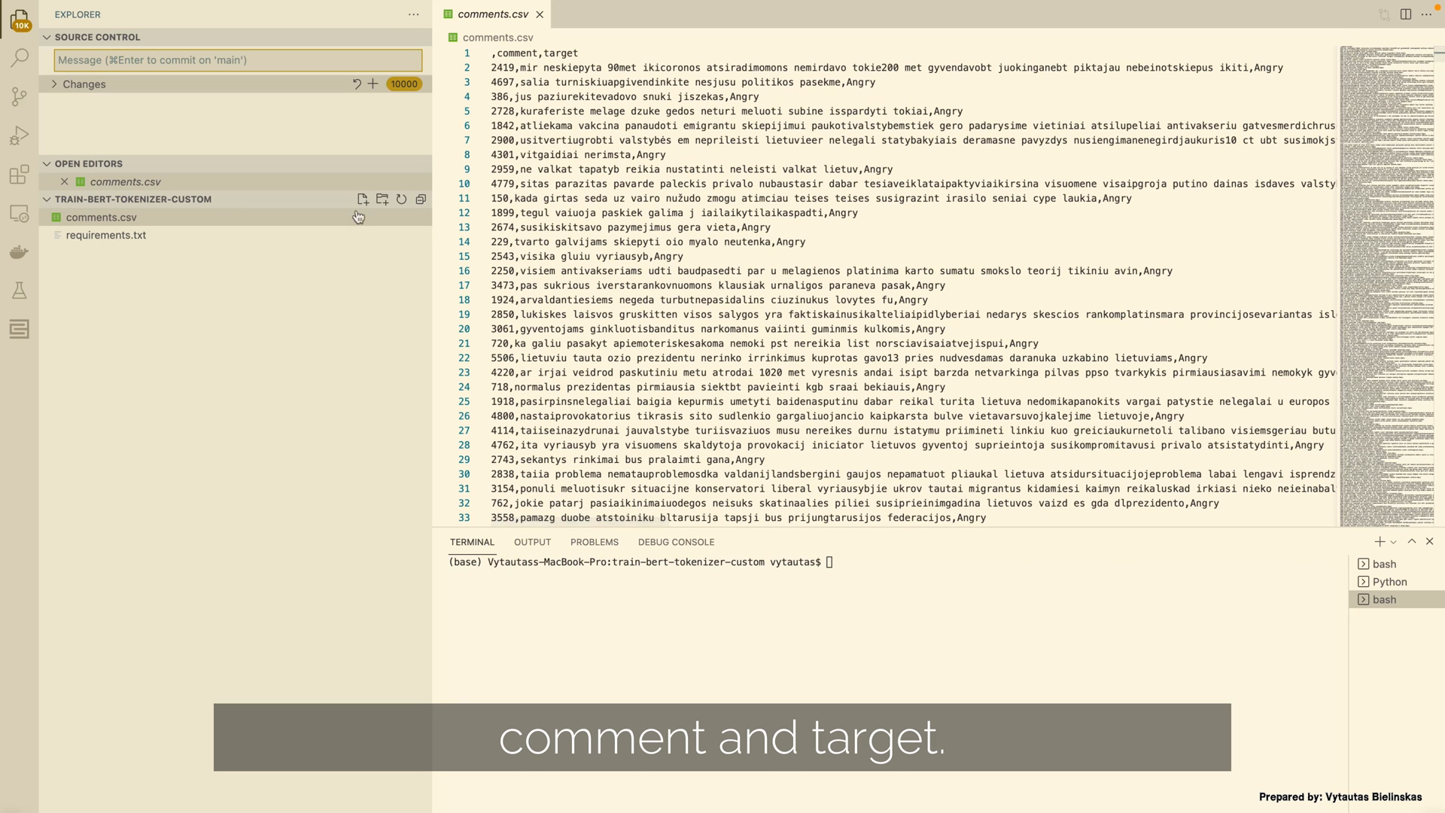
View requirements.txt, then create the my-bert-tokenizer venv and activate it via bin/activate
click(107, 234)
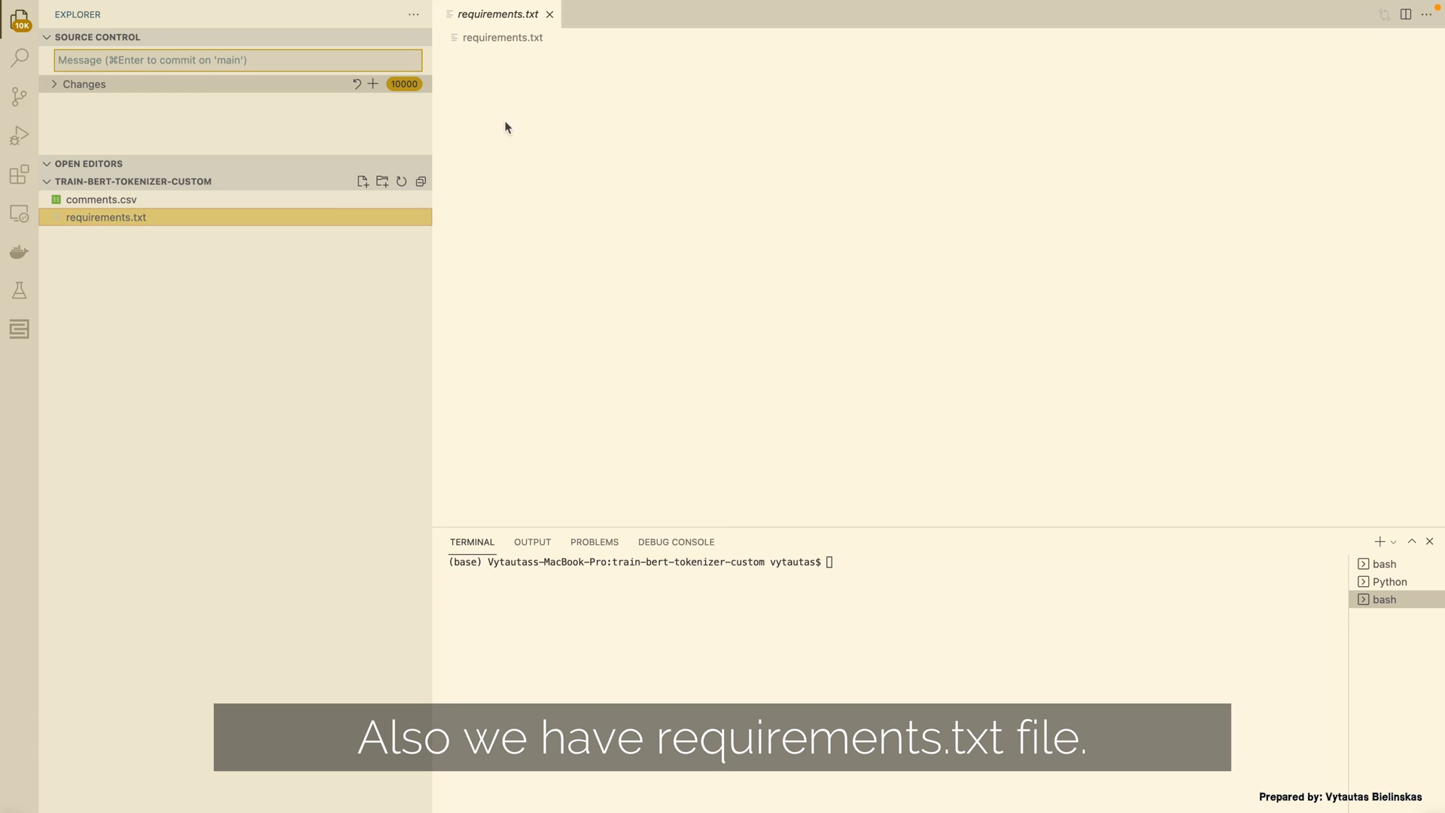
click(106, 217)
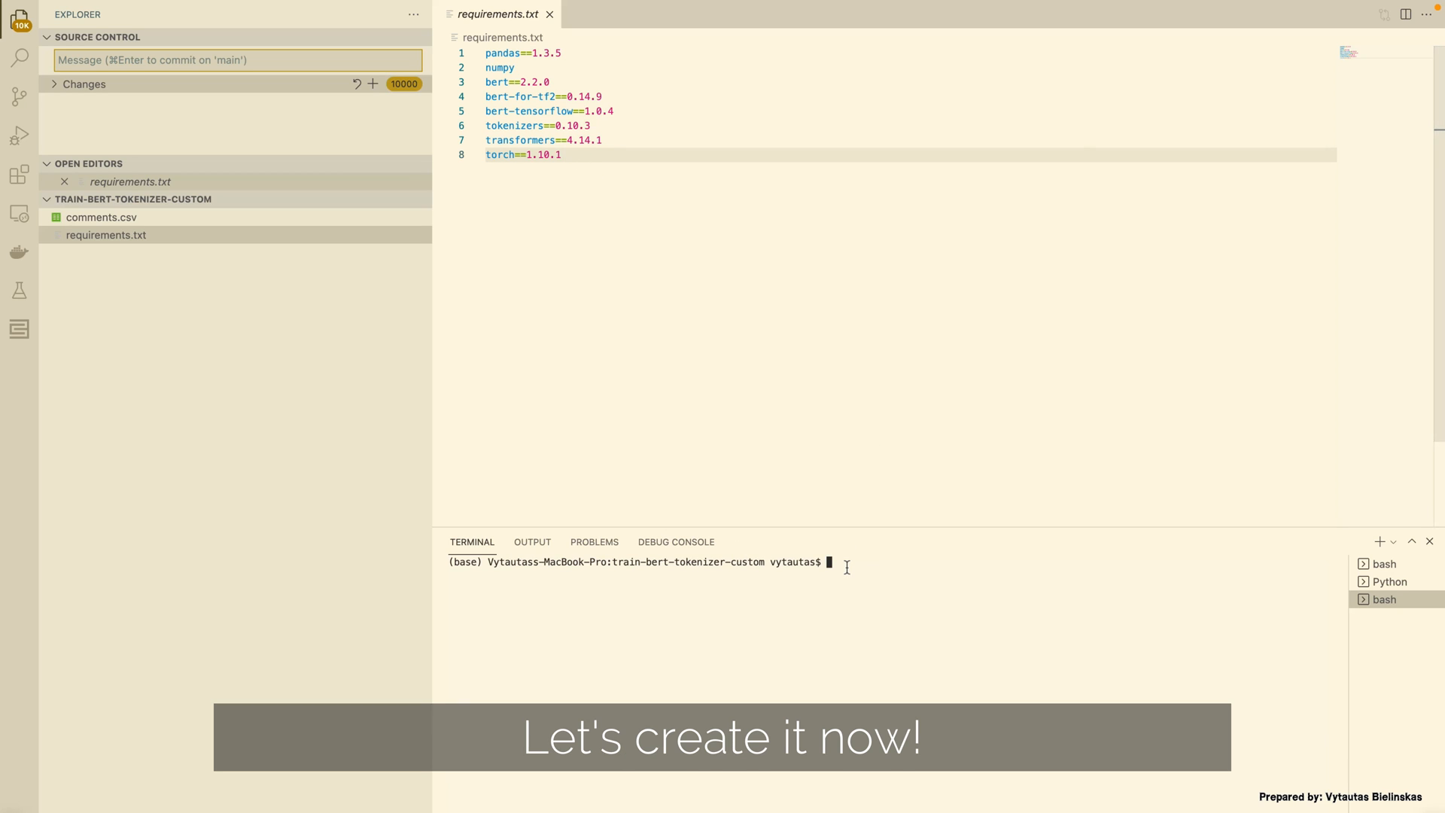
text(pytho)
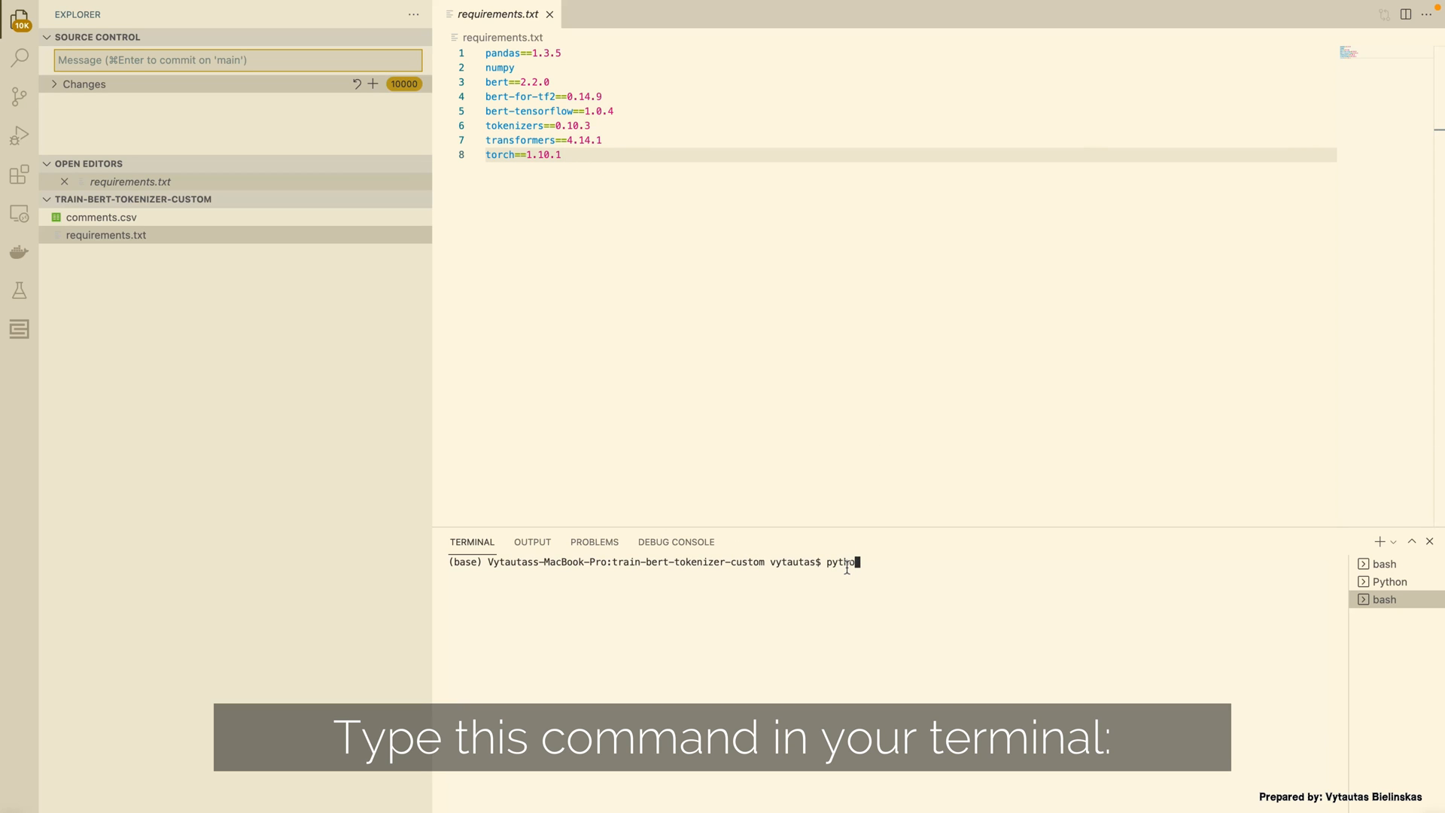
text(-m)
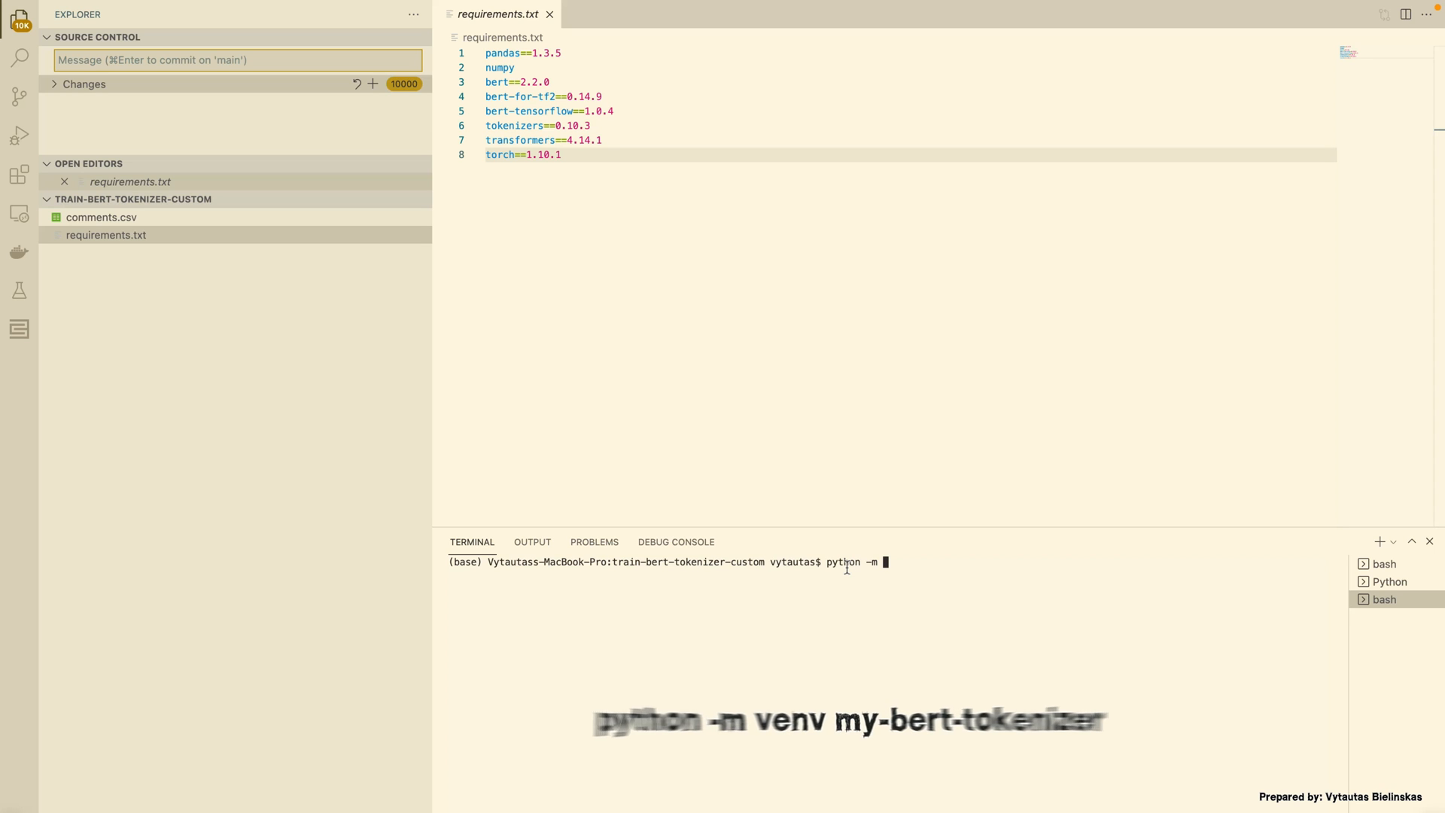
text(venv my-)
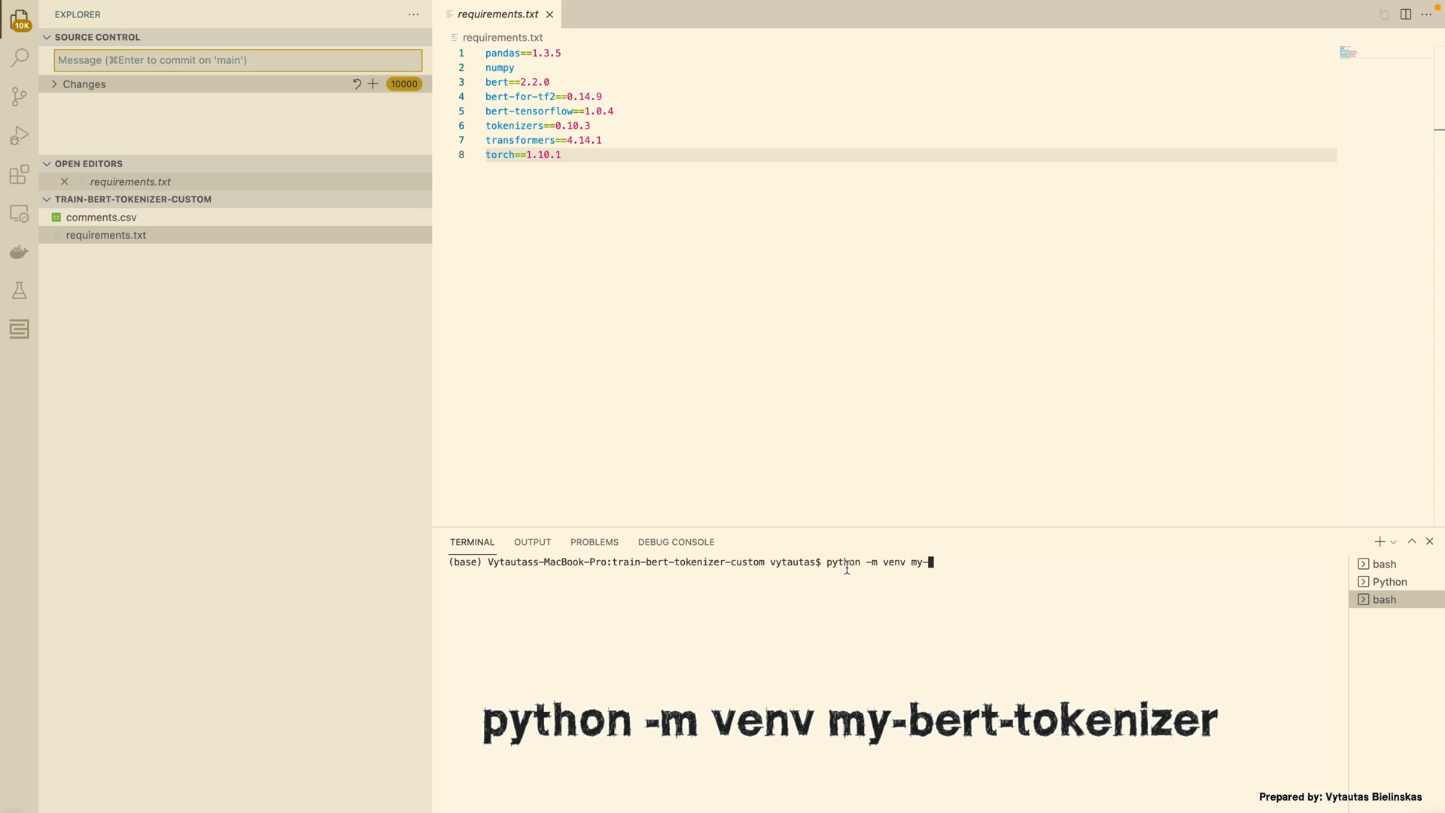
text(bert-tokenizer)
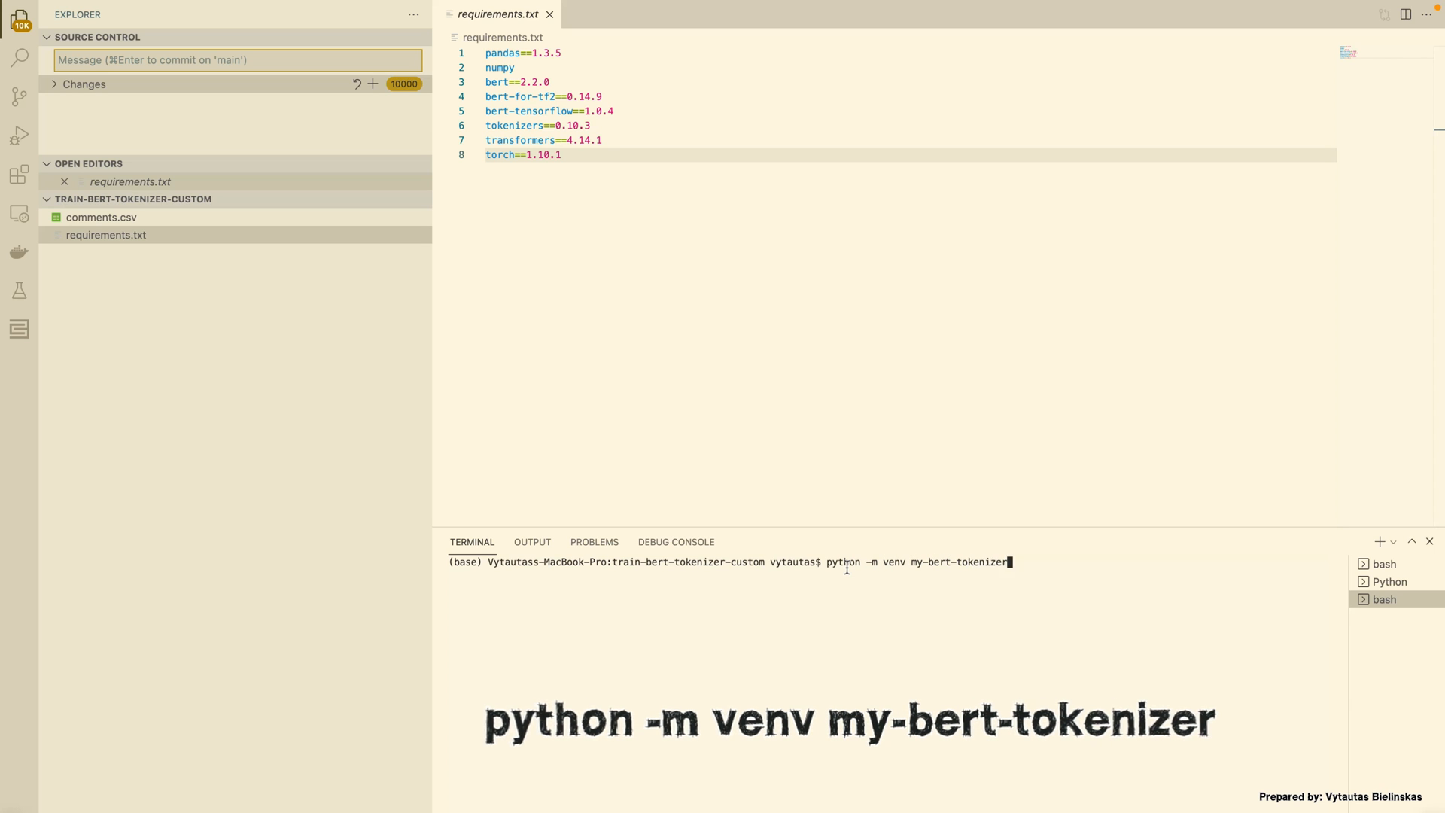
key(Return)
text(source my-bert-tokenizer/)
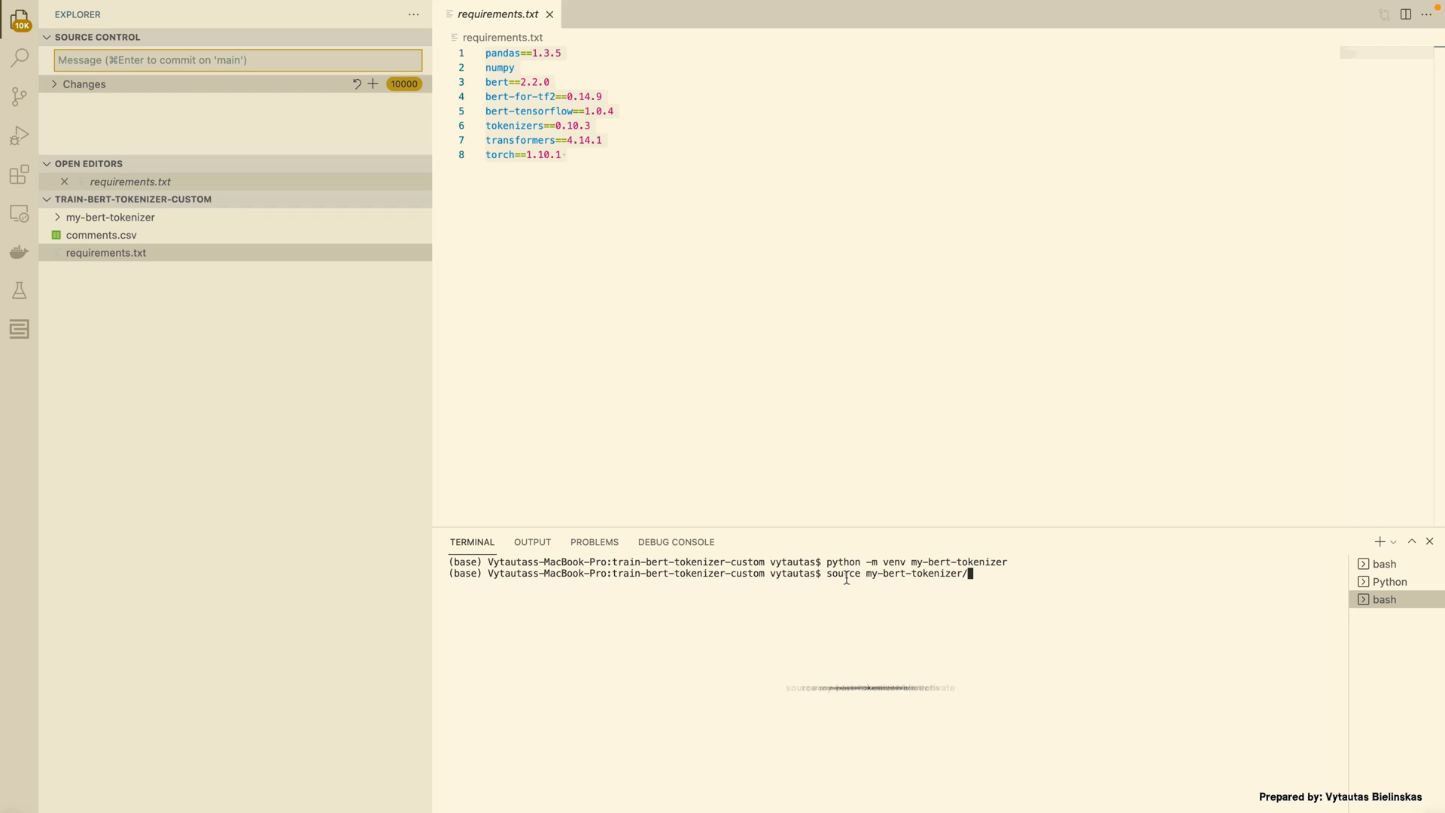
text(bin/activate)
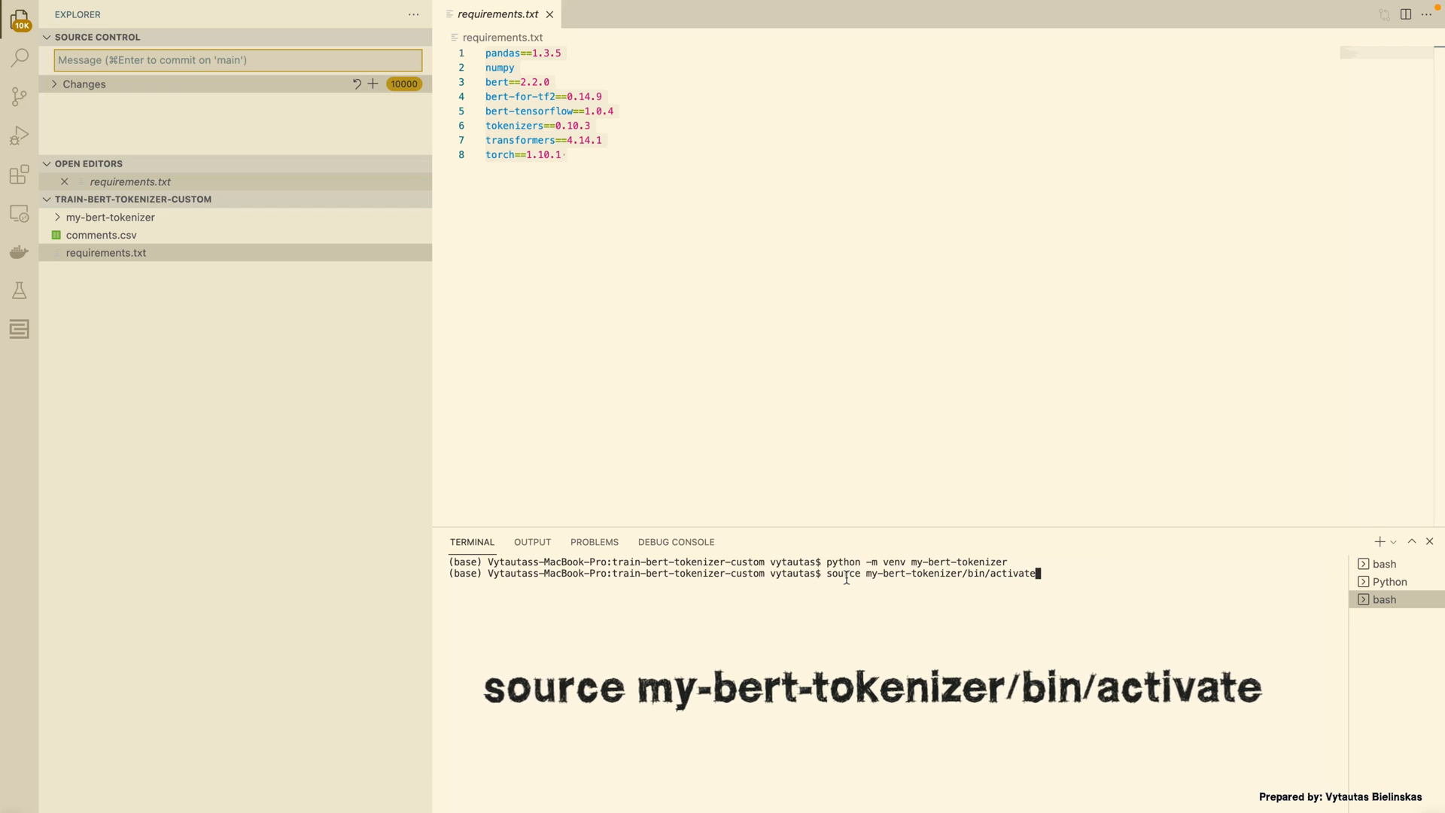
key(Return)
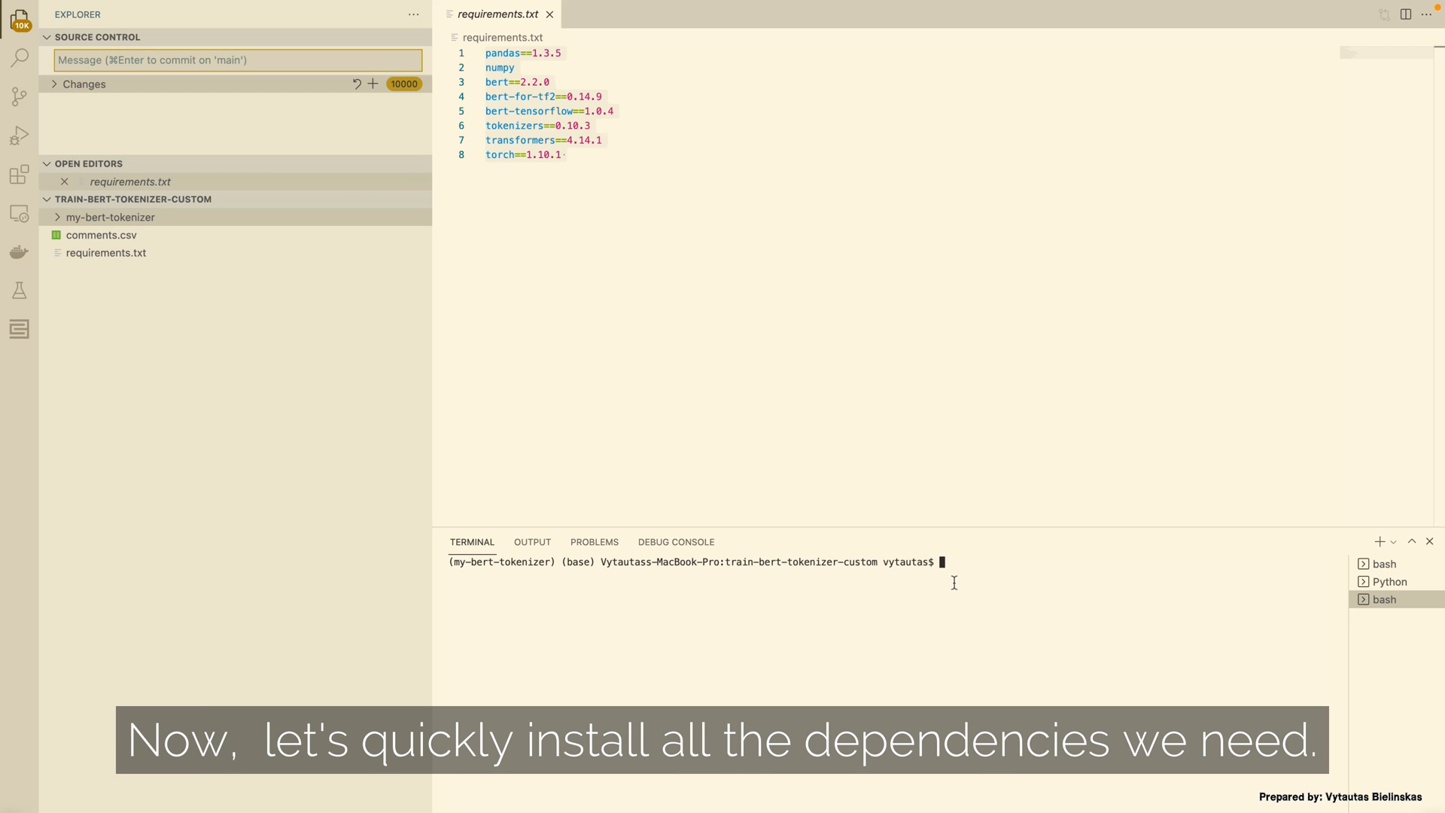
Run pip install -r requirements.txt and scroll through the installation output
text(pip install -r)
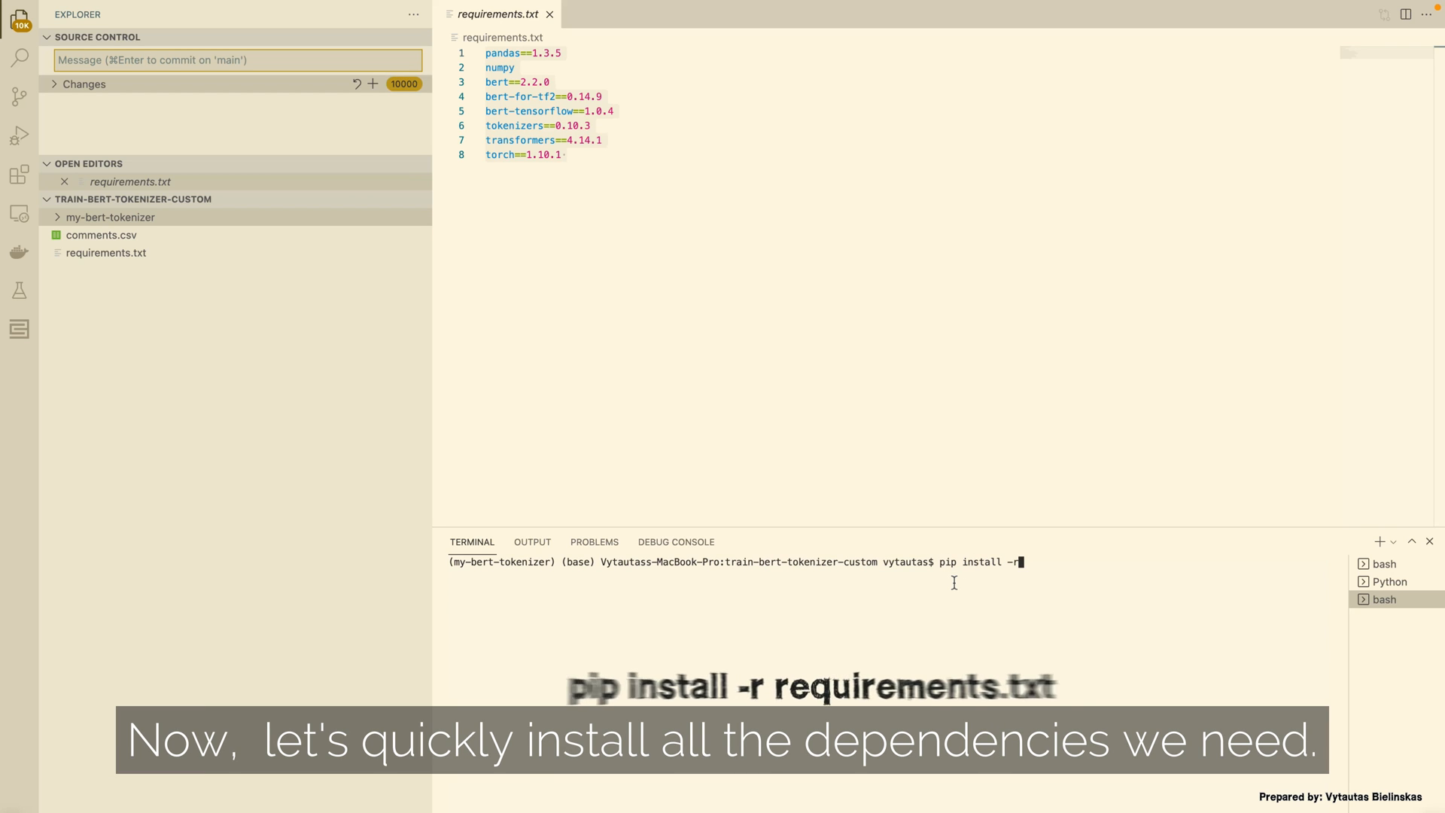
text(equirements.txt)
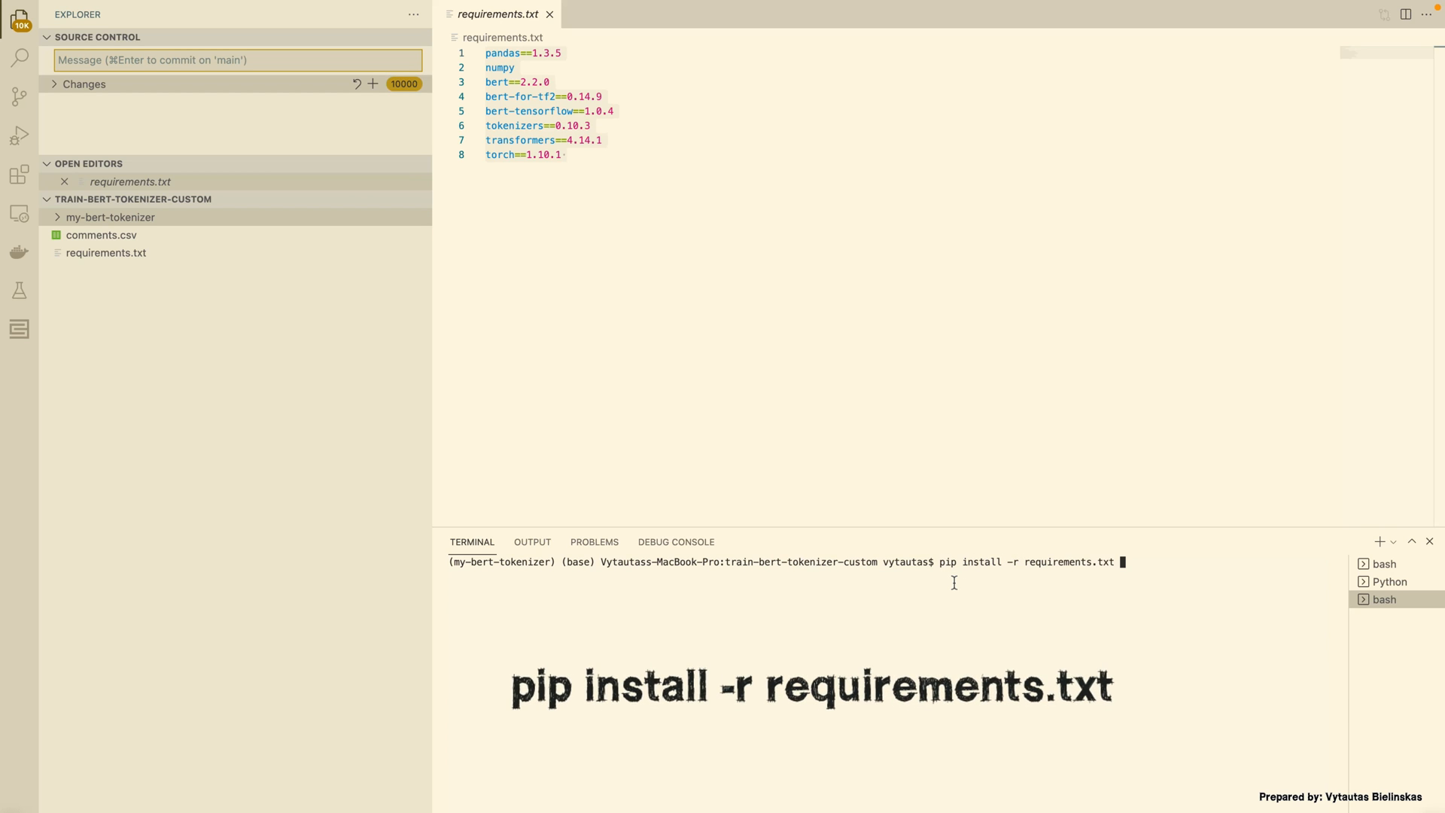
key(Return)
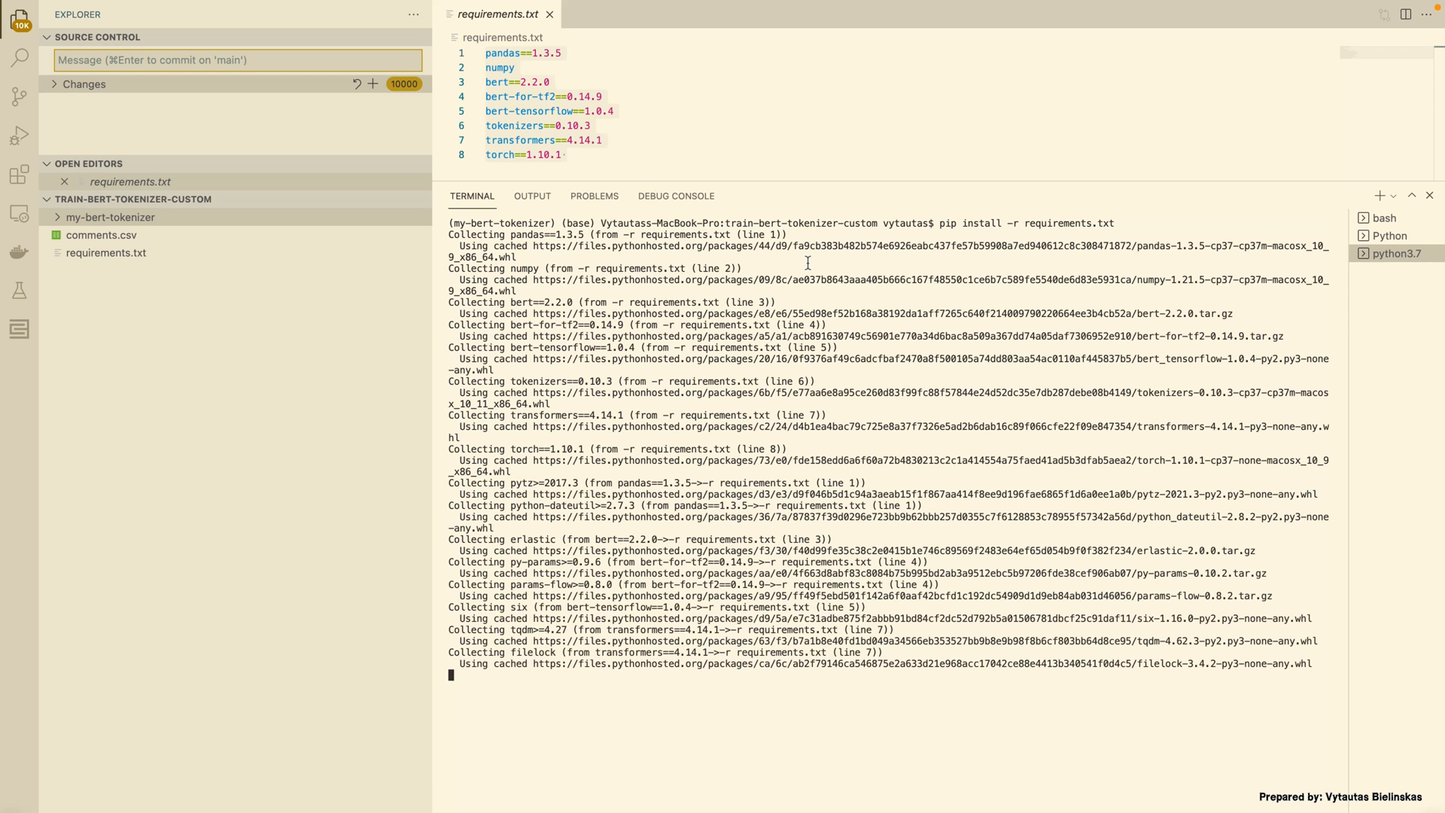
scroll(down, 3)
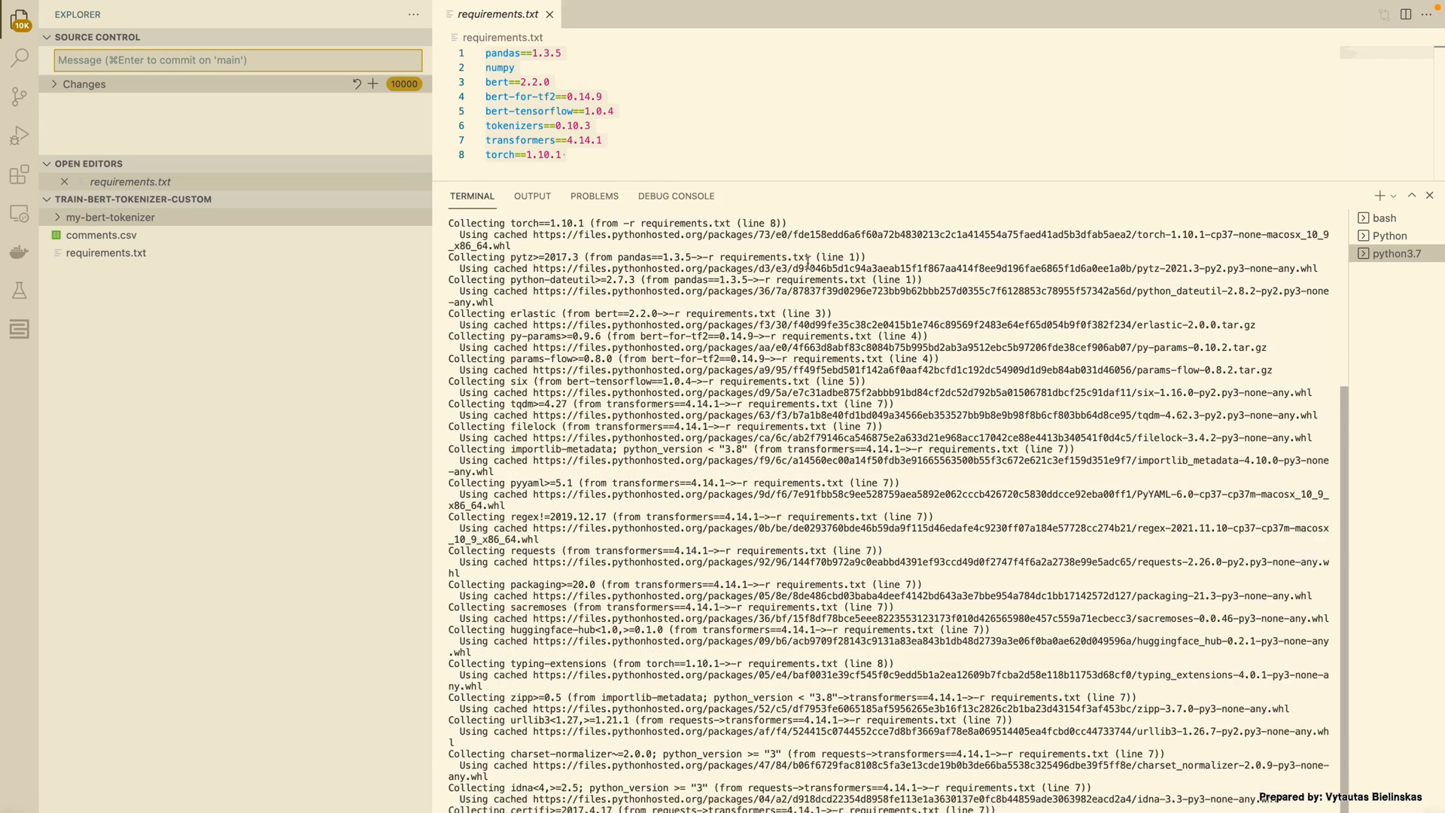
scroll(down, 3)
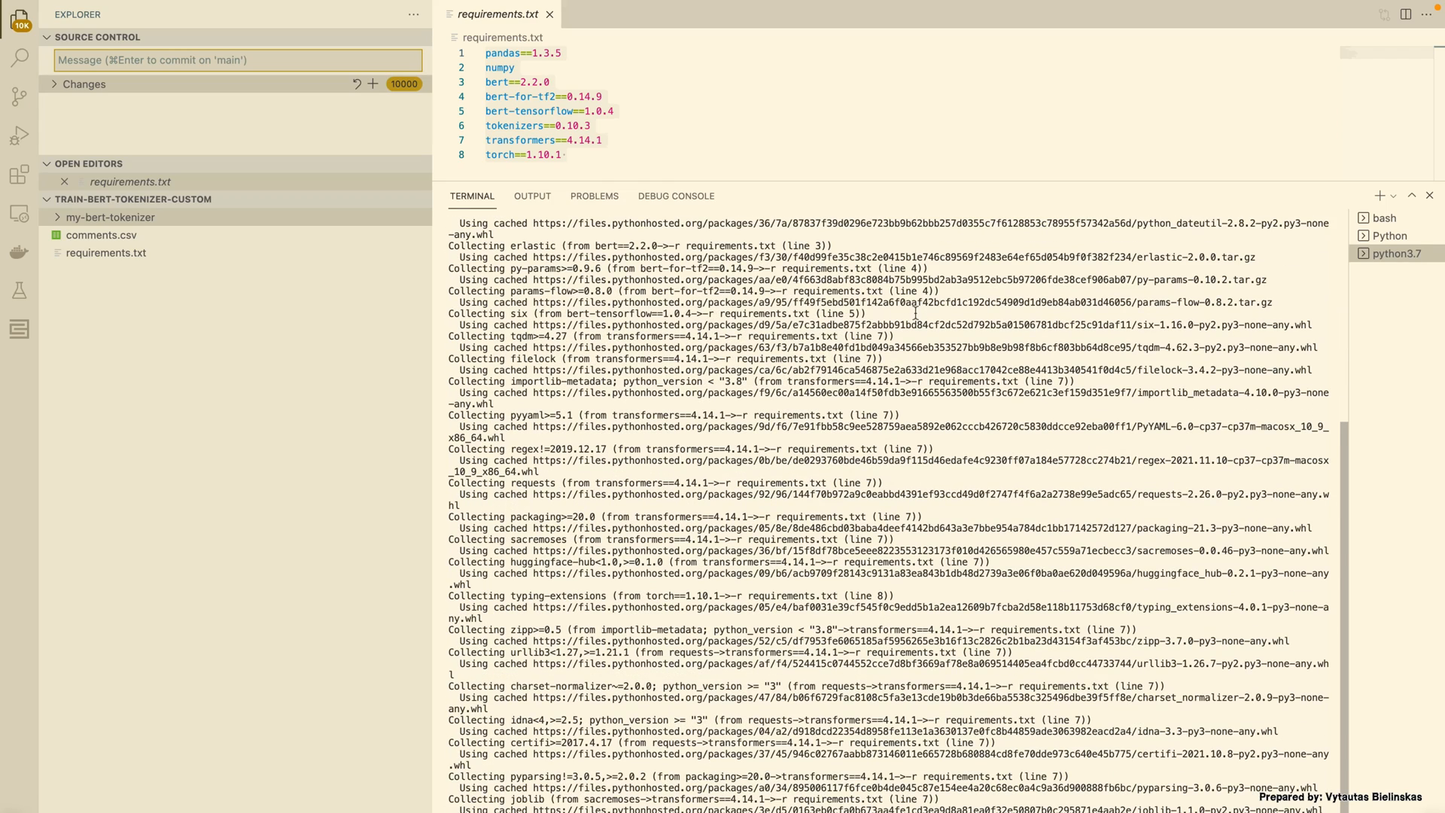
scroll(down, 3)
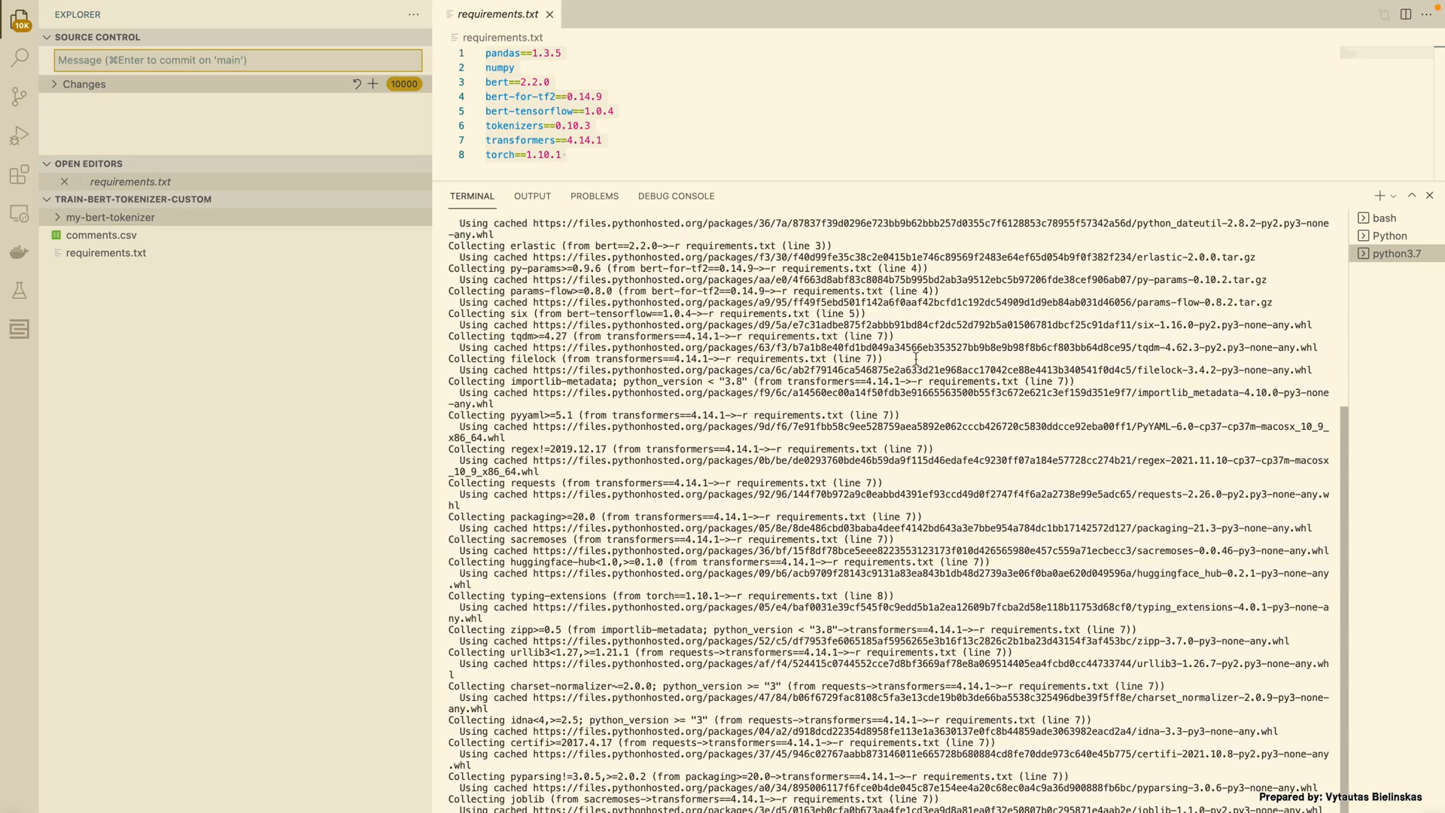
scroll(down, 3)
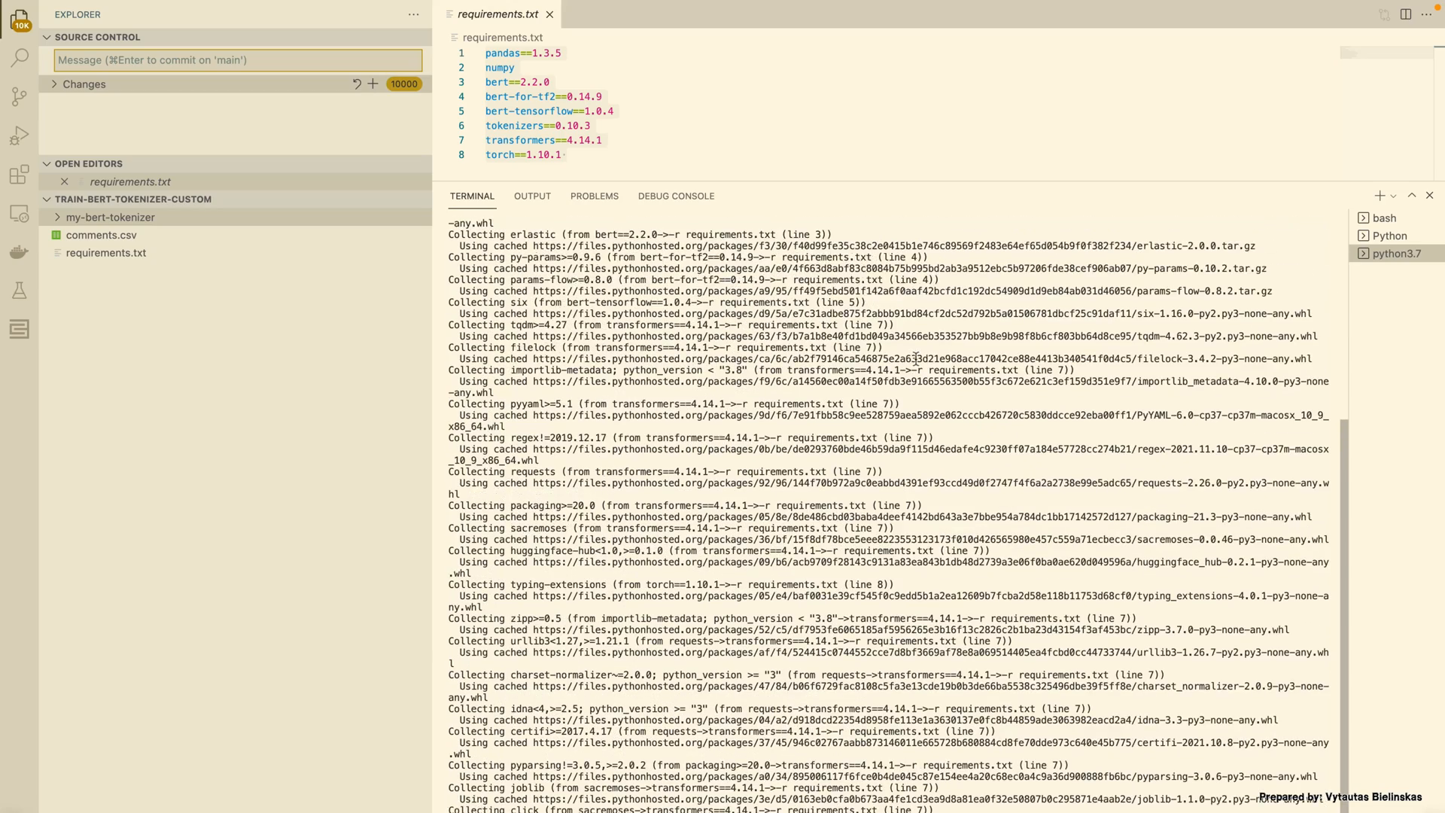
scroll(down, 3)
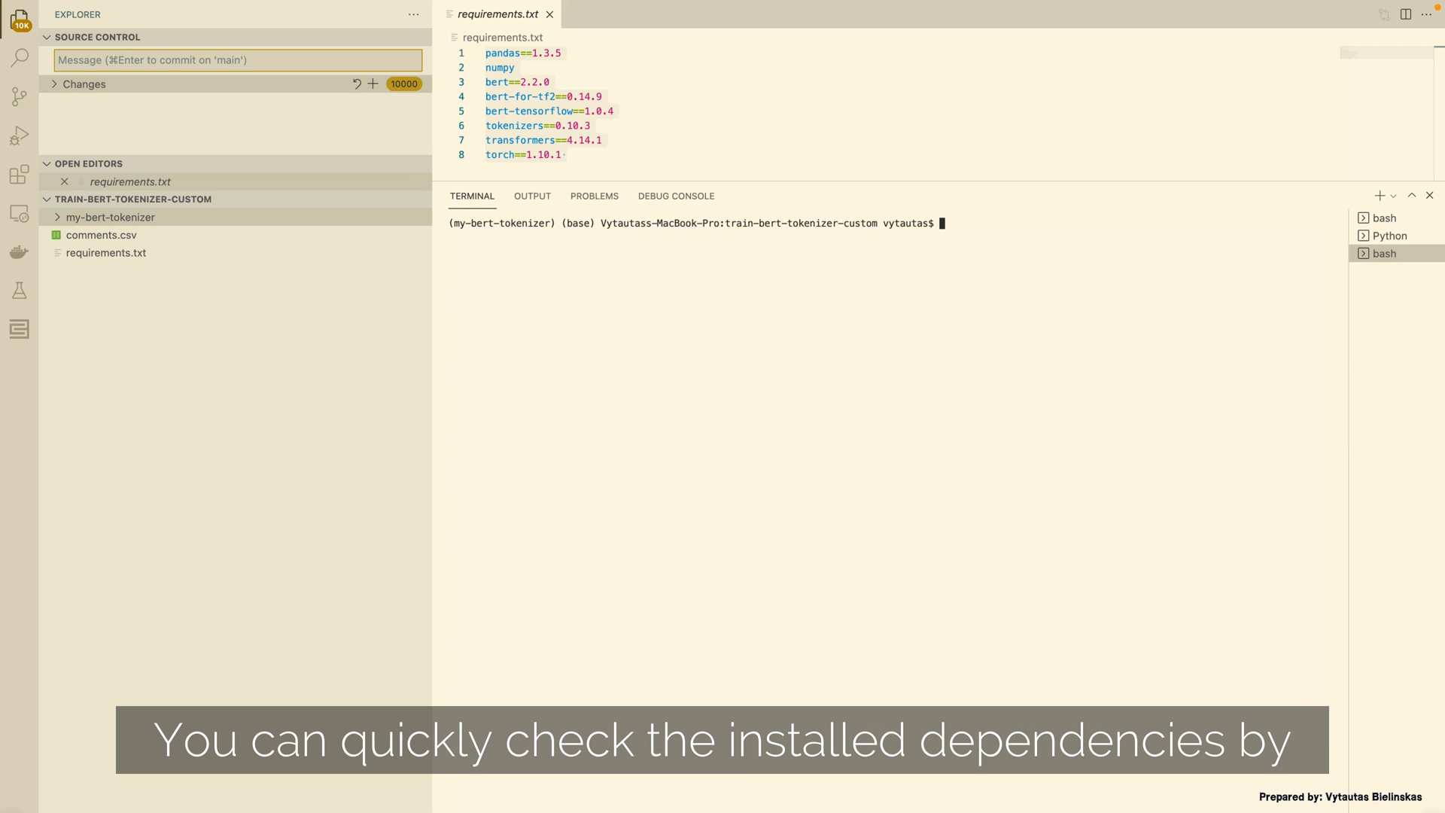
Run pip list in the terminal to check the installed dependencies
text(p)
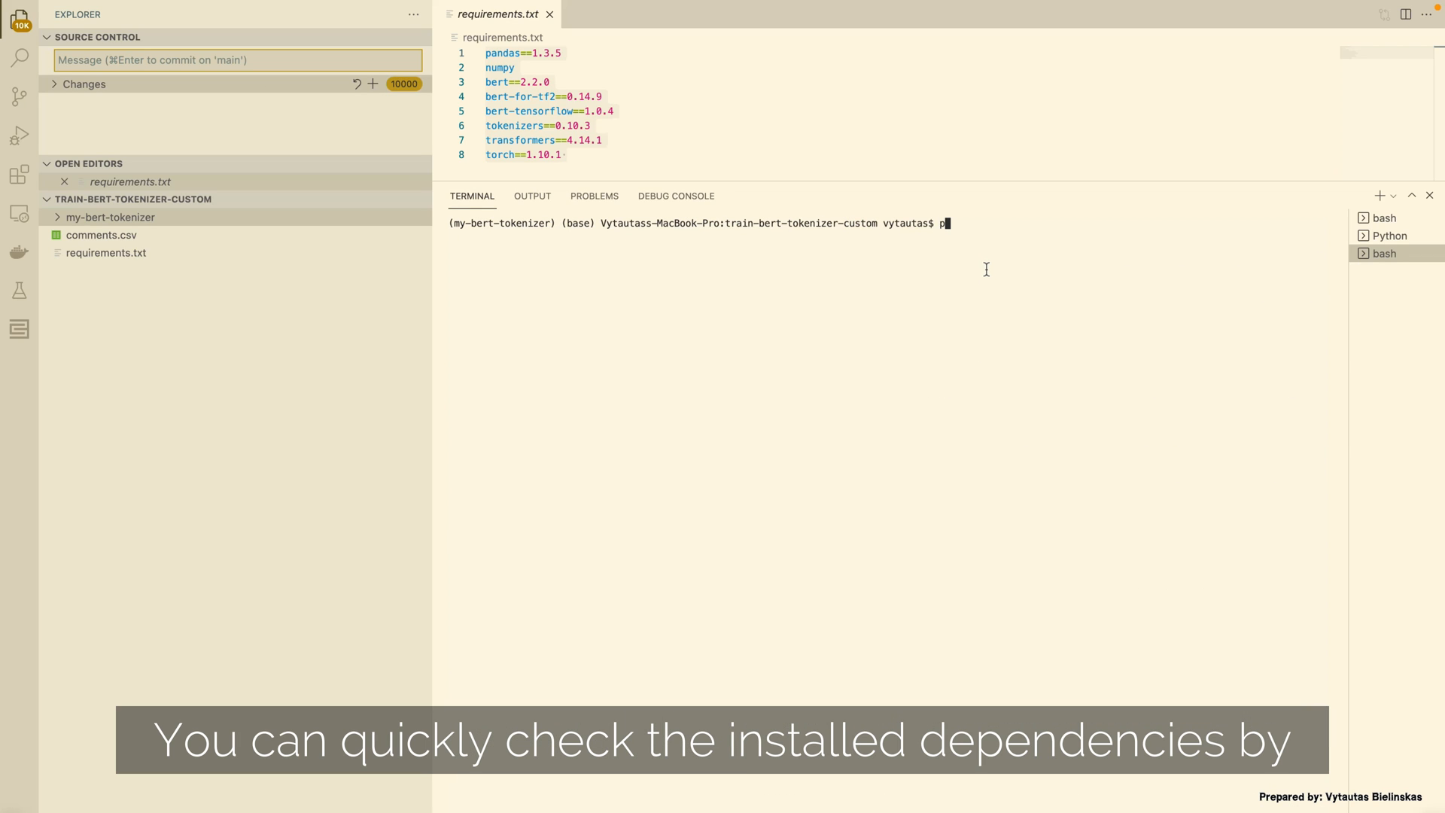
text(ip list)
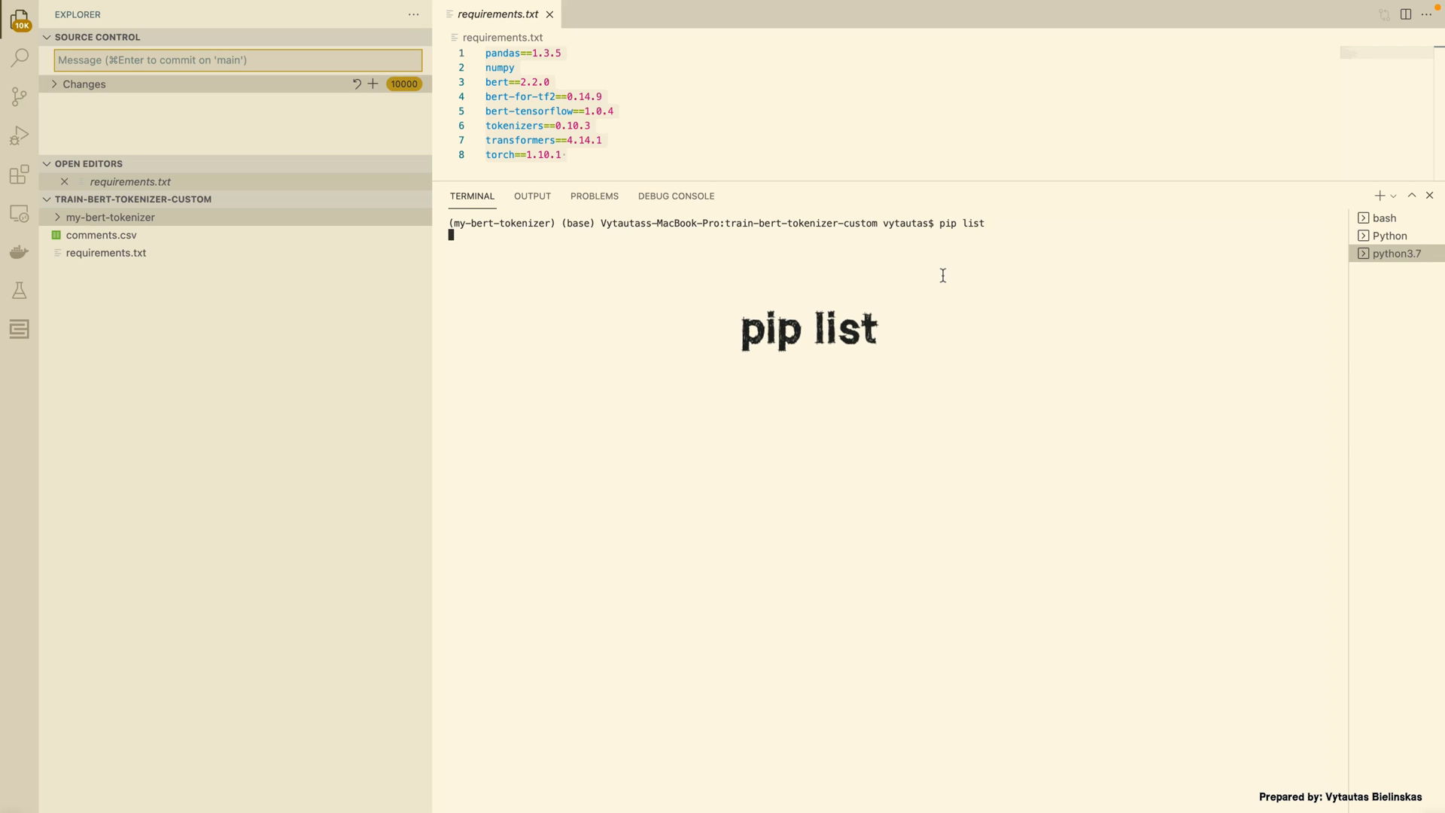
key(Return)
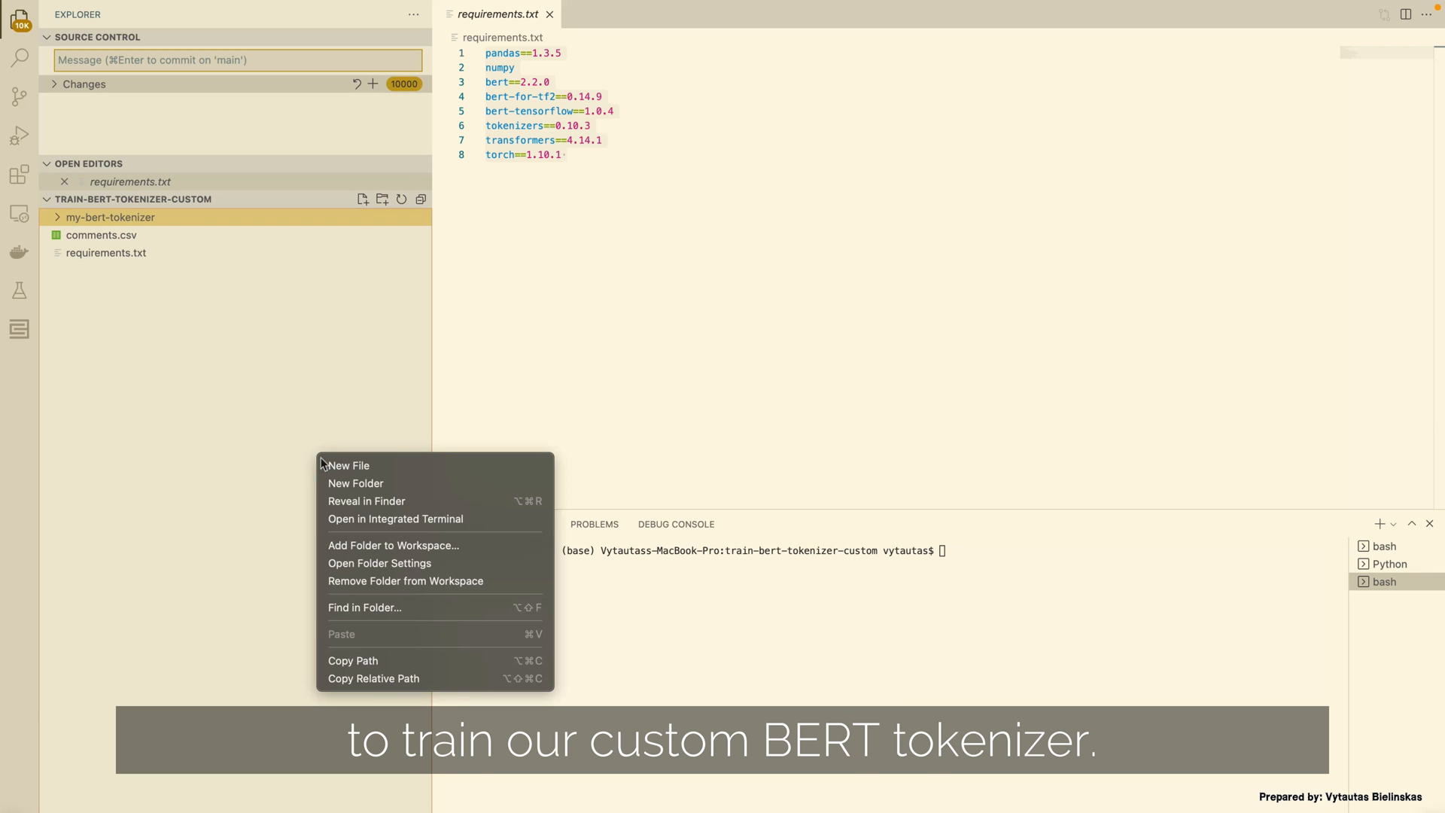
Create a new file named 01-prepare-data.py in the project Explorer
click(348, 464)
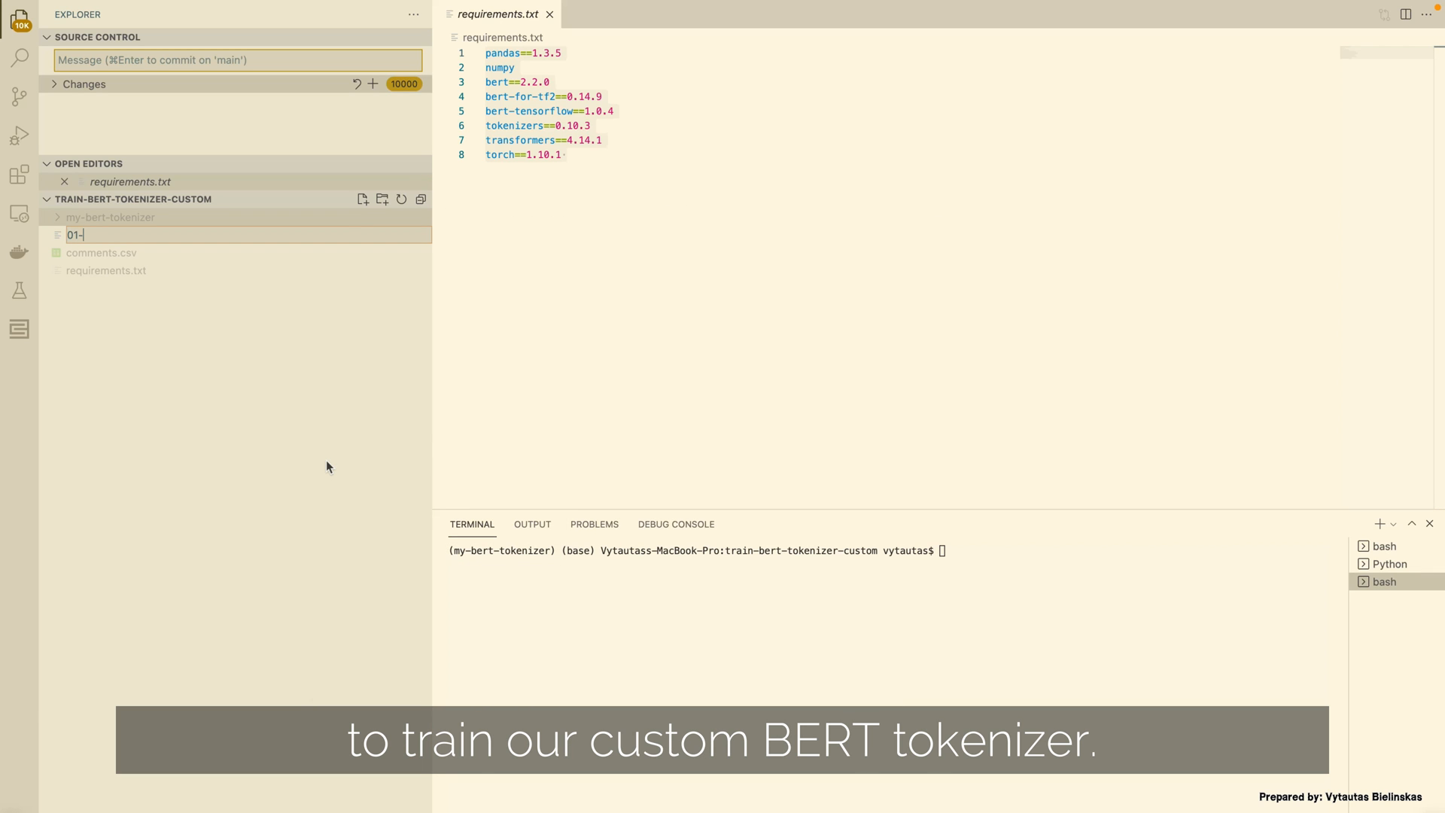
text(prepare-data.py)
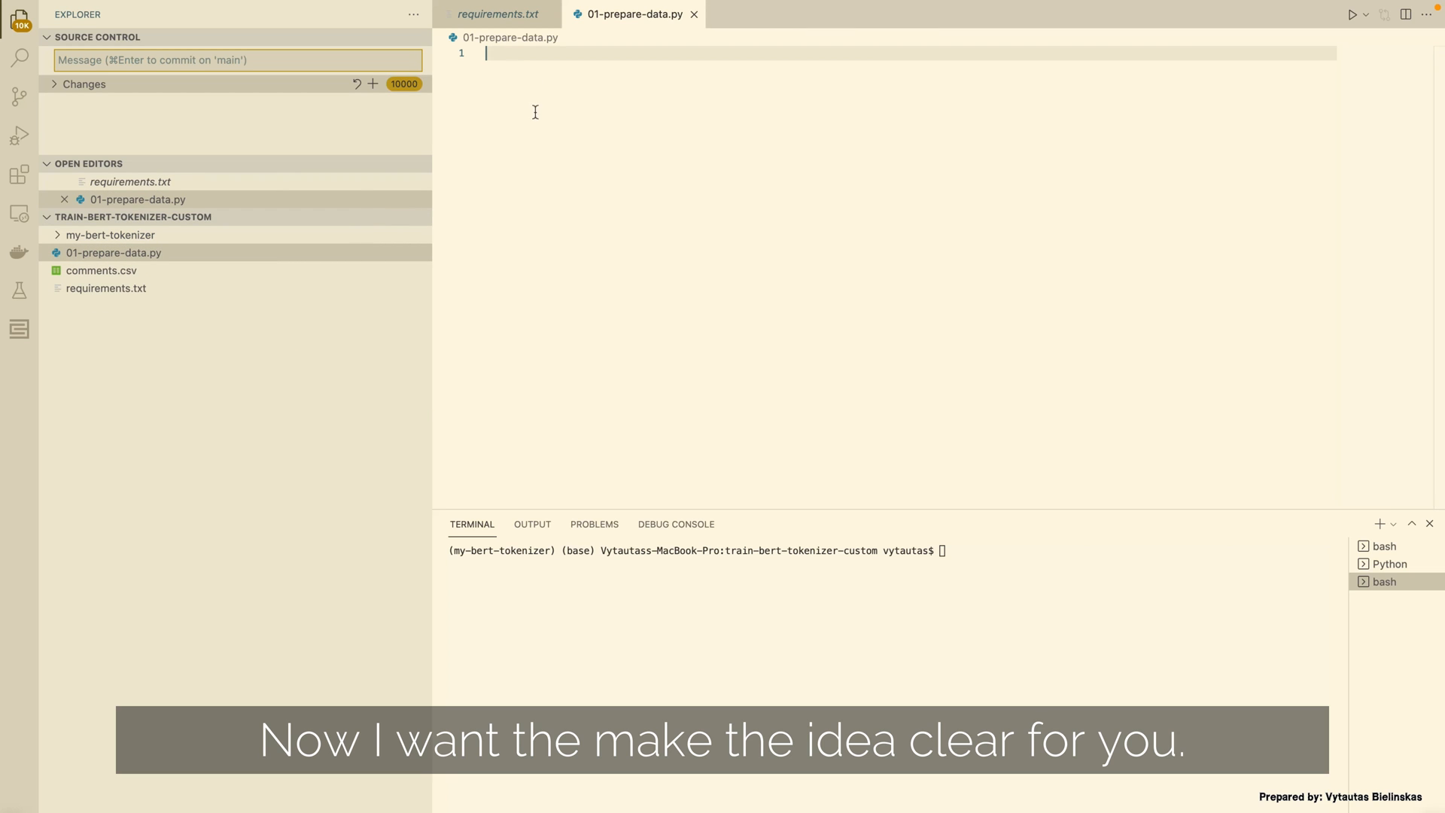
mouse_move(488, 67)
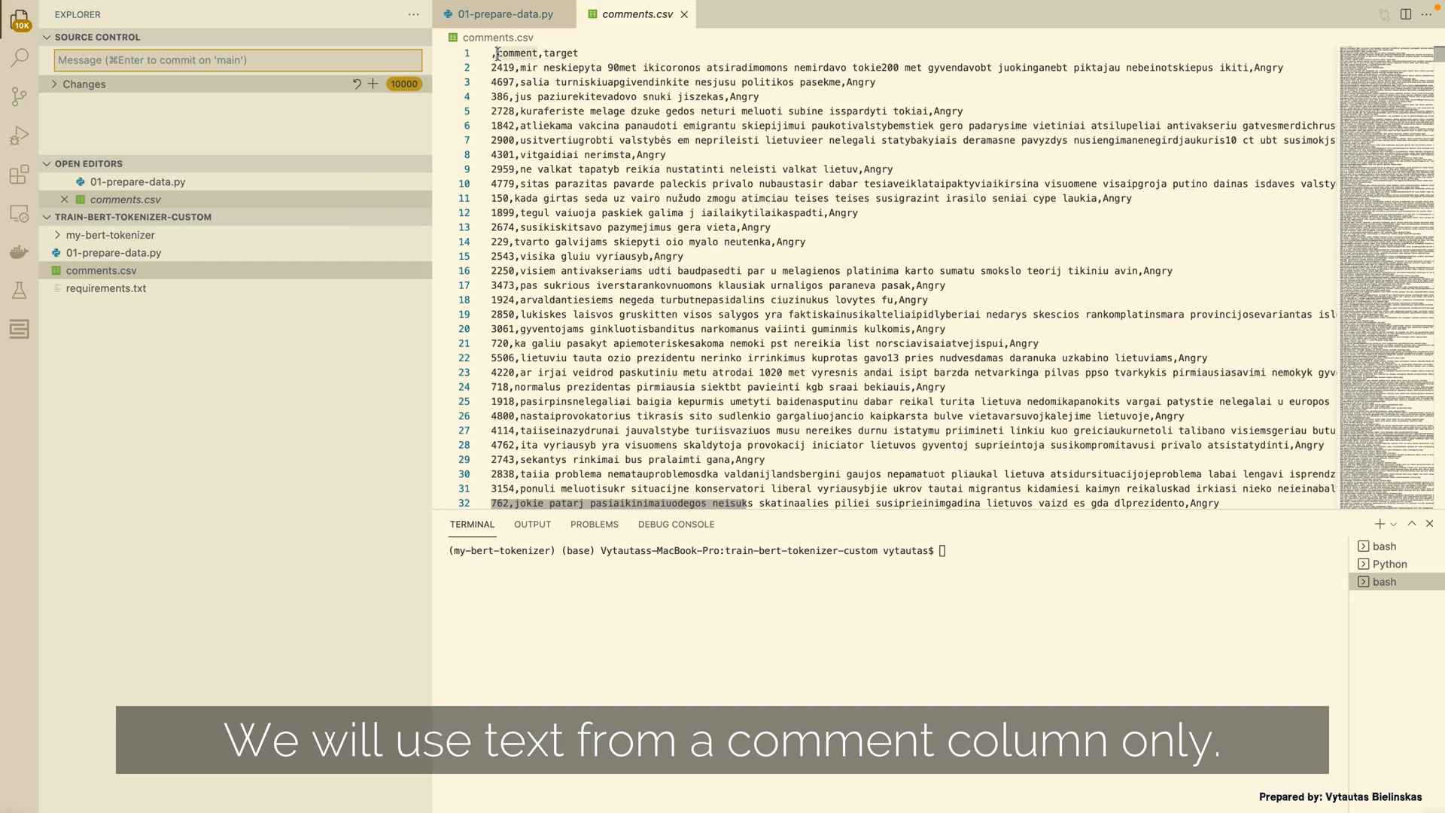
Scroll down through the comments.csv rows, then return to the 01-prepare-data.py tab
scroll(down, 3)
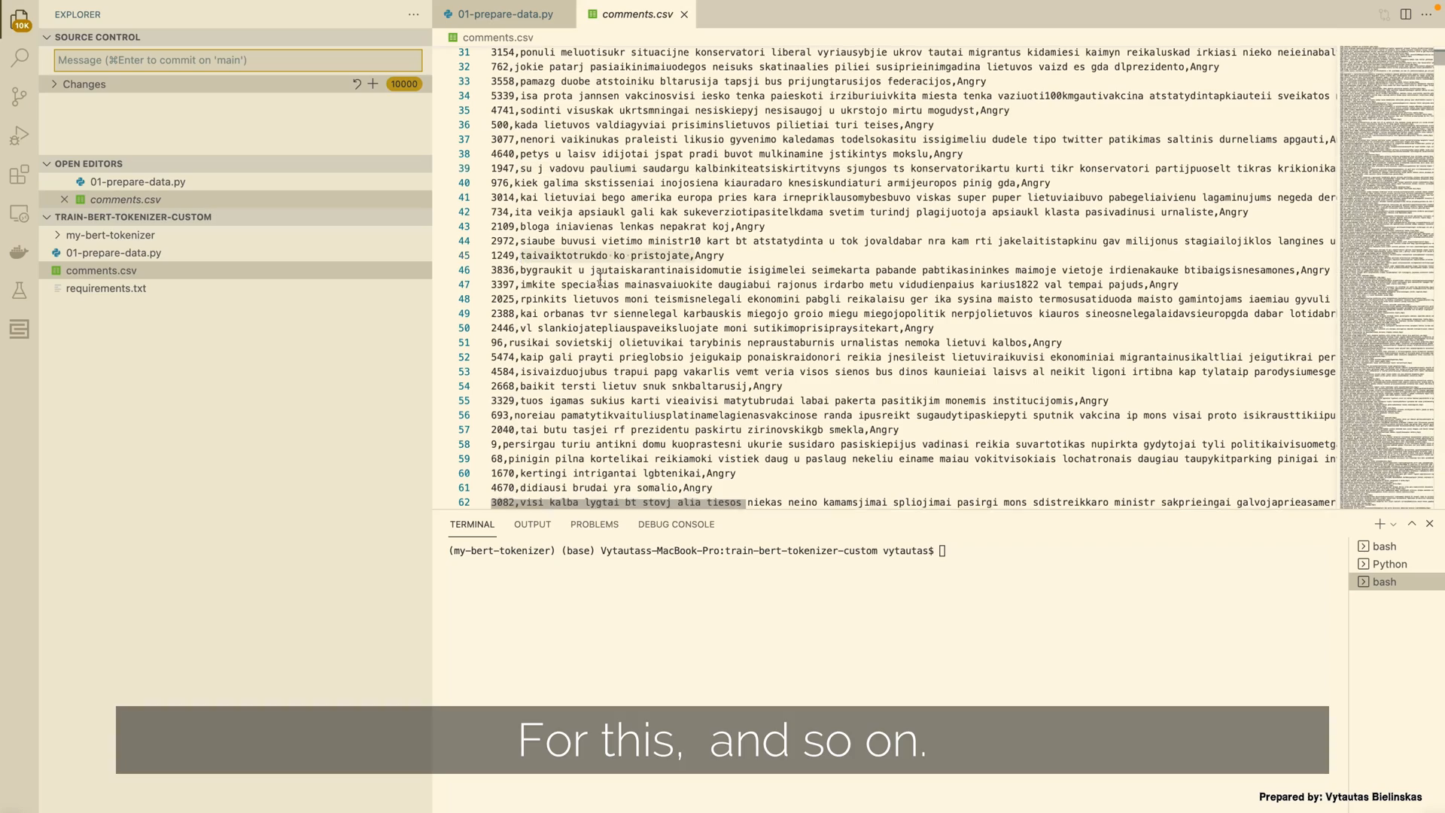
scroll(down, 3)
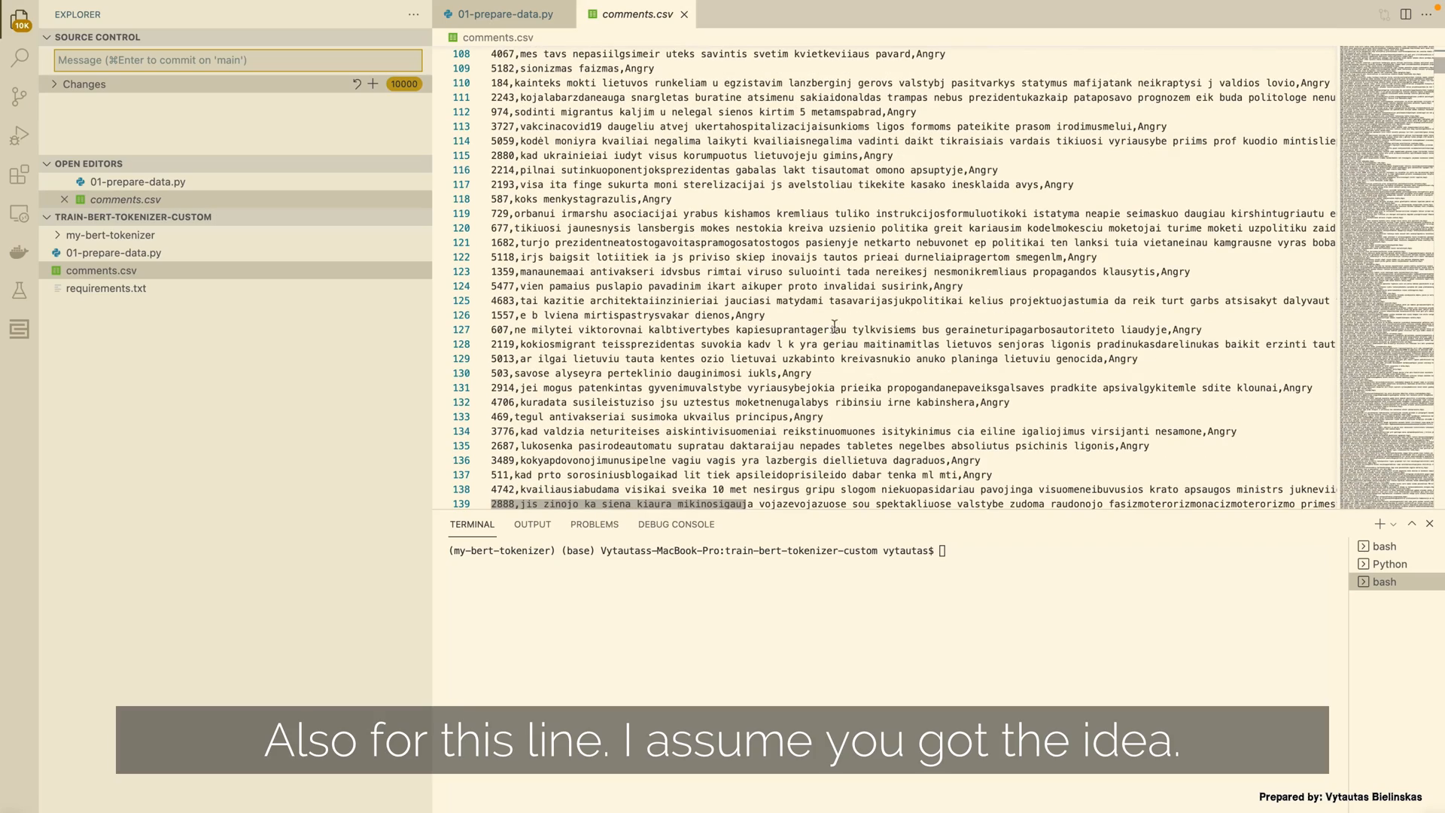
scroll(down, 3)
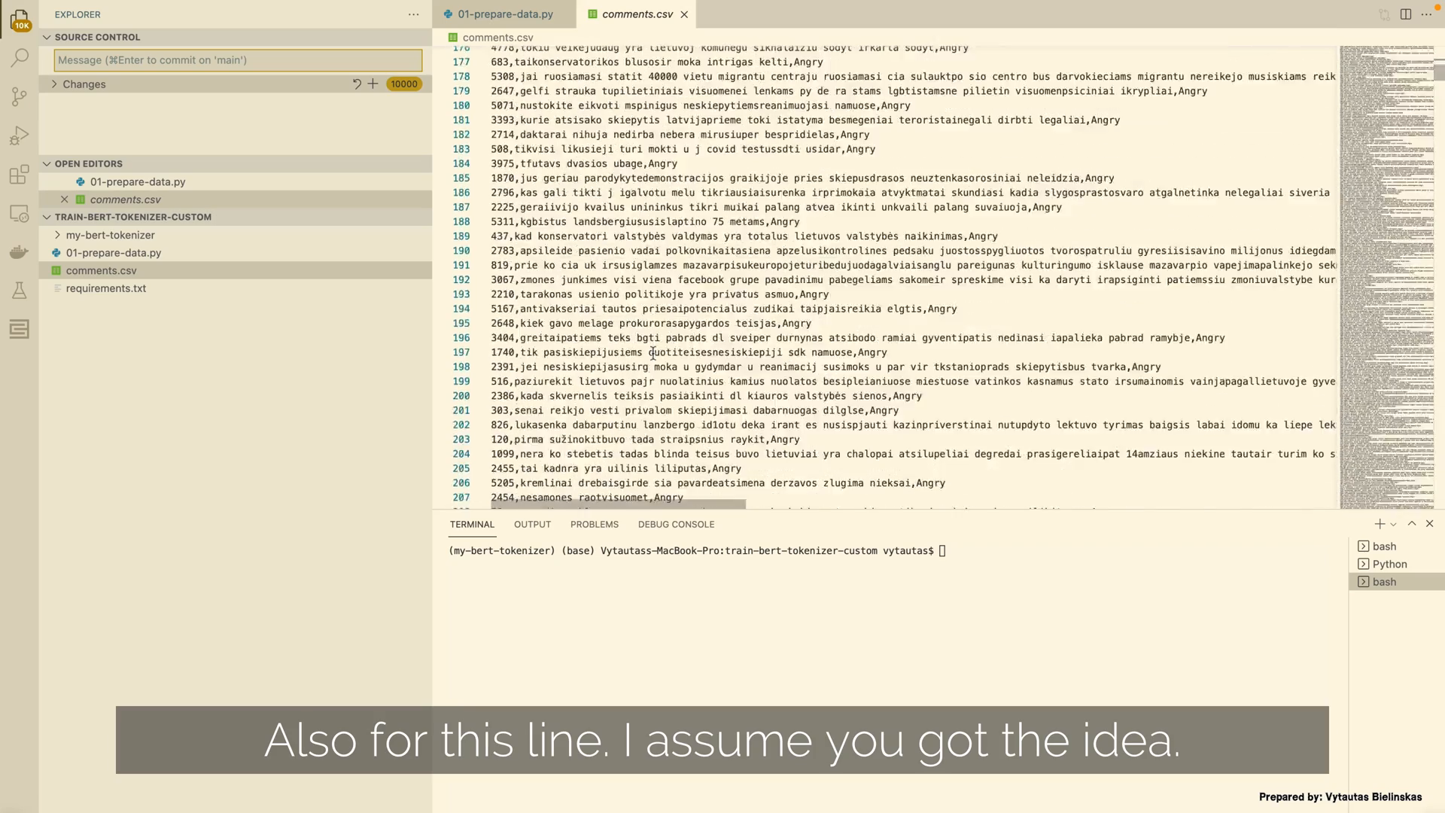
scroll(down, 3)
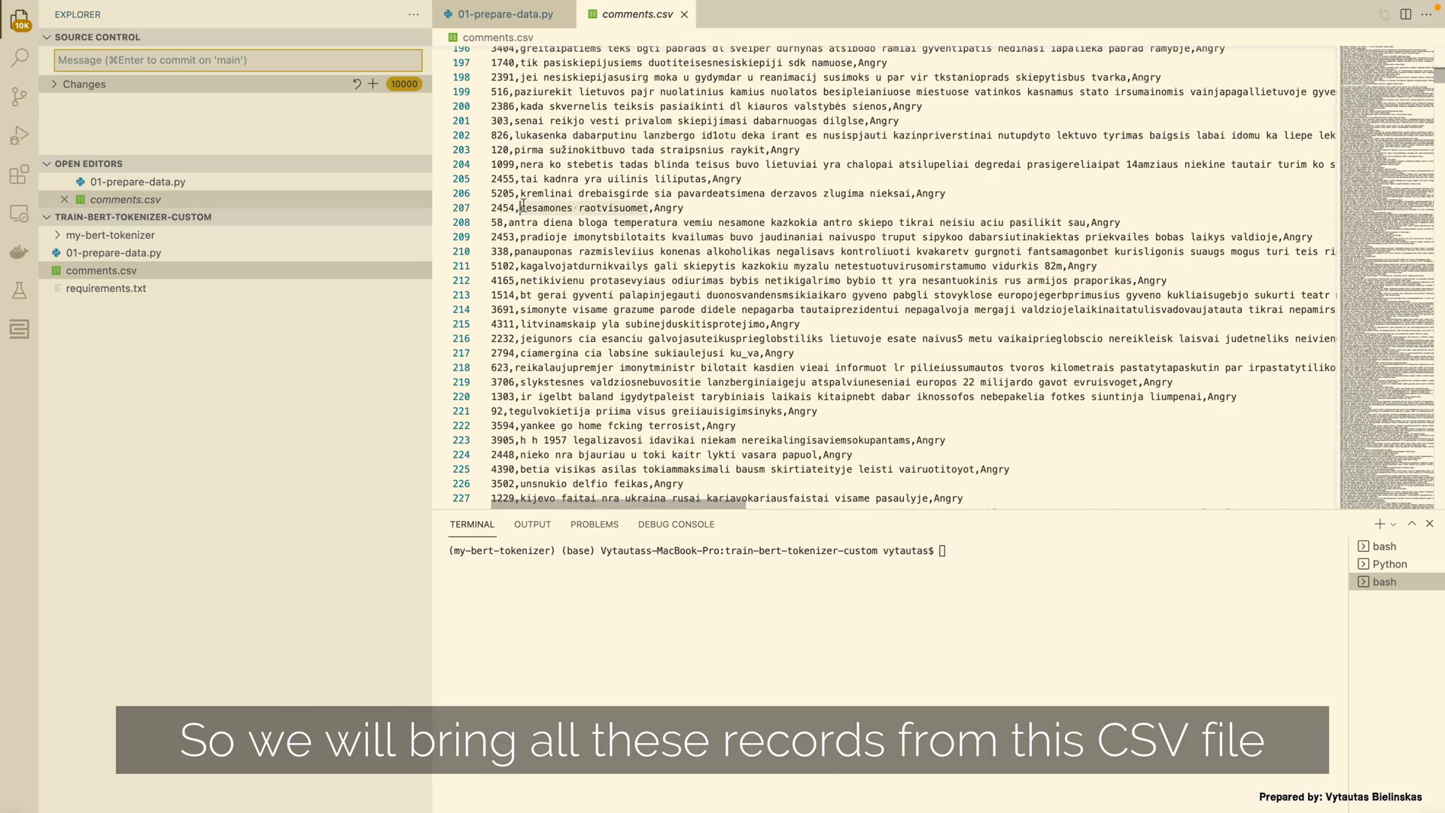
scroll(down, 3)
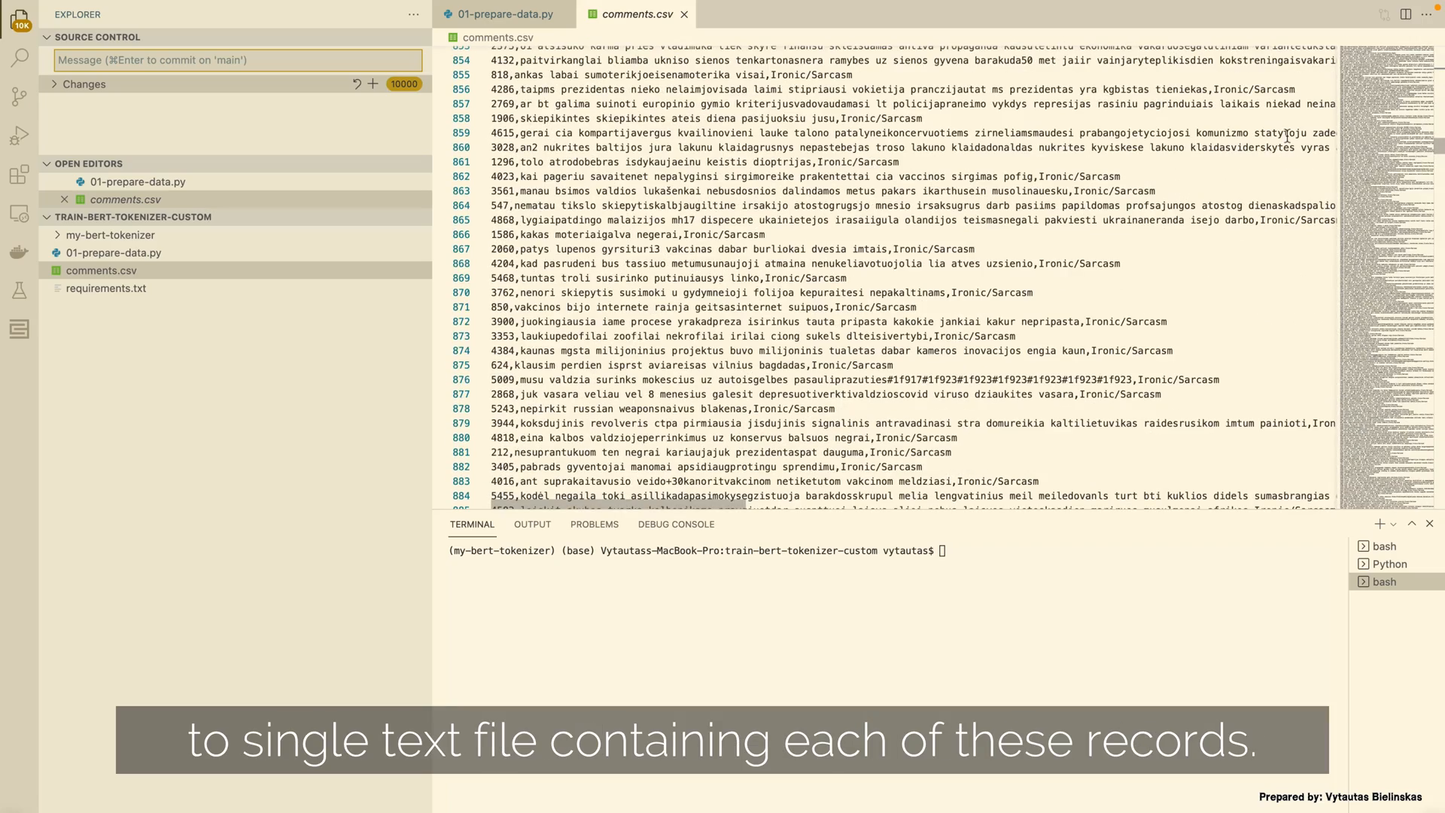
scroll(down, 3)
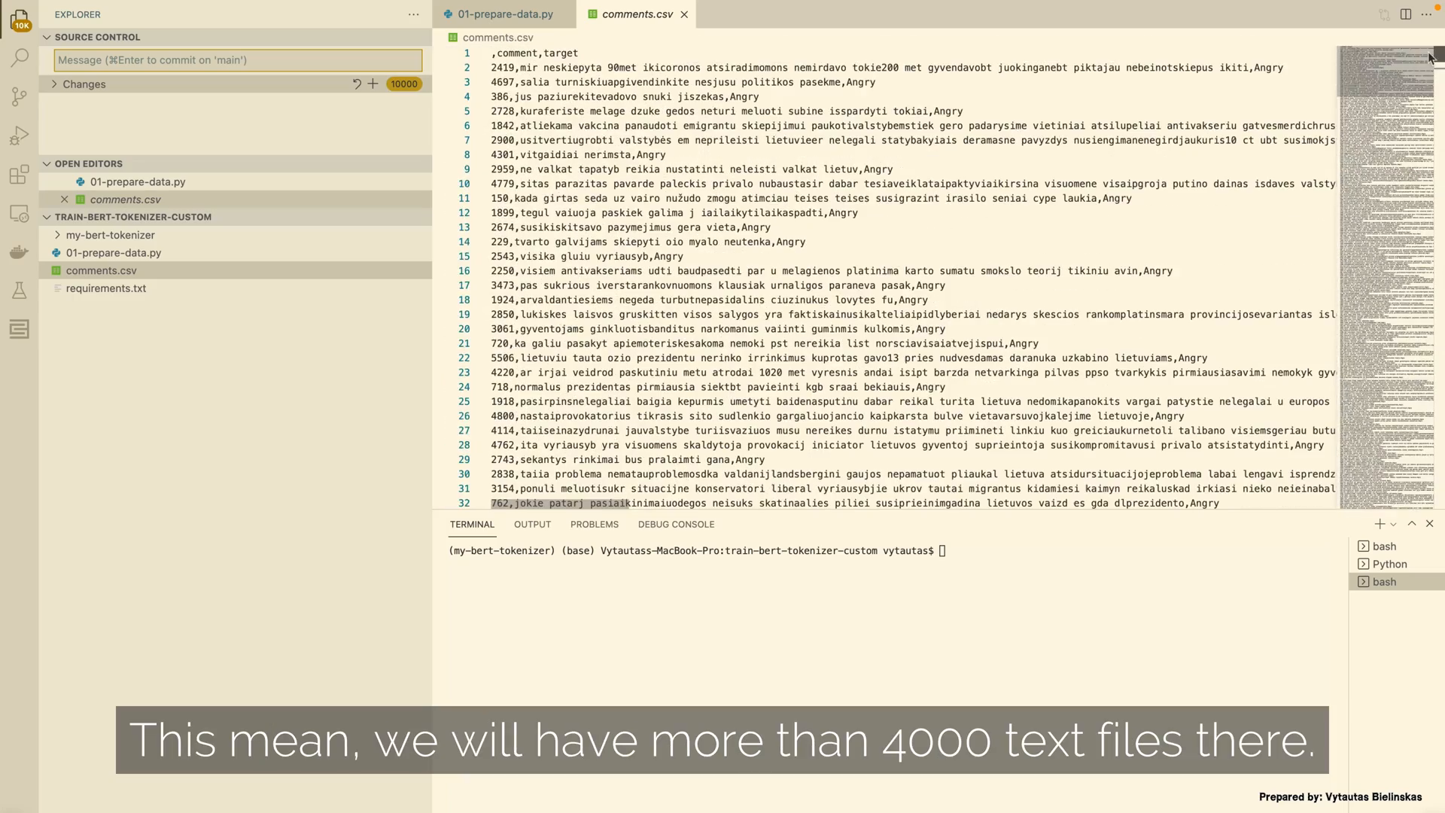
click(502, 14)
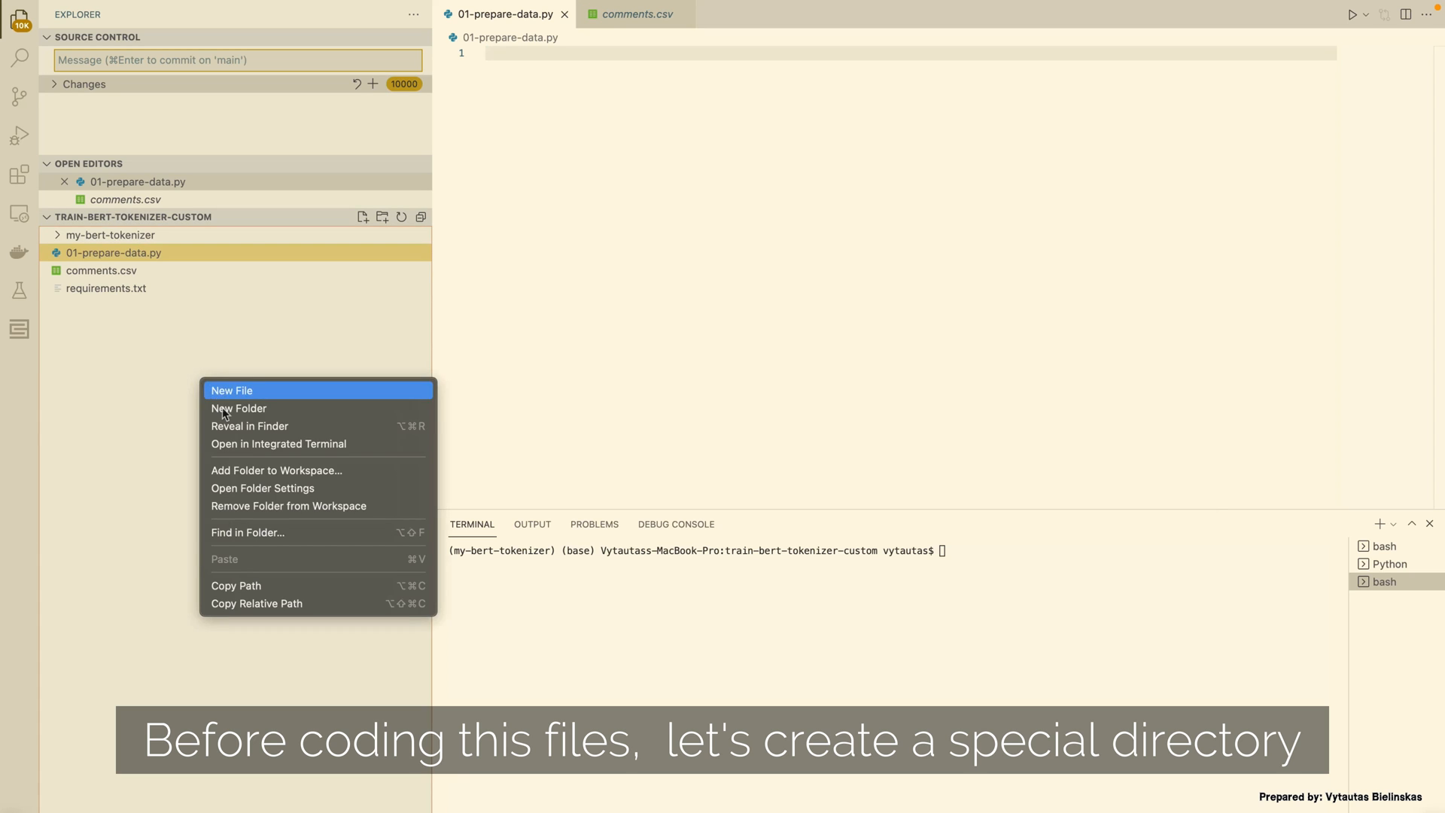
Add a folder named samples to the train-bert-tokenizer-custom project
click(238, 408)
text(samples)
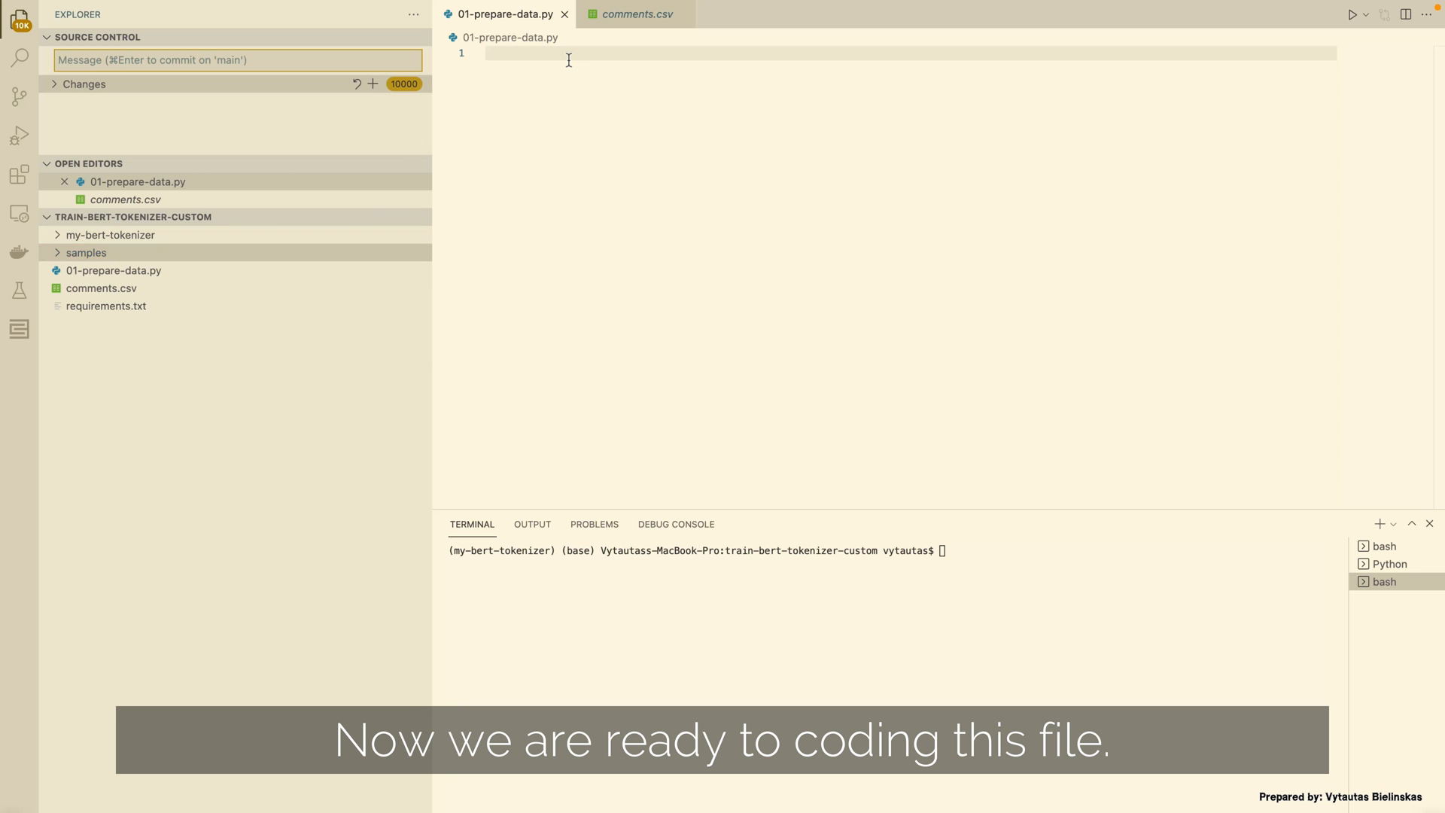
Write the numbered step comments, then add import pandas as pd and import pickle
text(# Import modules a)
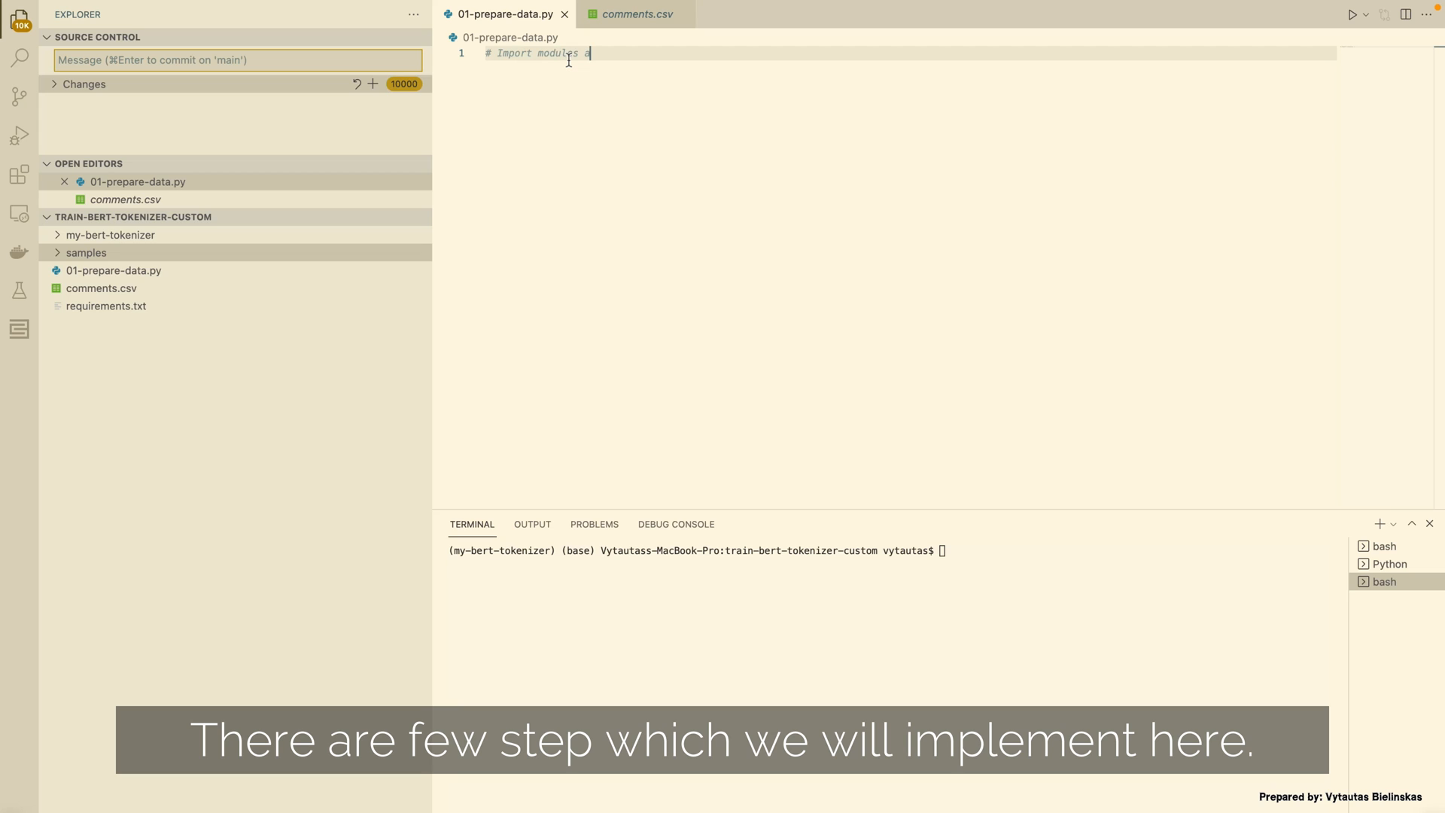
text(nd packages)
text(# 2. Gener)
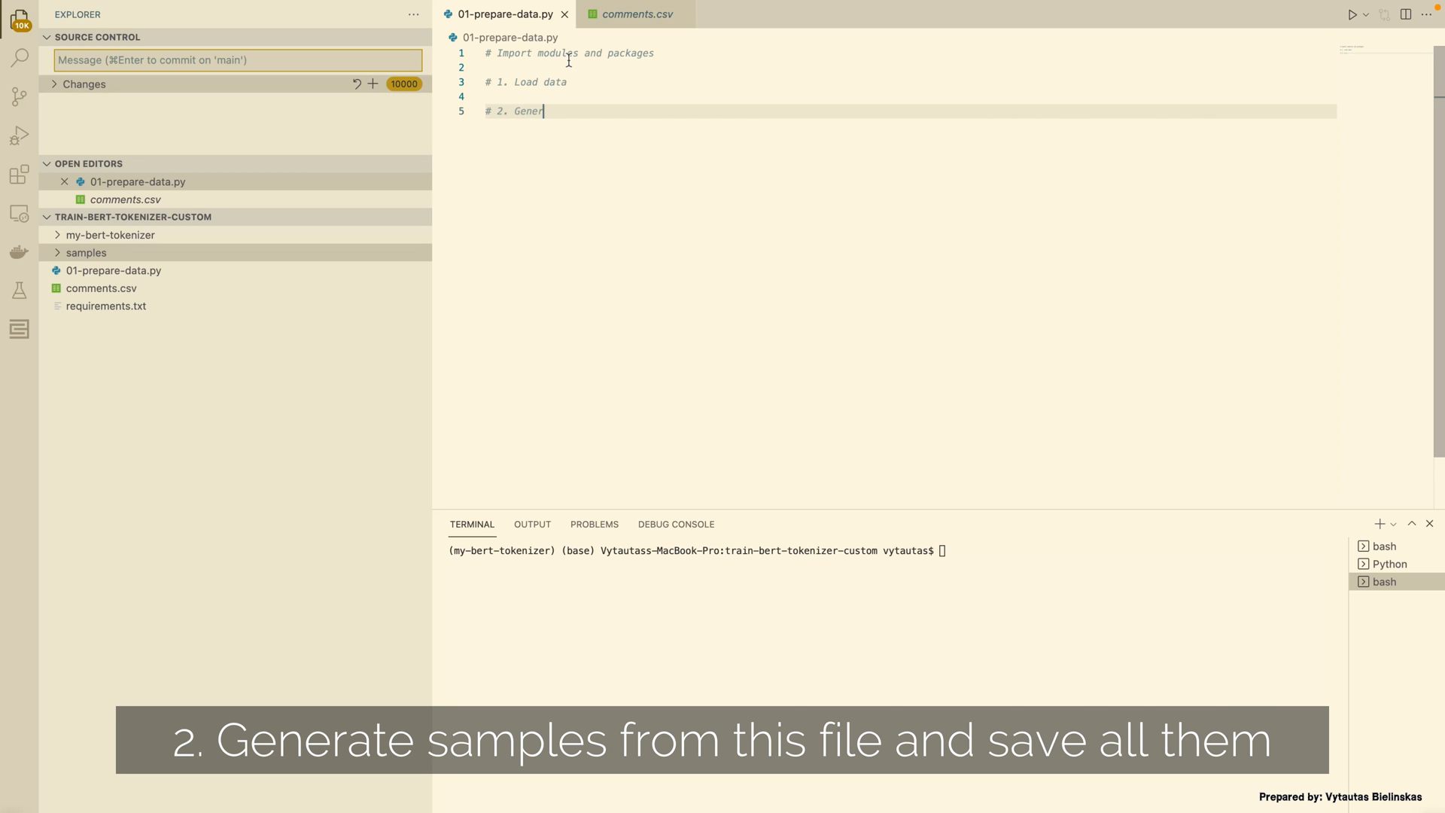
text(ate samples for)
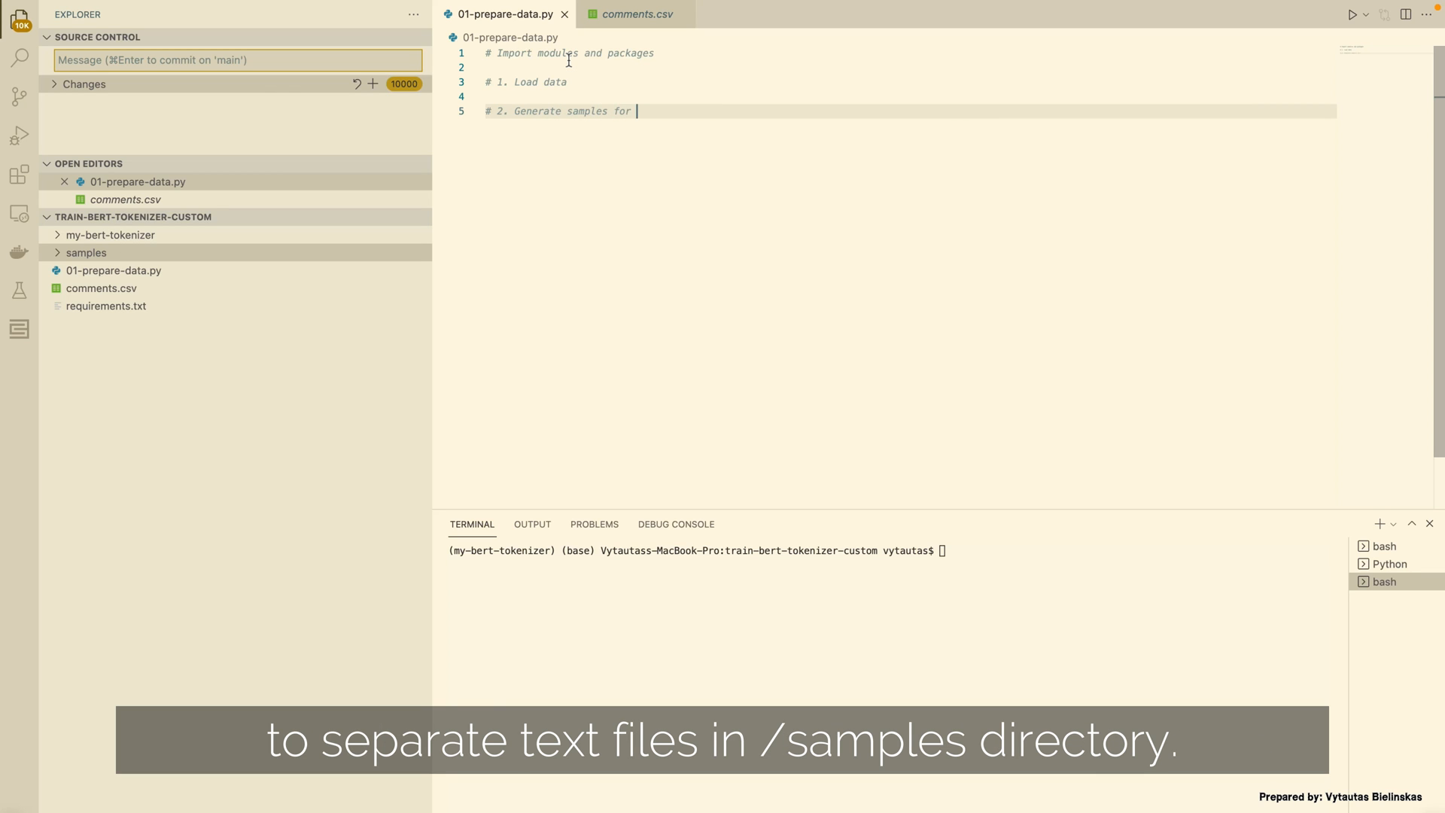
text(tokenizer)
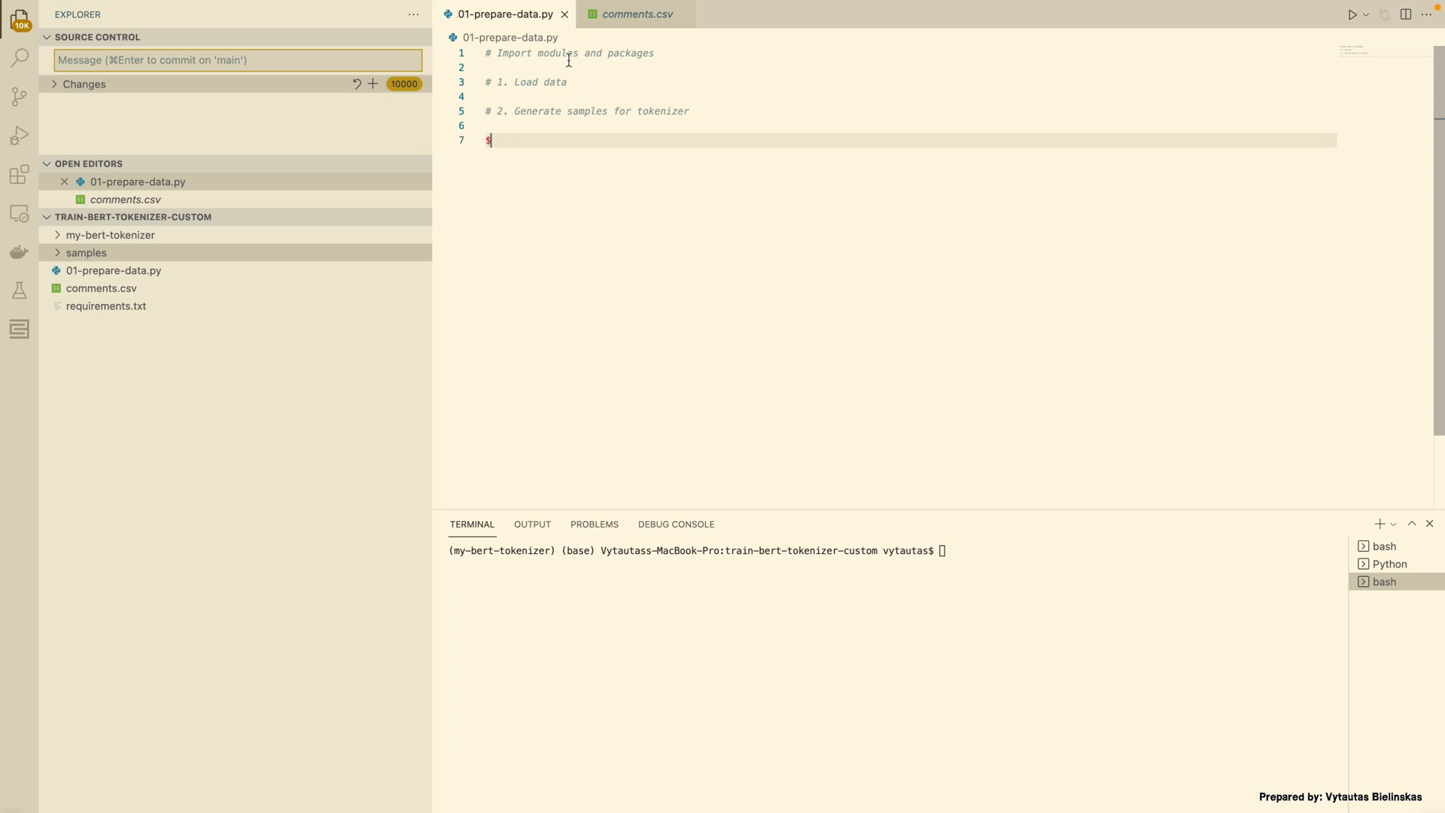
text(# 3.)
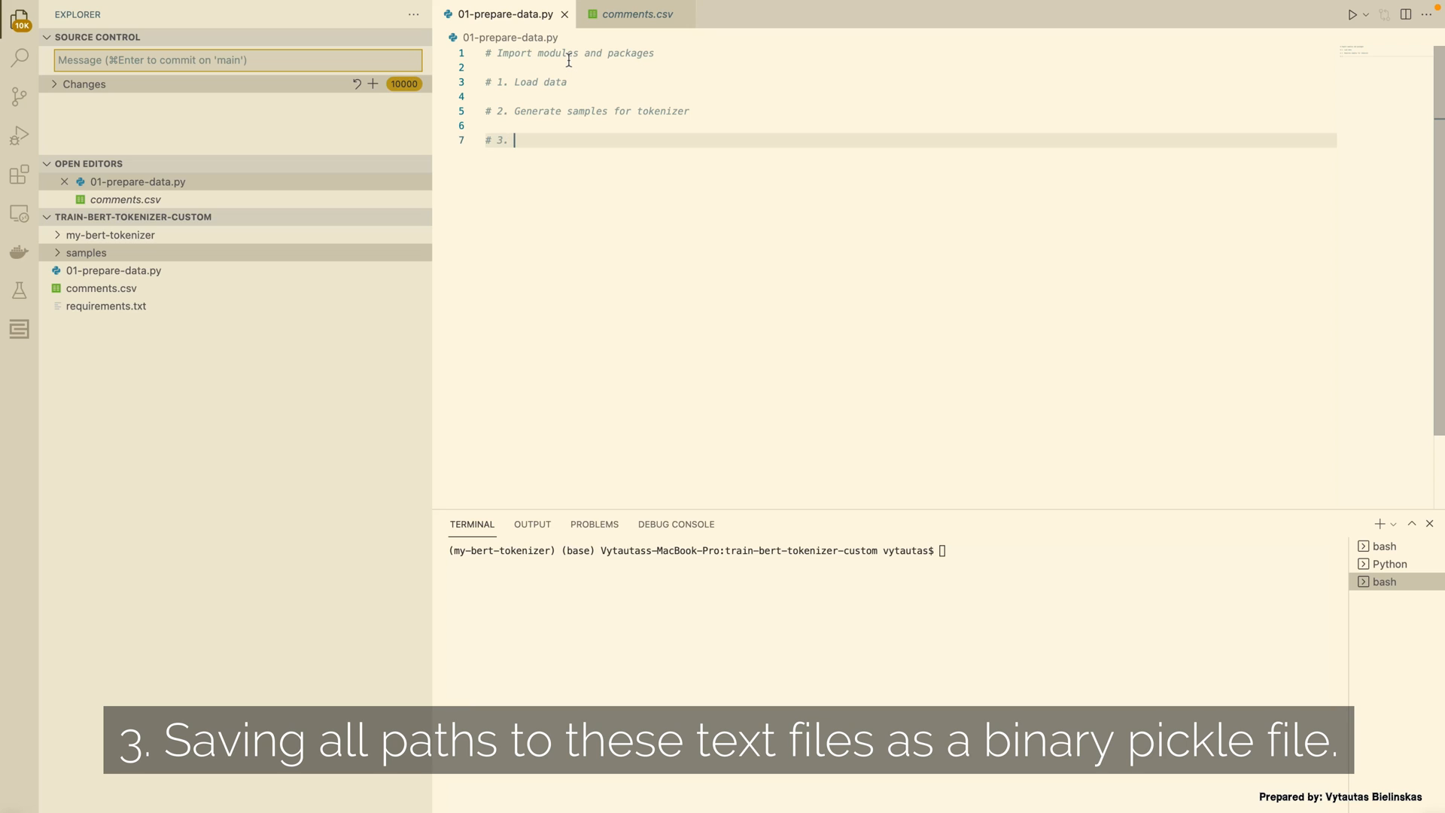
text(Saving)
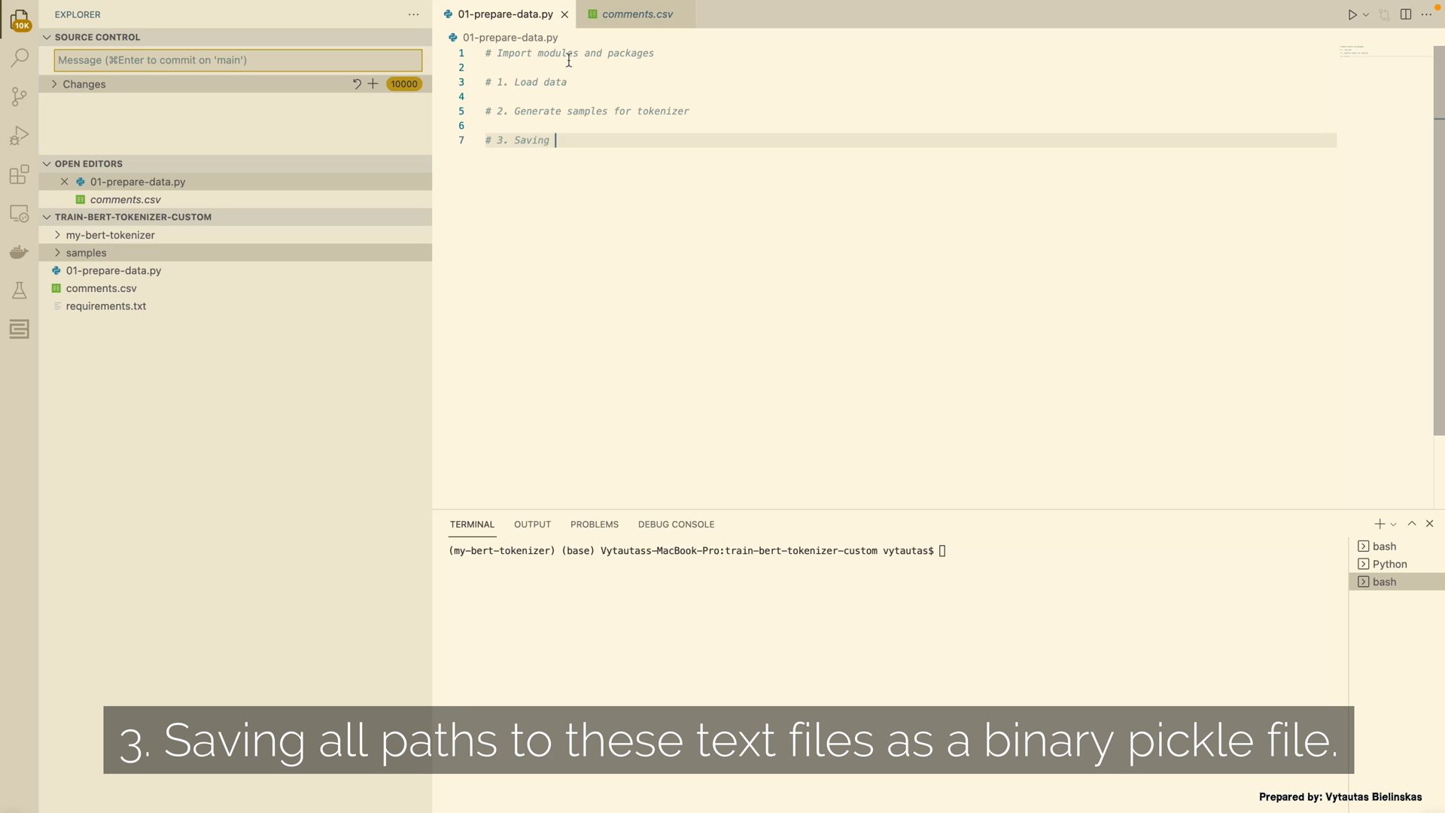
text(a list of all paths)
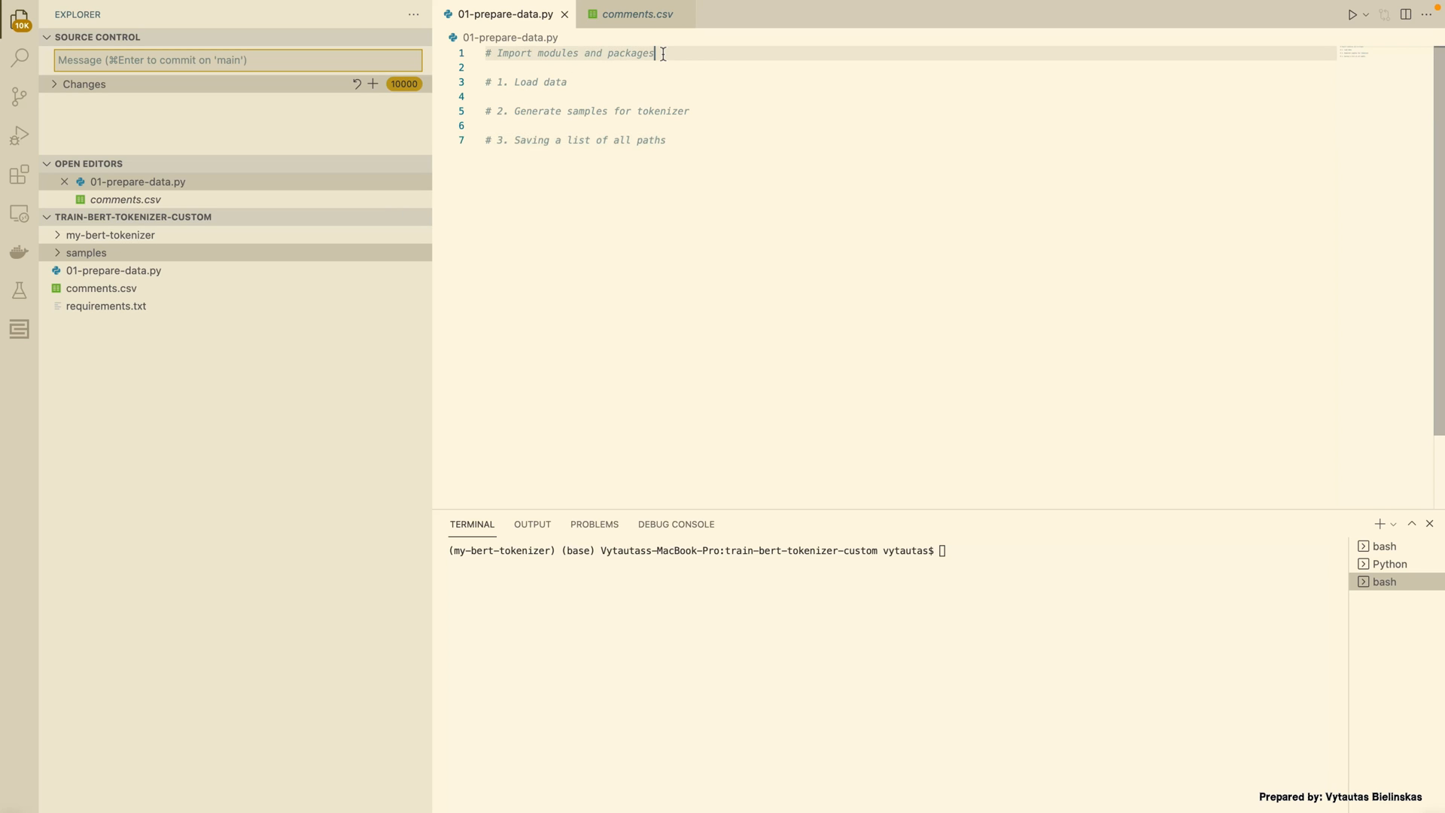
text(import pandas as p)
text(import pickle)
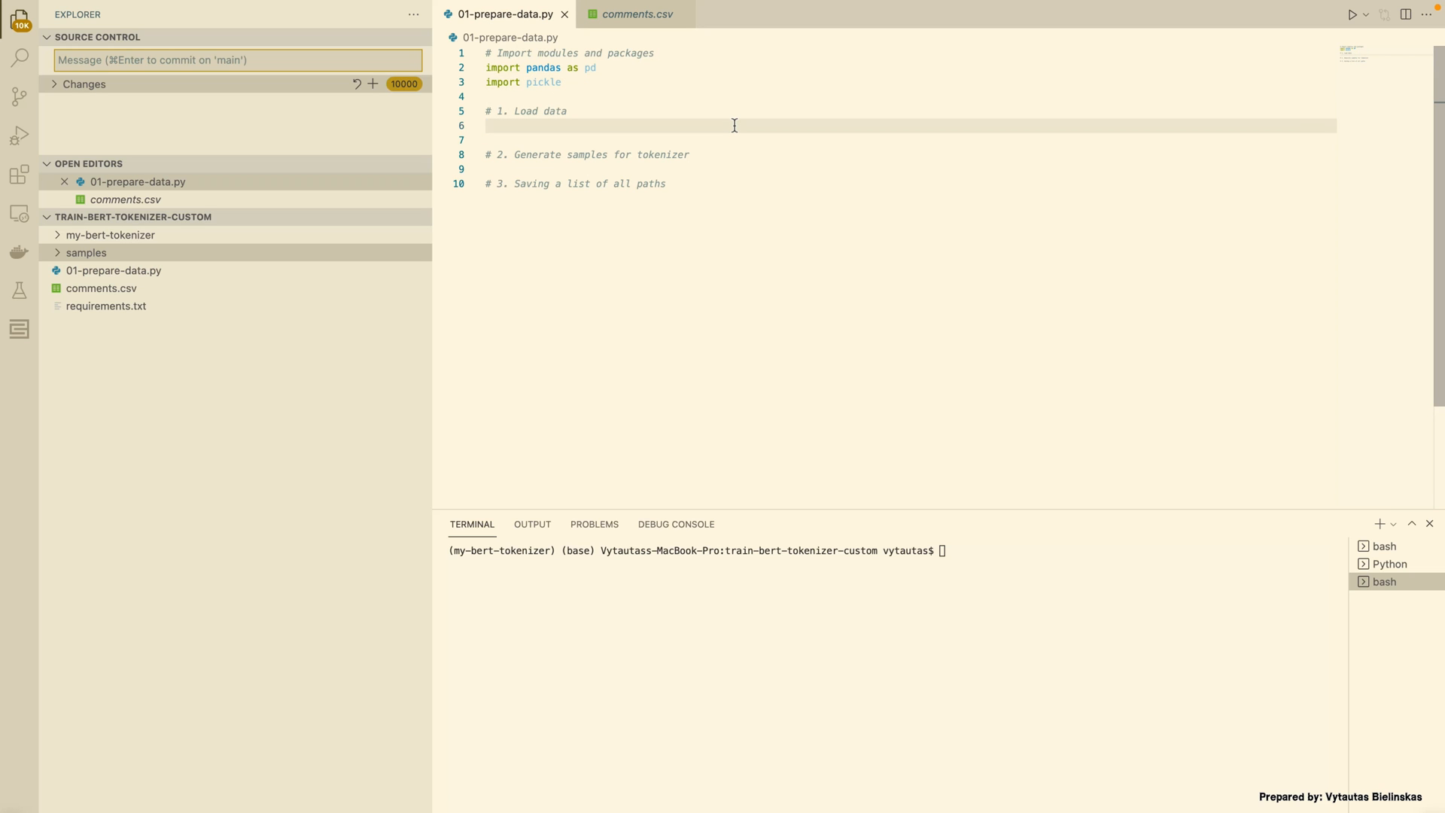
Add df = pd.read_csv('comments.csv'), paths = [] and PATHS = './samples'
text(df = pd.r)
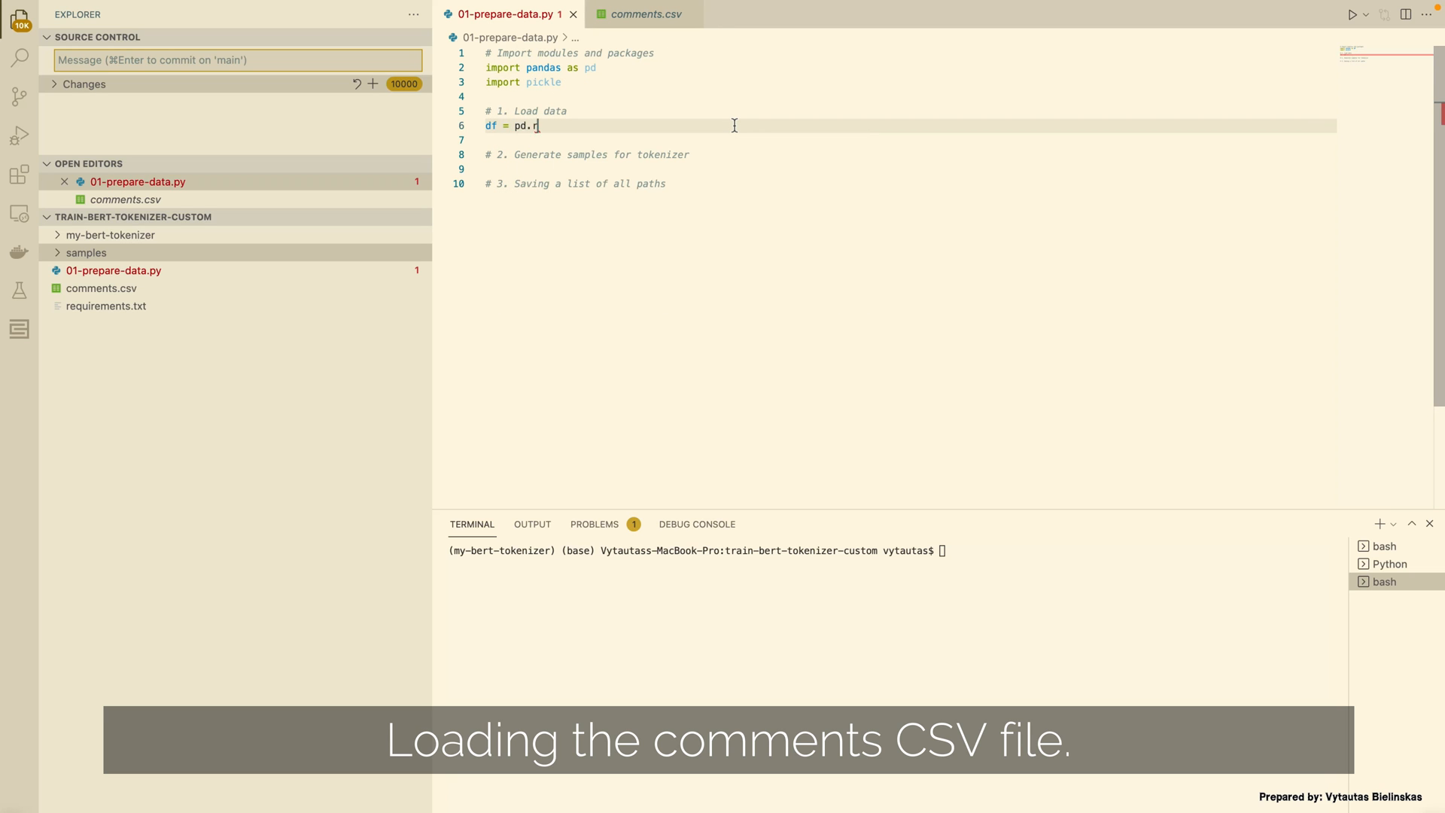
text(ead_csv('comments.csv'))
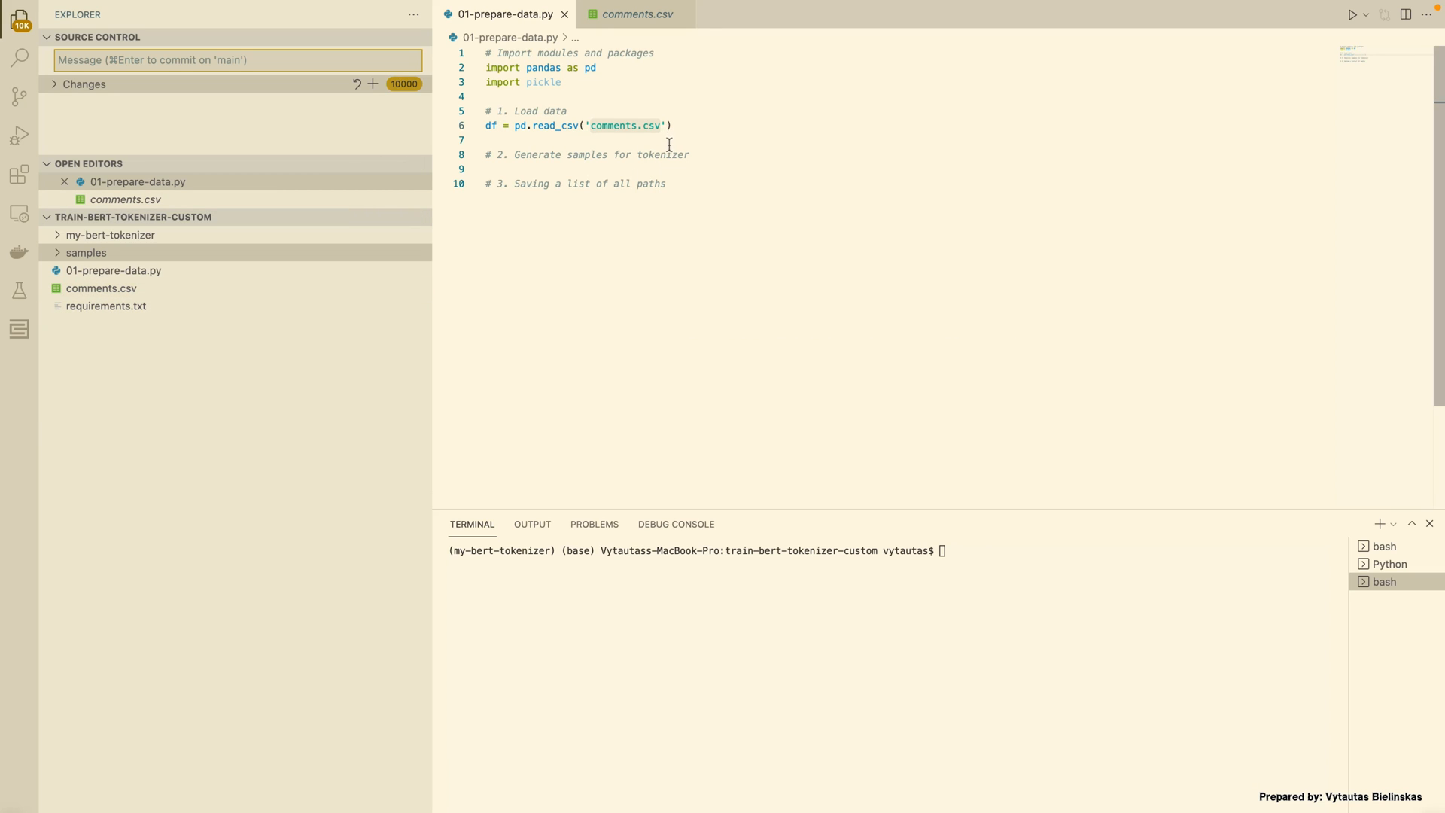
click(691, 155)
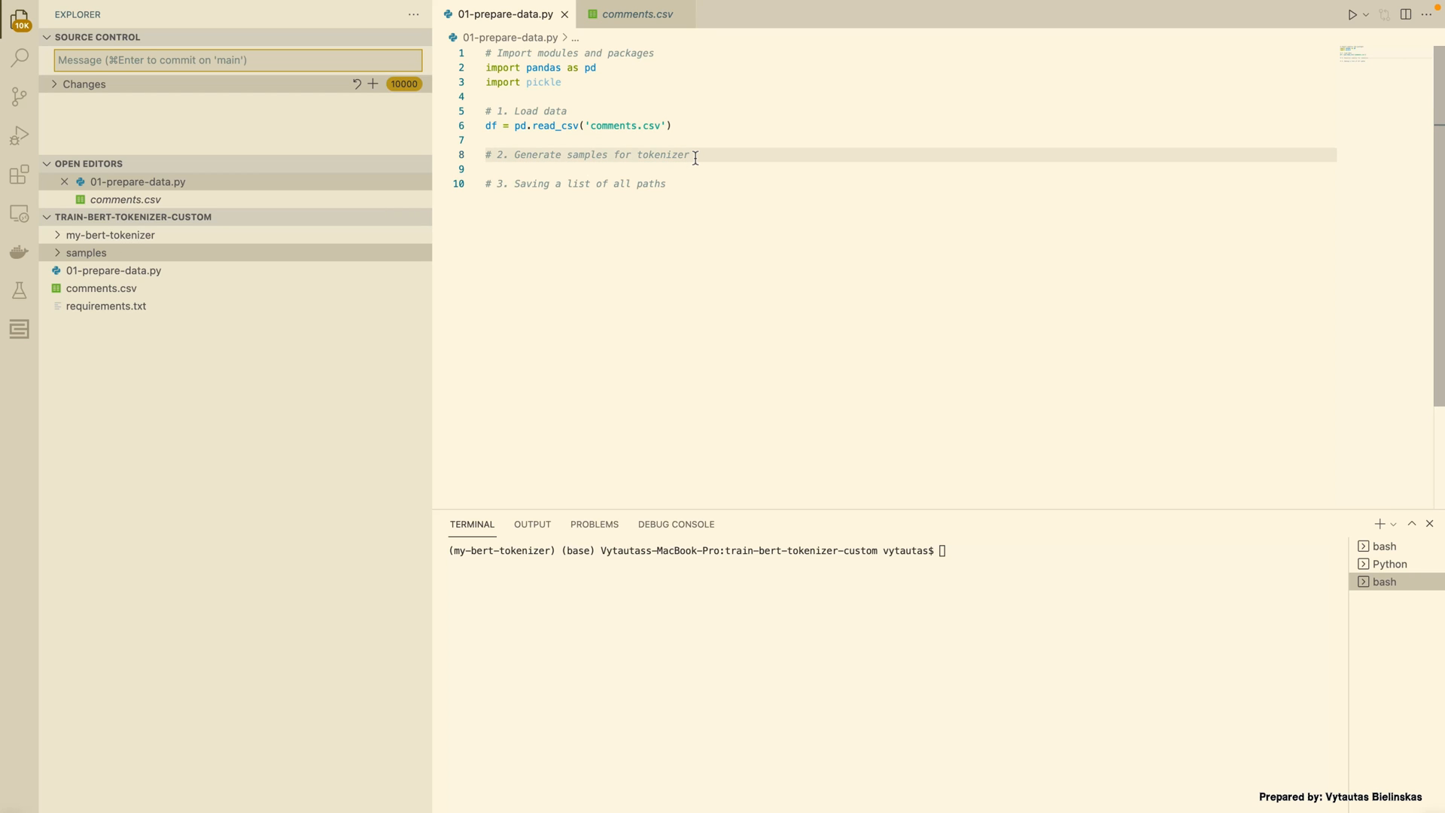
text(paths = [])
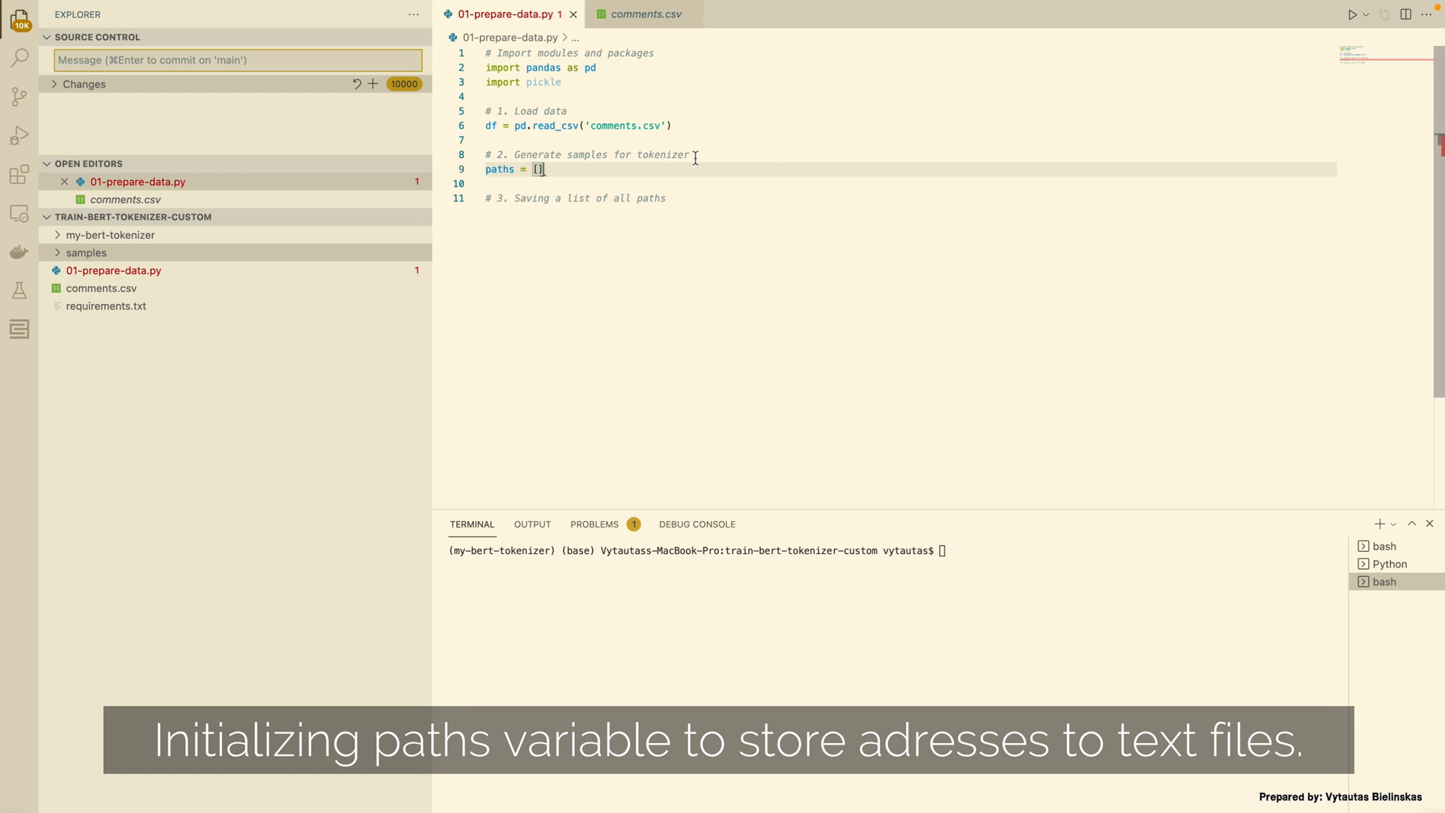
text(PATHS = './samples)
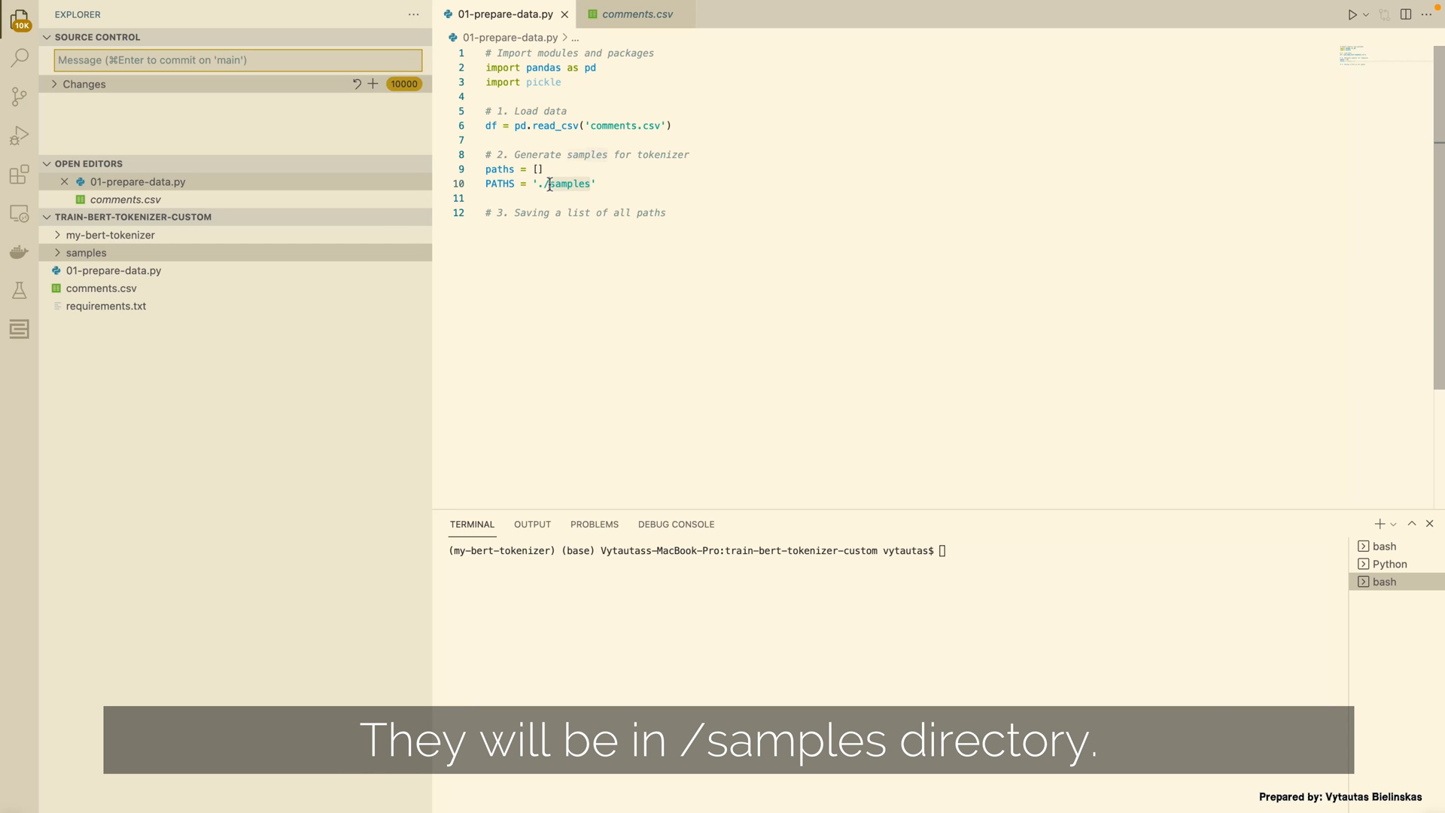
mouse_move(550, 233)
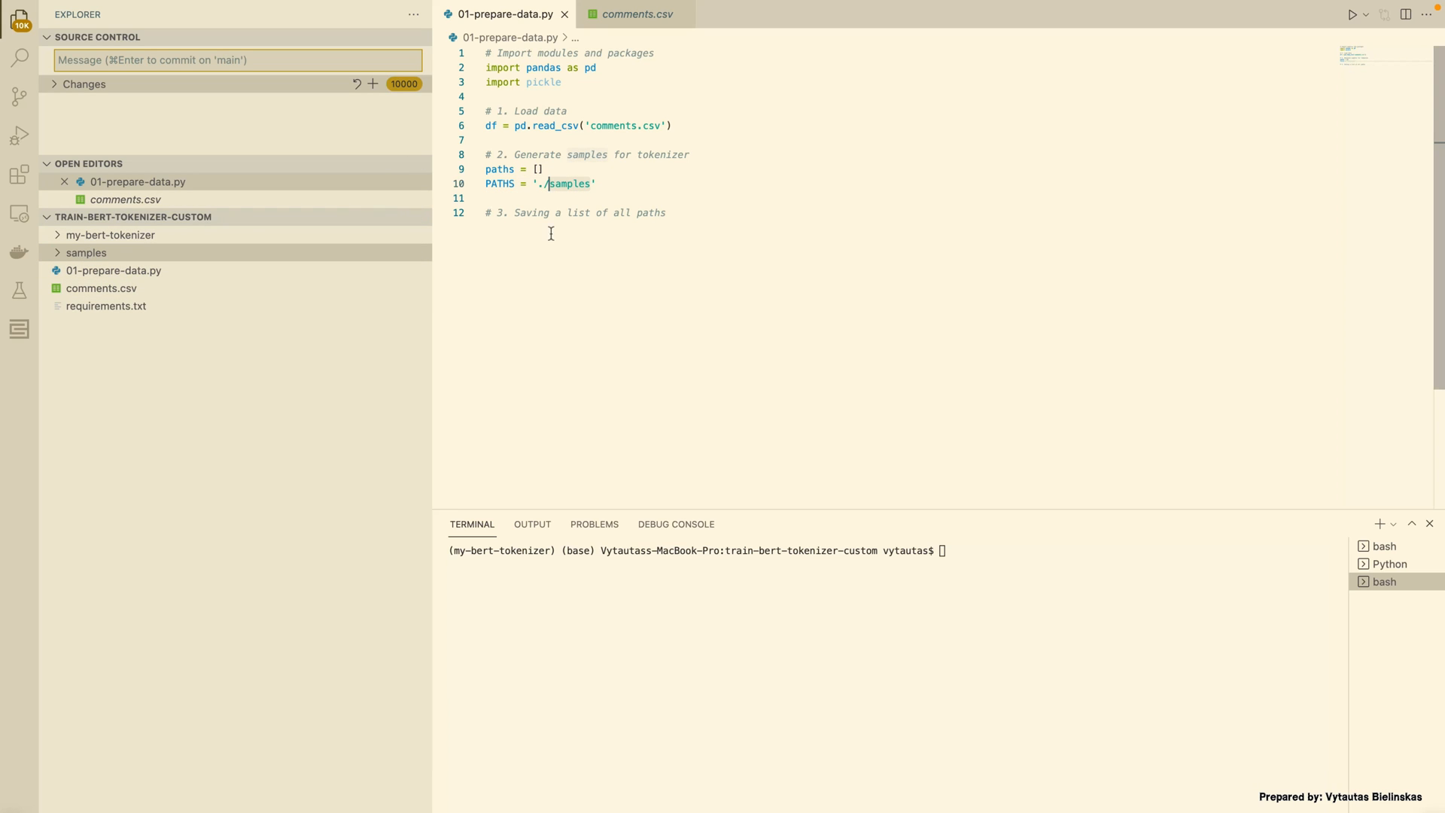
key(Enter)
text(for i,)
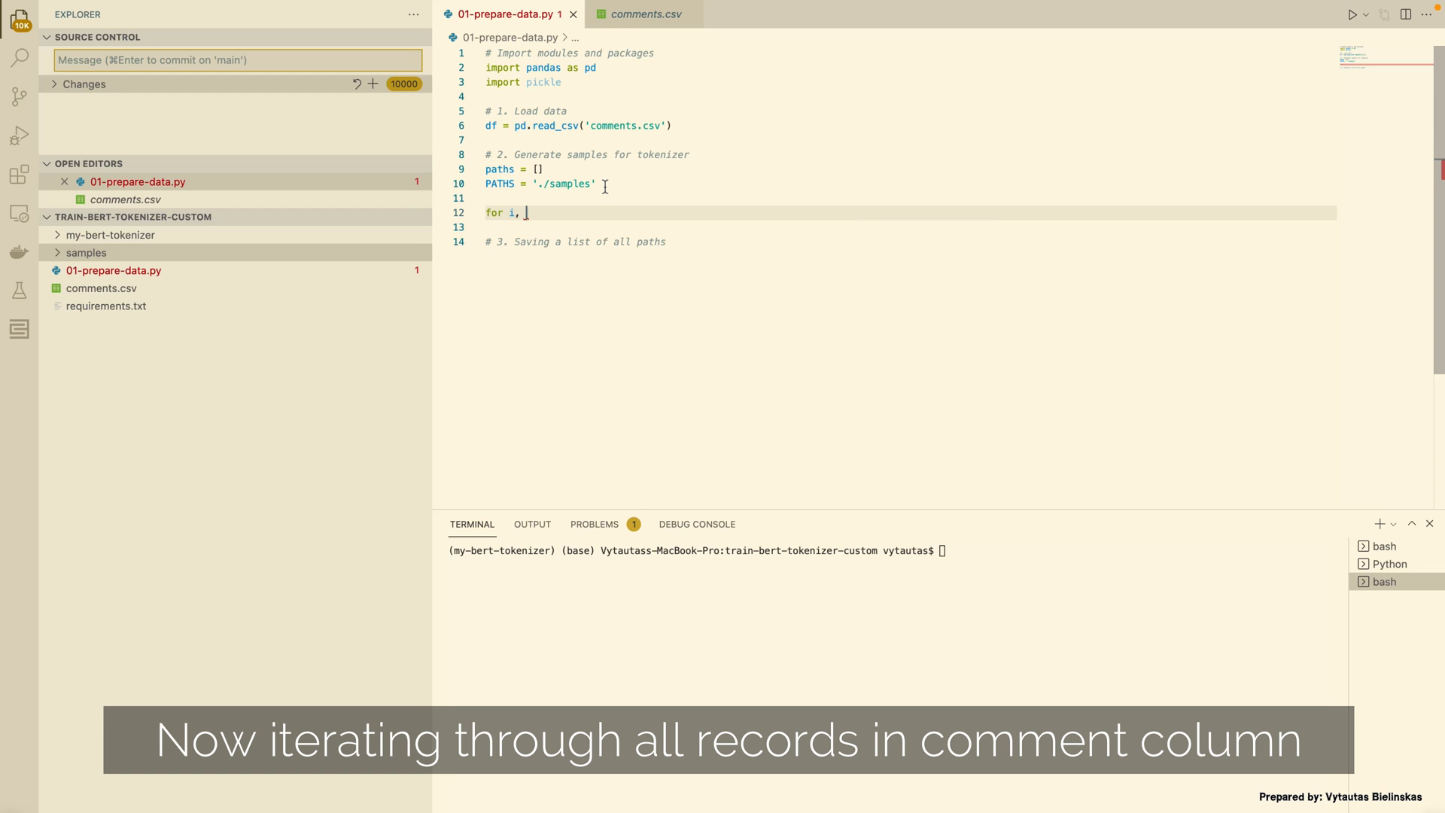
Write a loop over enumerate(list(df['comment'].values)) to visit each comment
text(this_line in enumerate()
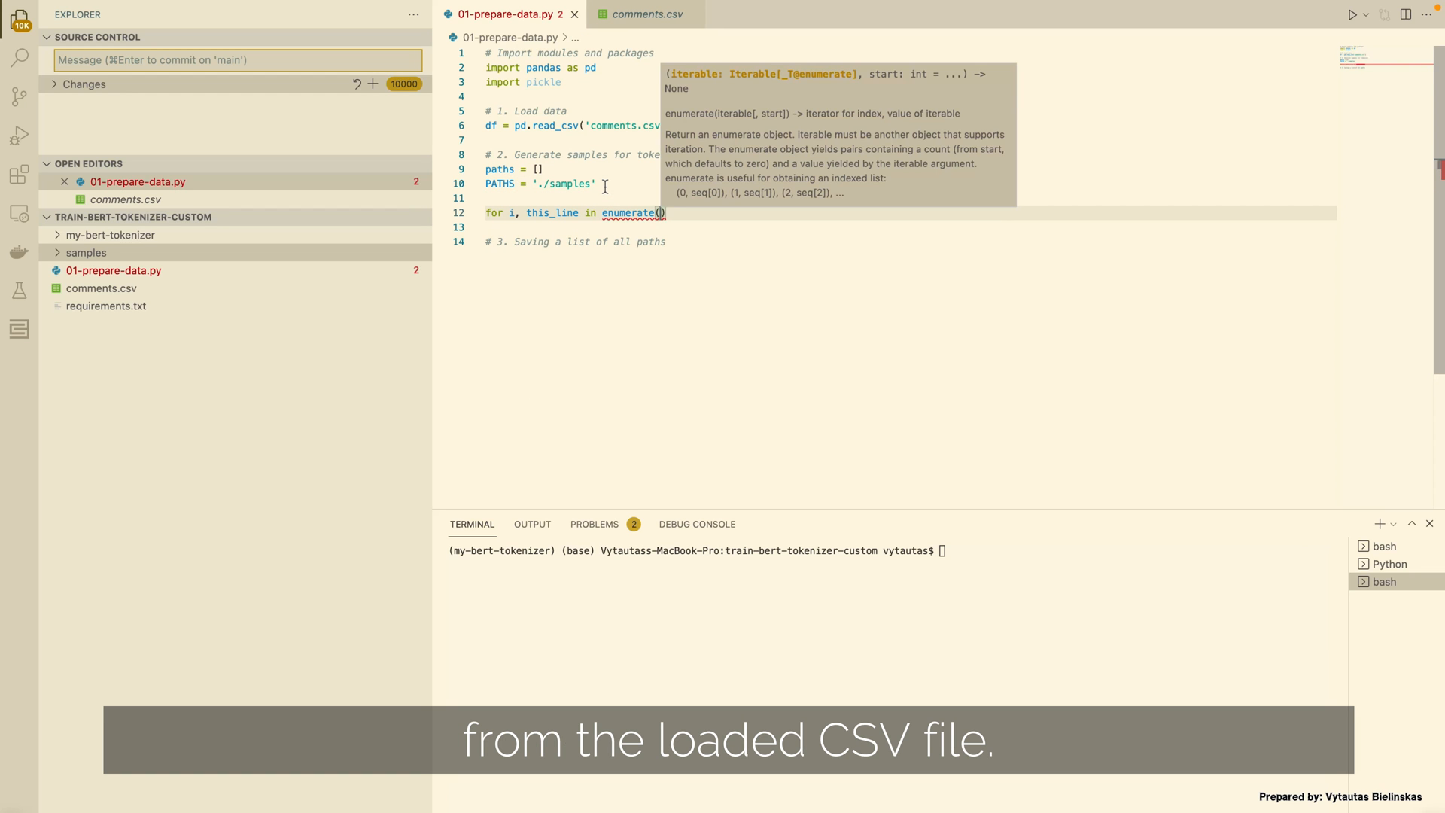
text(df['comment'])
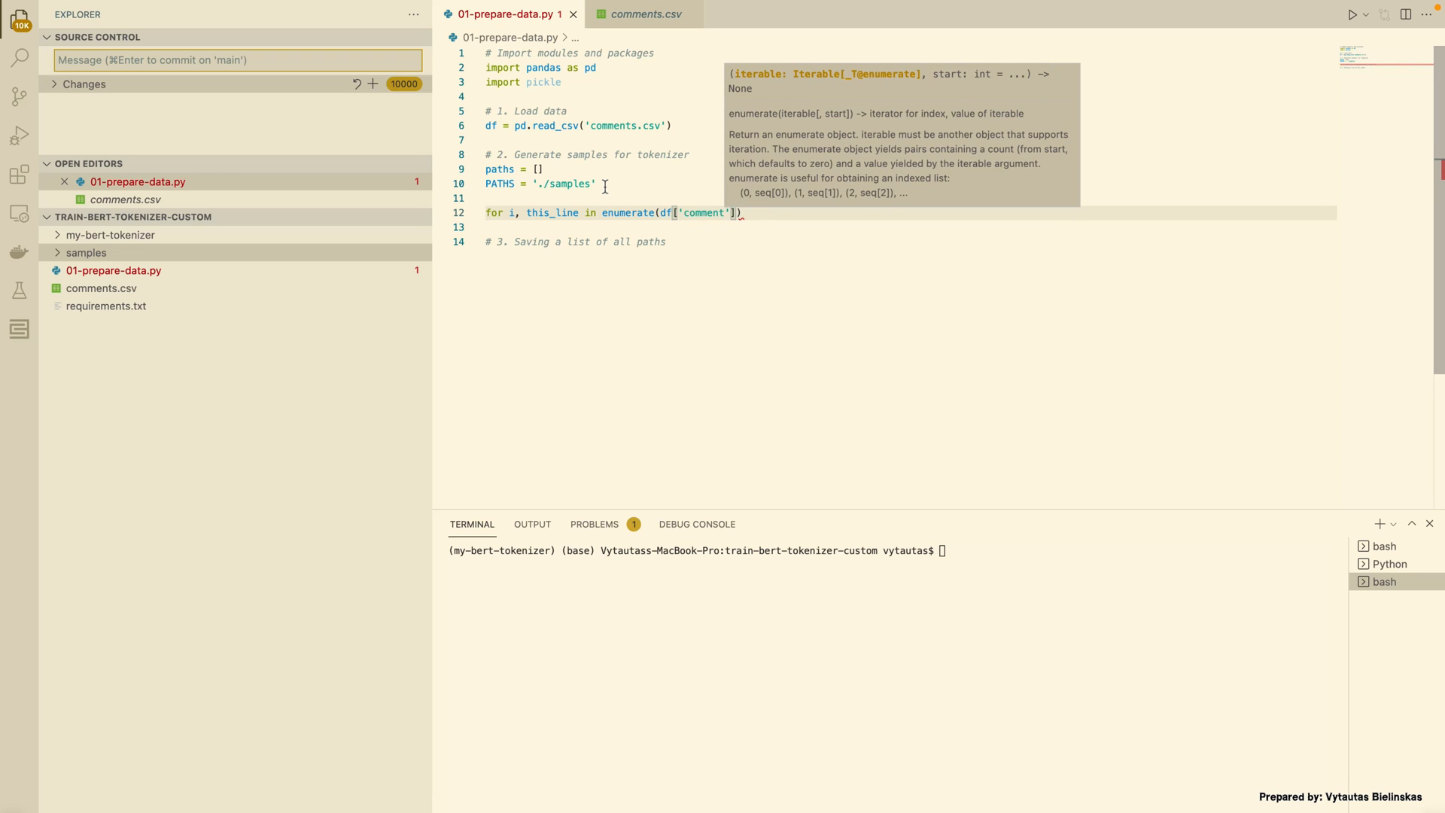
text(.values)
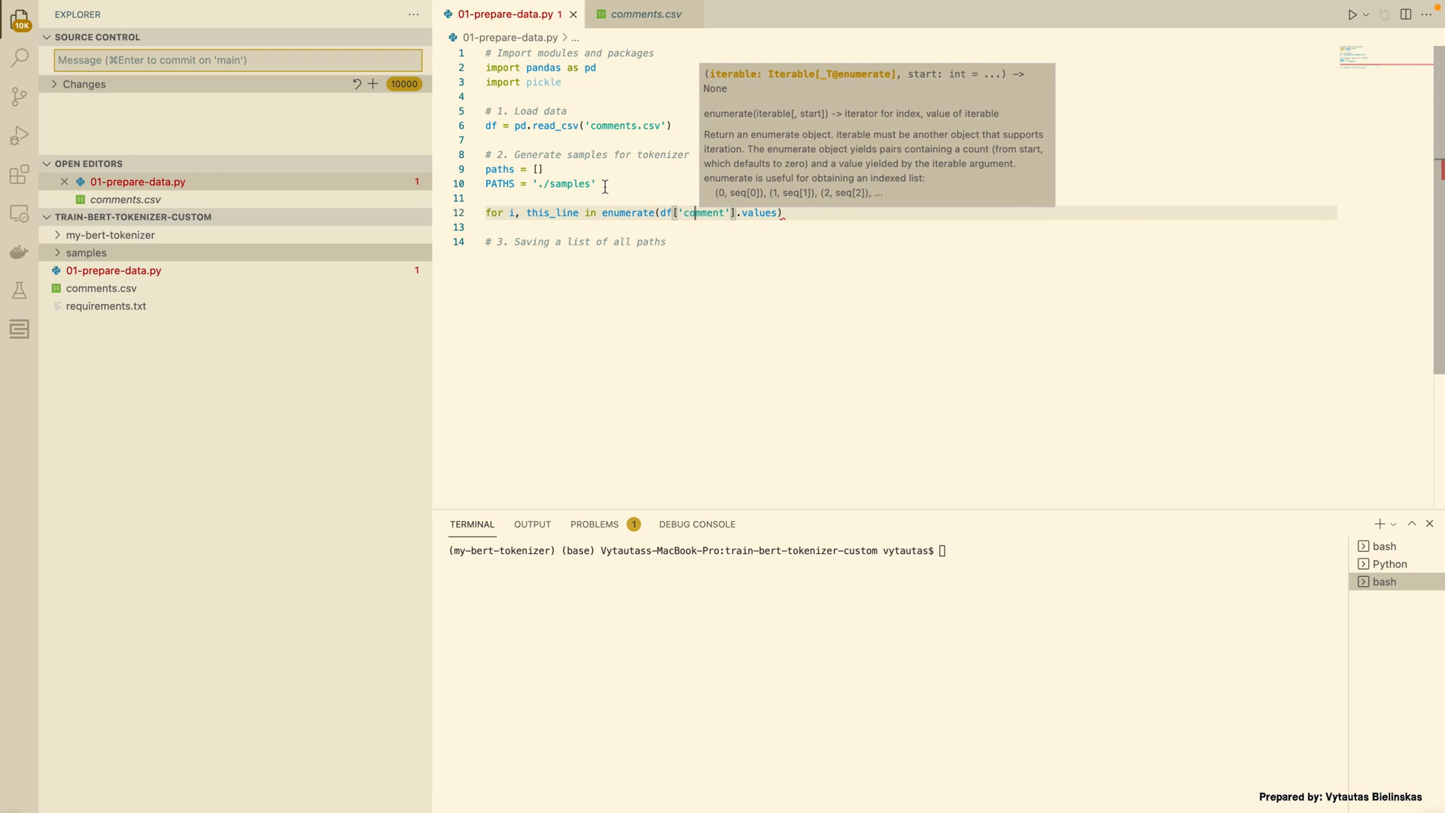
text(list()
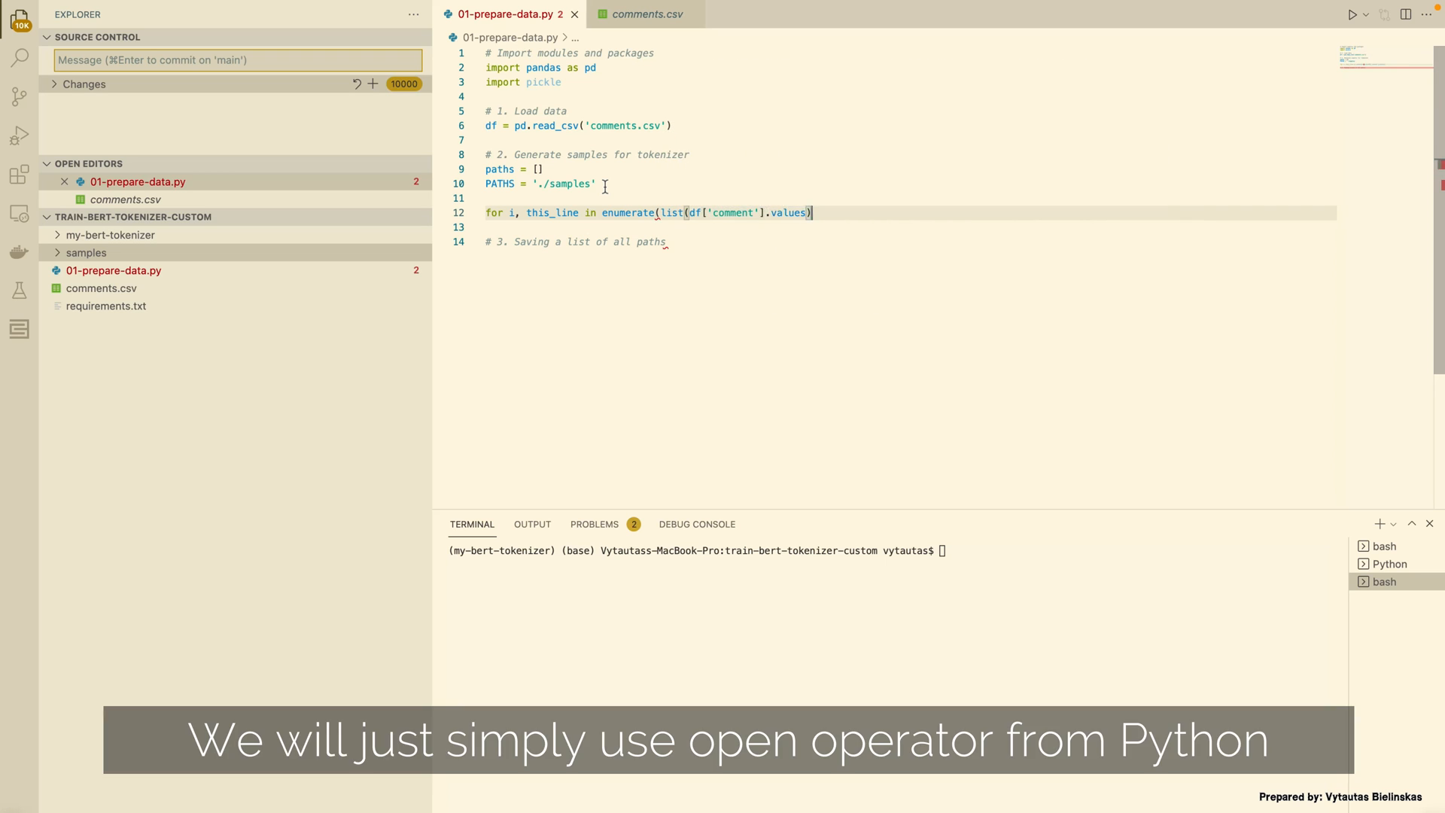
text():)
click(911, 226)
text(txt_file = open(f'{PA'))
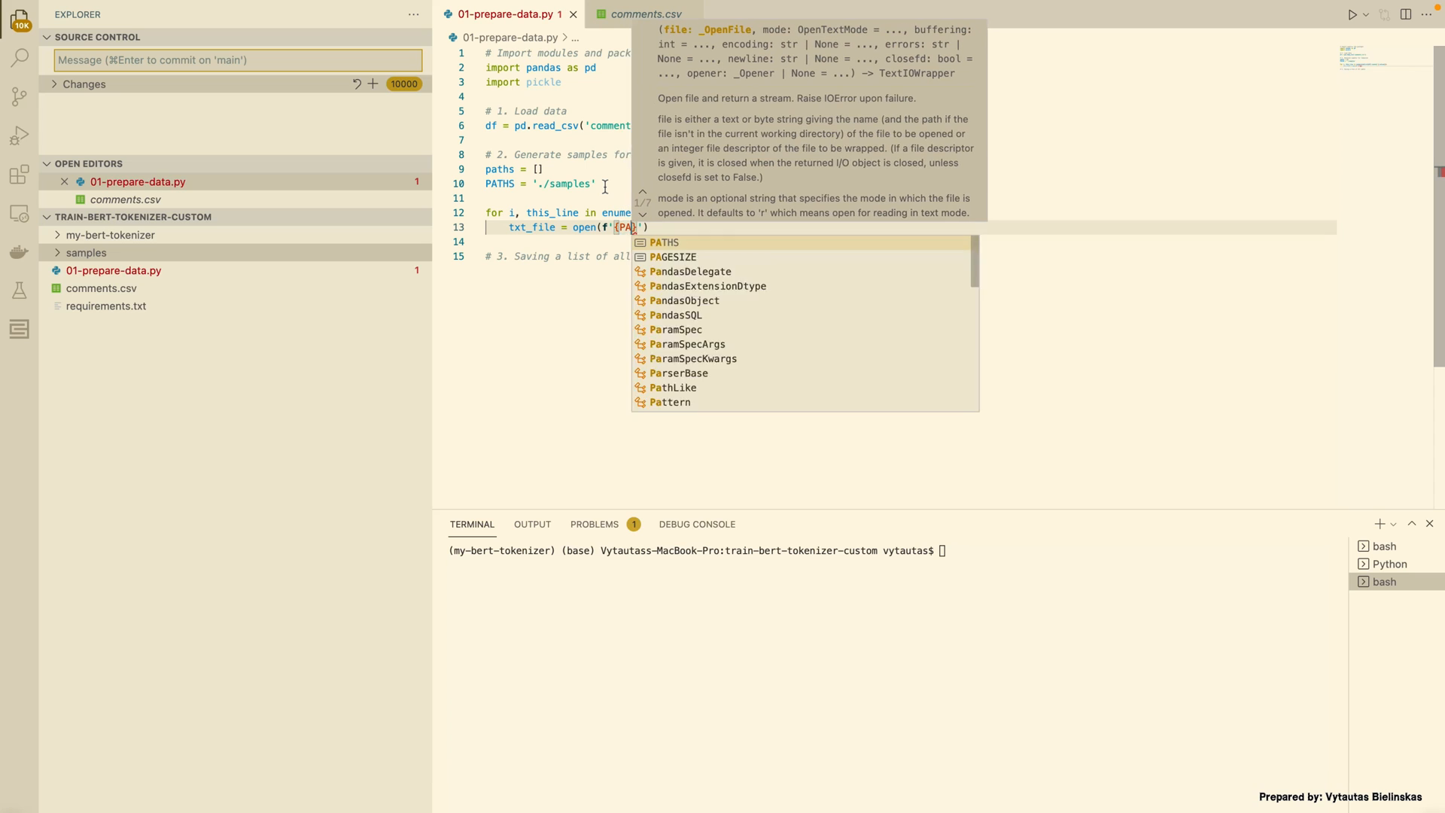
Rename the PATHS constant to PATH, keeping the './samples' value
click(664, 242)
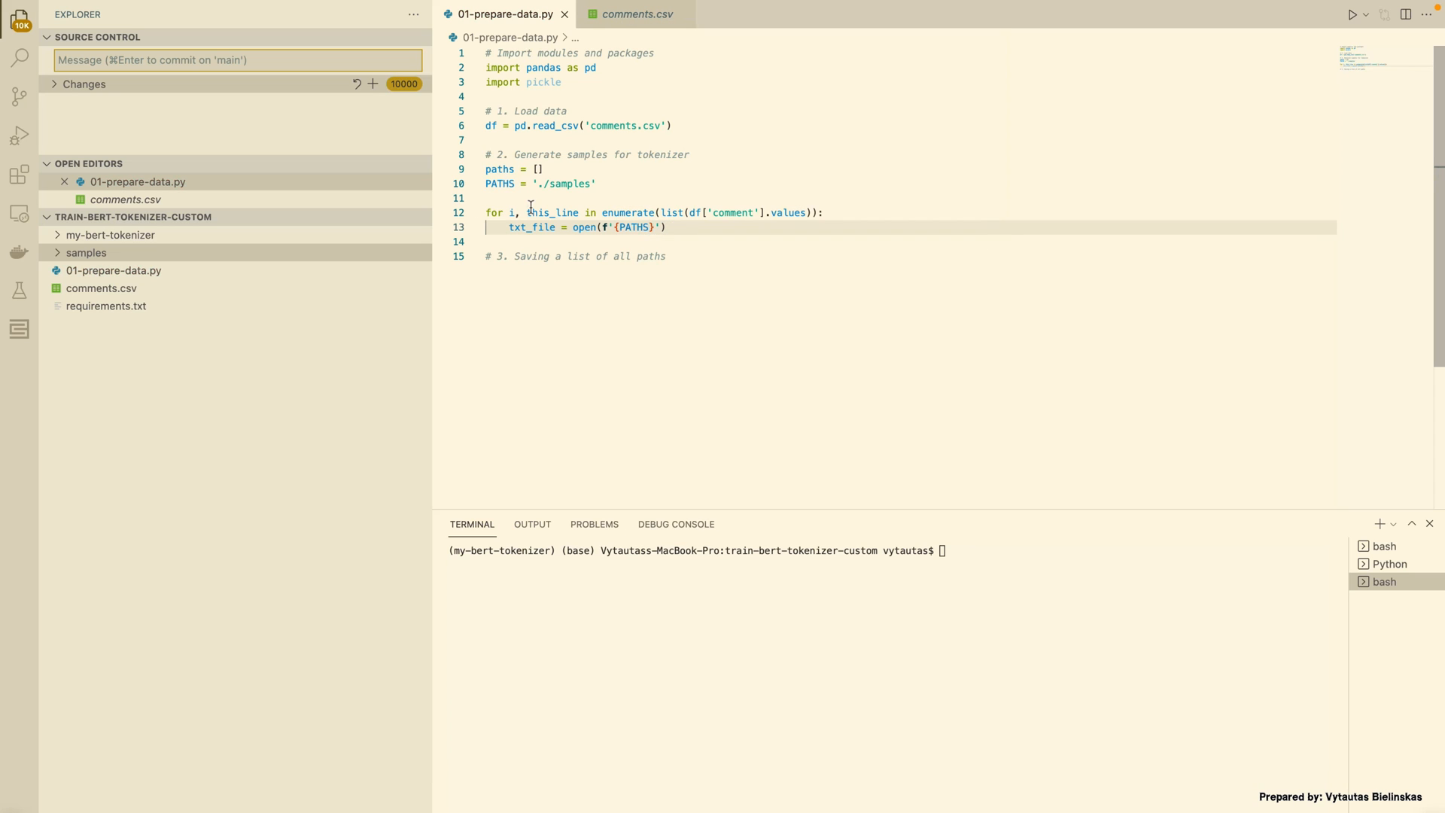
double_click(500, 183)
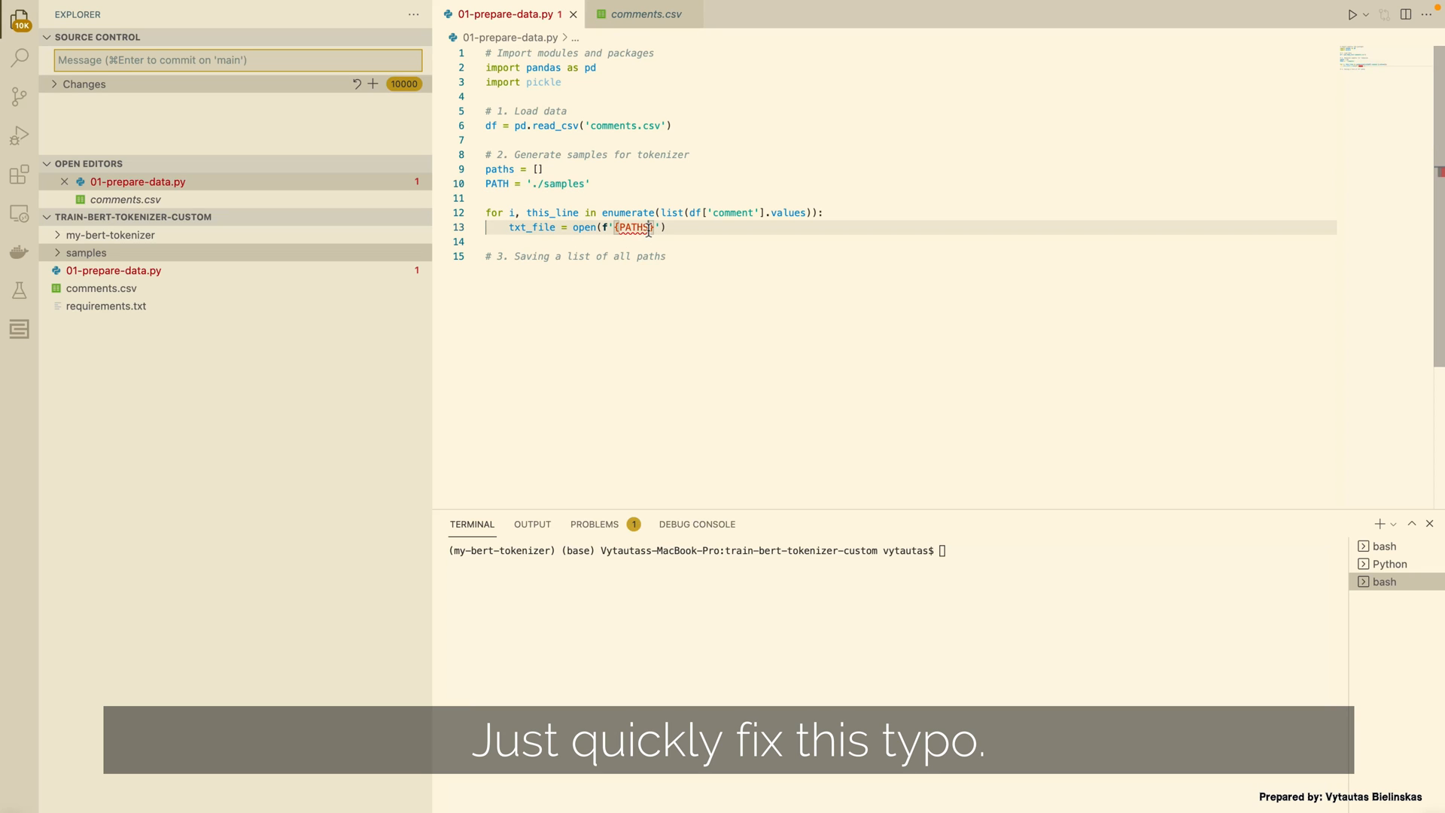
key(Backspace)
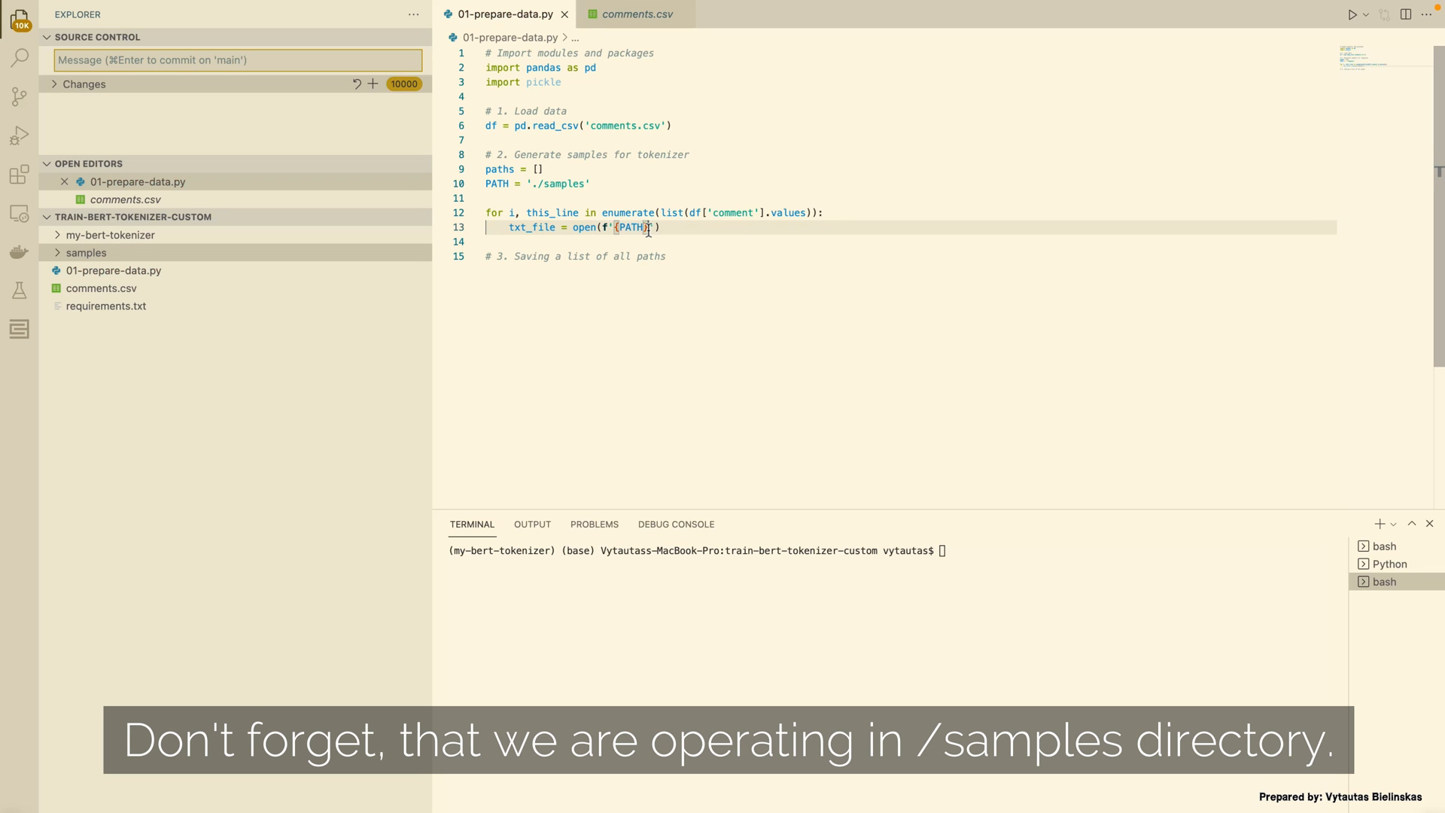
text(/samples')
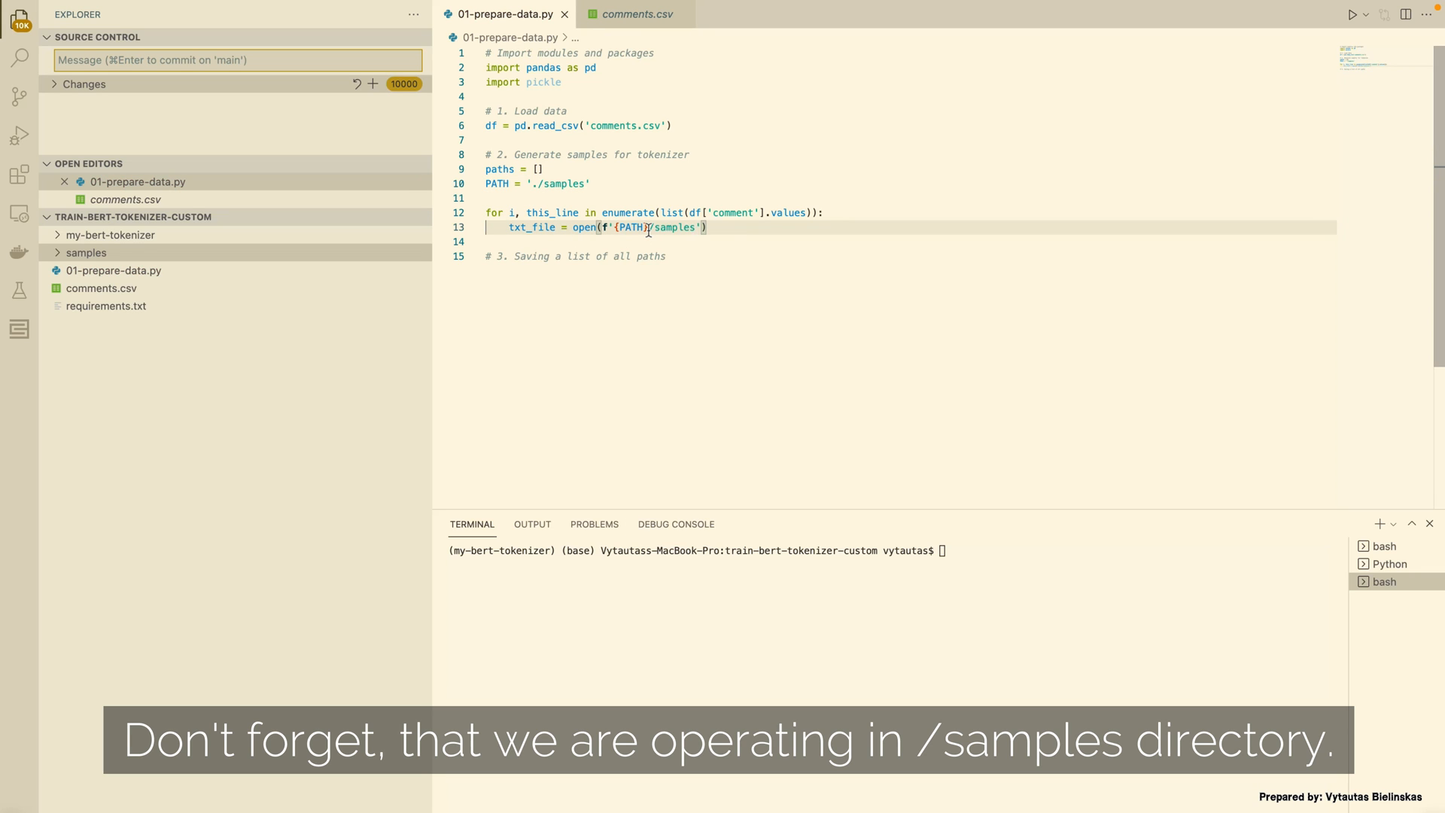
Open f'{PATH}/sample-{i}.txt' with 'w' and begin writing = txt_file.write
text(sample-)
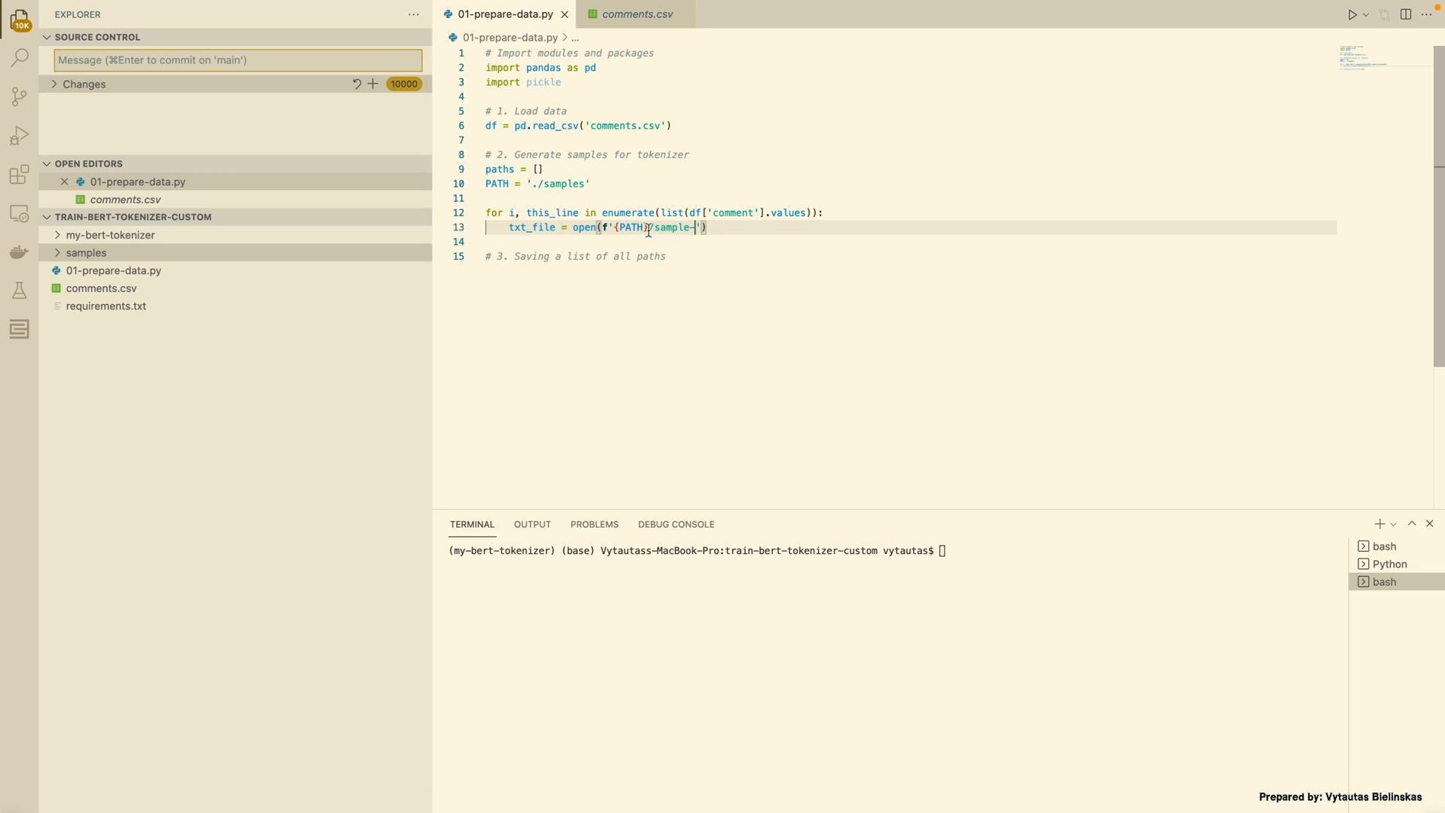
text({i)
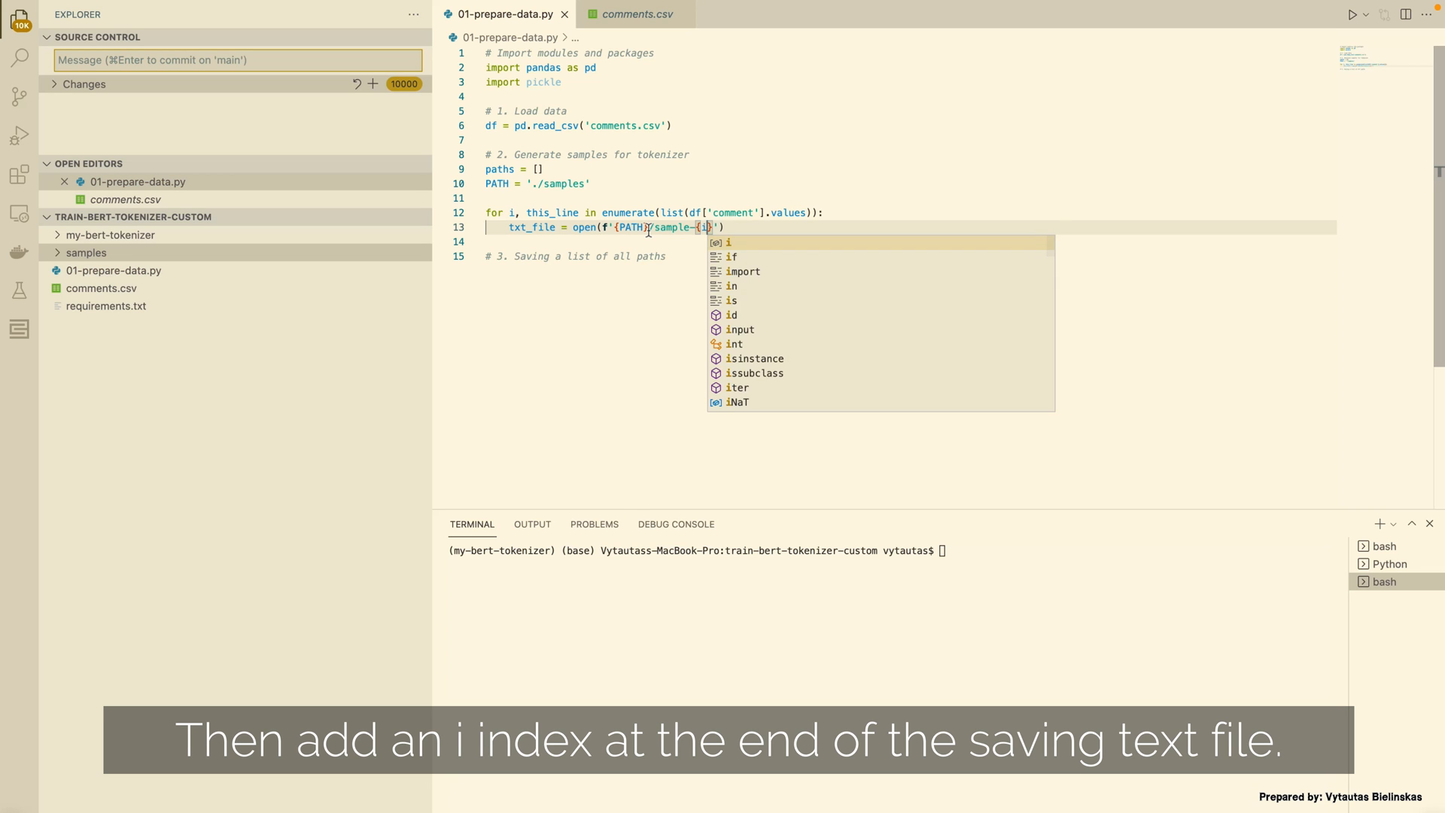
text(.txt)
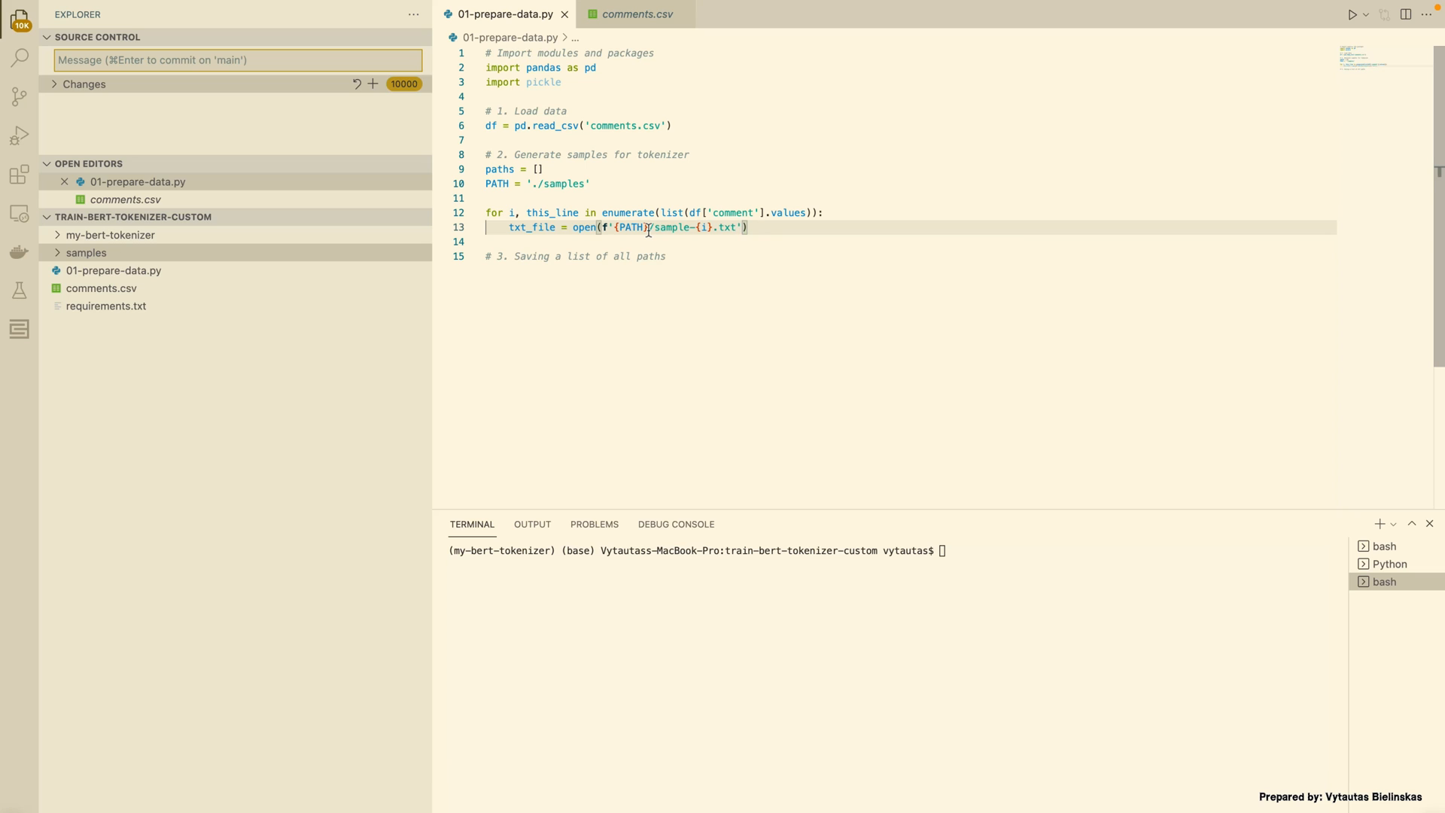
text(, 'w')
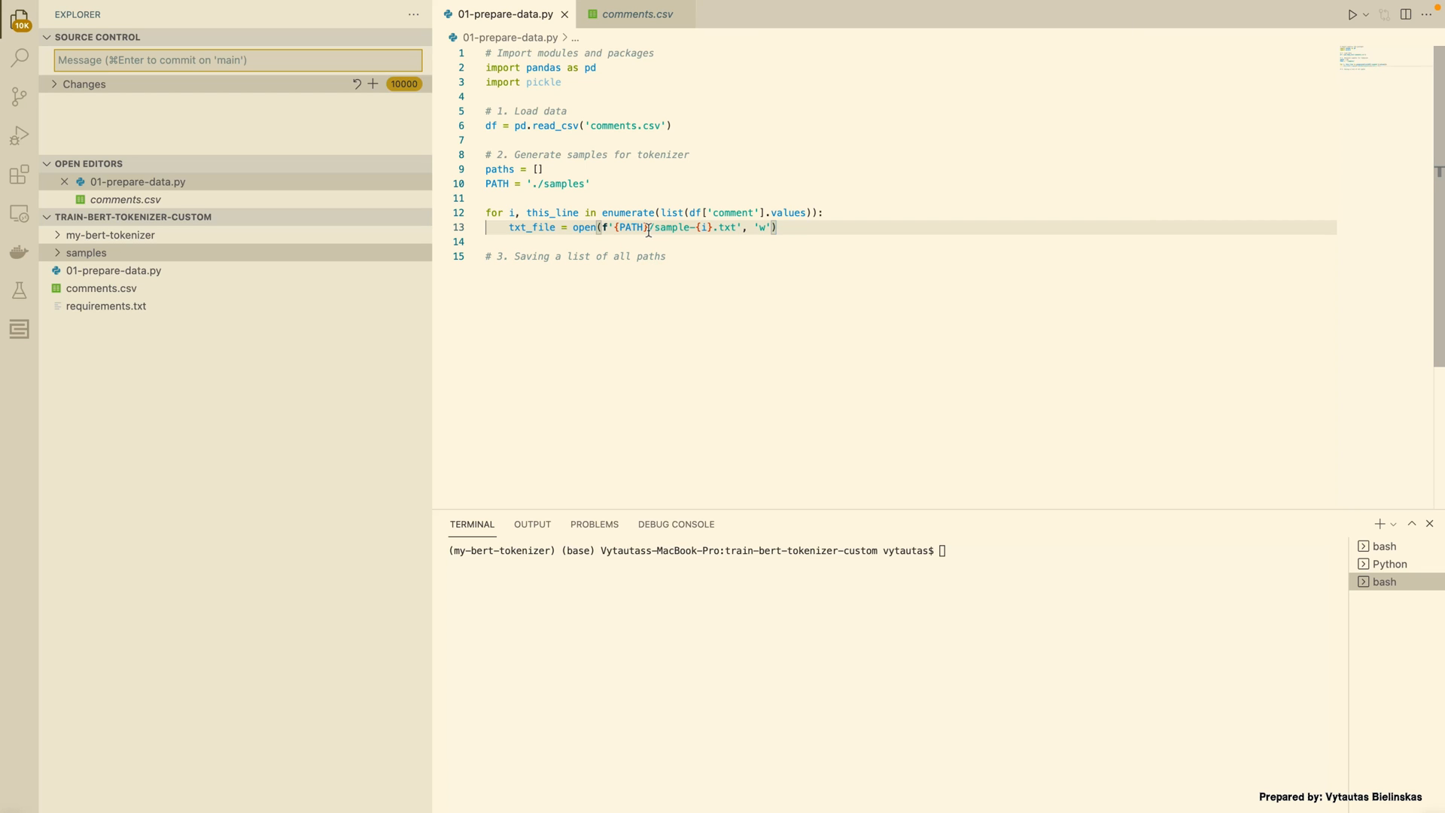
text(w)
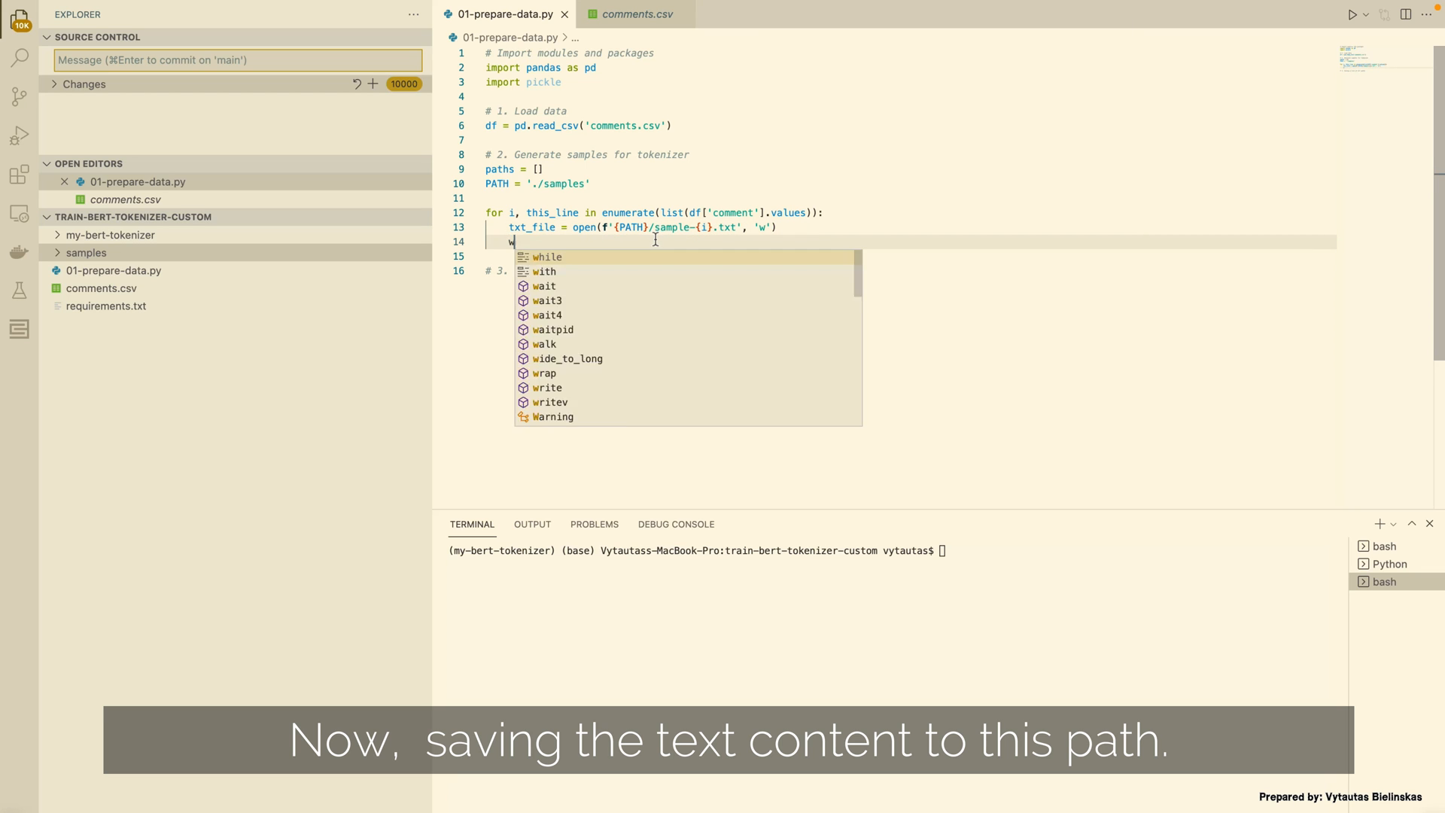
text(riting = txt_file.write(this)
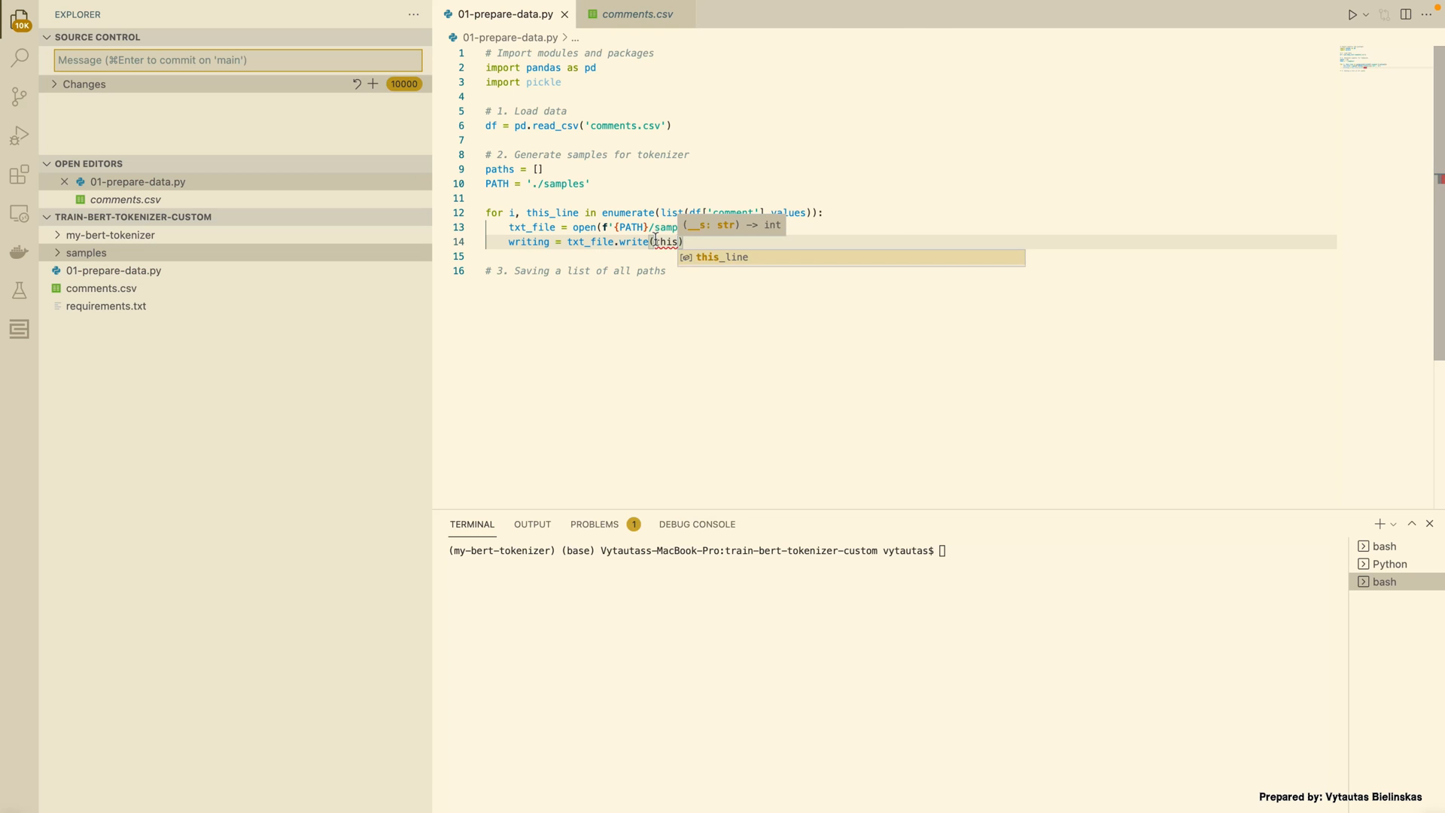
Append each sample-{i}.txt path to paths in the loop, then print the saved-sample count
text(paths.append(f'{PATH}/sample-{i}.txt')
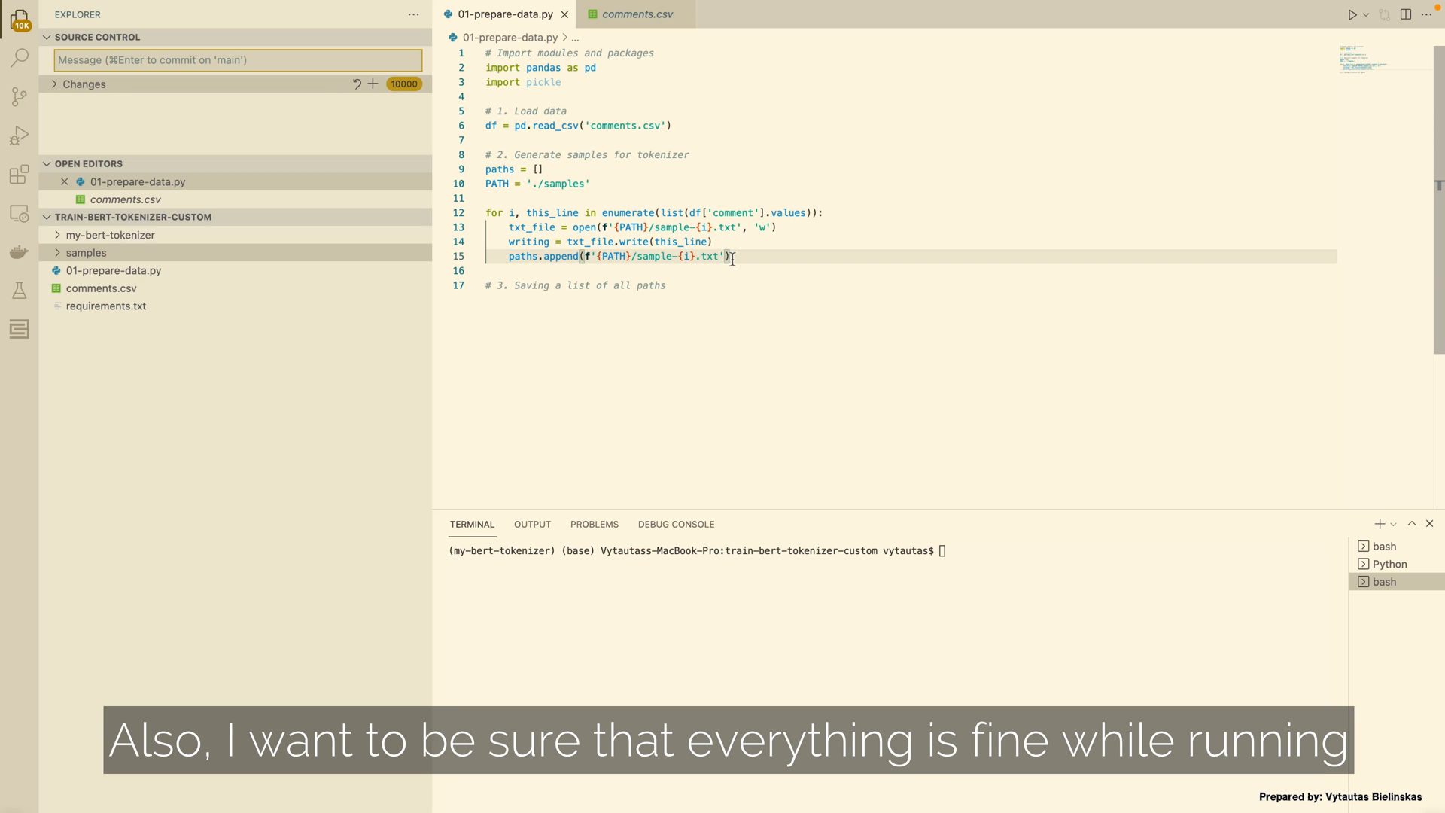
text(print(f'All samples have been saved to {PATH} ({i+1})')
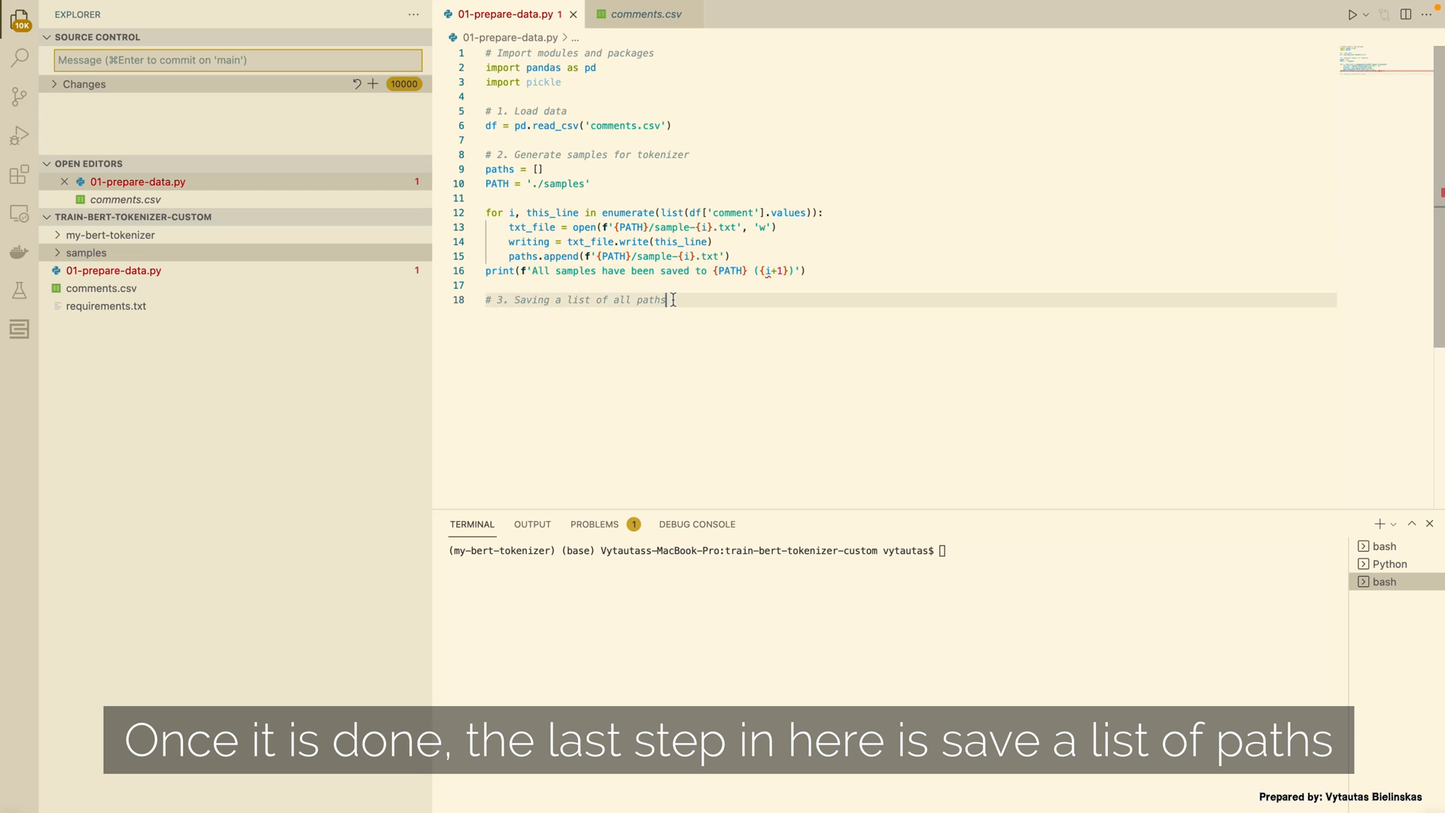
Dump the paths list into paths.pkl and print 'Paths are saved now.'
text(with)
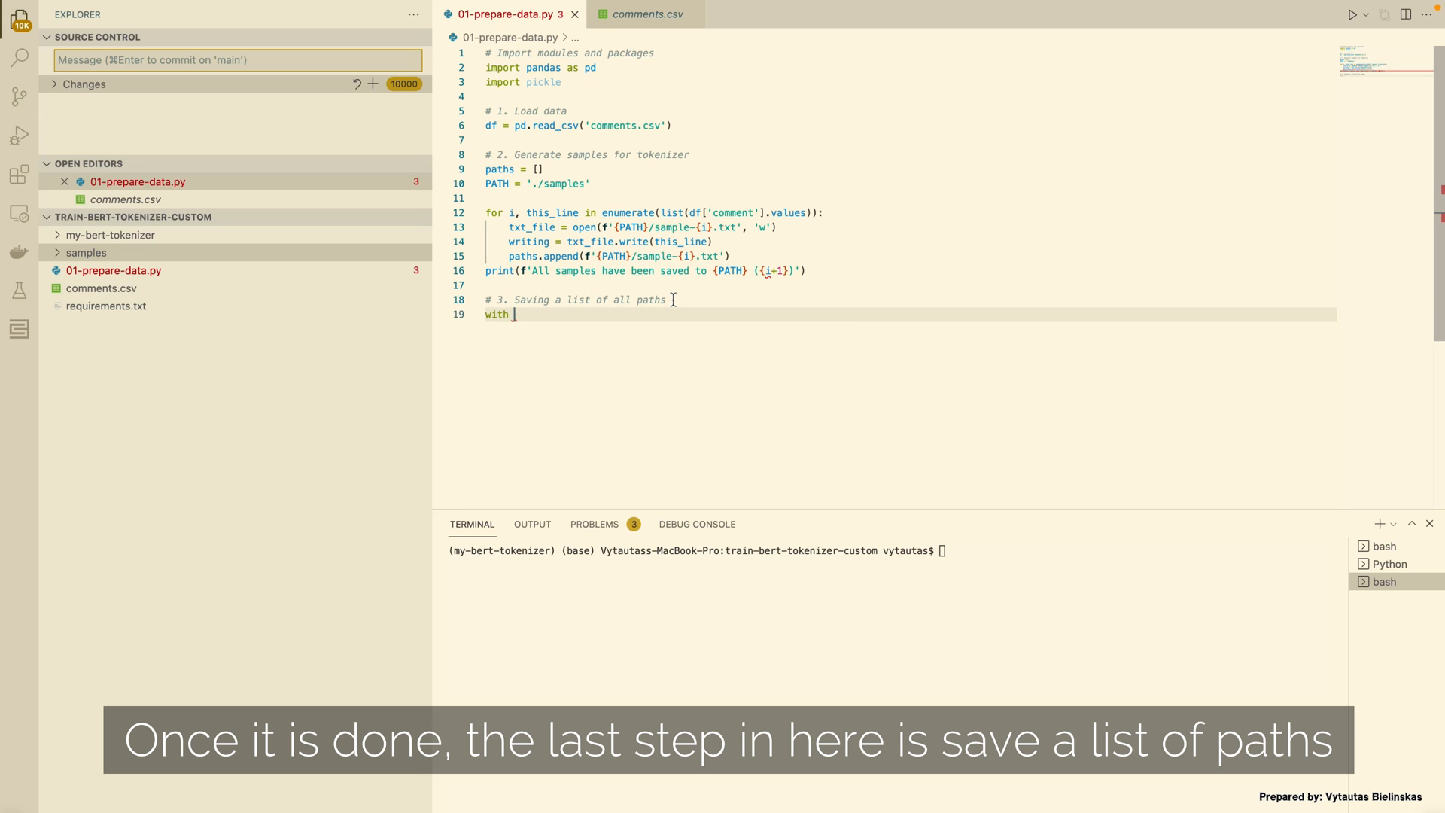
text(open('paths.pkl'))
text(pickle.)
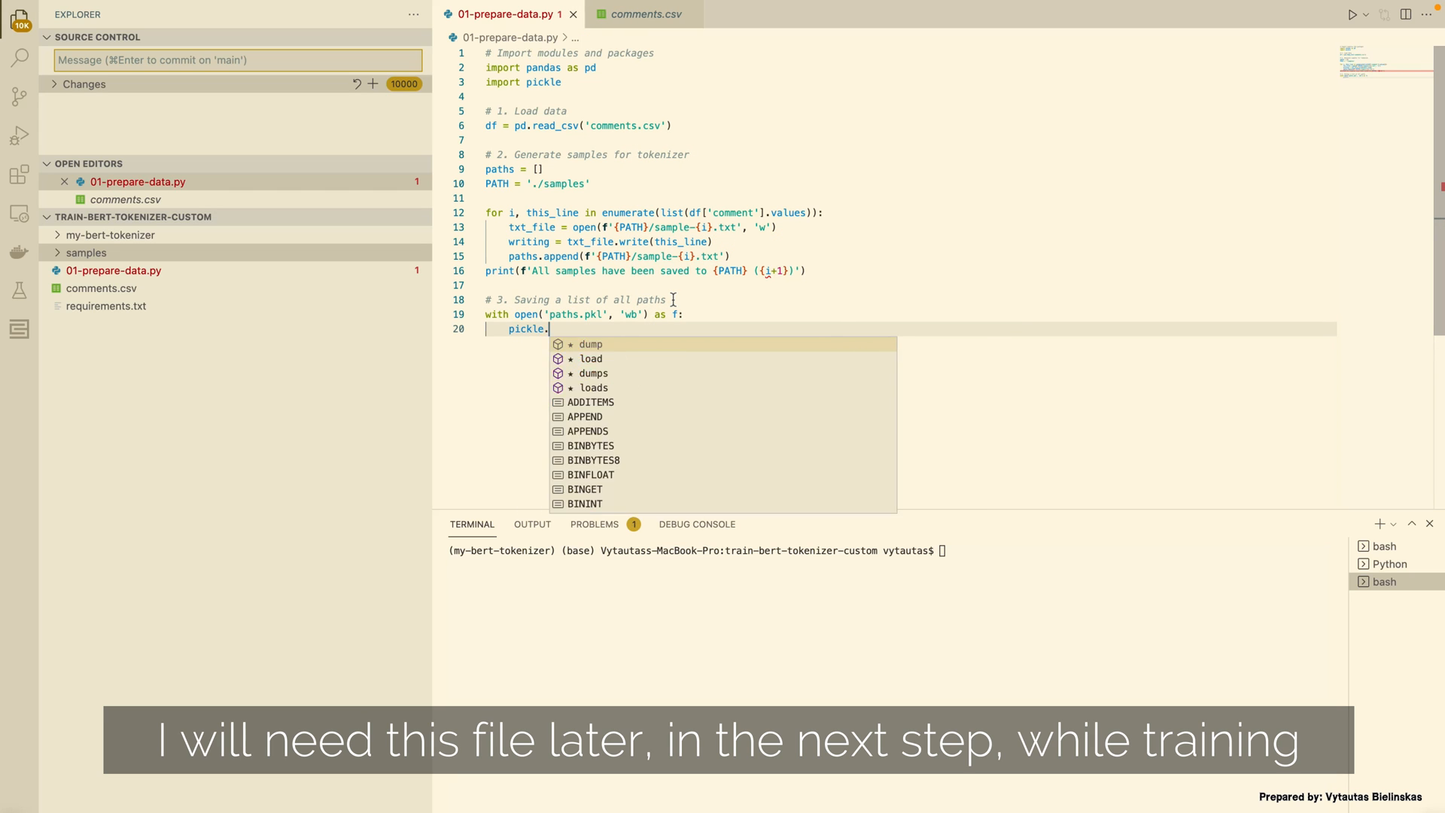
text(dump(paths, f)
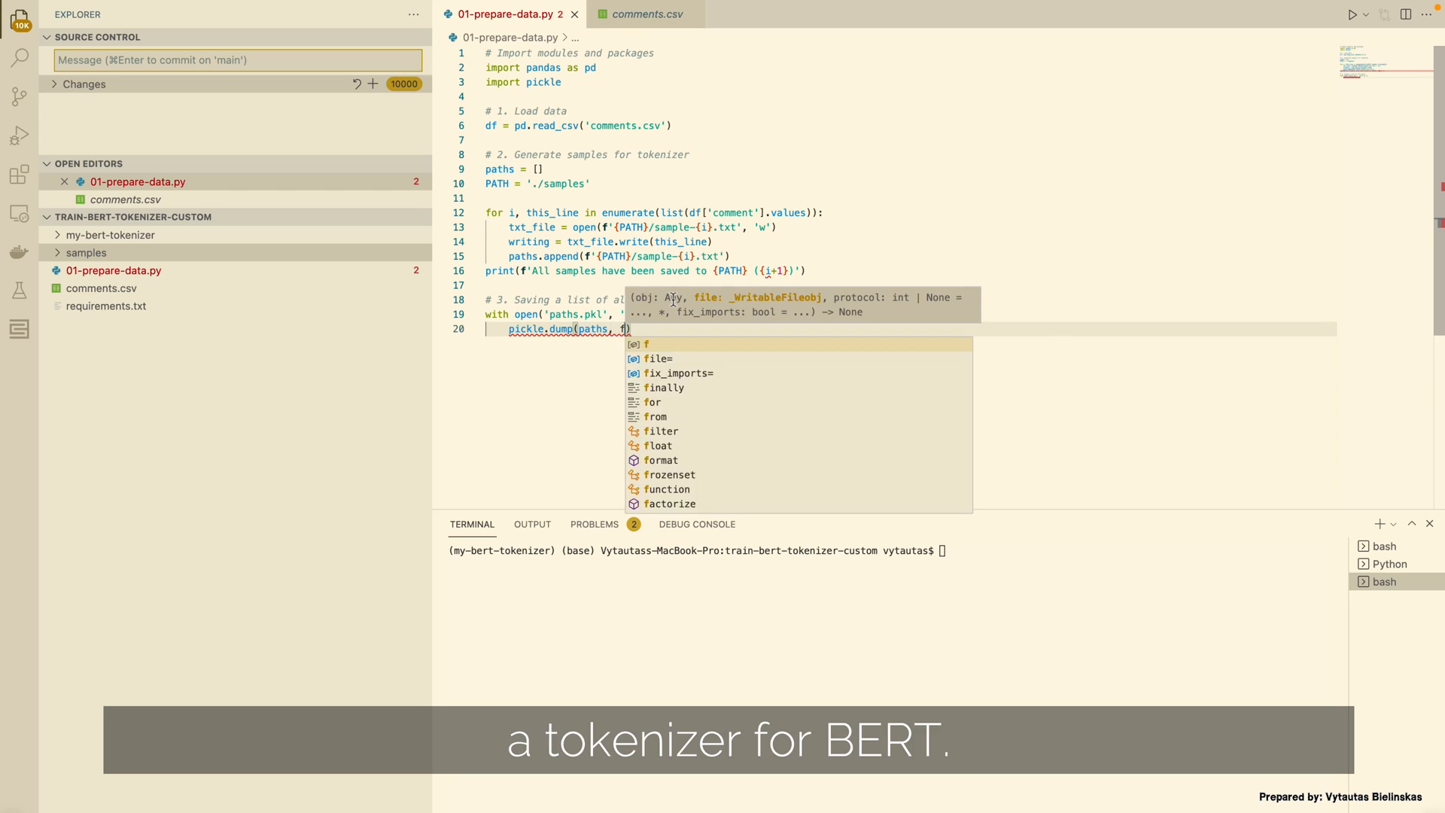
key(Enter)
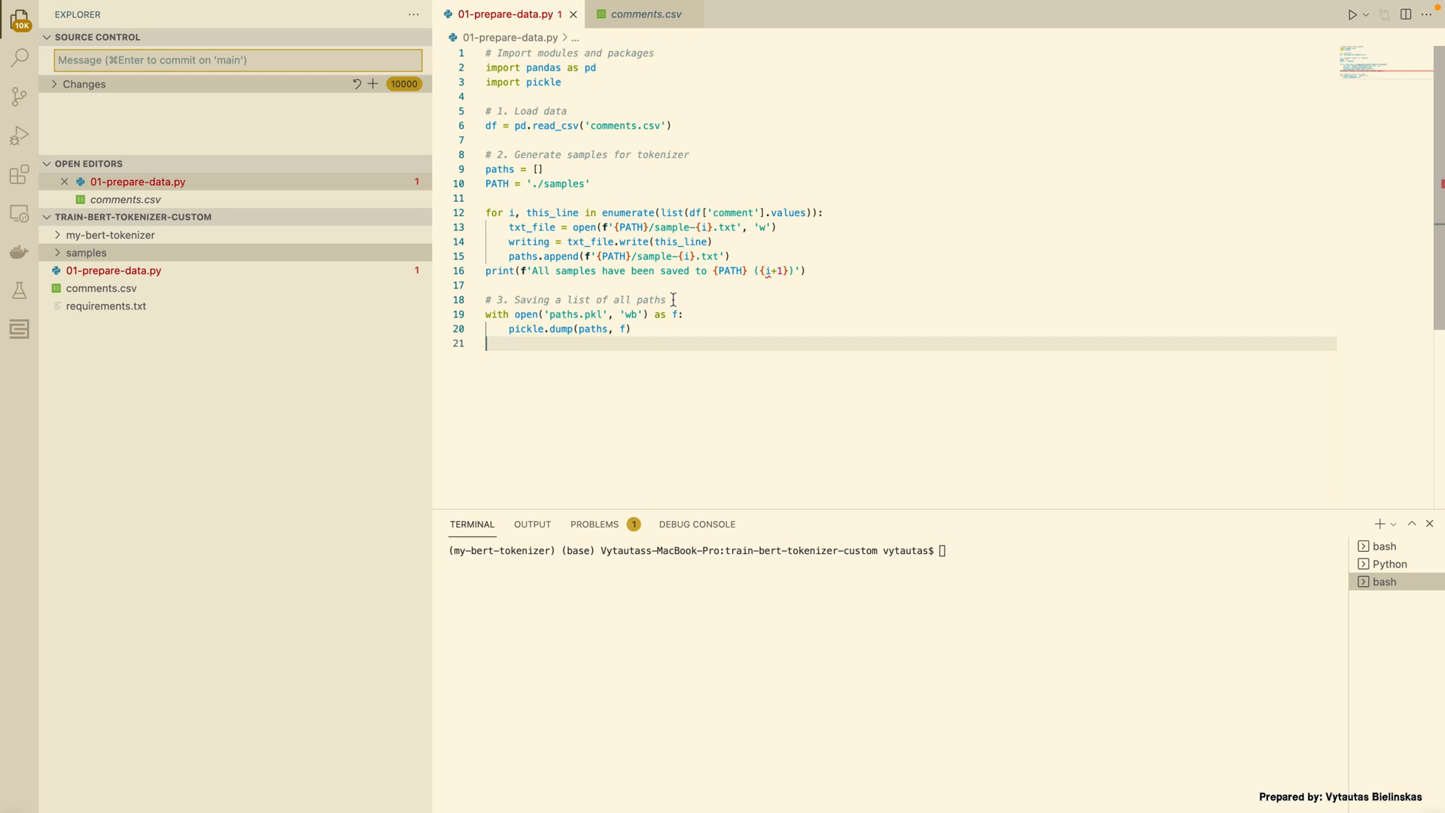
text(print('Paths are saved now.)
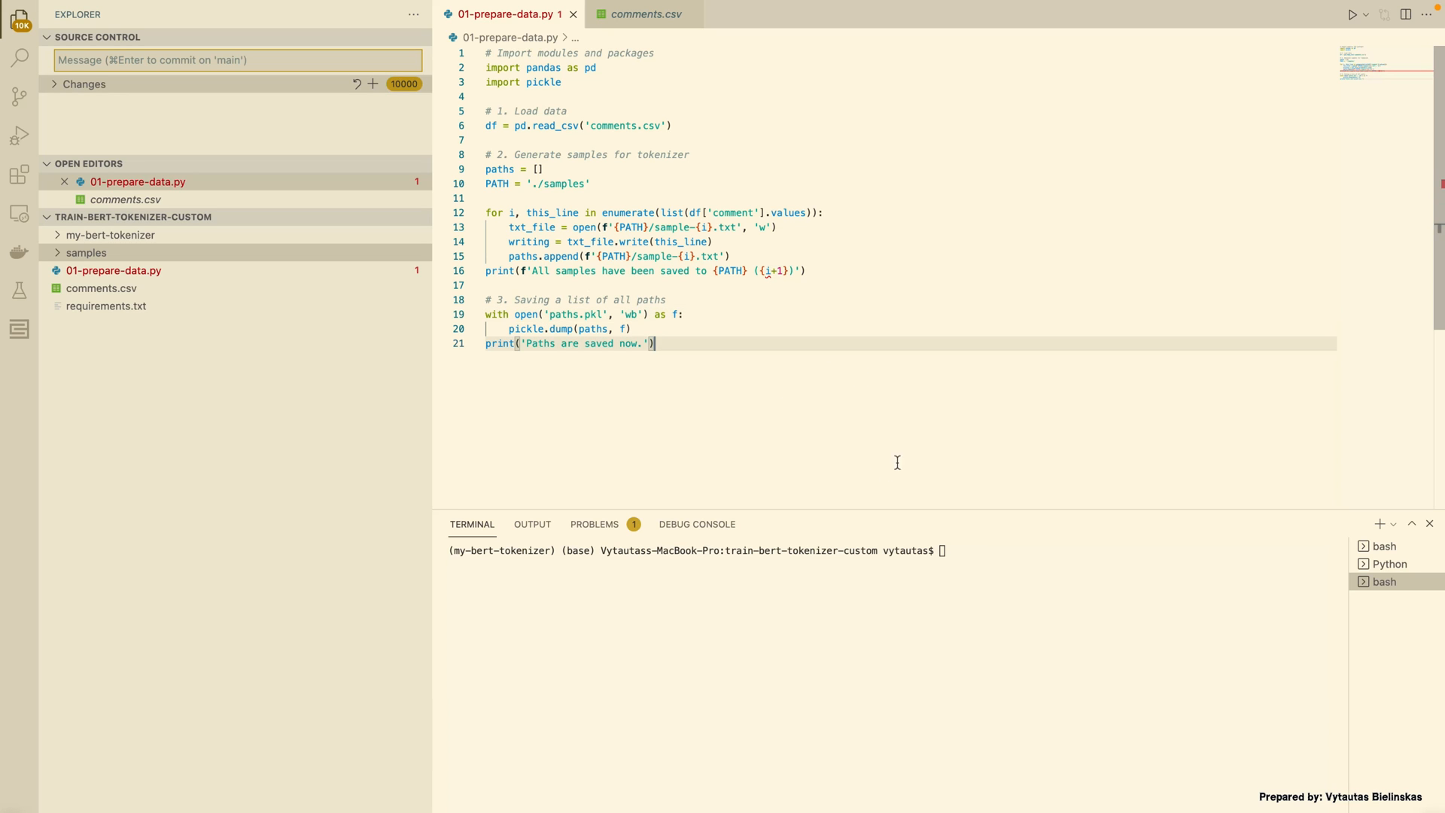
Run python 01-prepare-data.py in the terminal, generating 4145 samples and paths.pkl
text(python)
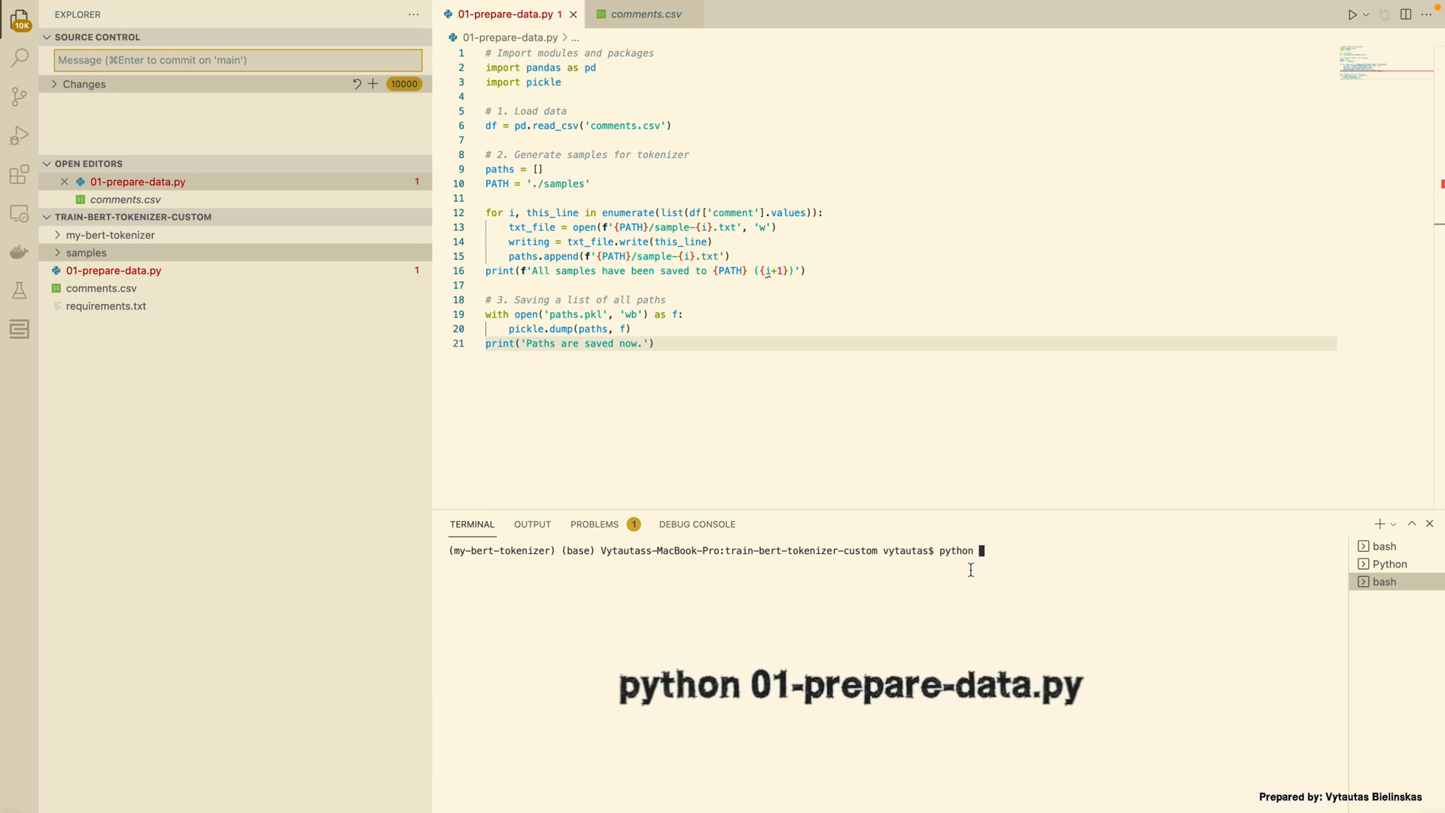
text(01-prepare-data.py)
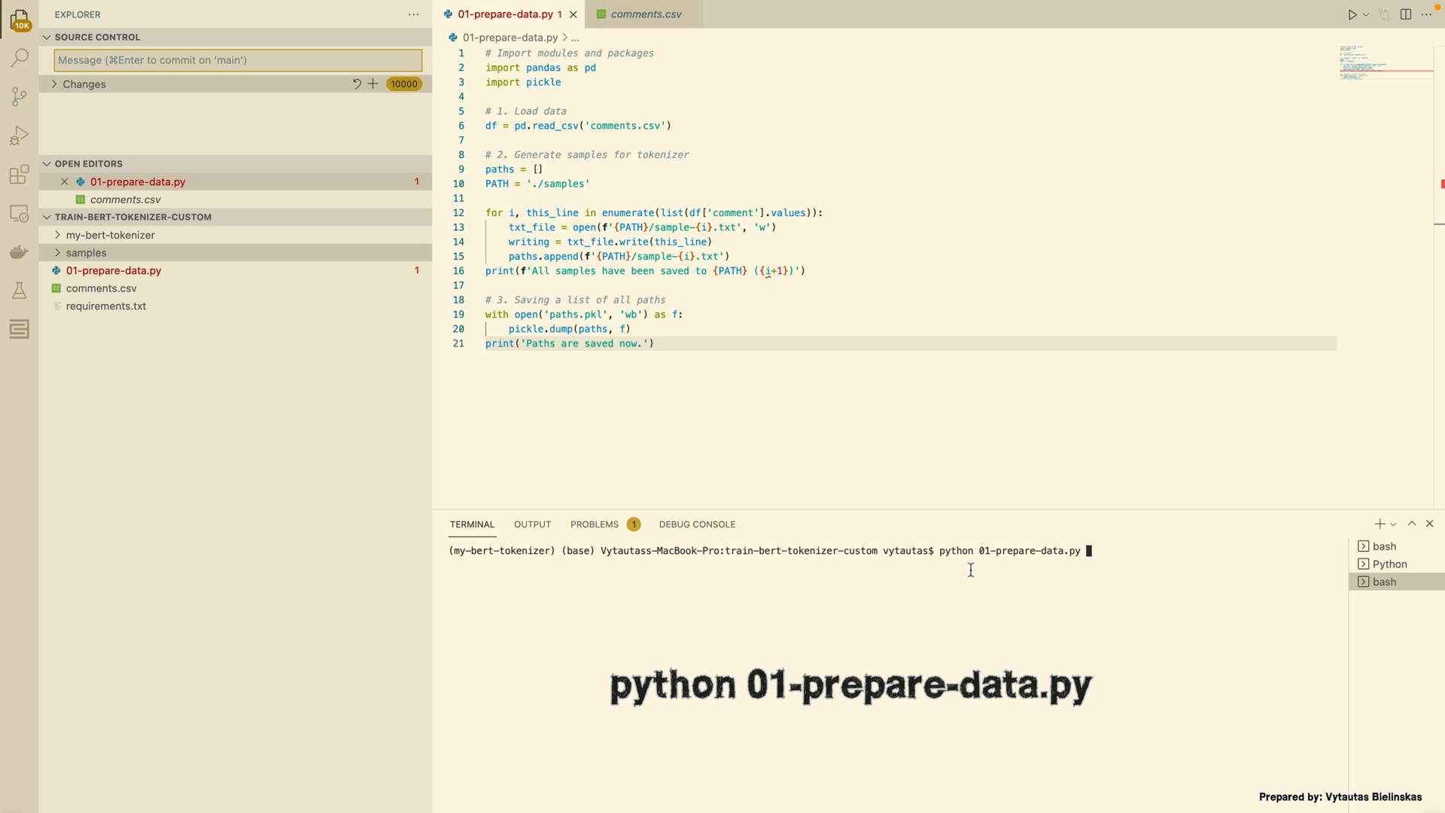
key(Return)
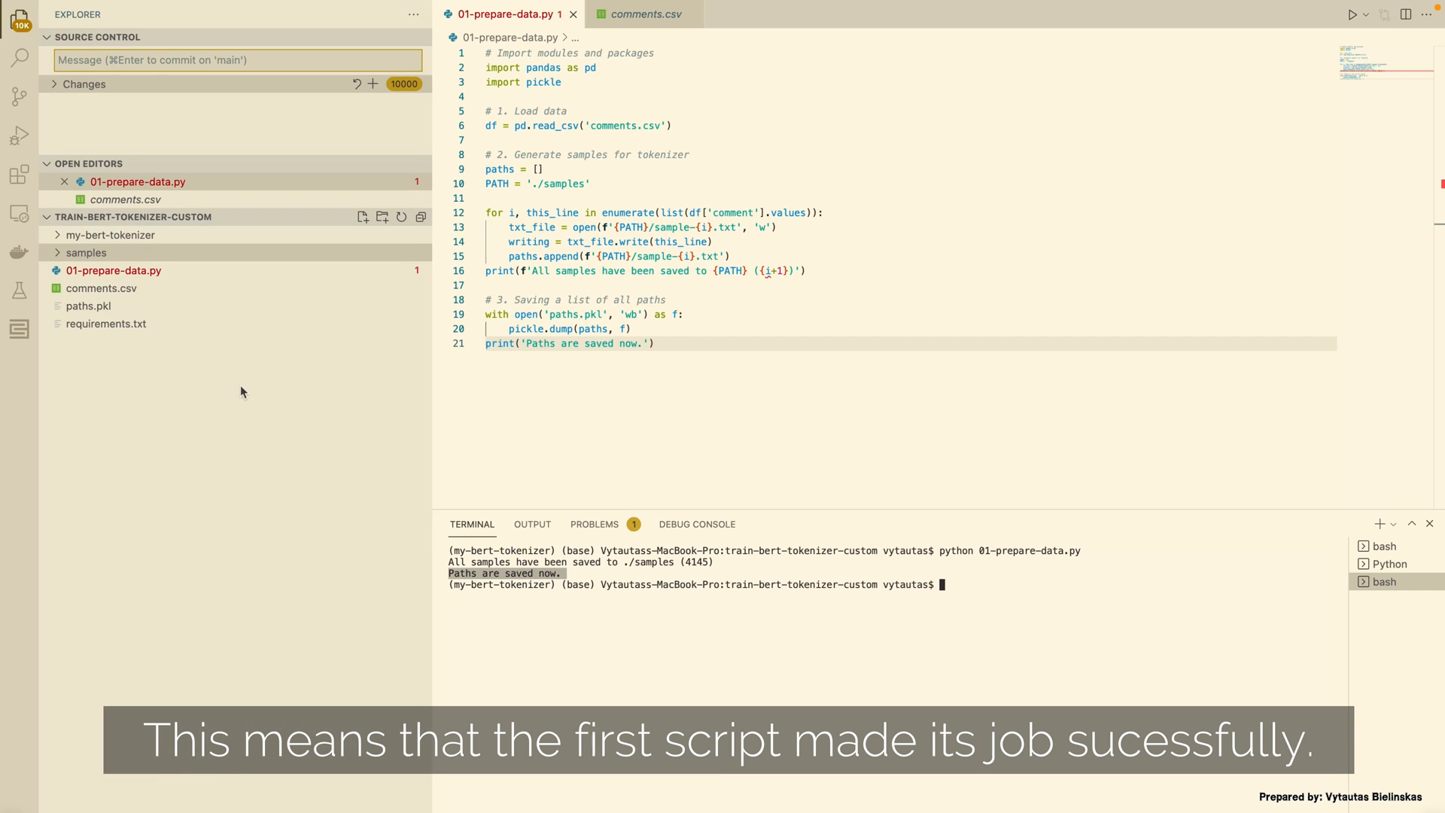
Browse the samples folder and sample-230.txt, then collapse it and close paths.pkl
click(85, 253)
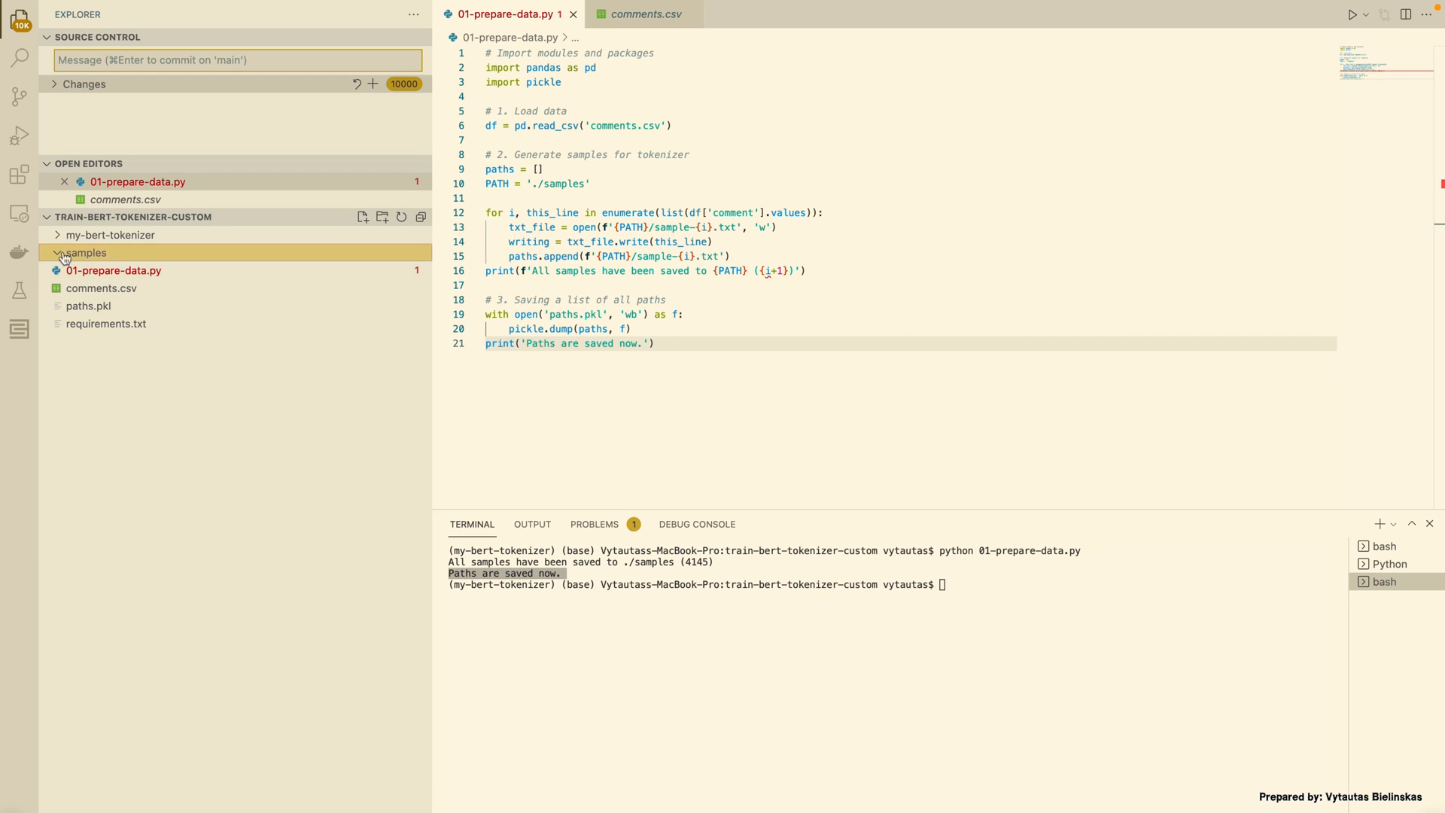
click(85, 253)
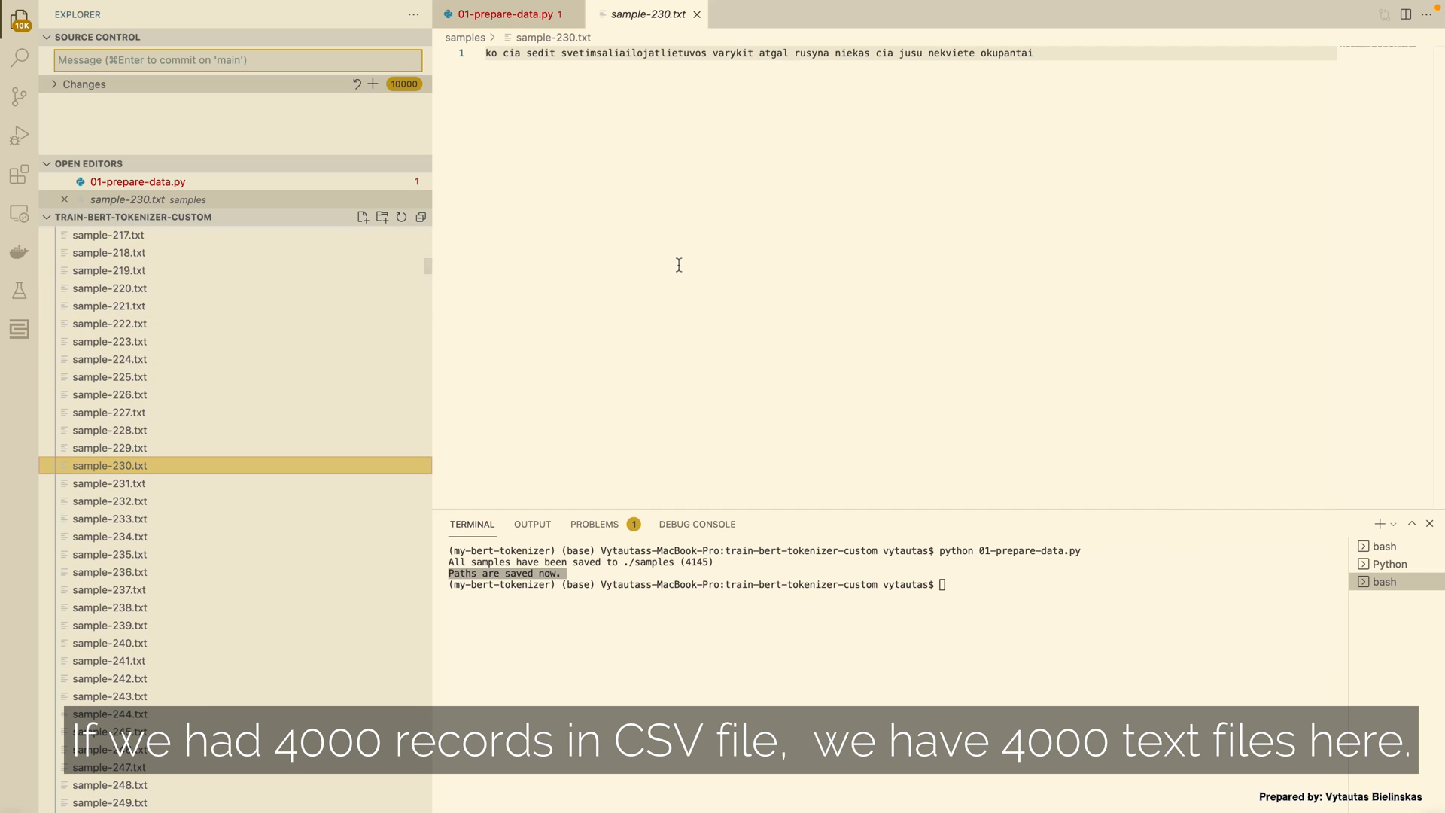
scroll(up, 3)
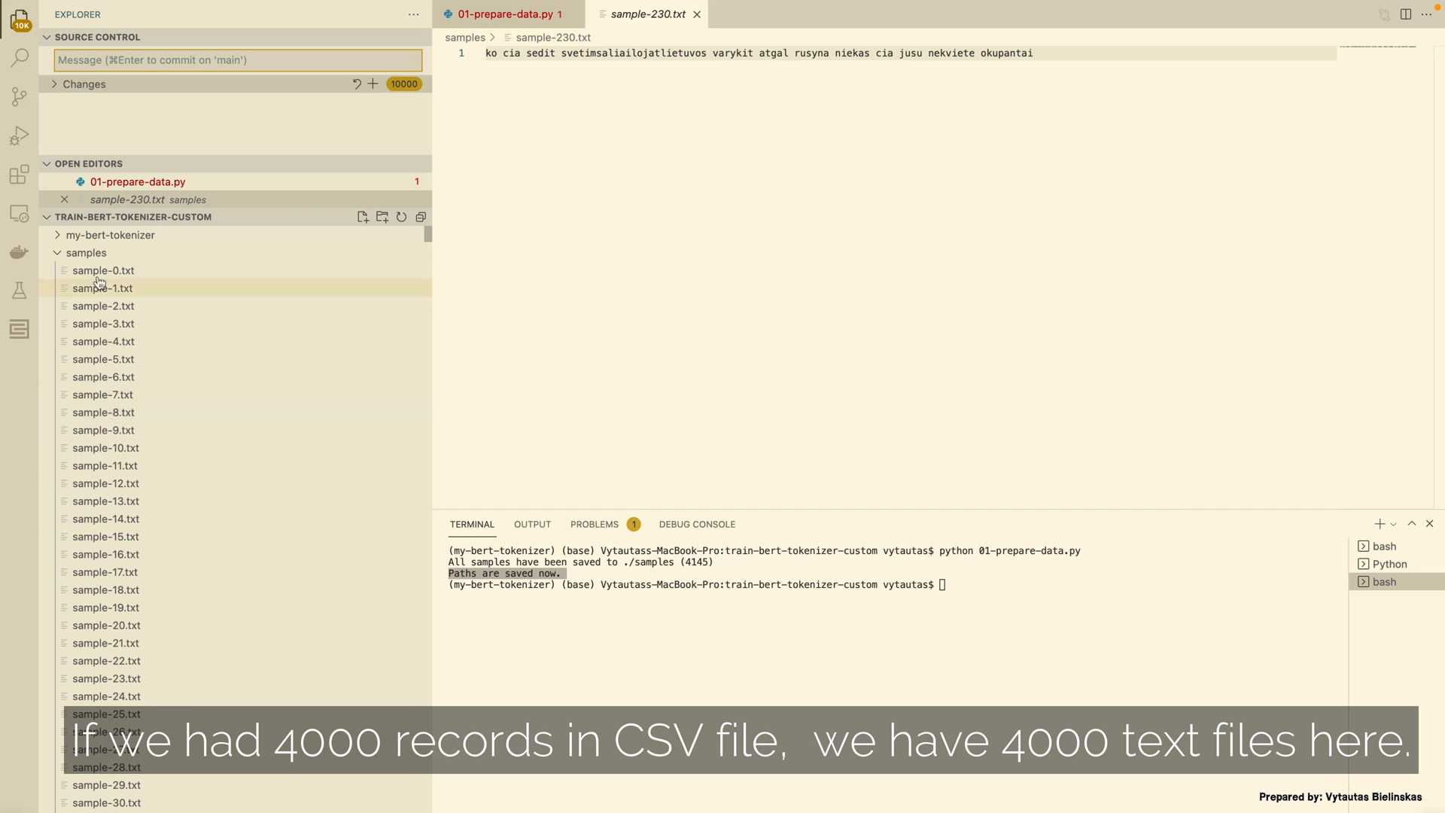
click(85, 253)
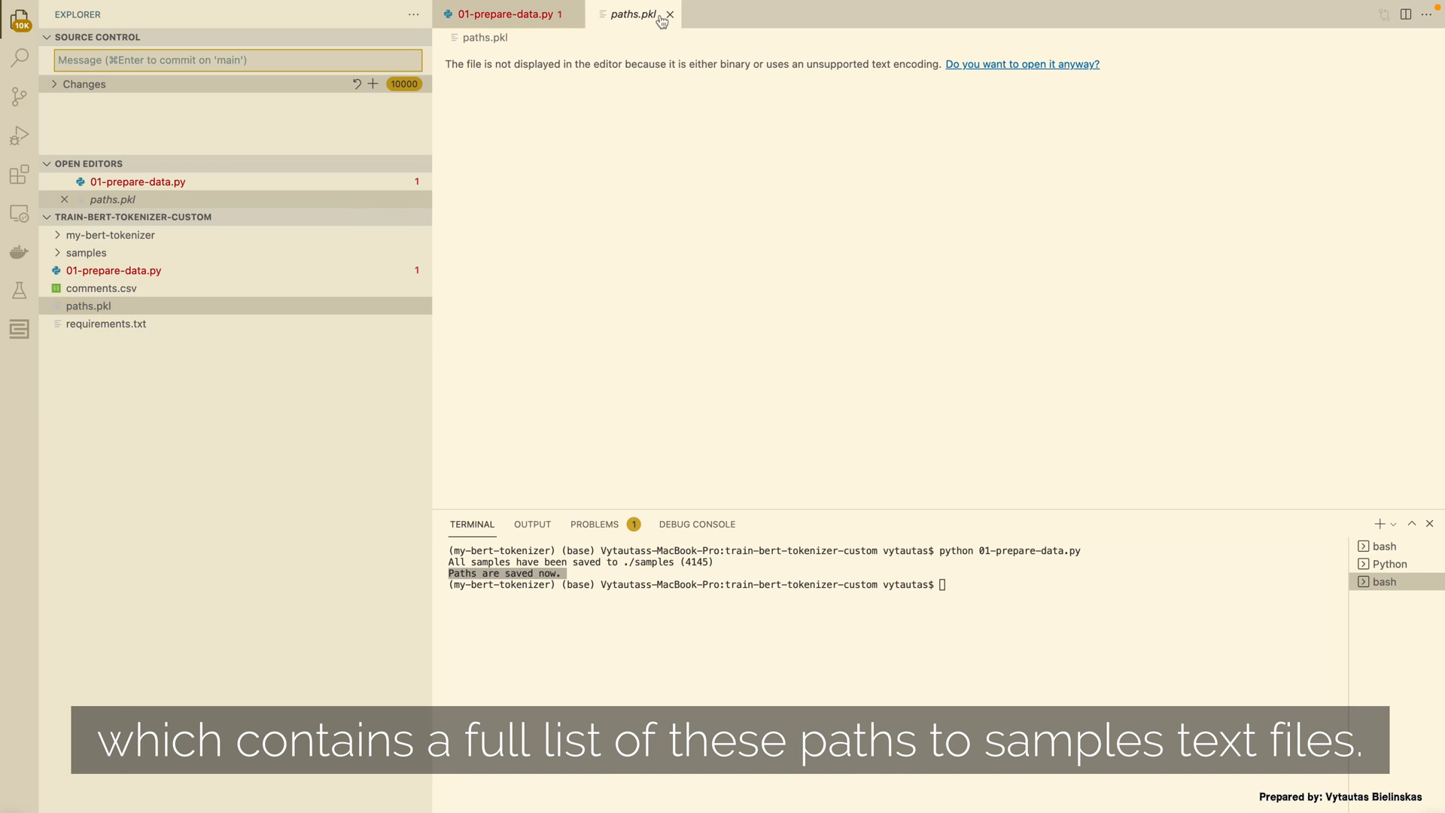
click(669, 13)
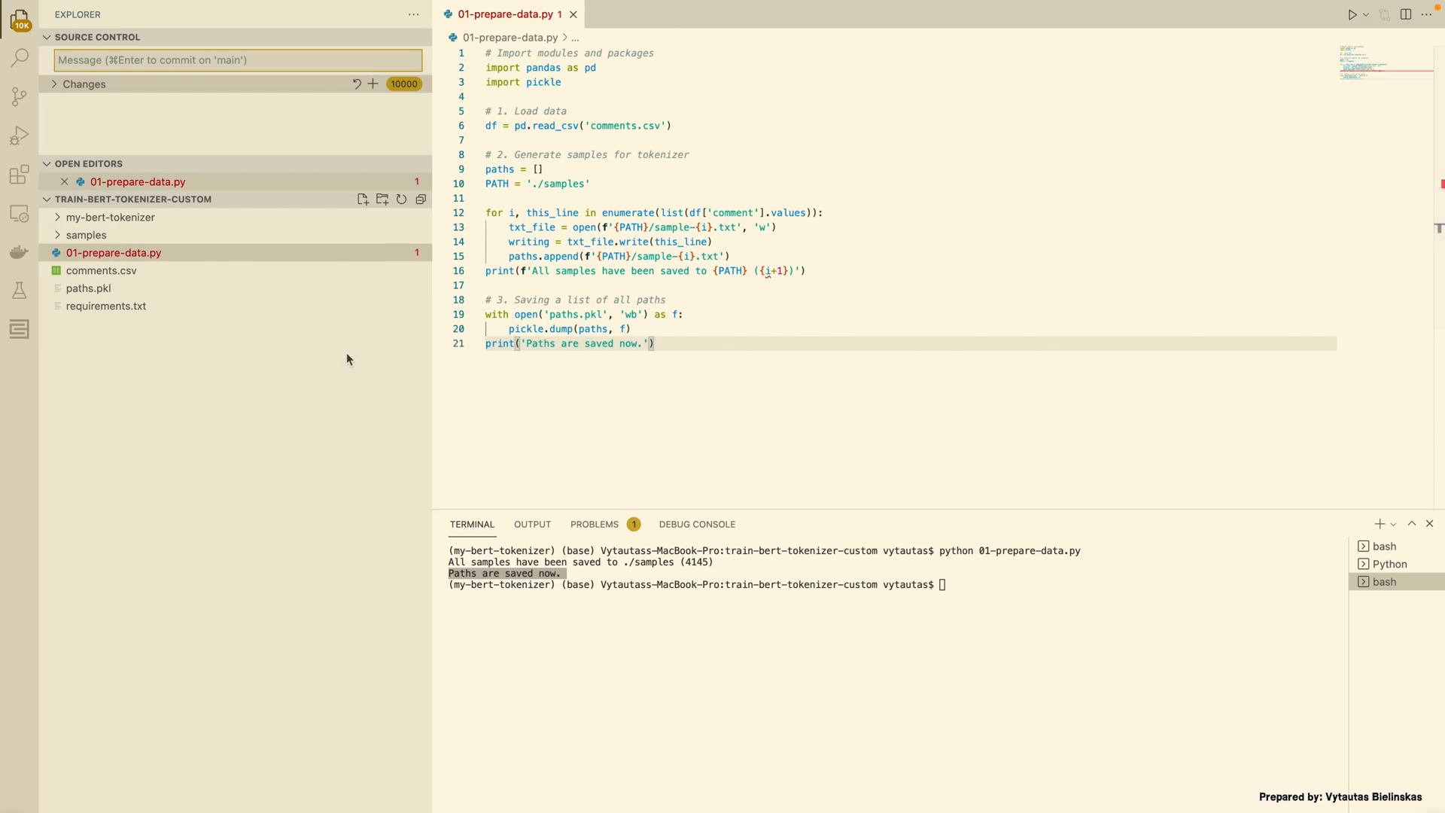
Create a new project file named 02-train-bert-tokenizer.py
right_click(349, 358)
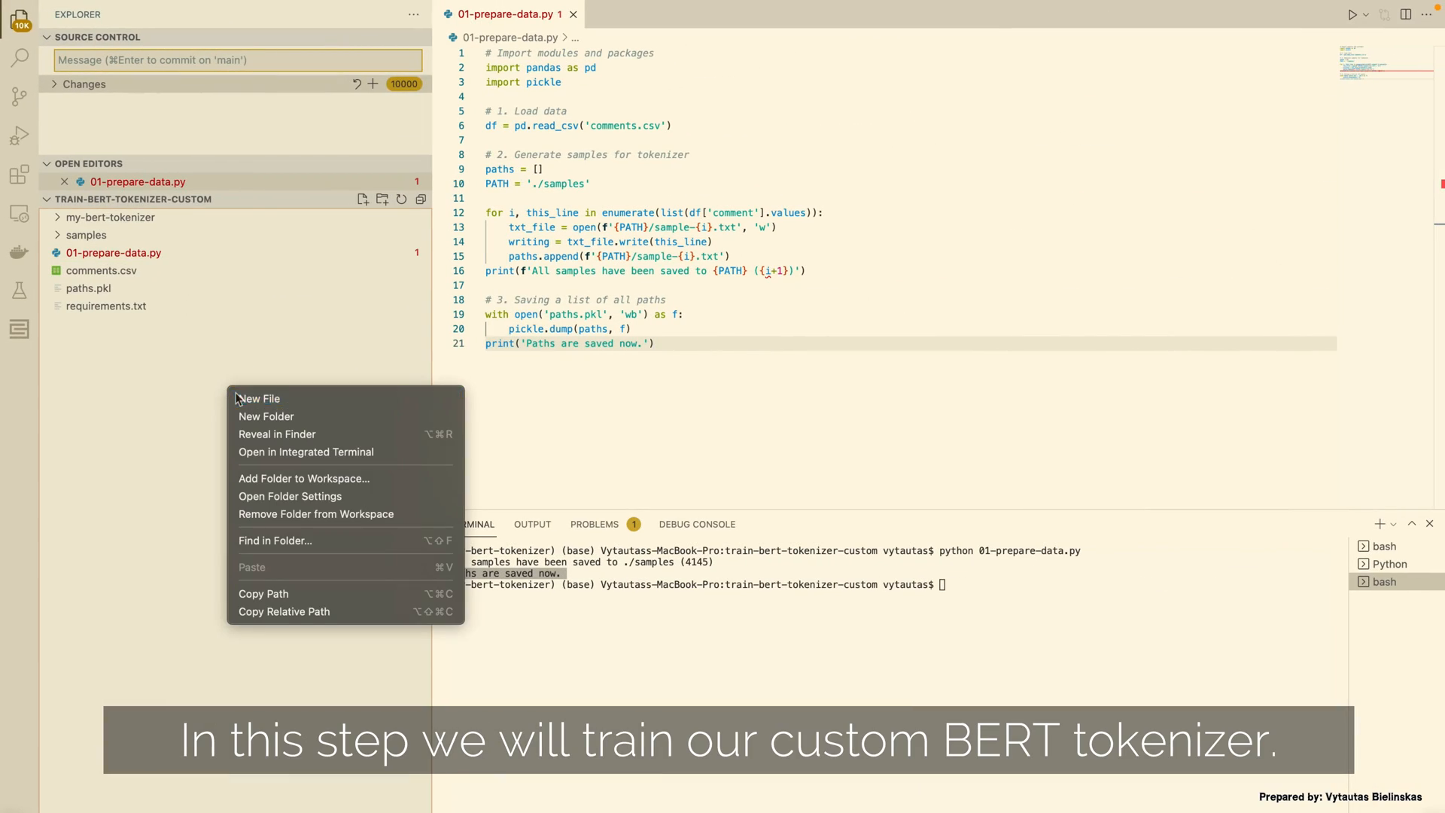
click(259, 398)
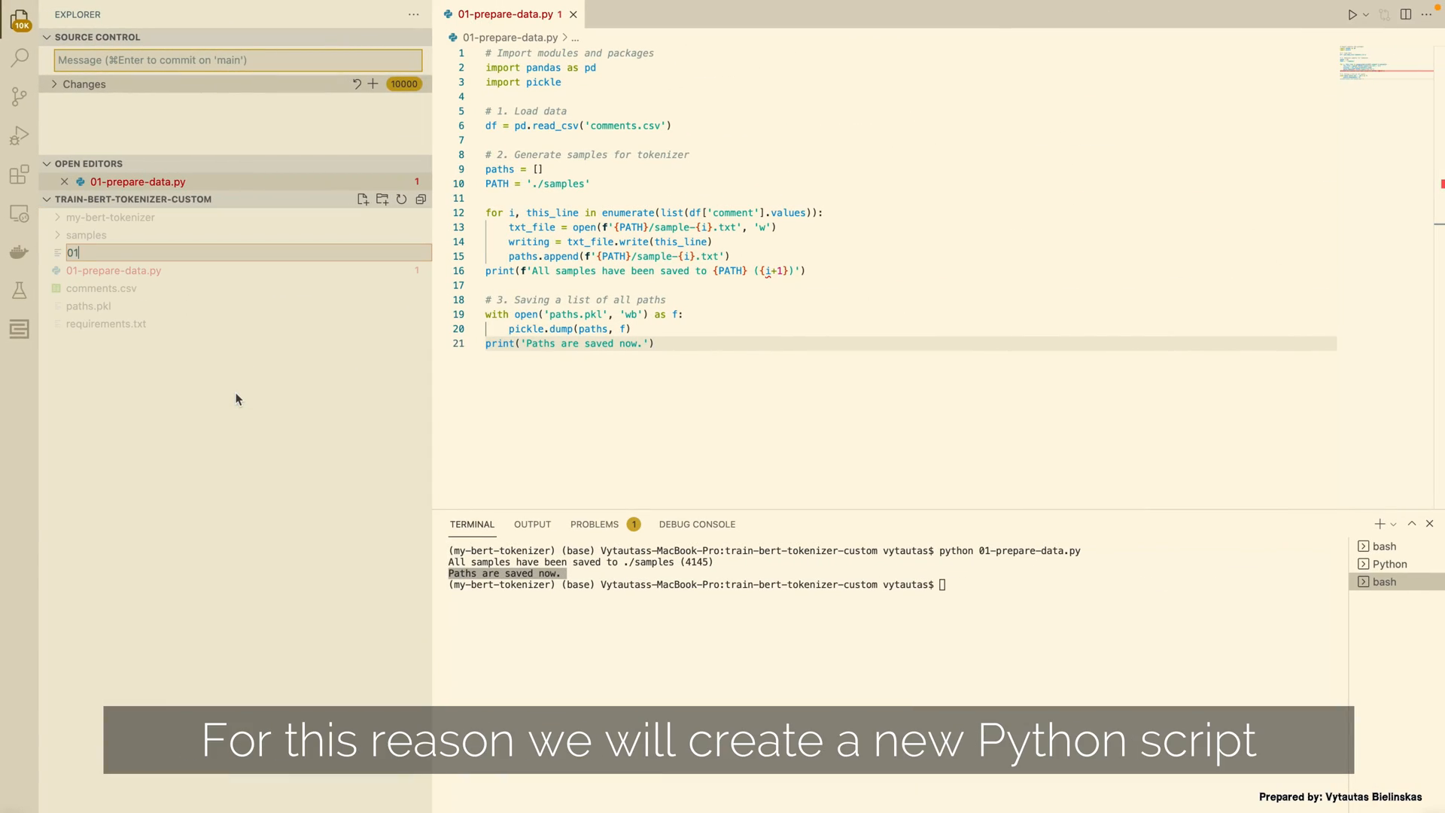
text(2)
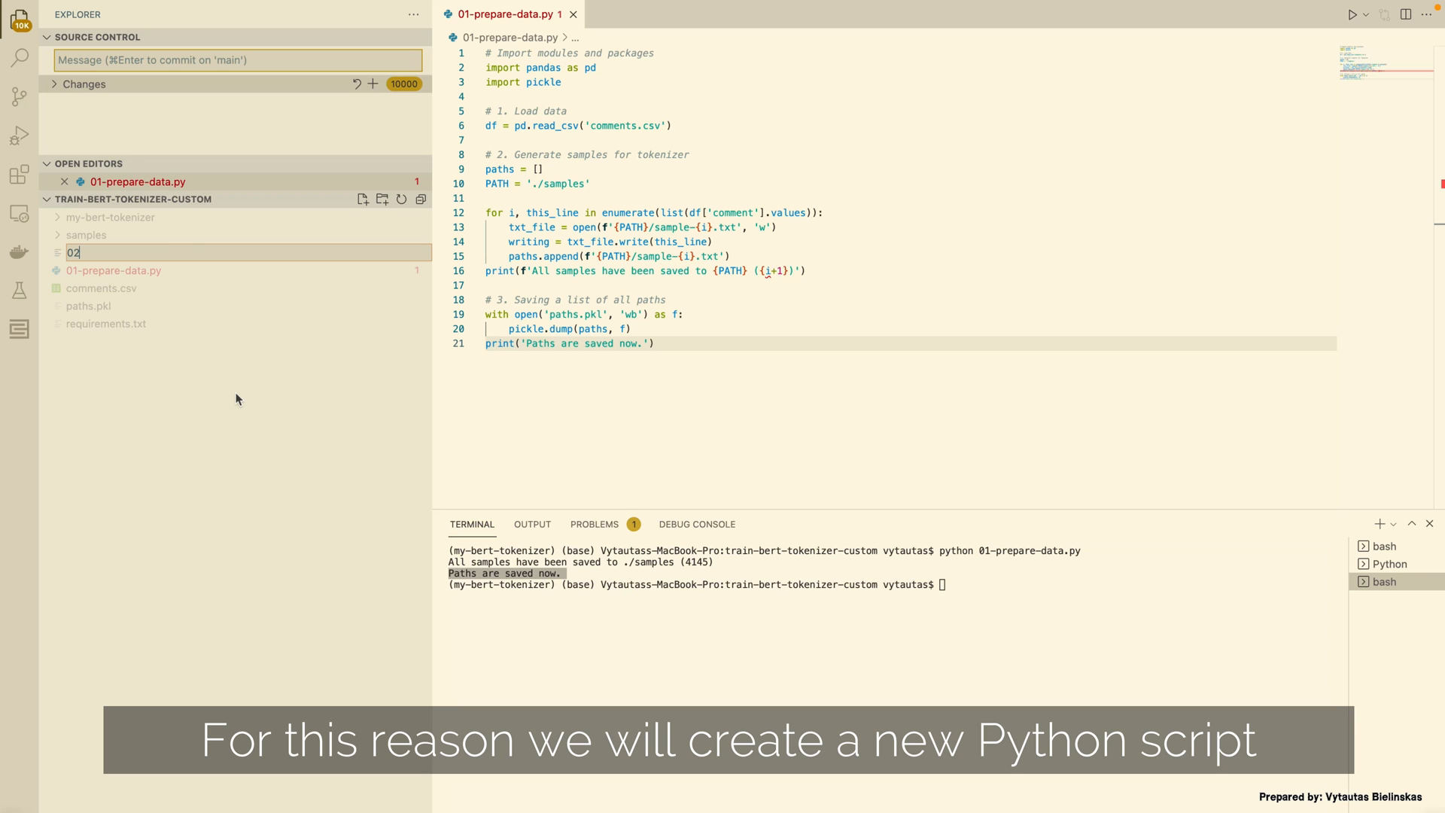
text(-train-)
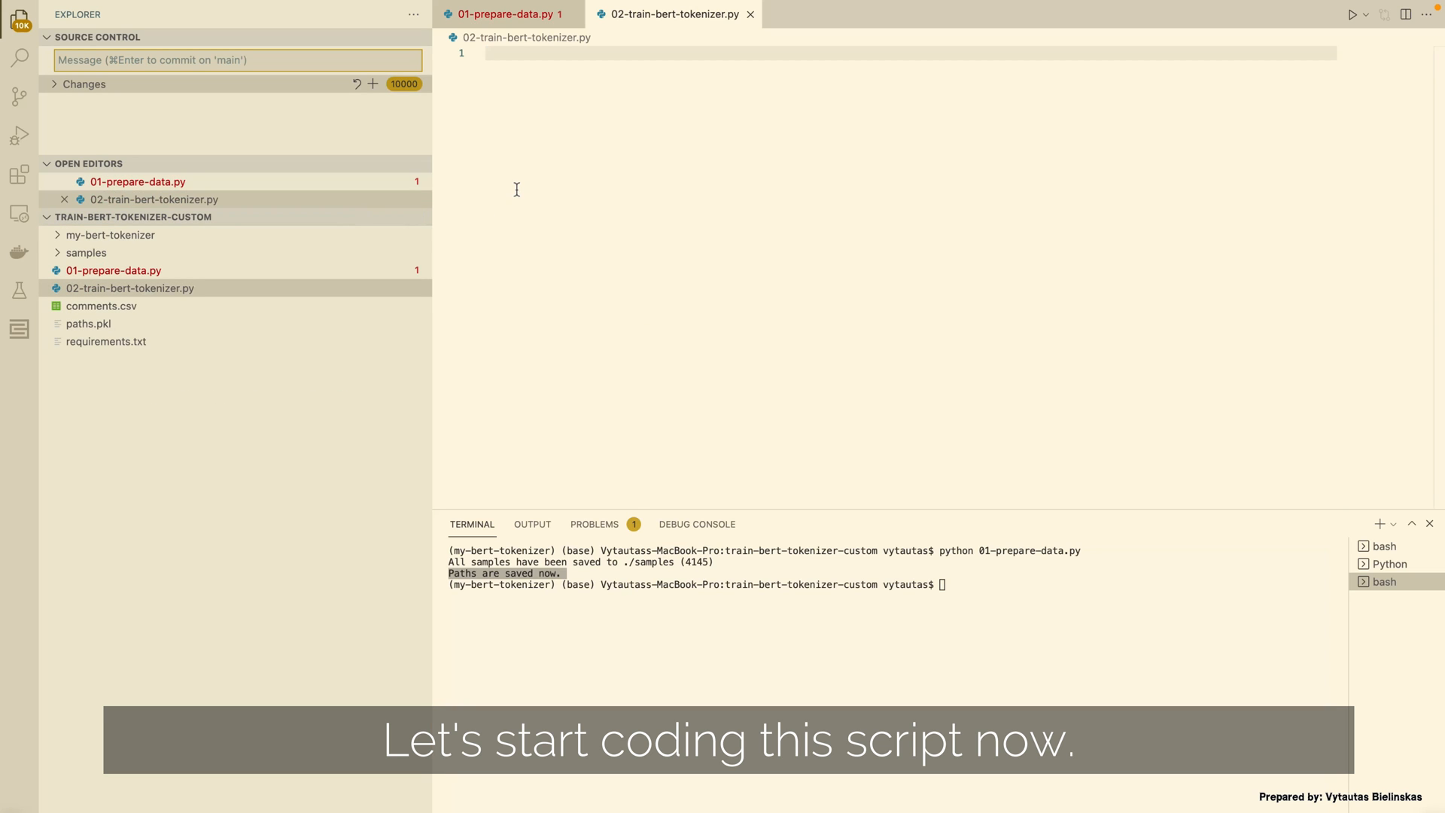
mouse_move(670, 510)
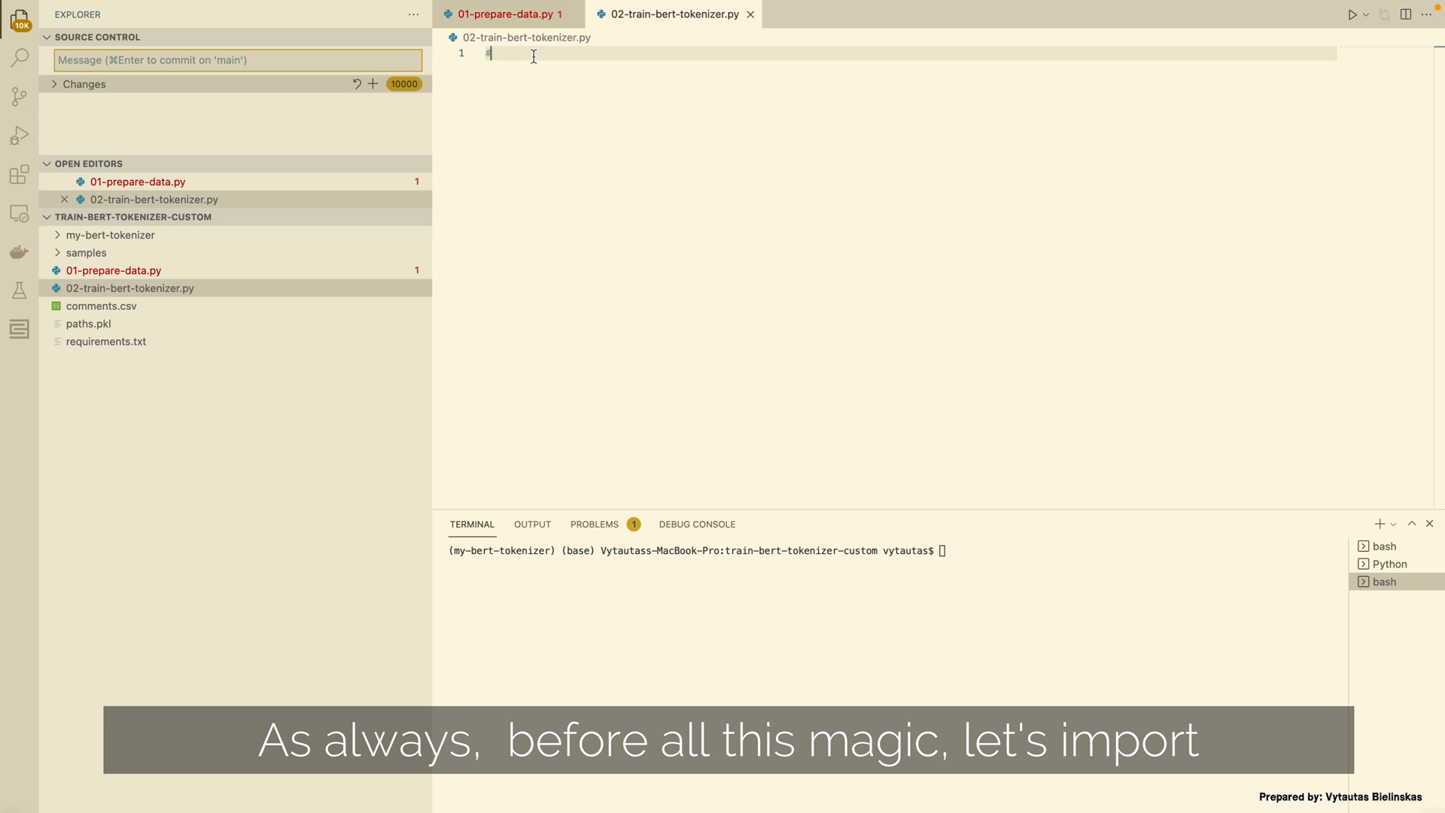
Add comments: Import modules and packages, 1. Initialize, 2. Load paths, 3. Train, 4. Save
text(# Import modules a)
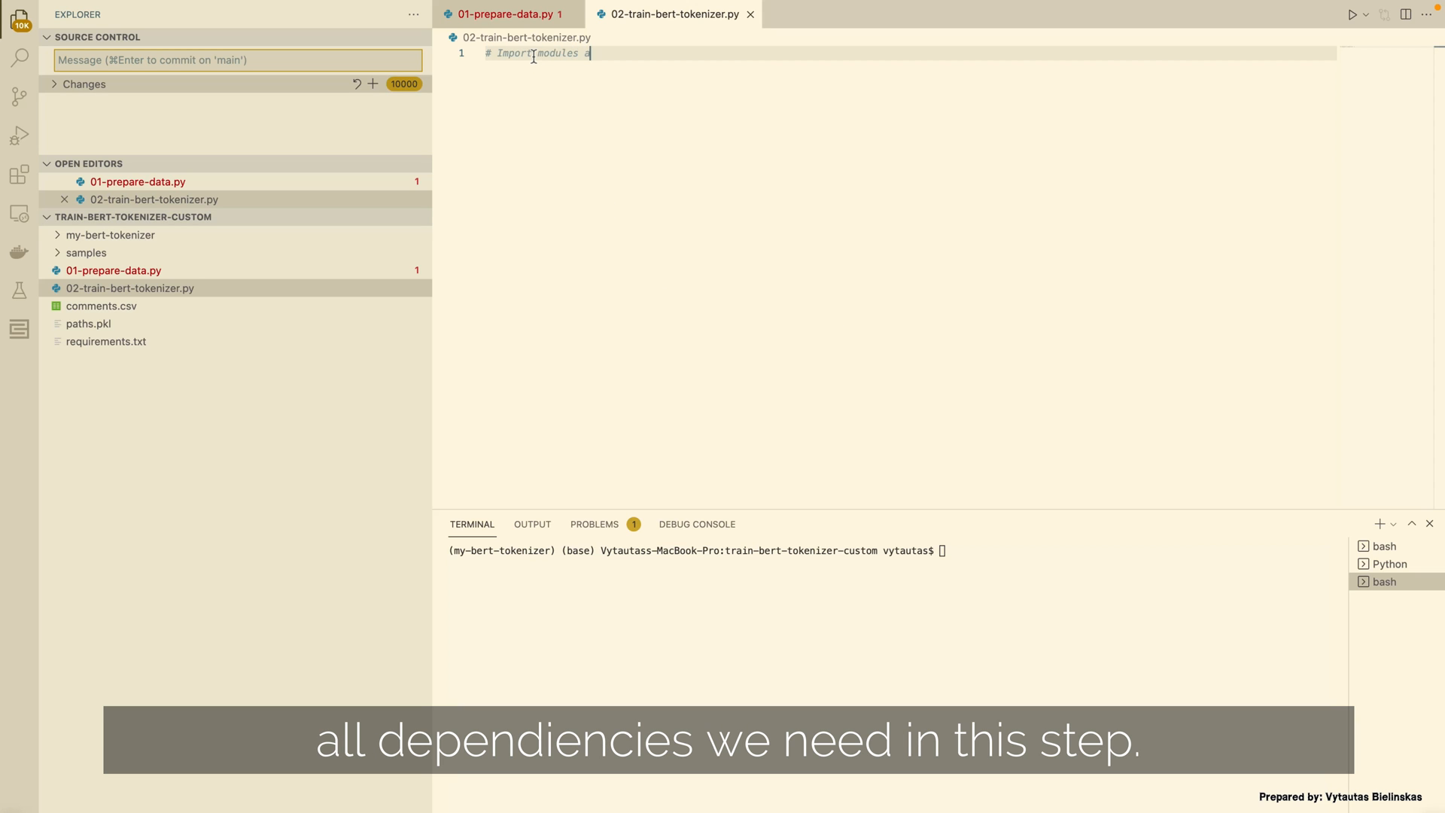
text(and packages)
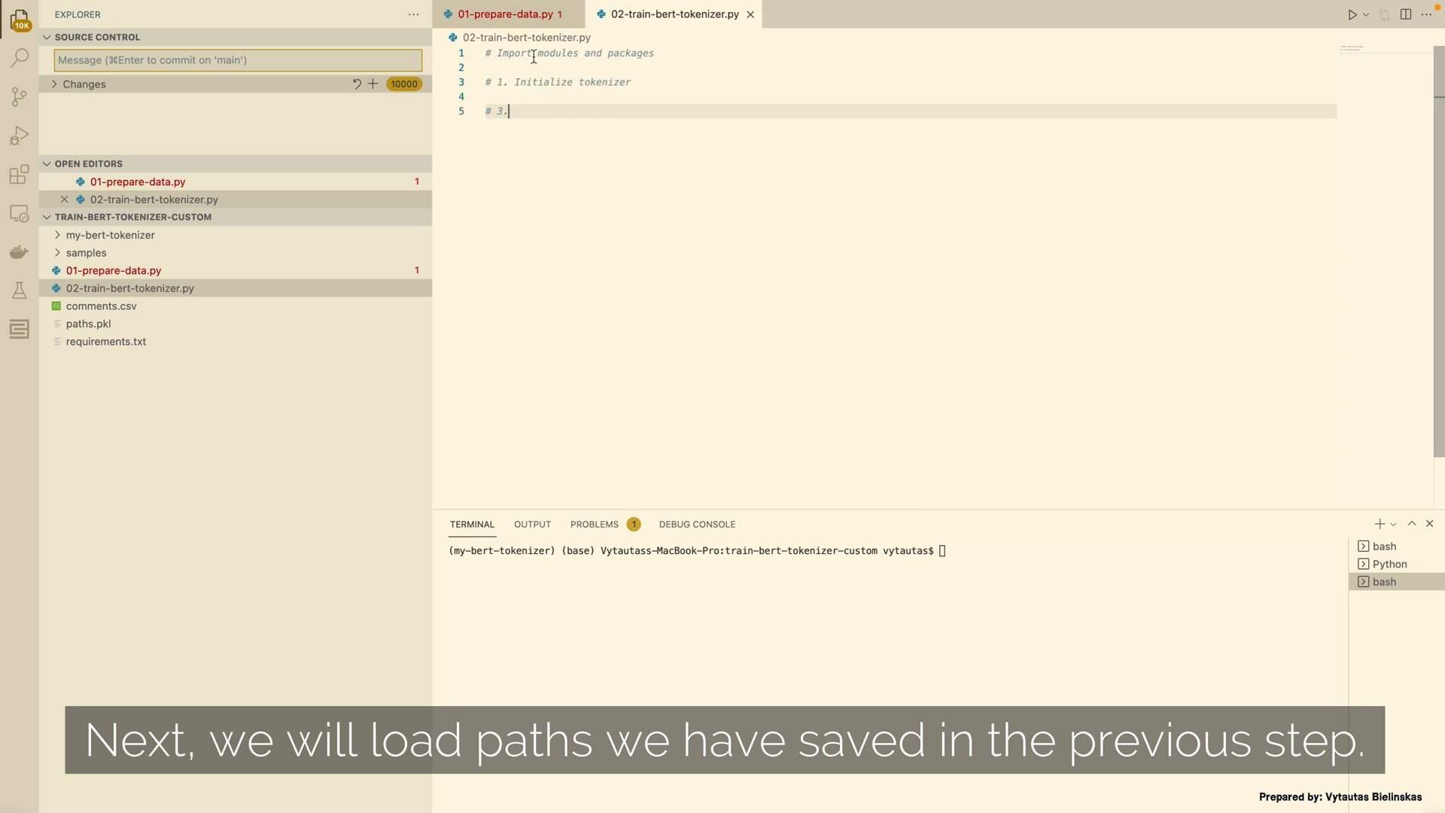
text(2. Load paths)
text( Train a tokenizer)
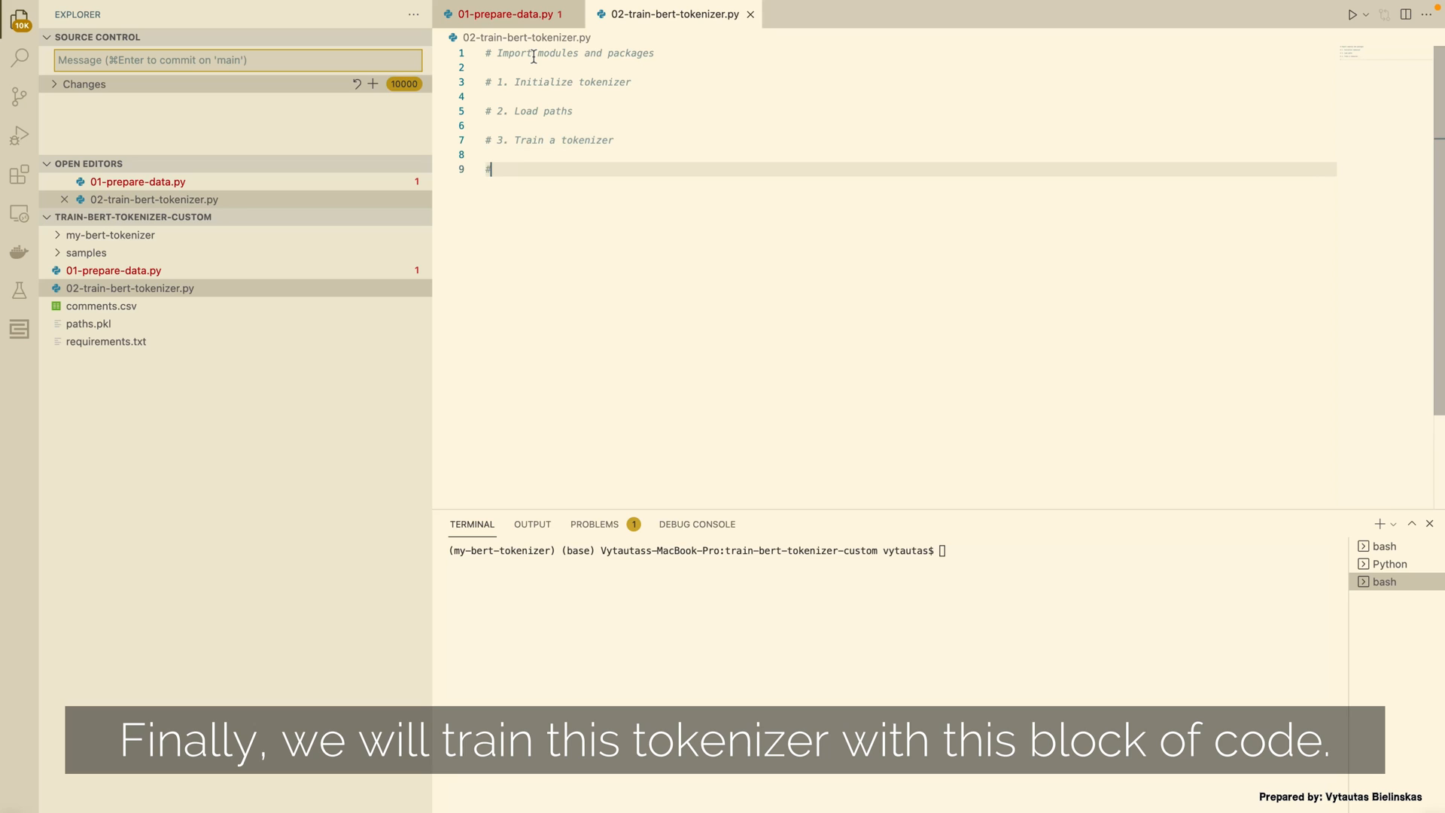
text(# 4. Save a tokenizer)
text(from tokenizers import)
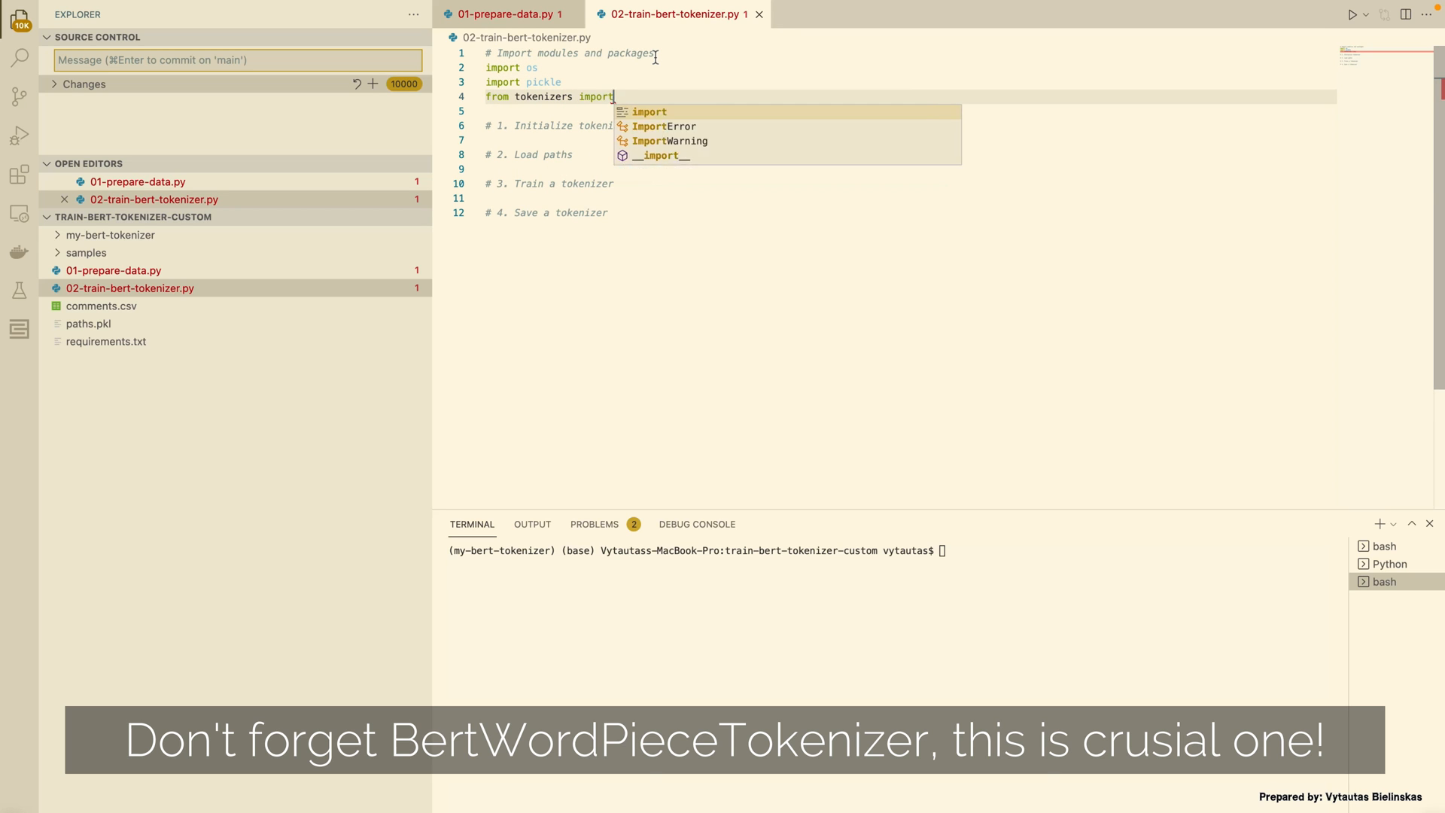
Import BertWordPieceTokenizer and initialize it with clean_text=True and other options False
text(BertWordPieceTokenizer)
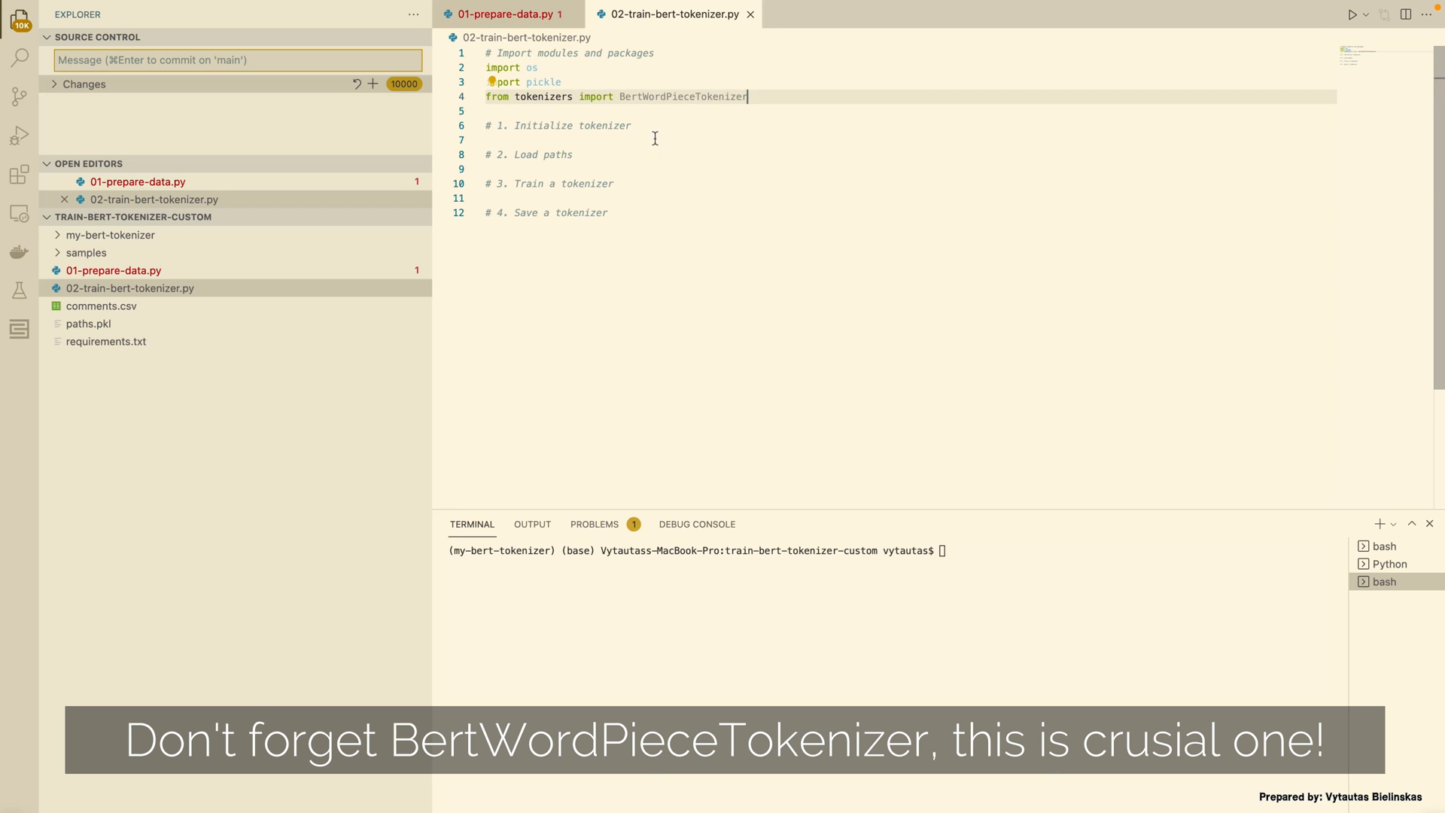
text(tokenizer = BertWordPieceTokenizer()
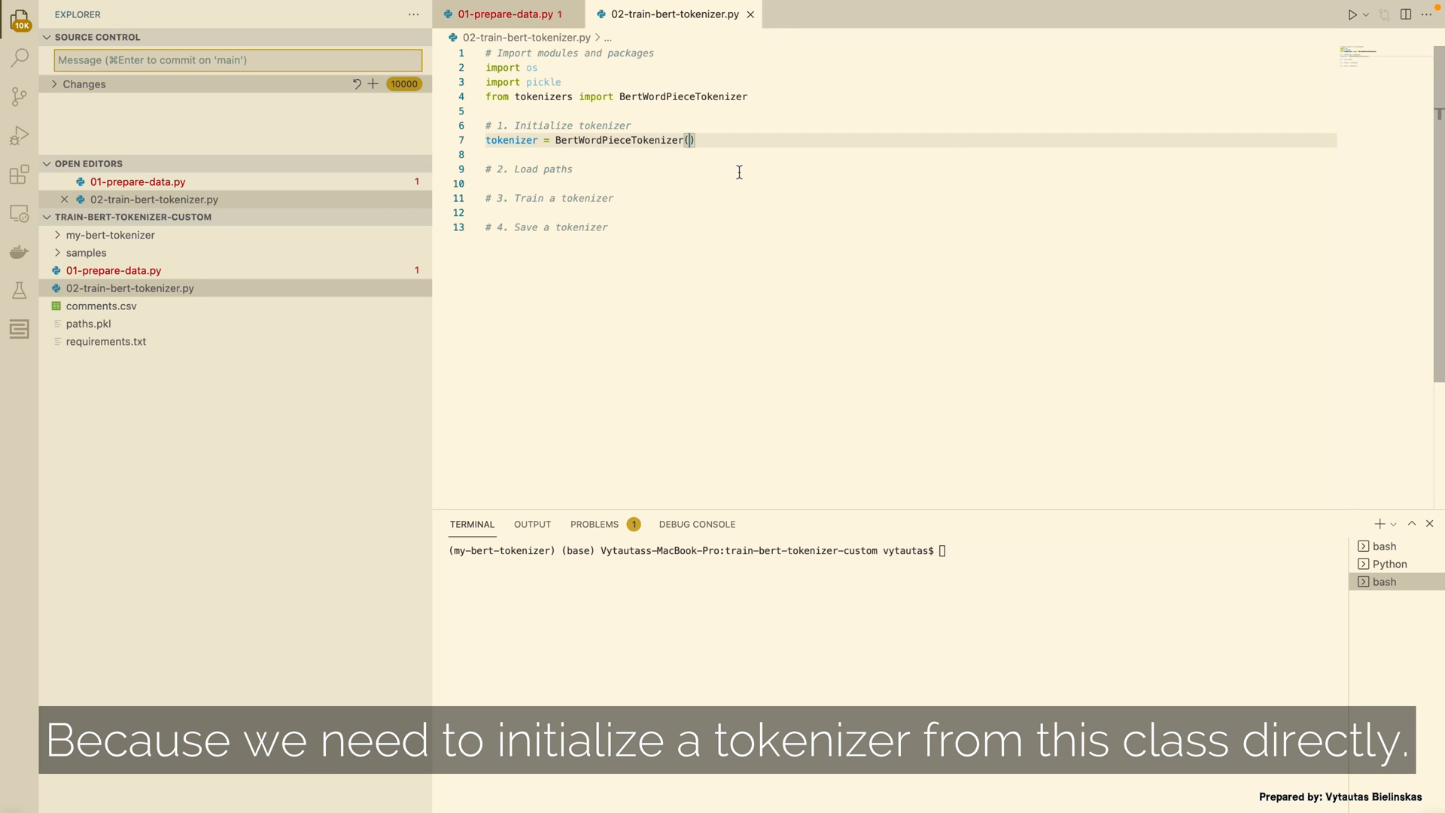
text(clean_text=True,)
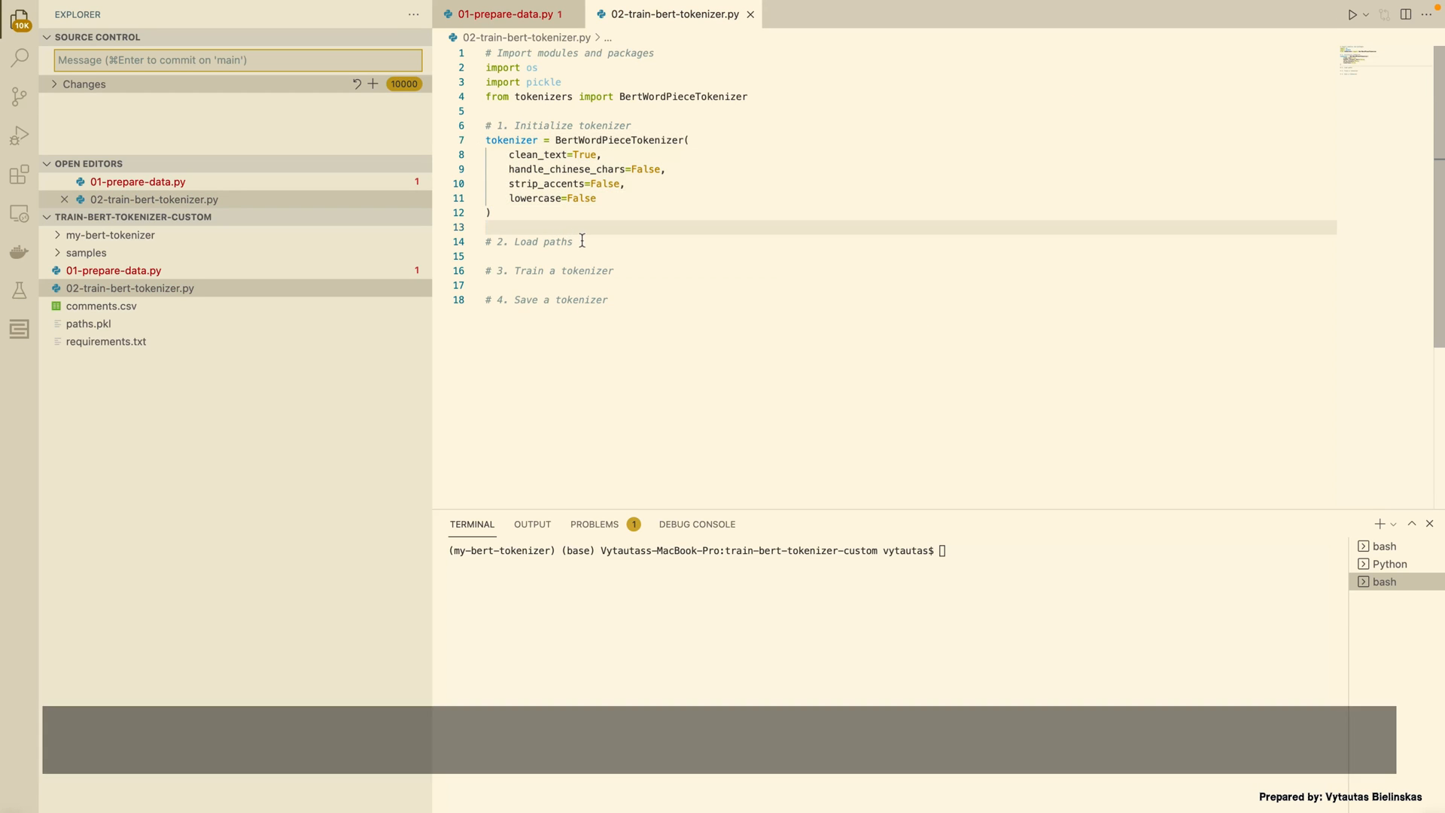
Load paths.pkl in 'rb' mode into paths and print 'Paths file is loaded now.'
text(with)
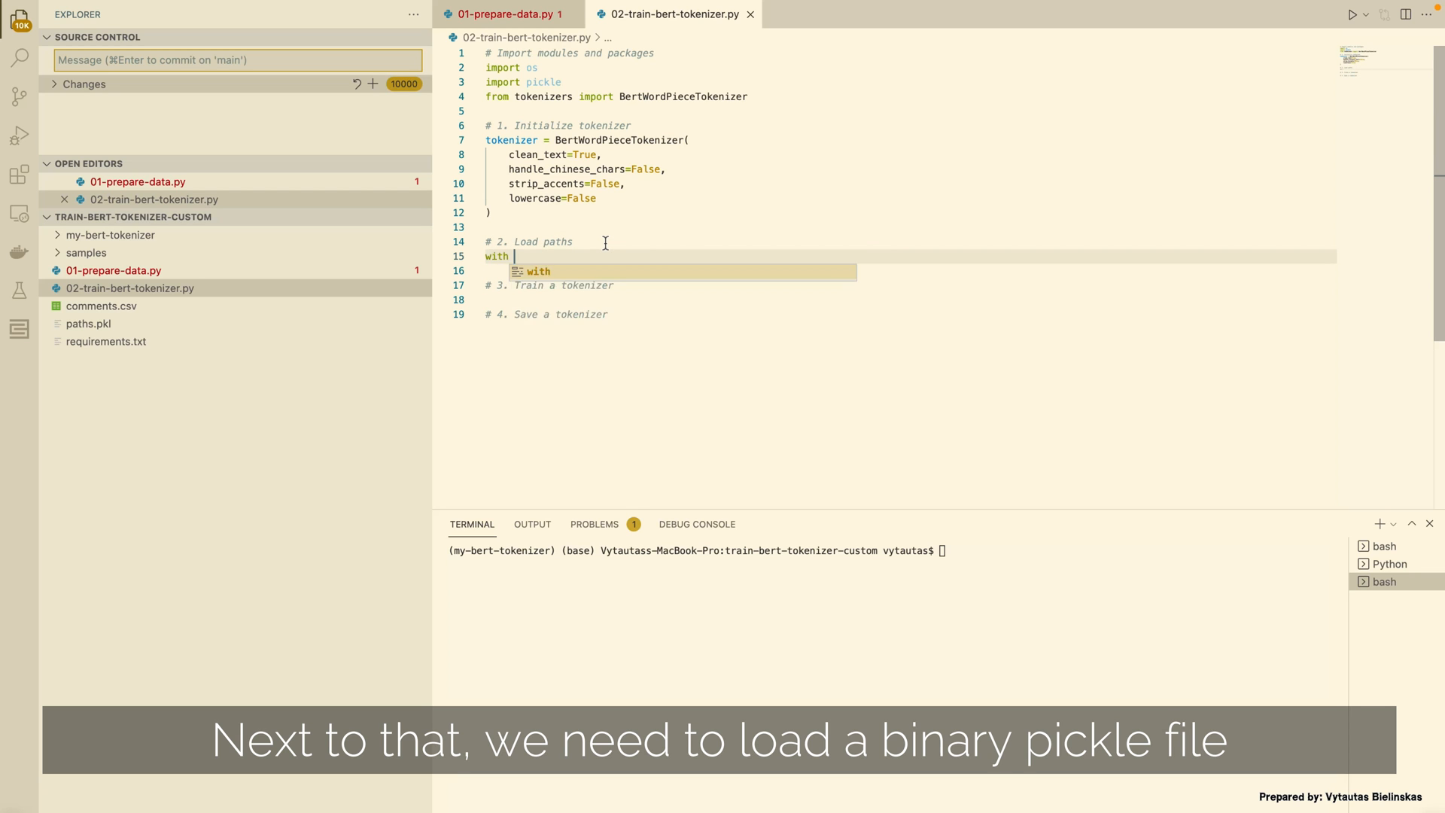
text(open('paths.')
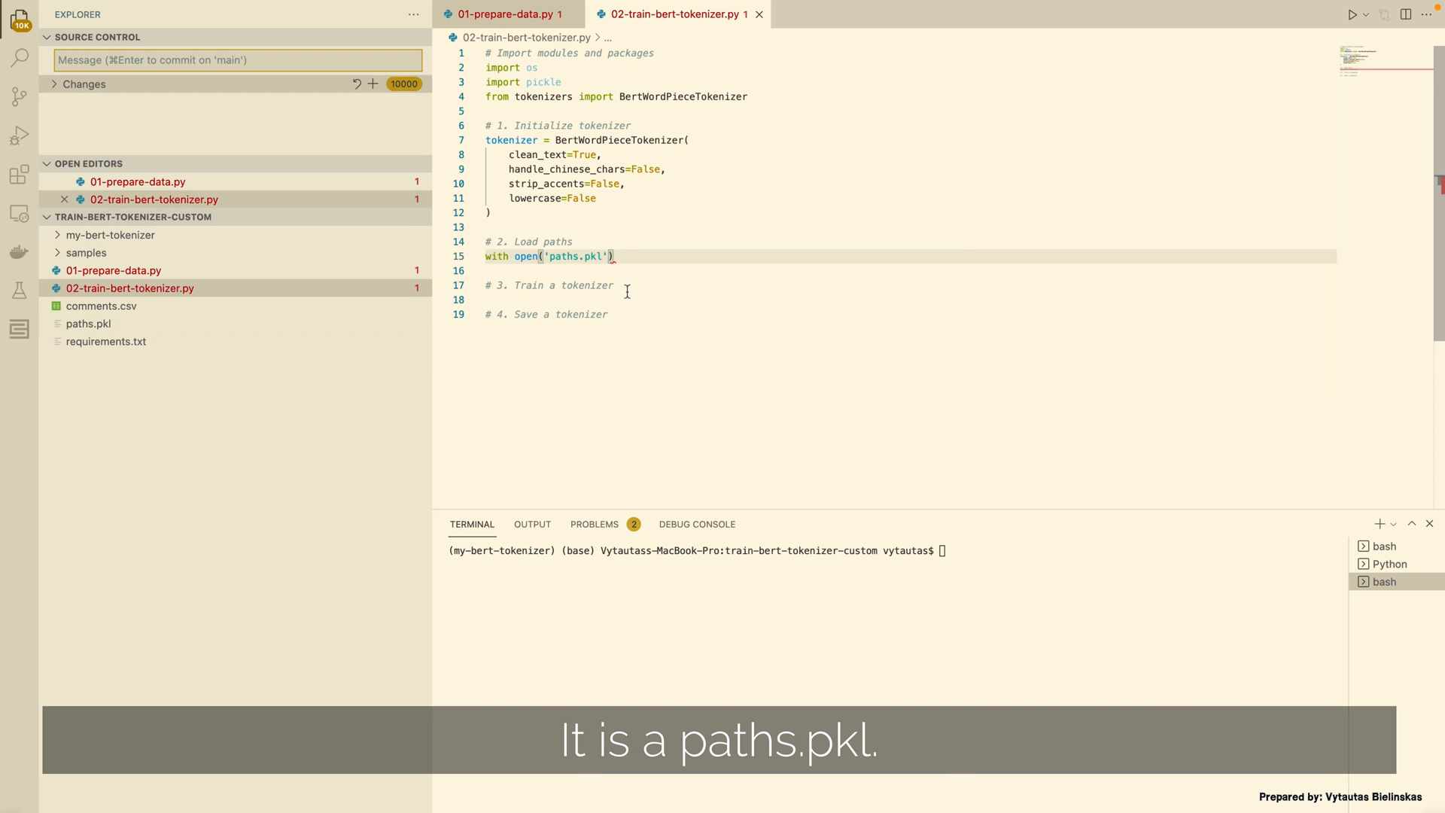
text(, 'rb') as f:)
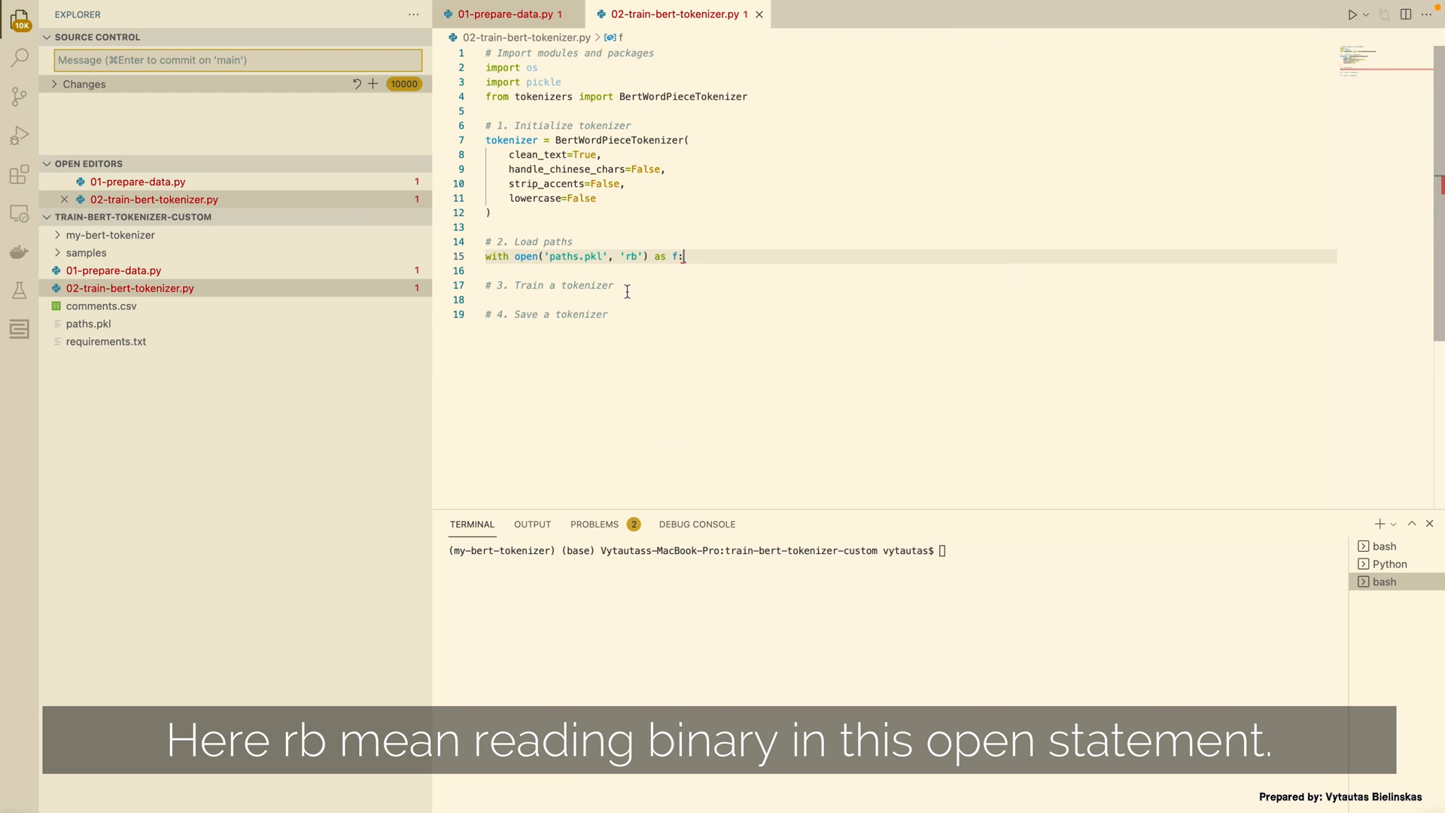
text(paths = pickle)
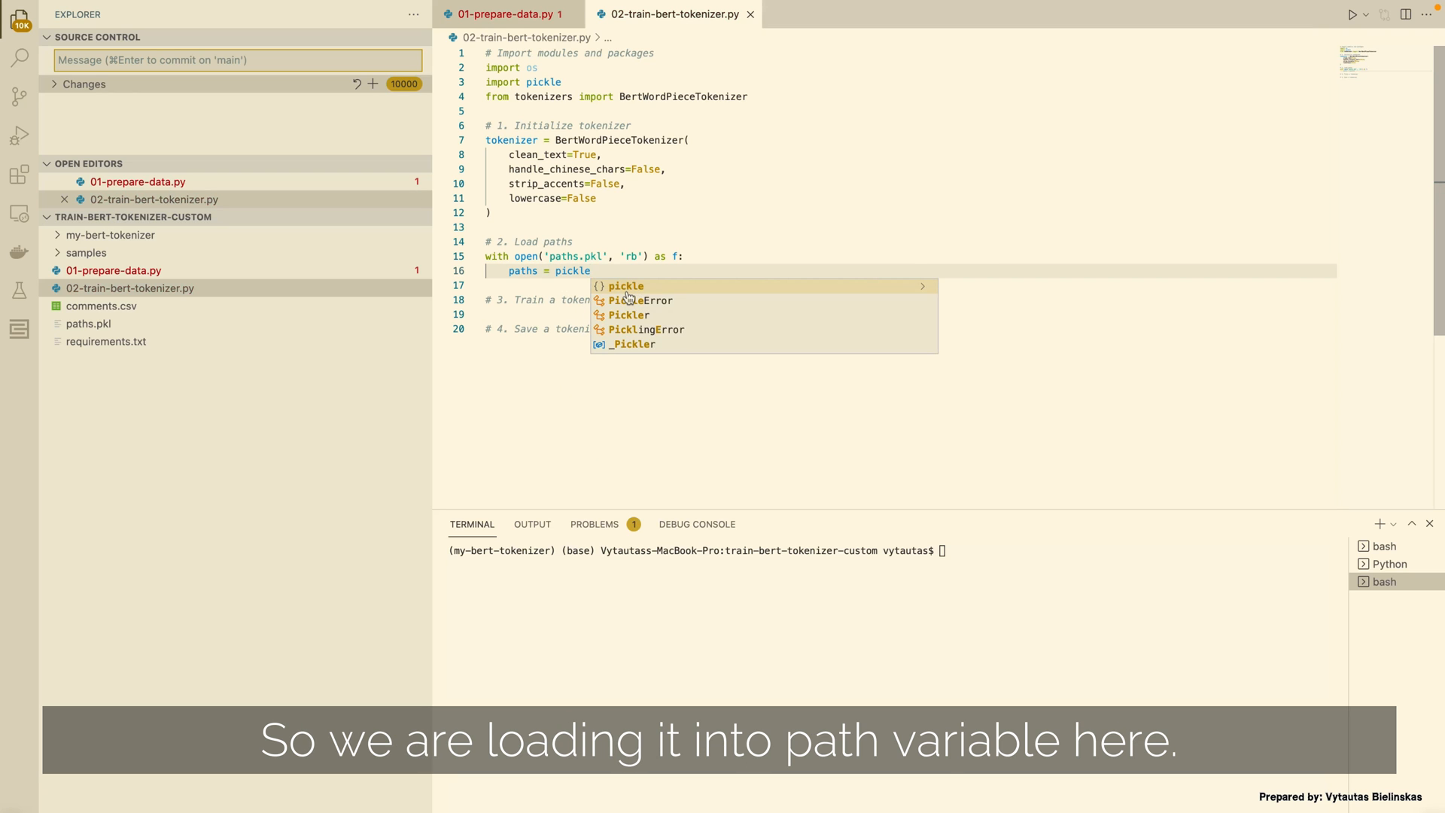
text(.load(f))
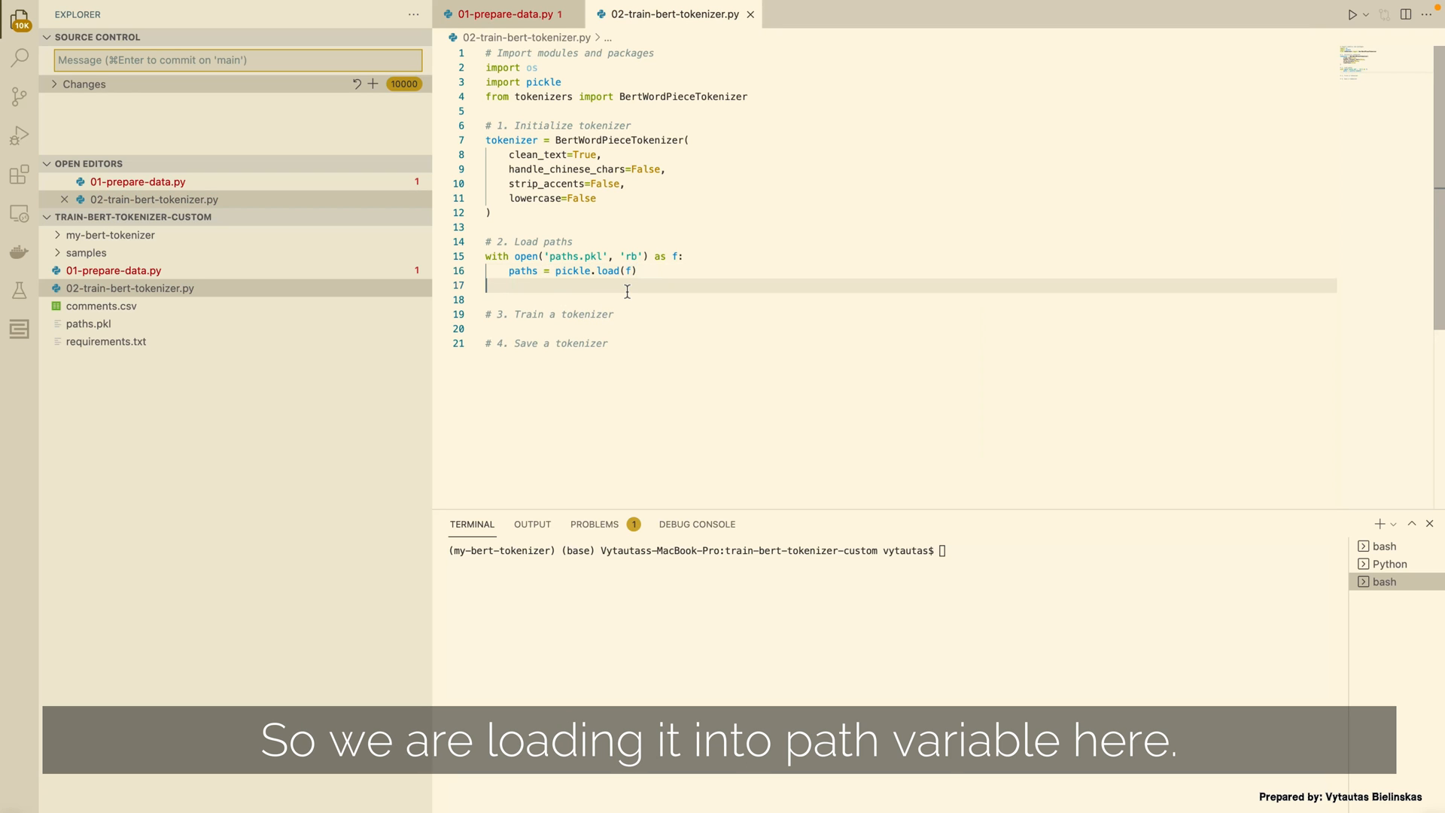
text(print()
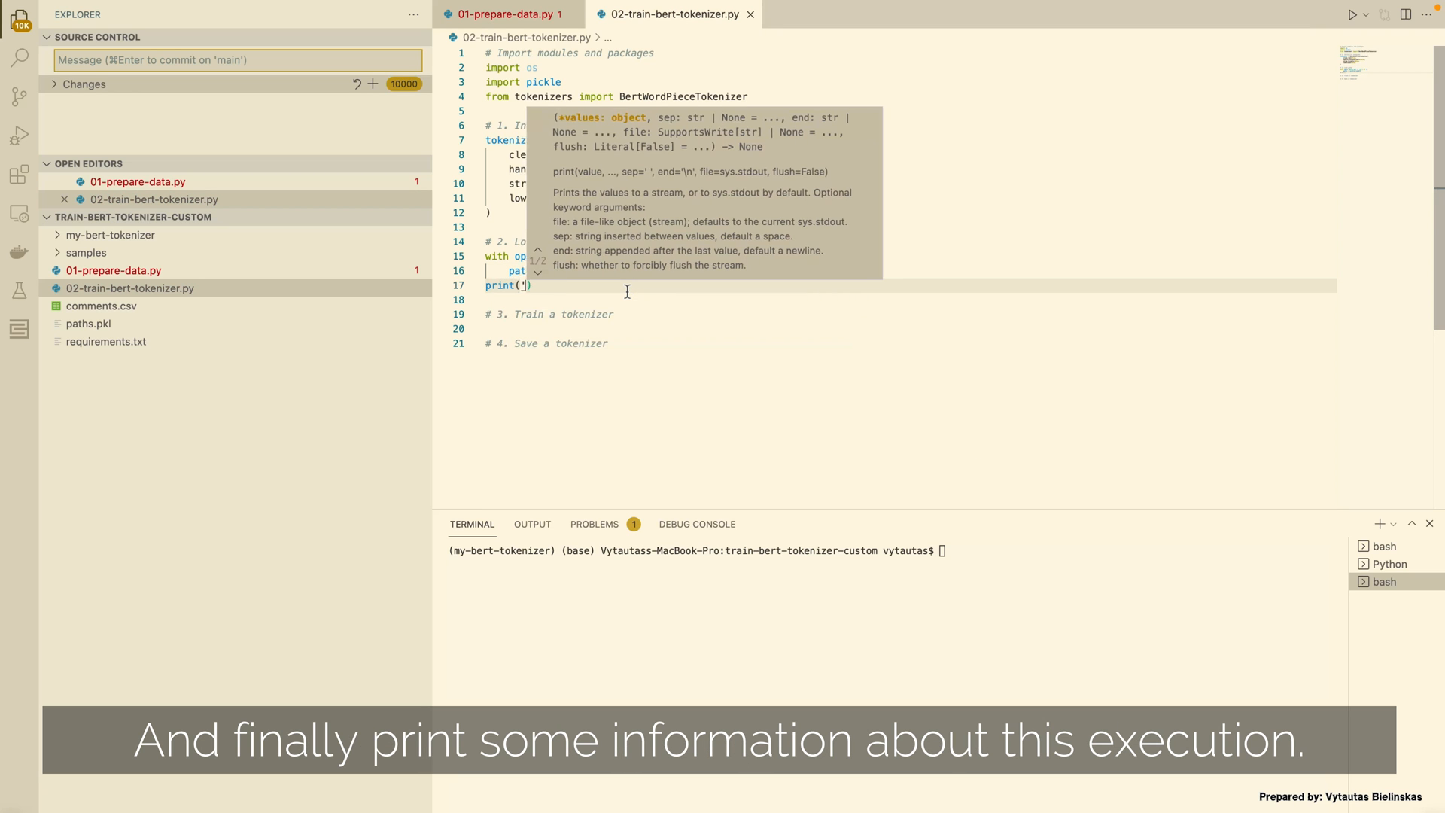
text('Paths file is loaded now.')
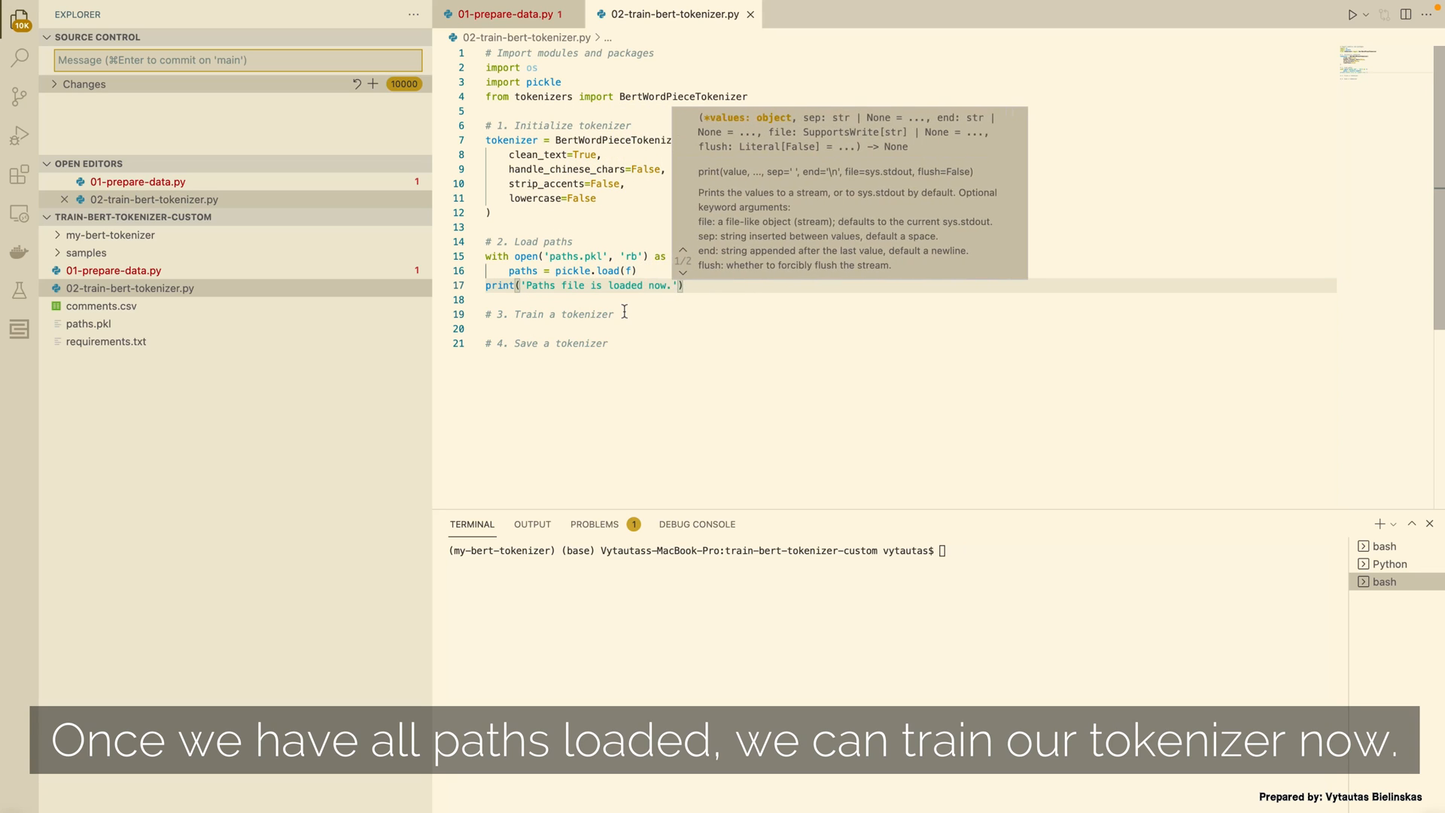
click(615, 313)
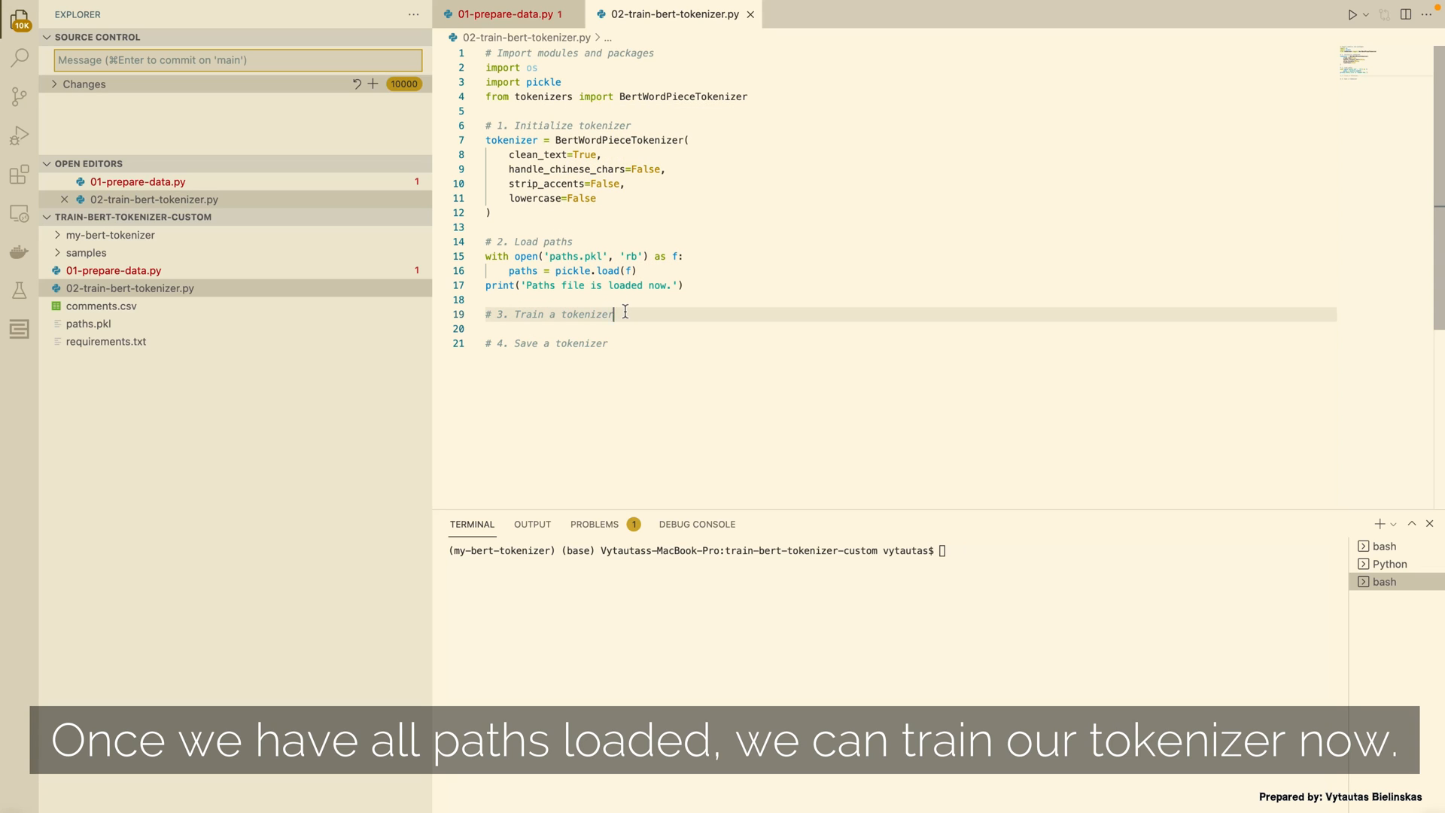
Train the tokenizer on paths: vocab_size 30_000, min_frequency 2, limit_alphabet 1000, '##' prefix, special tokens
text(tokenizer.train())
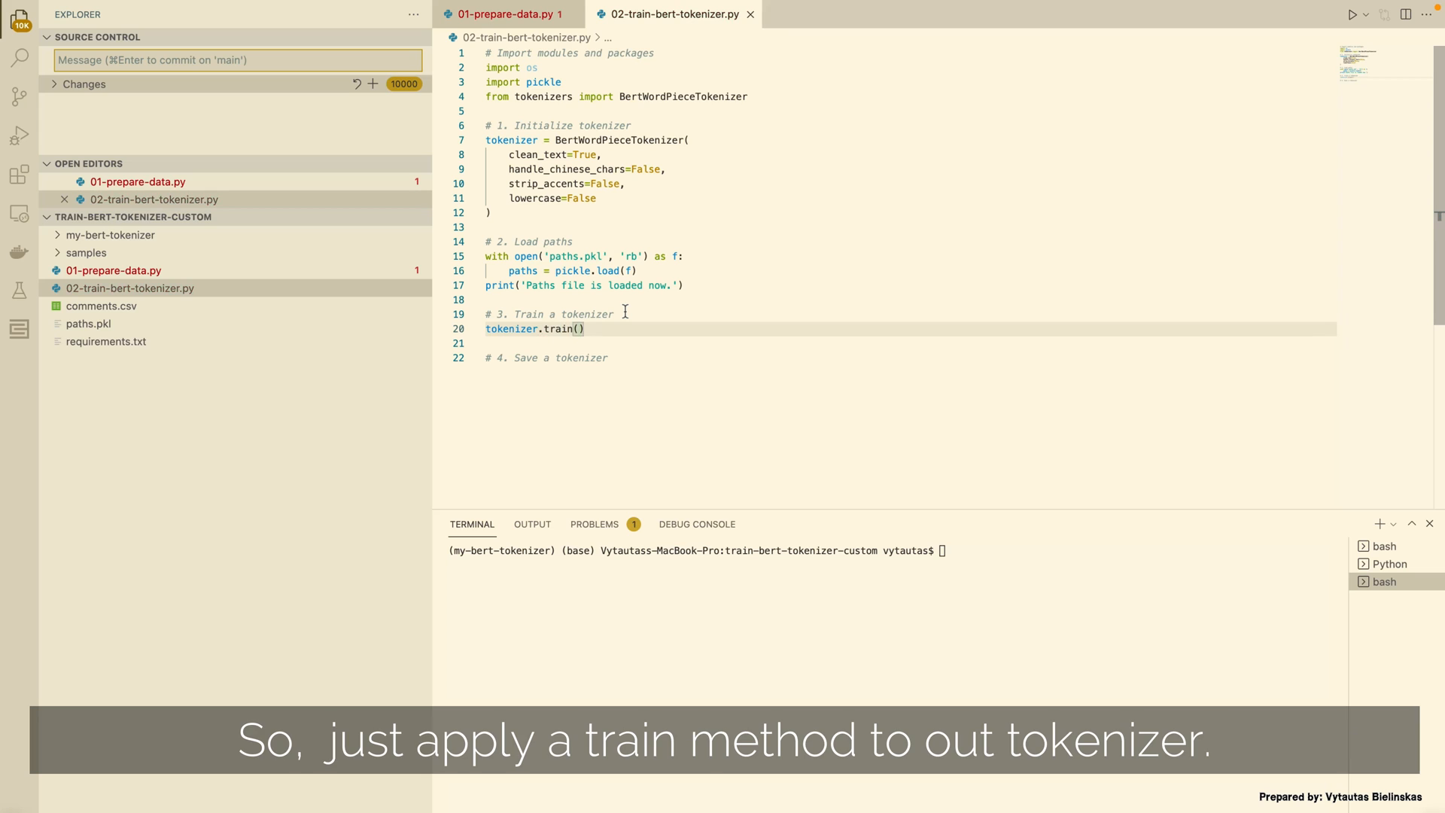
text(files=paths,)
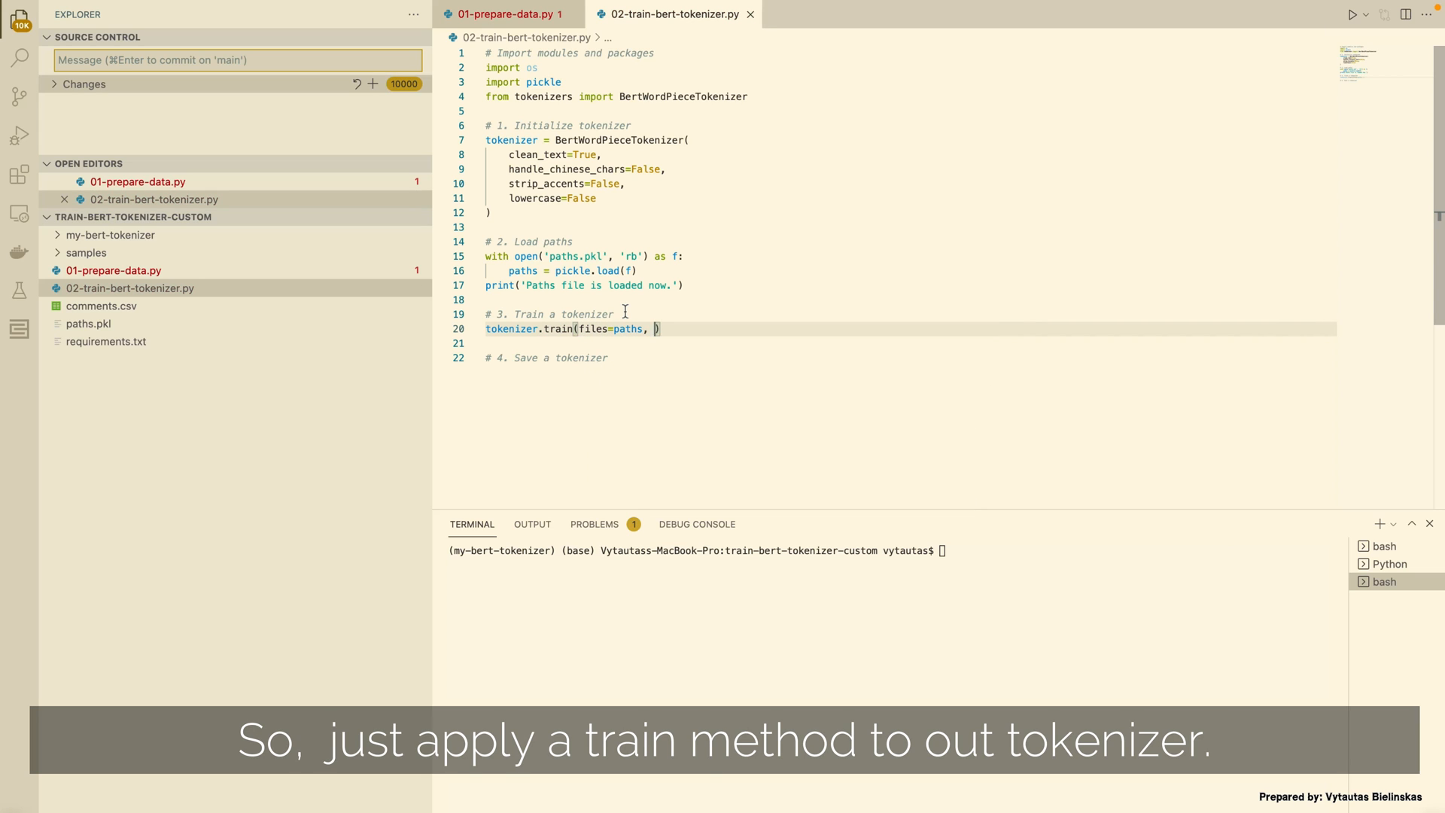
text(vocab_size=30_000, min_frequenc)
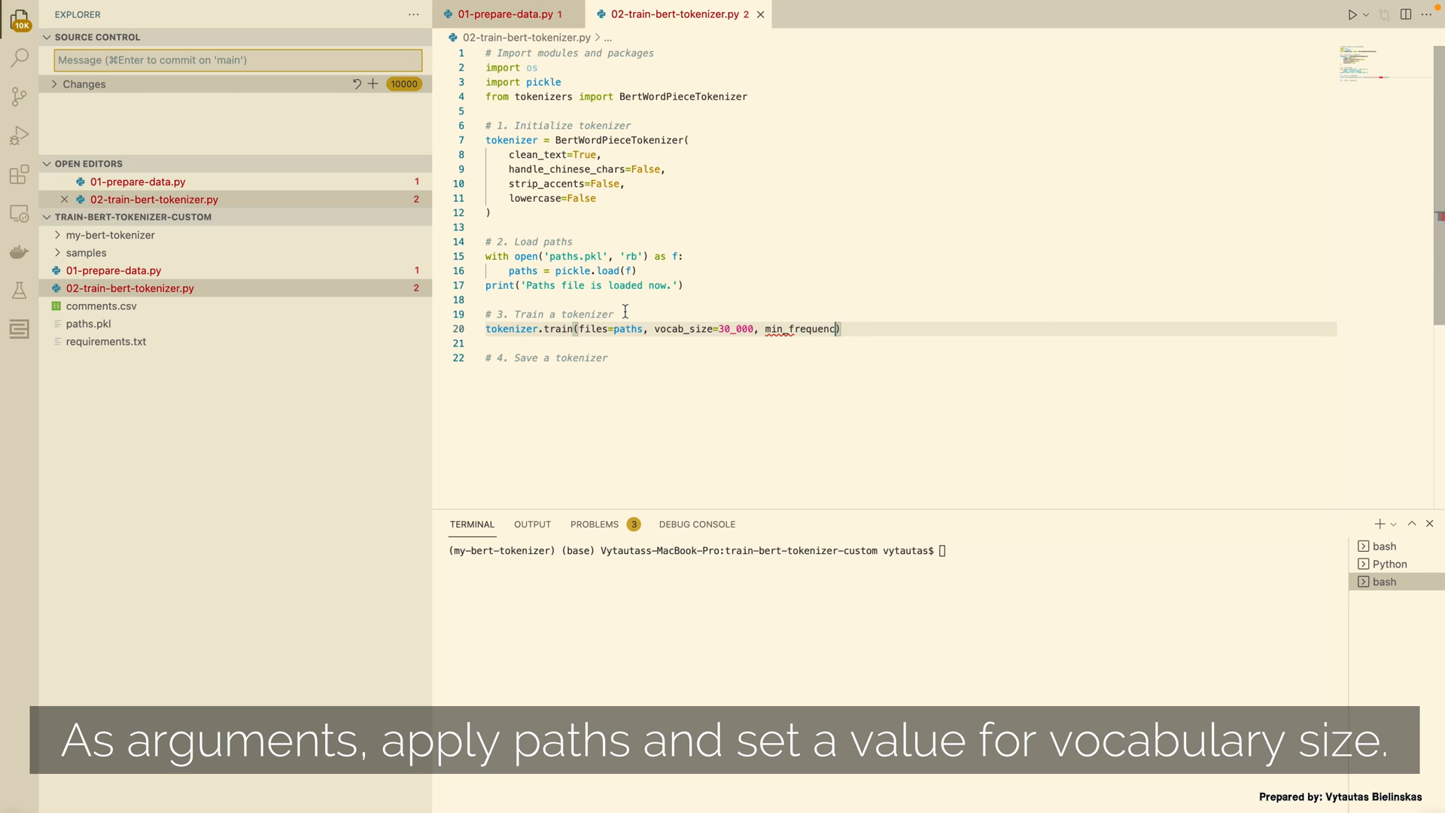
text(=2,)
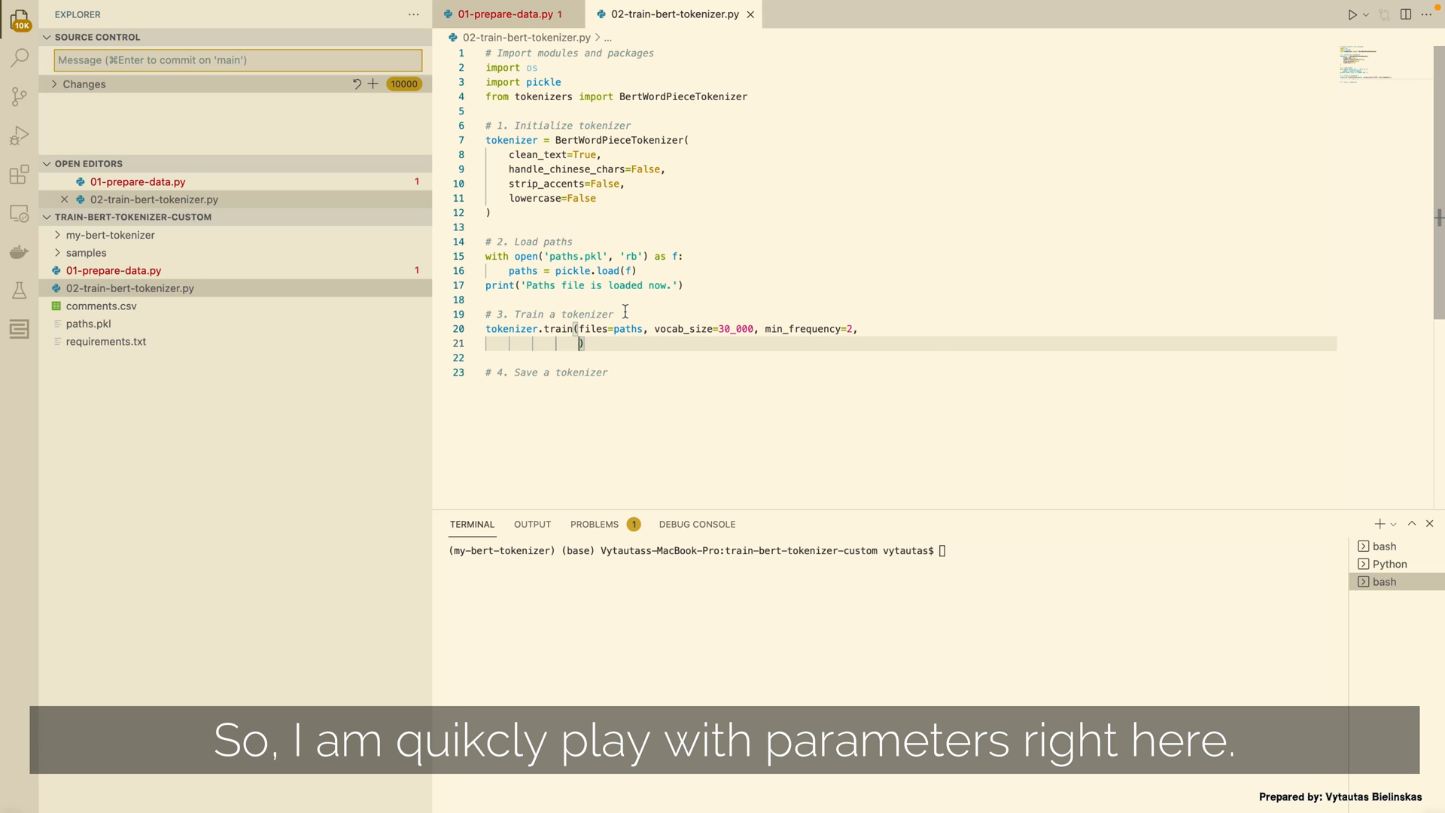
text(limit_alphabet=1000)
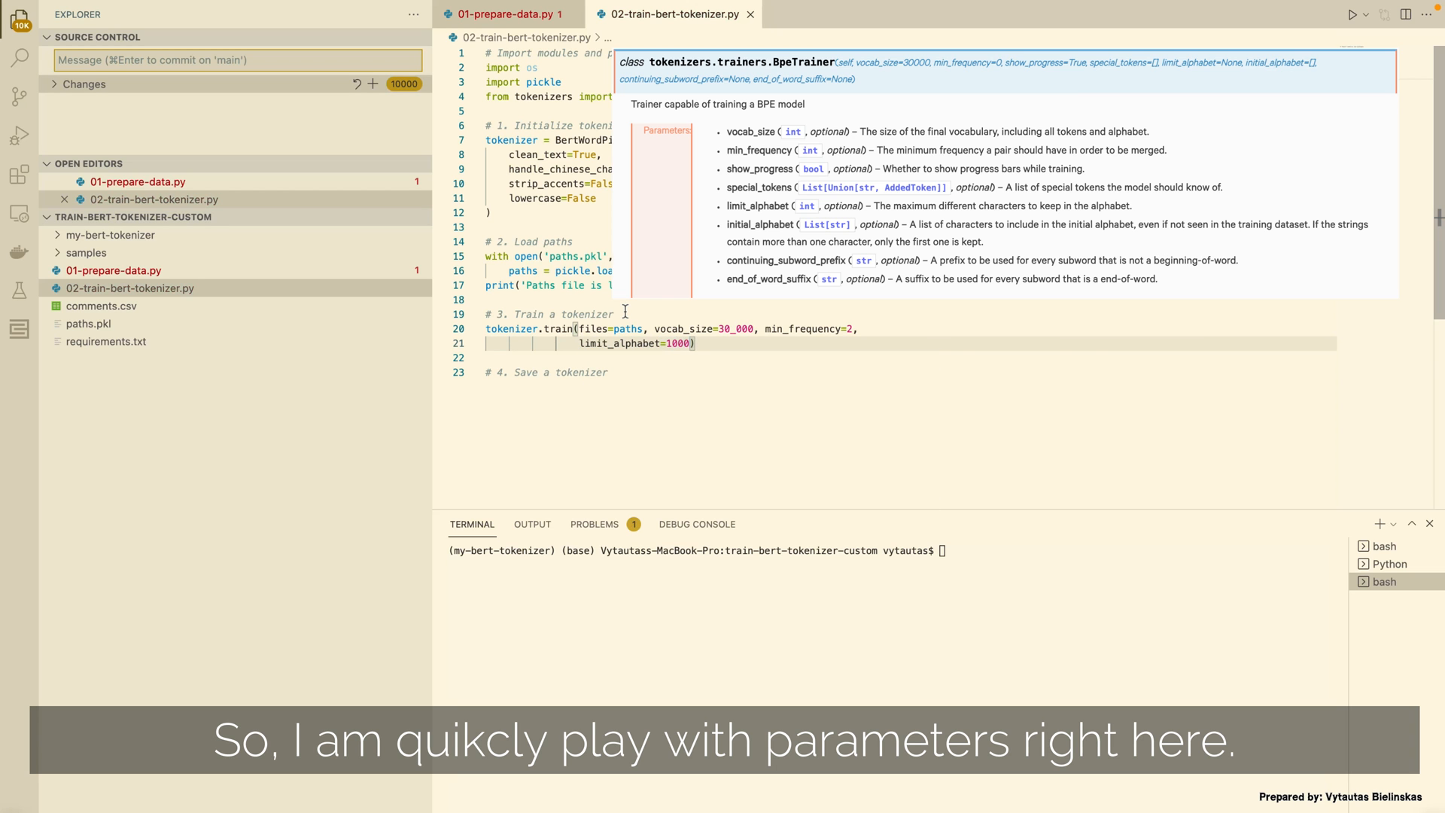
text(, wordpieces_prefix='##',)
text(spe))
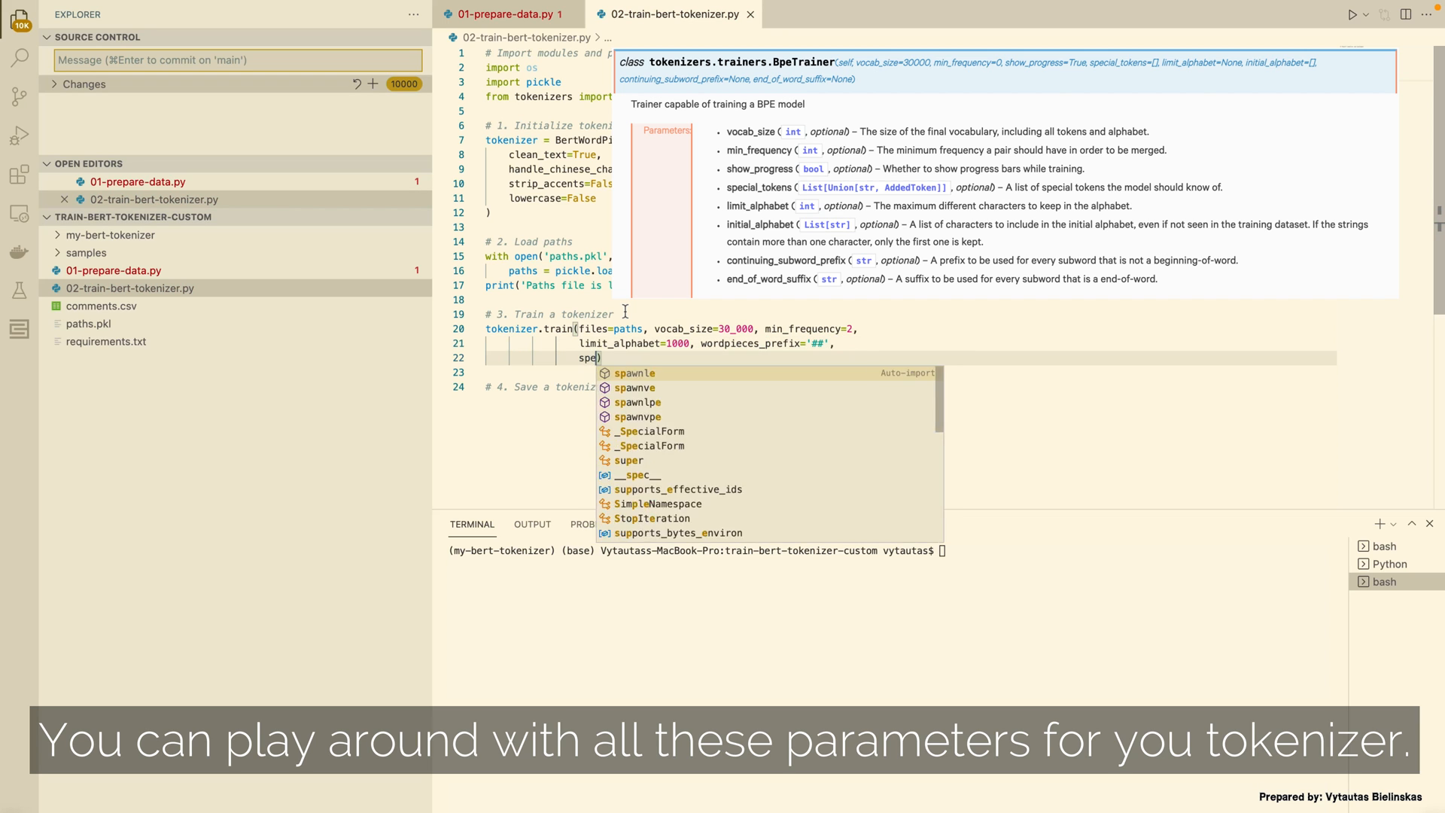
text(special_tokens=[)
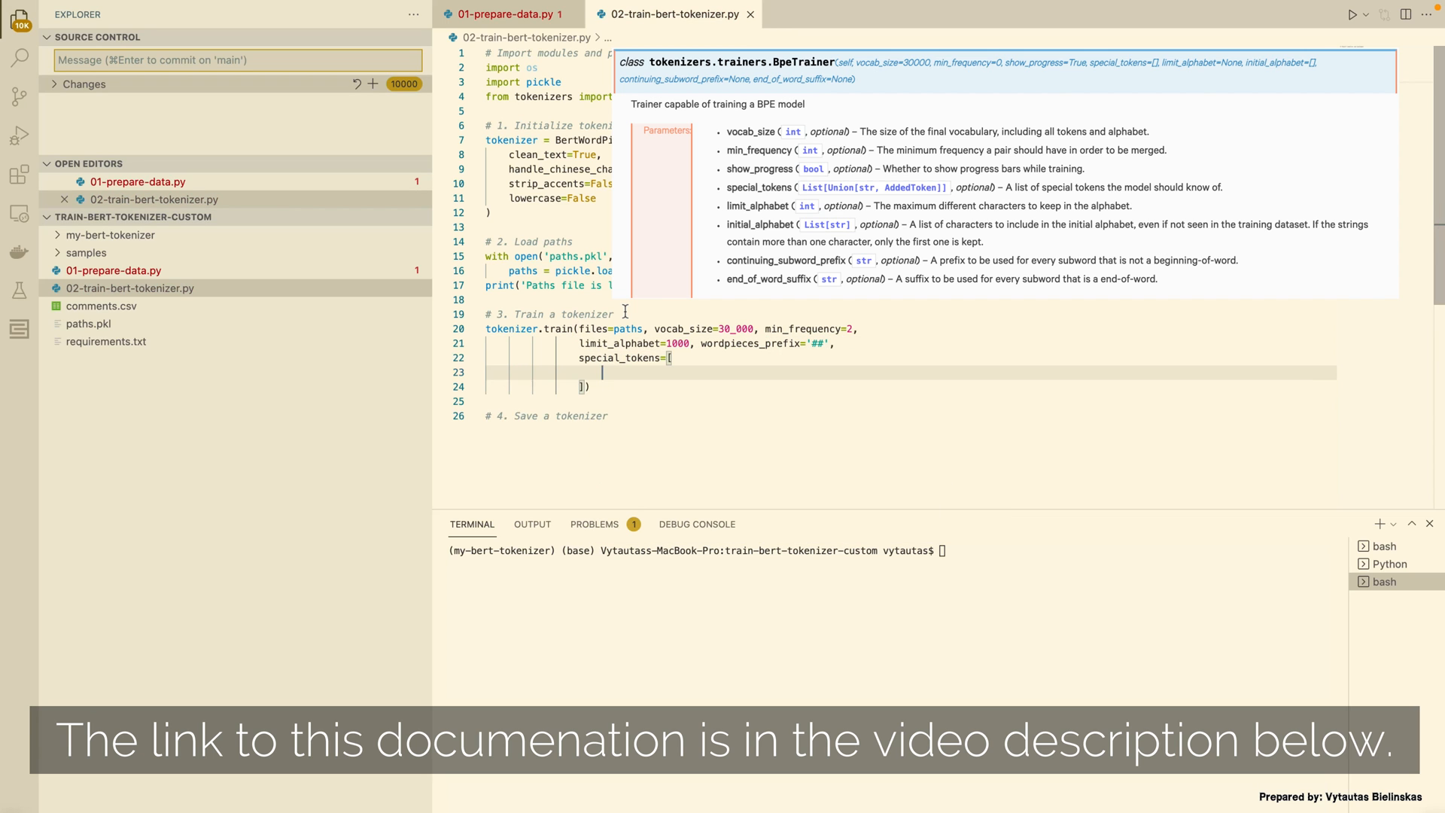
text('')
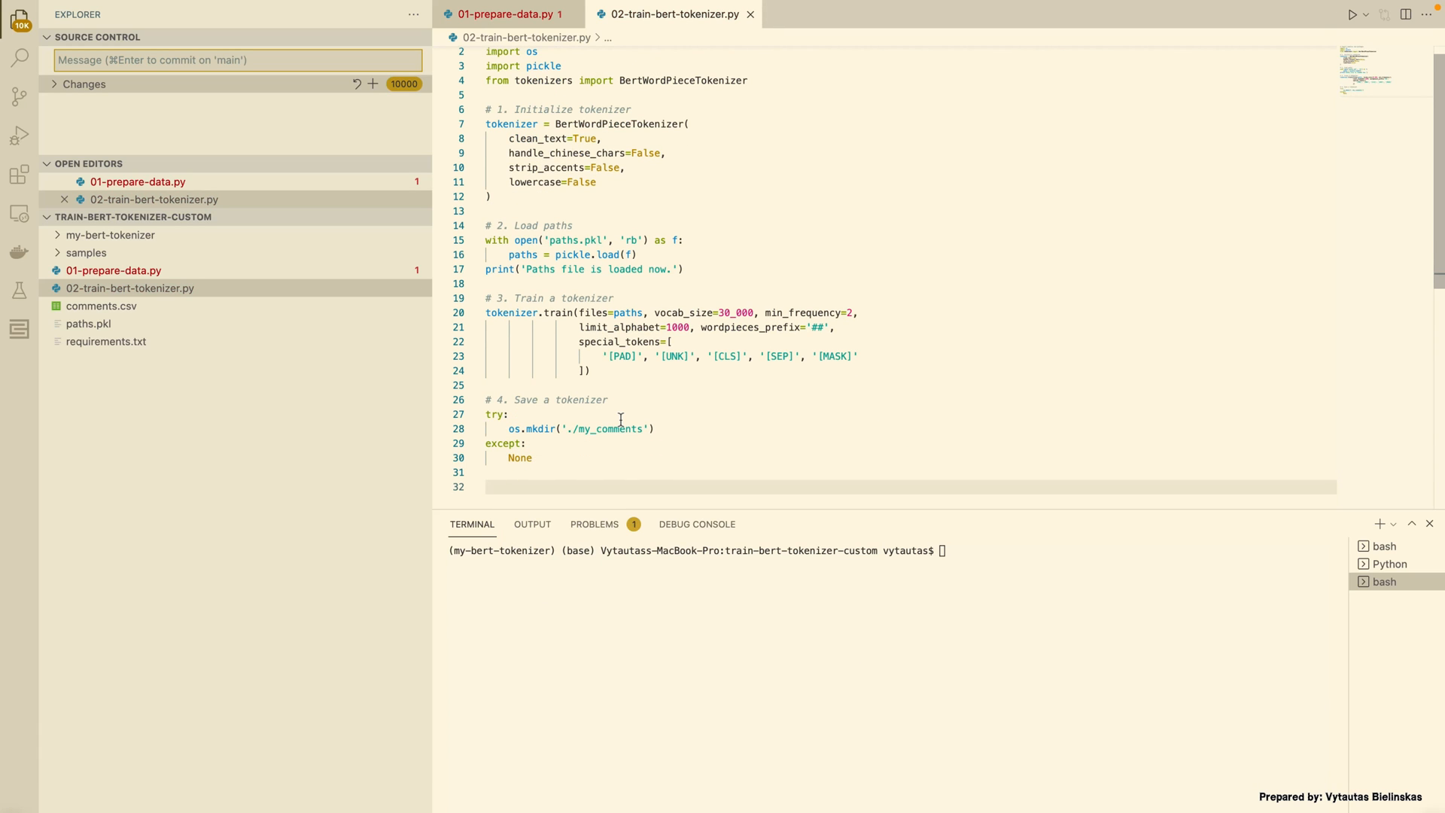
Save the model to ./my_comments as 'my_comments' and print 'My Tokenizer has been saved!'
text(tokenizer.save_model)
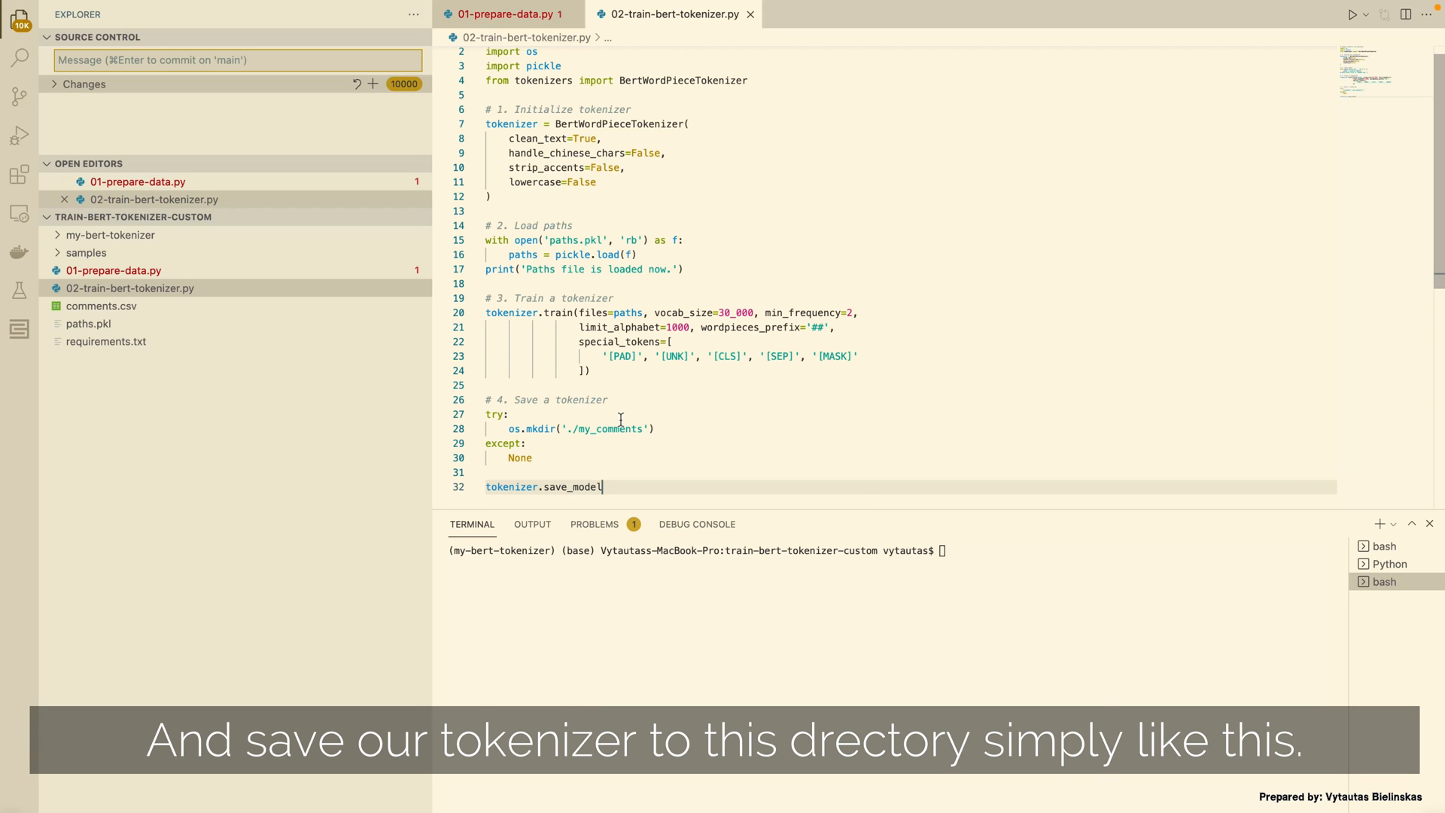
text(('./my_comments', 'my_comments)
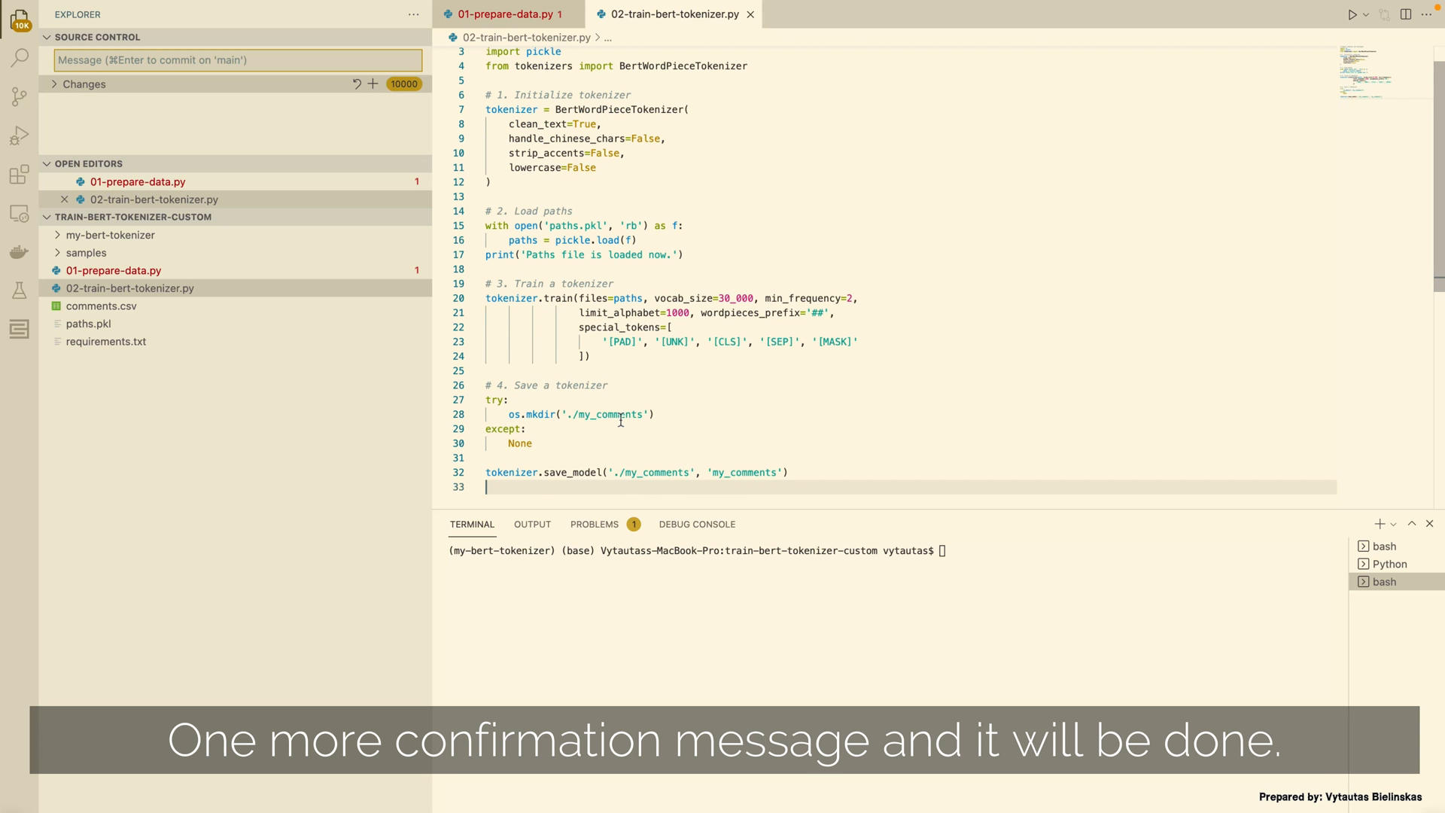
text(print('My Token'))
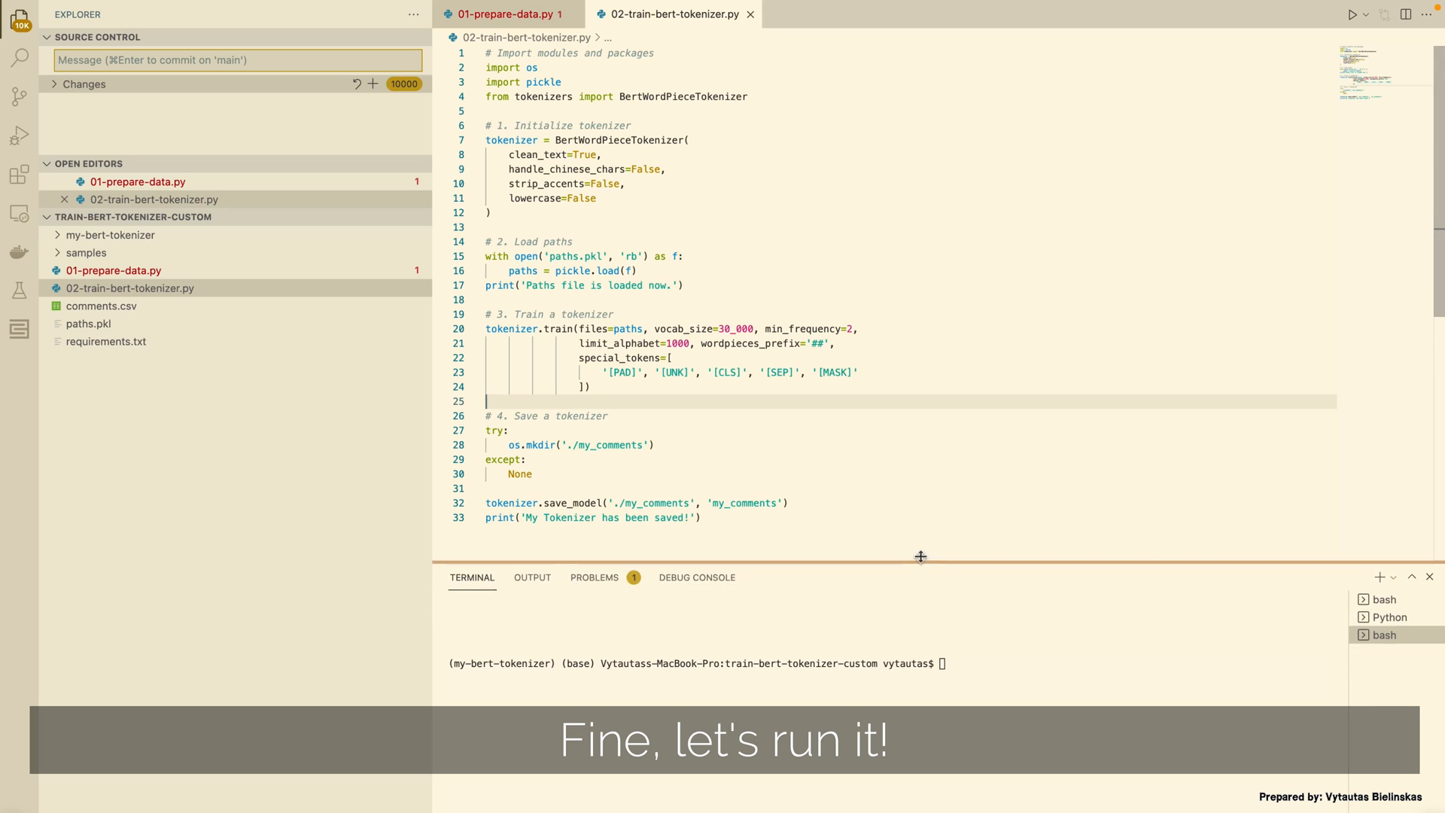
Run python 02-train-bert-tokenizer.py to train the tokenizer and save it to my_comments
text(python 02-train-bert-tokenizer.py)
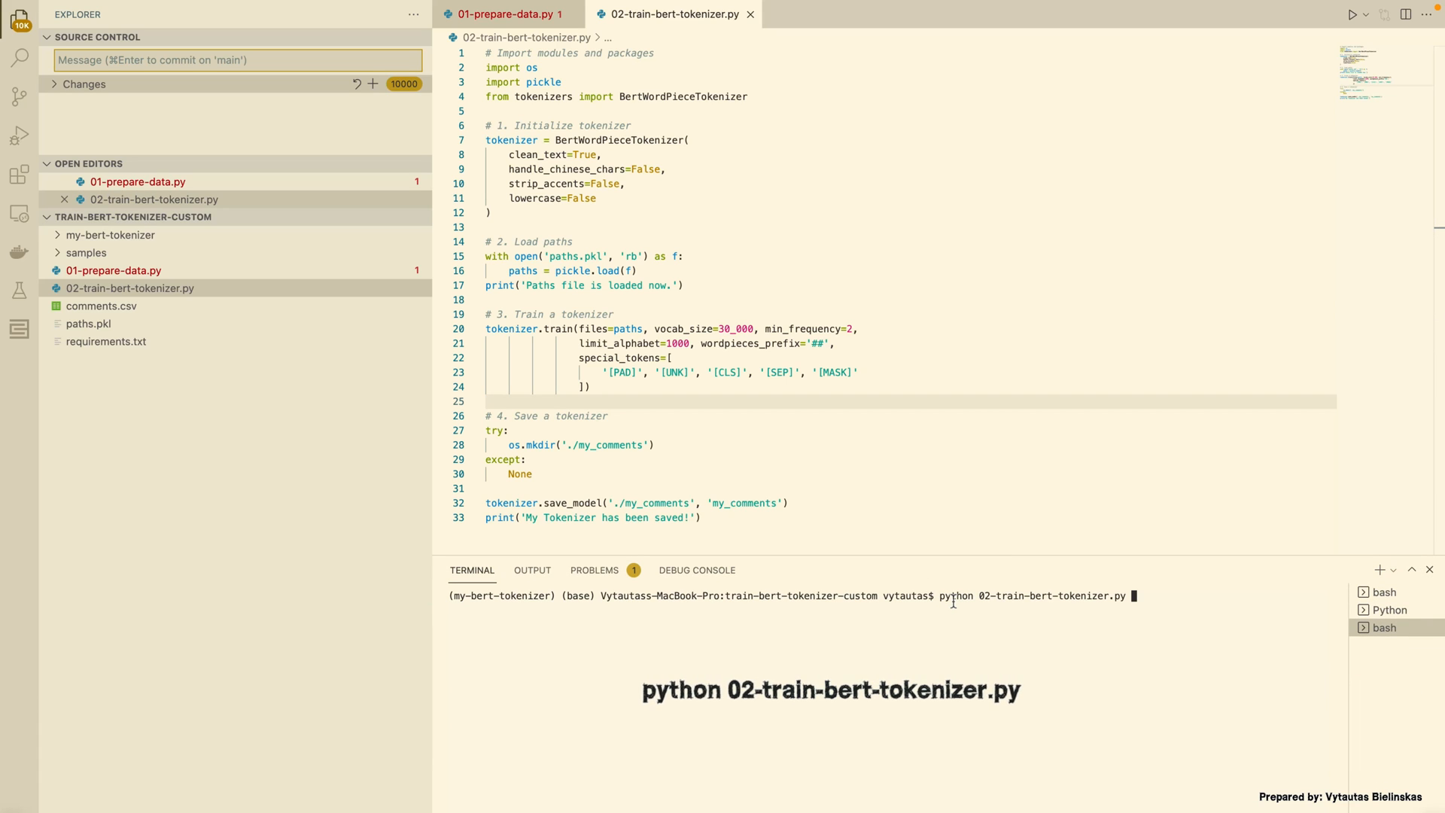
key(Return)
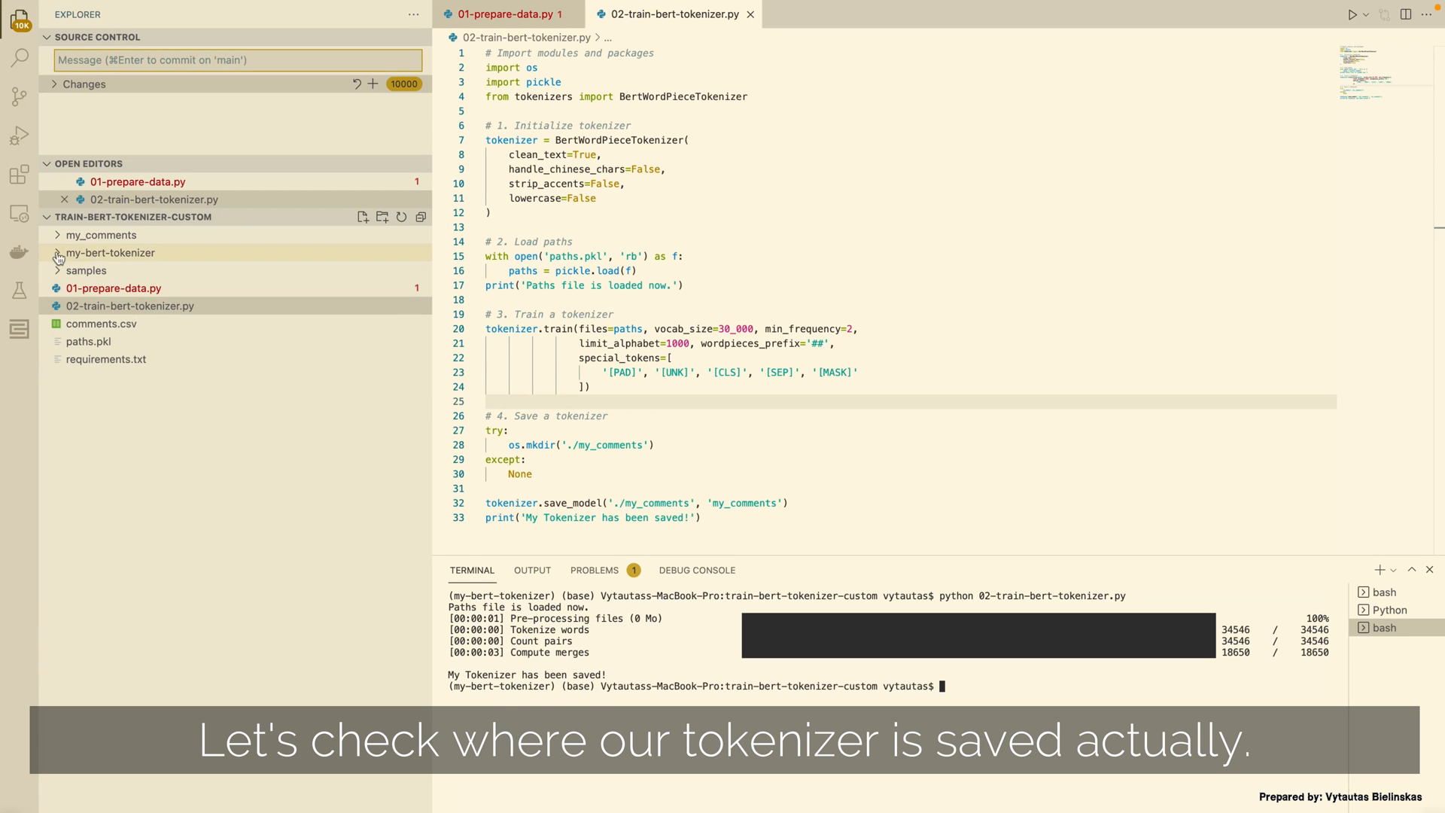
Browse the tokens in my_comments-vocab.txt, then return to 02-train-bert-tokenizer.py
click(112, 252)
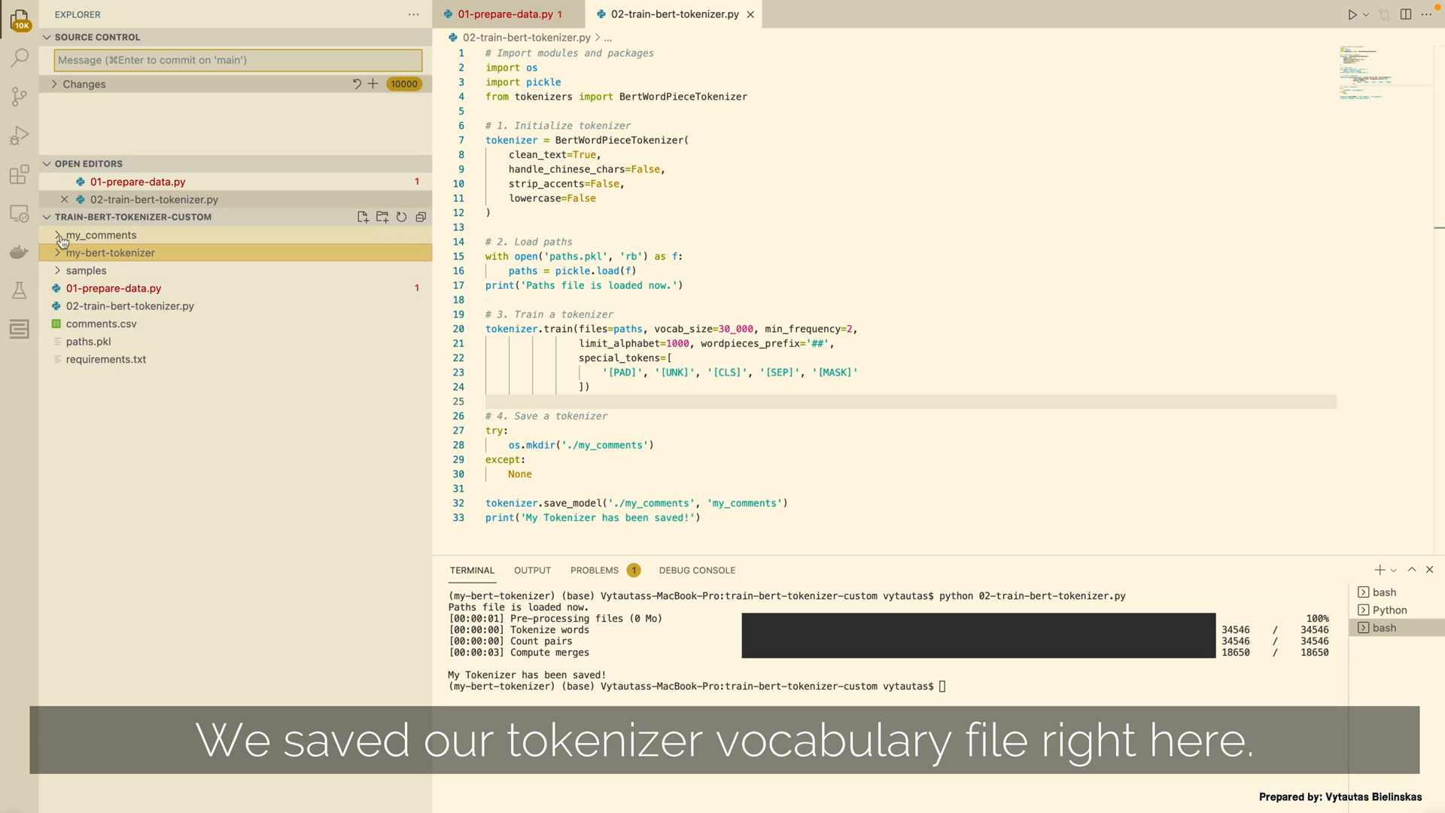
click(102, 235)
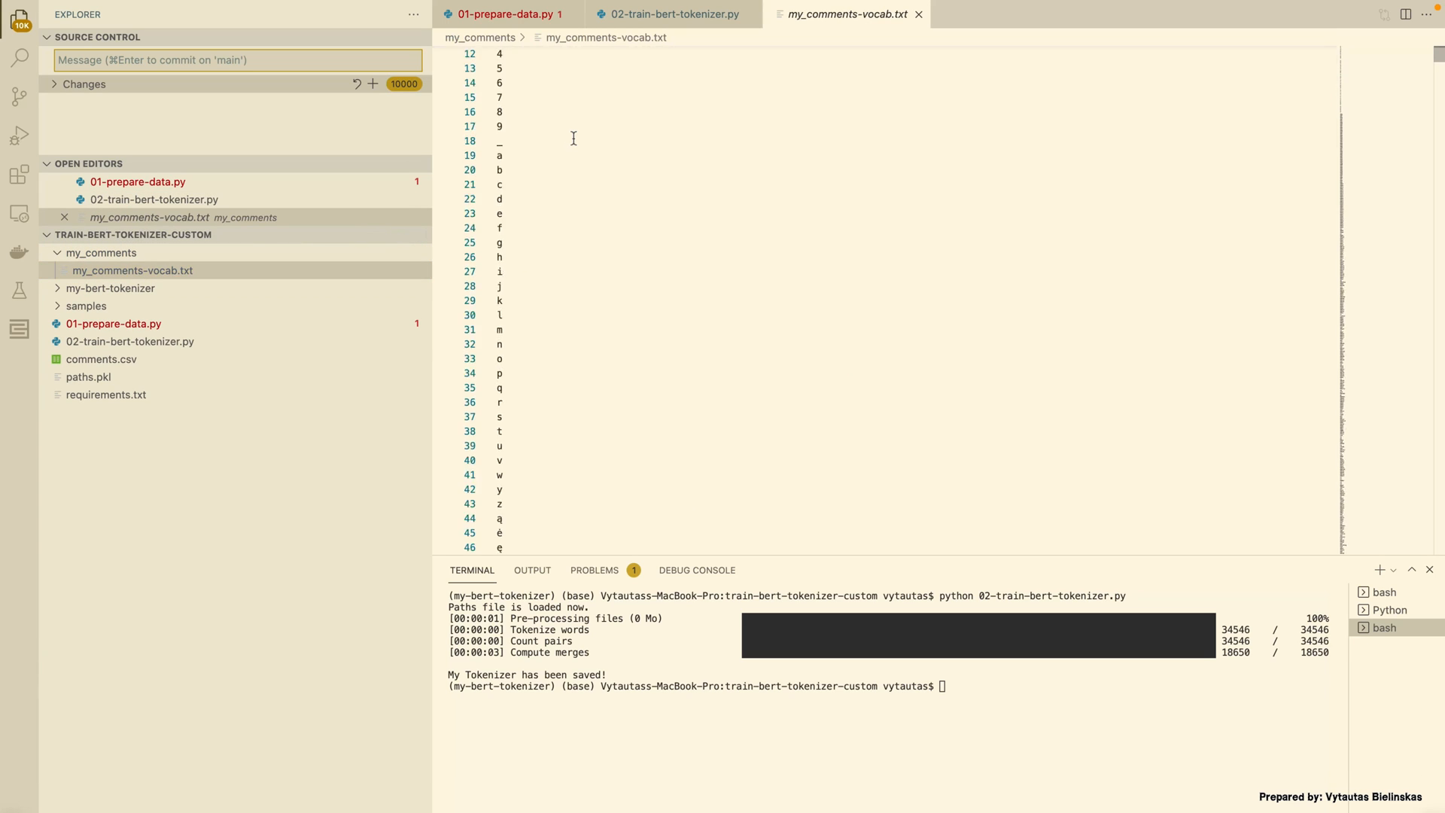
scroll(down, 3)
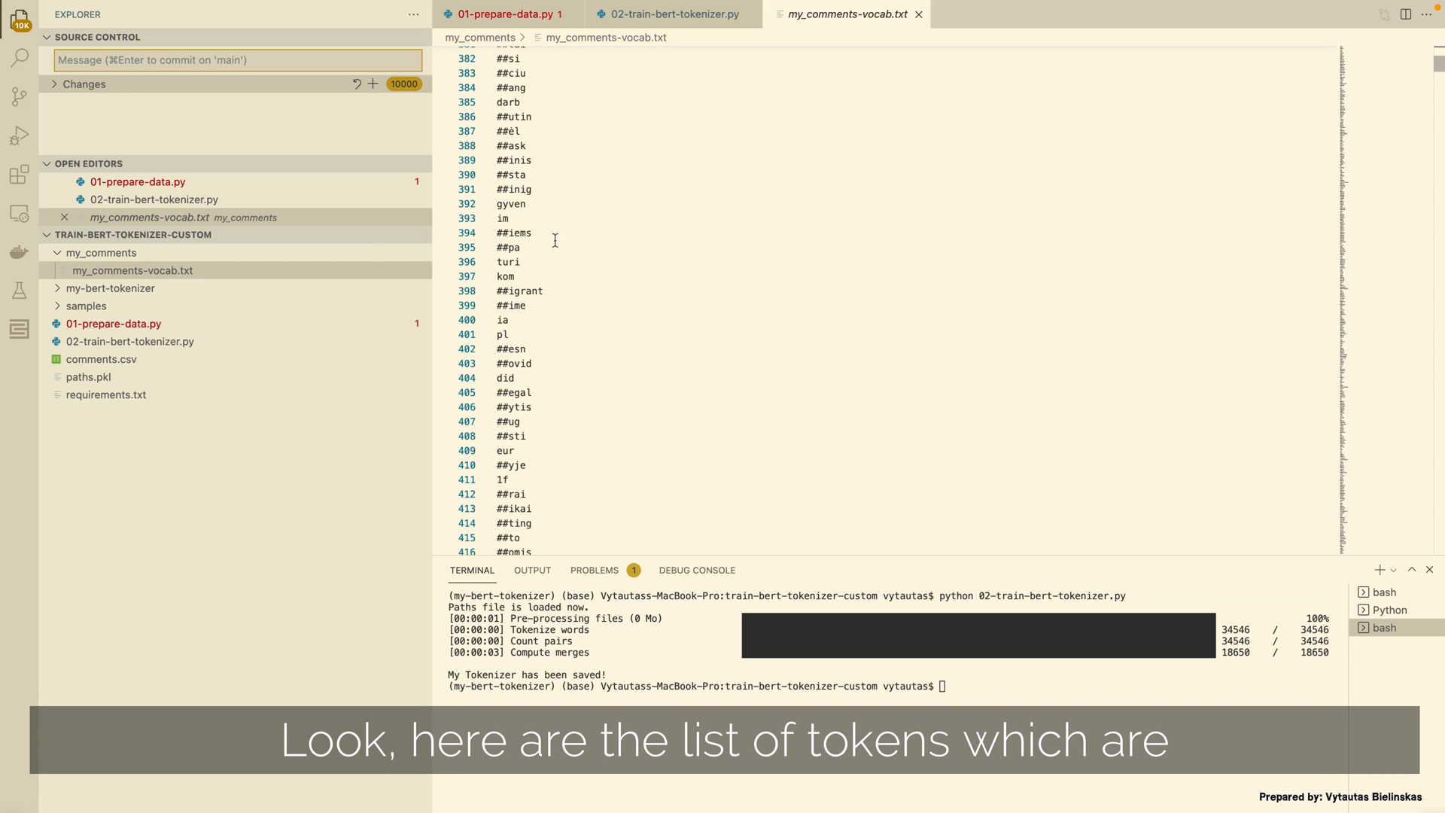
scroll(down, 3)
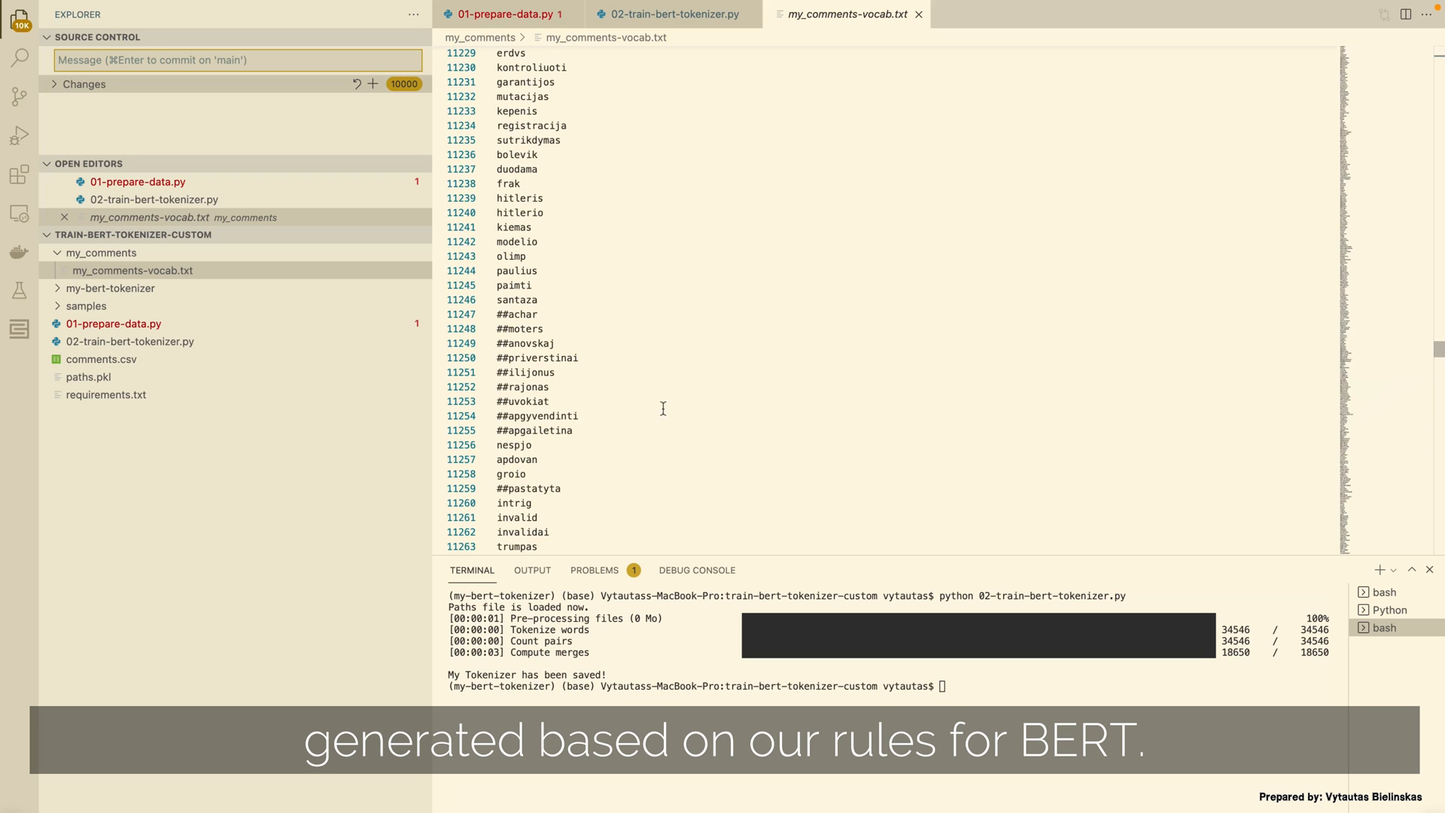
scroll(down, 3)
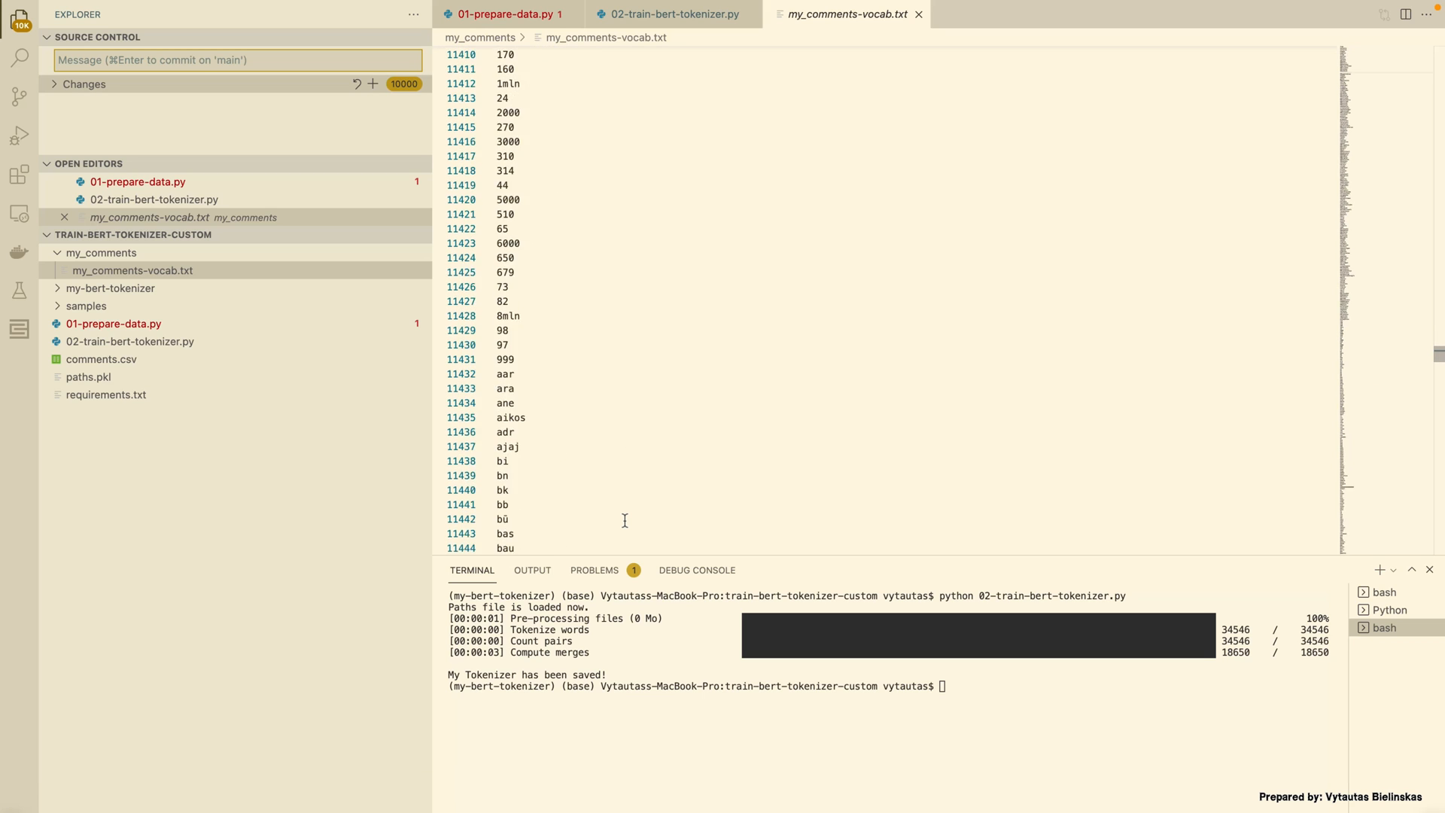
scroll(down, 3)
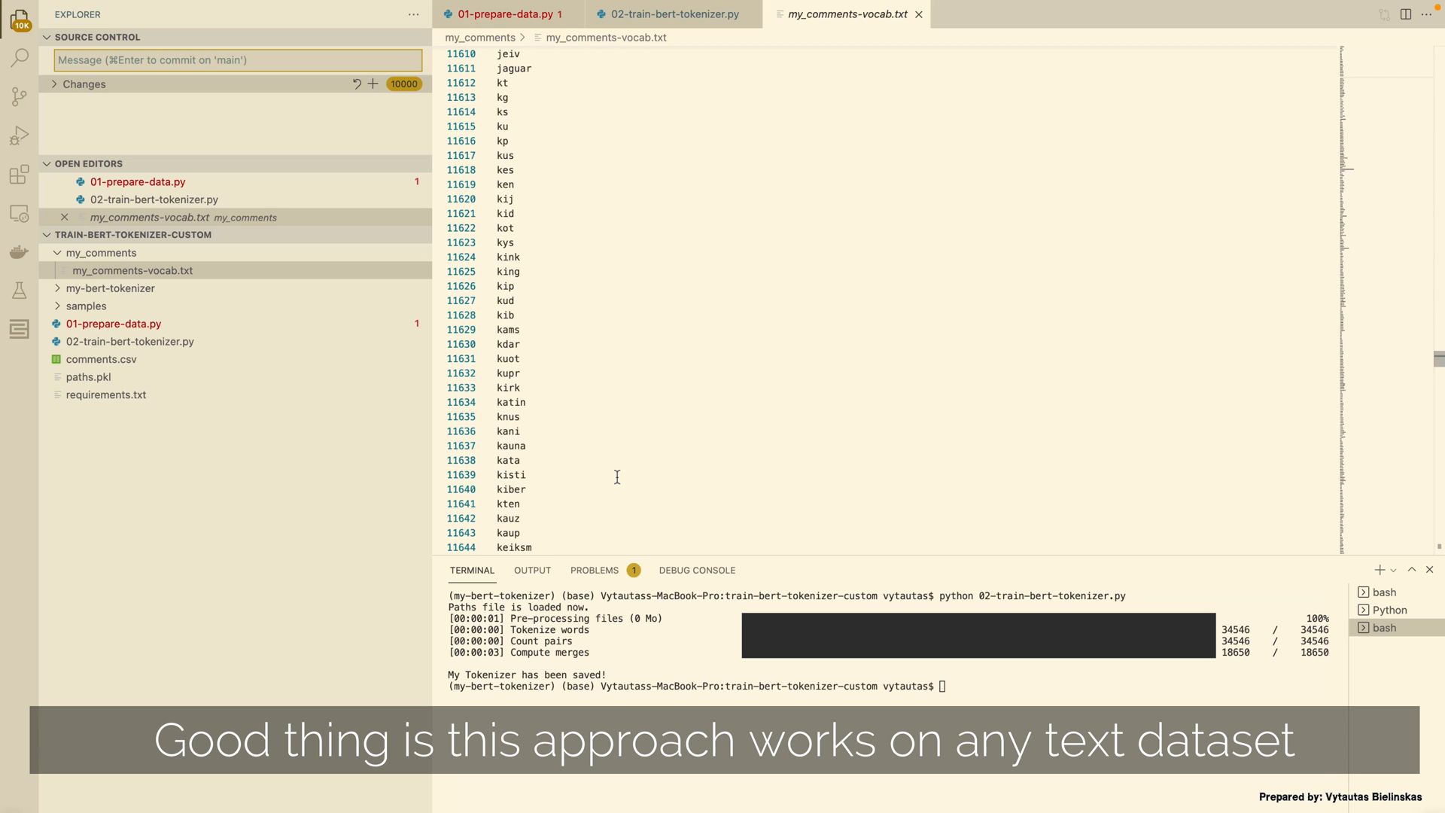
scroll(down, 3)
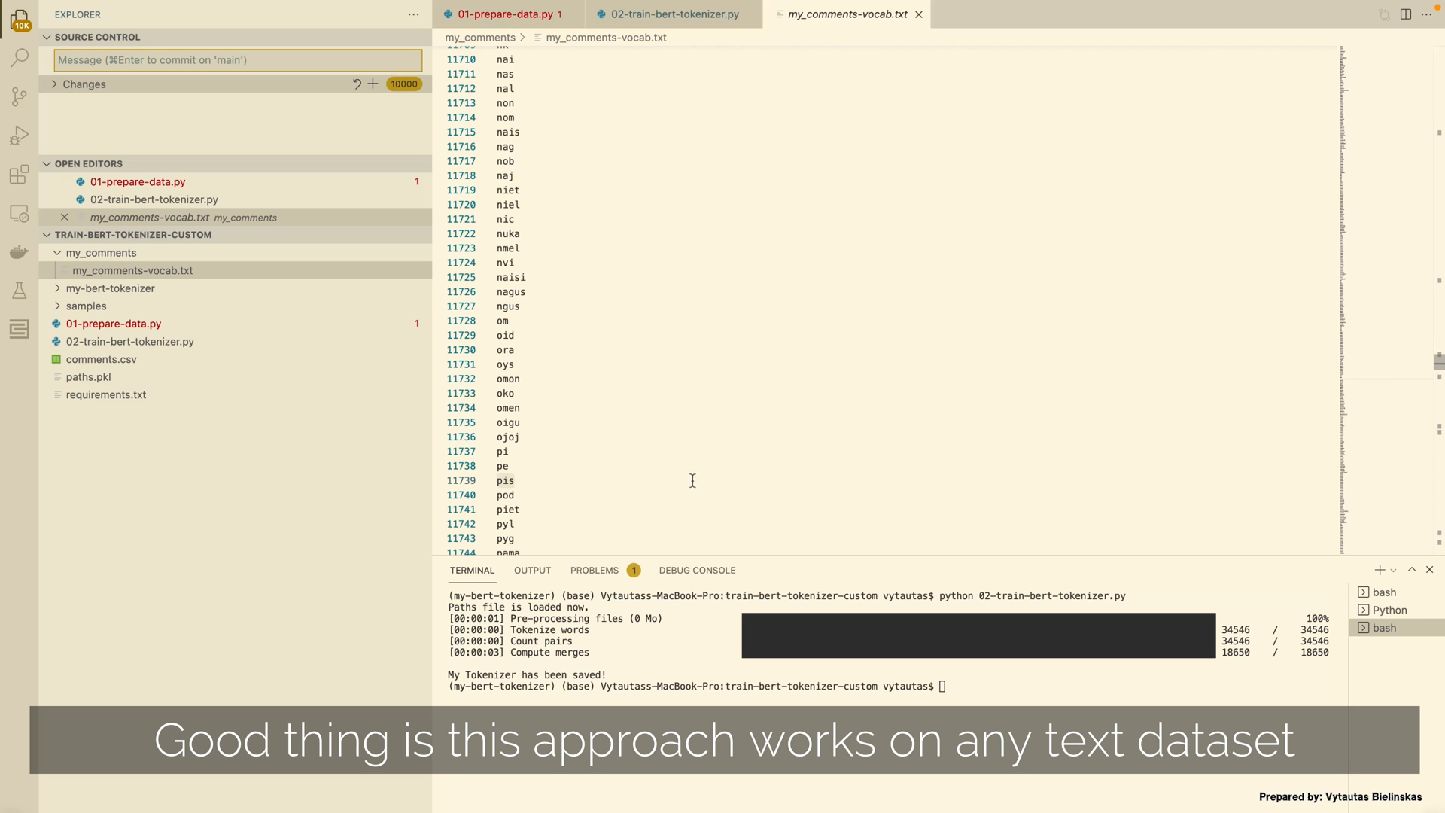
click(672, 13)
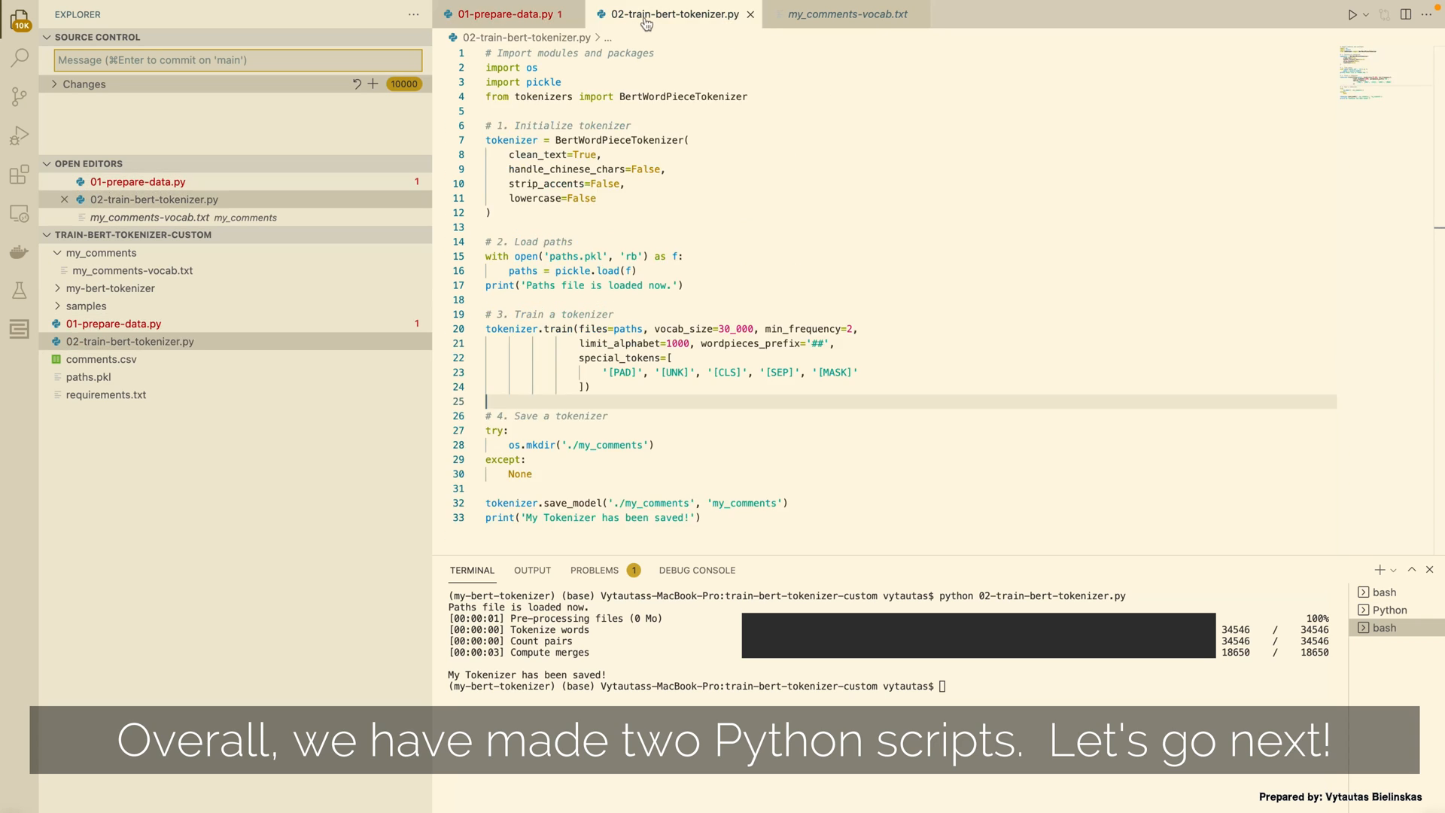
mouse_move(270, 473)
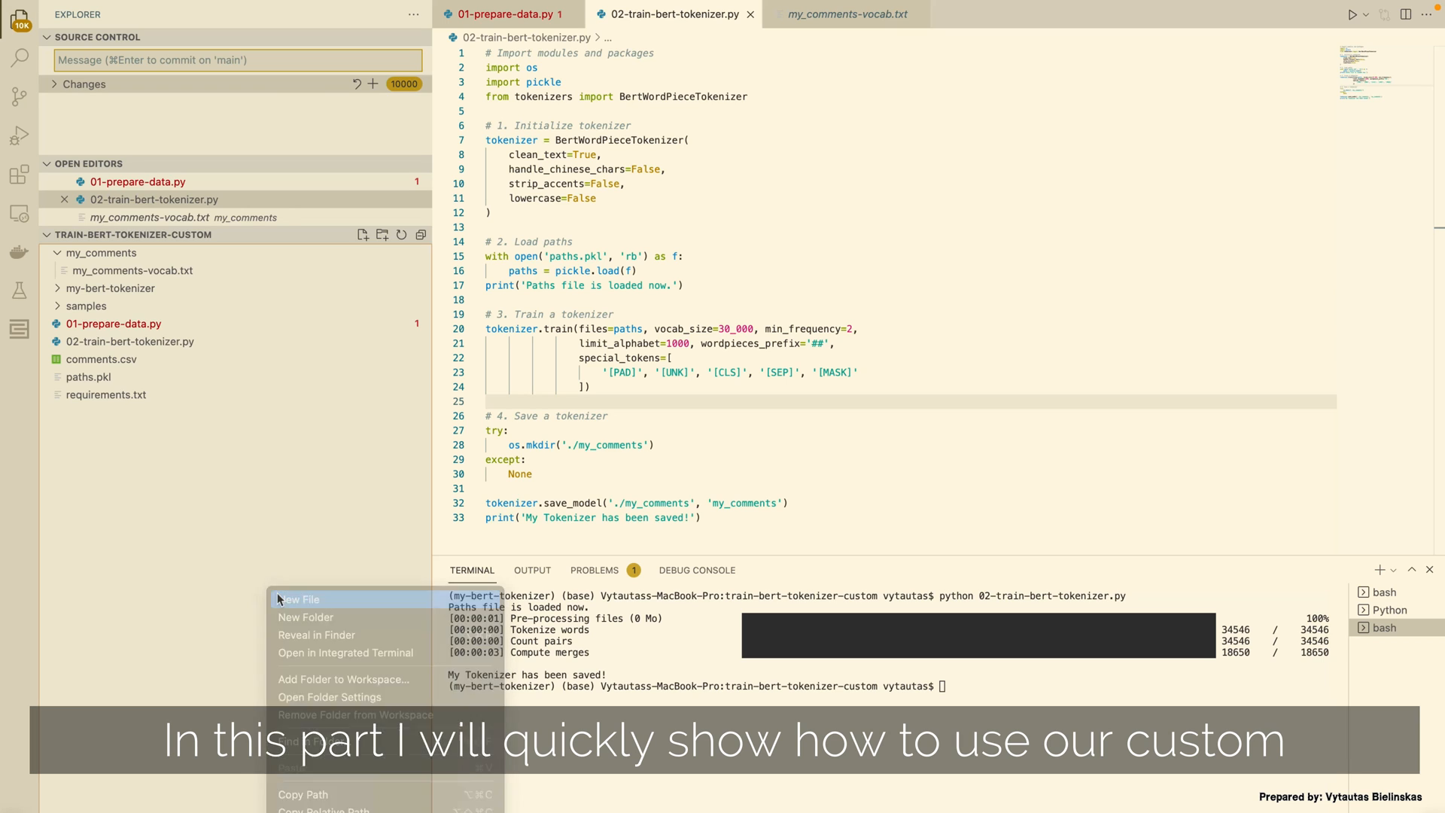
Create notebook 03-use-my-bert-tokenizer.ipynb and select the my-bert-tokenizer kernel
click(298, 599)
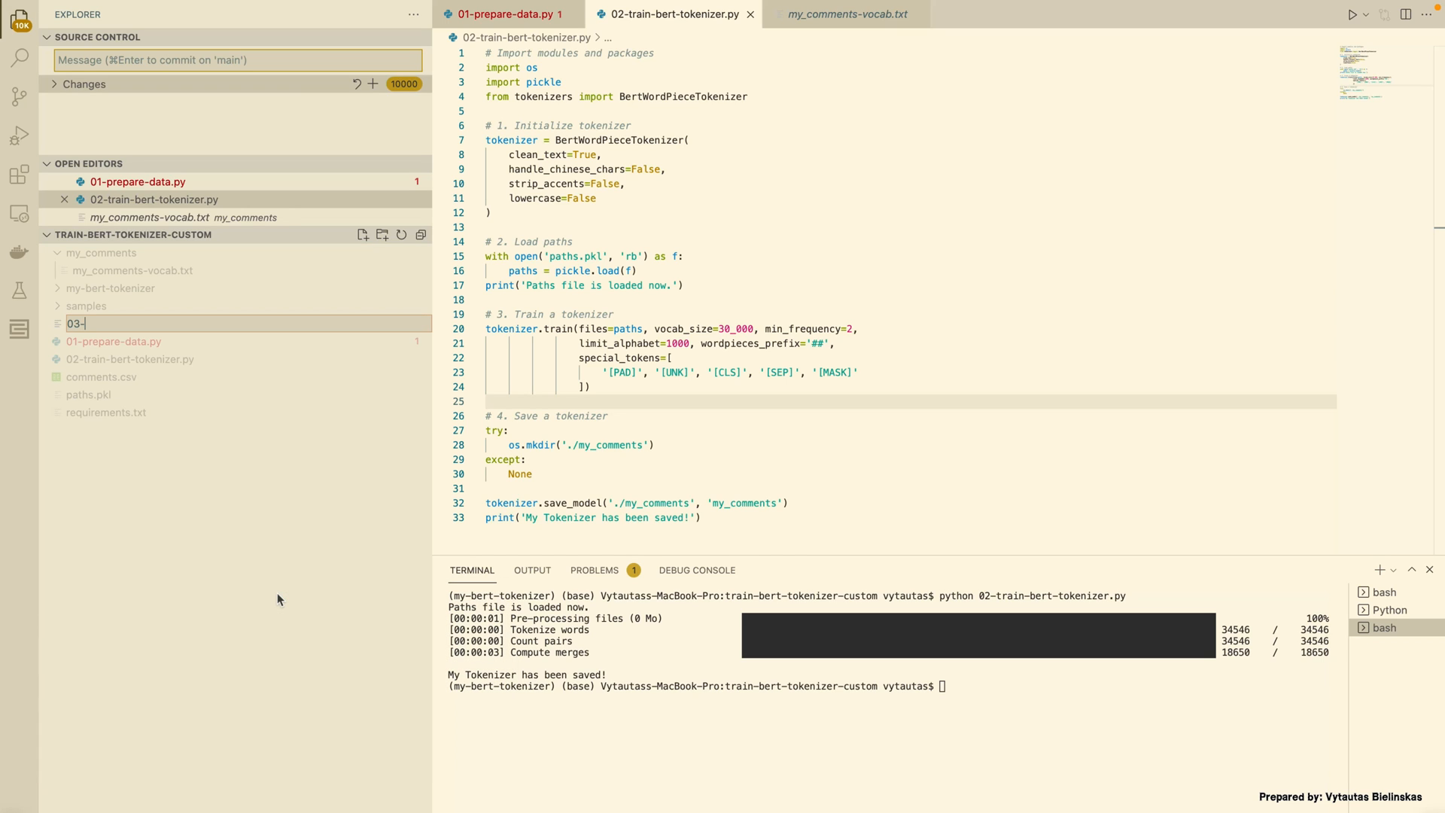
text(use)
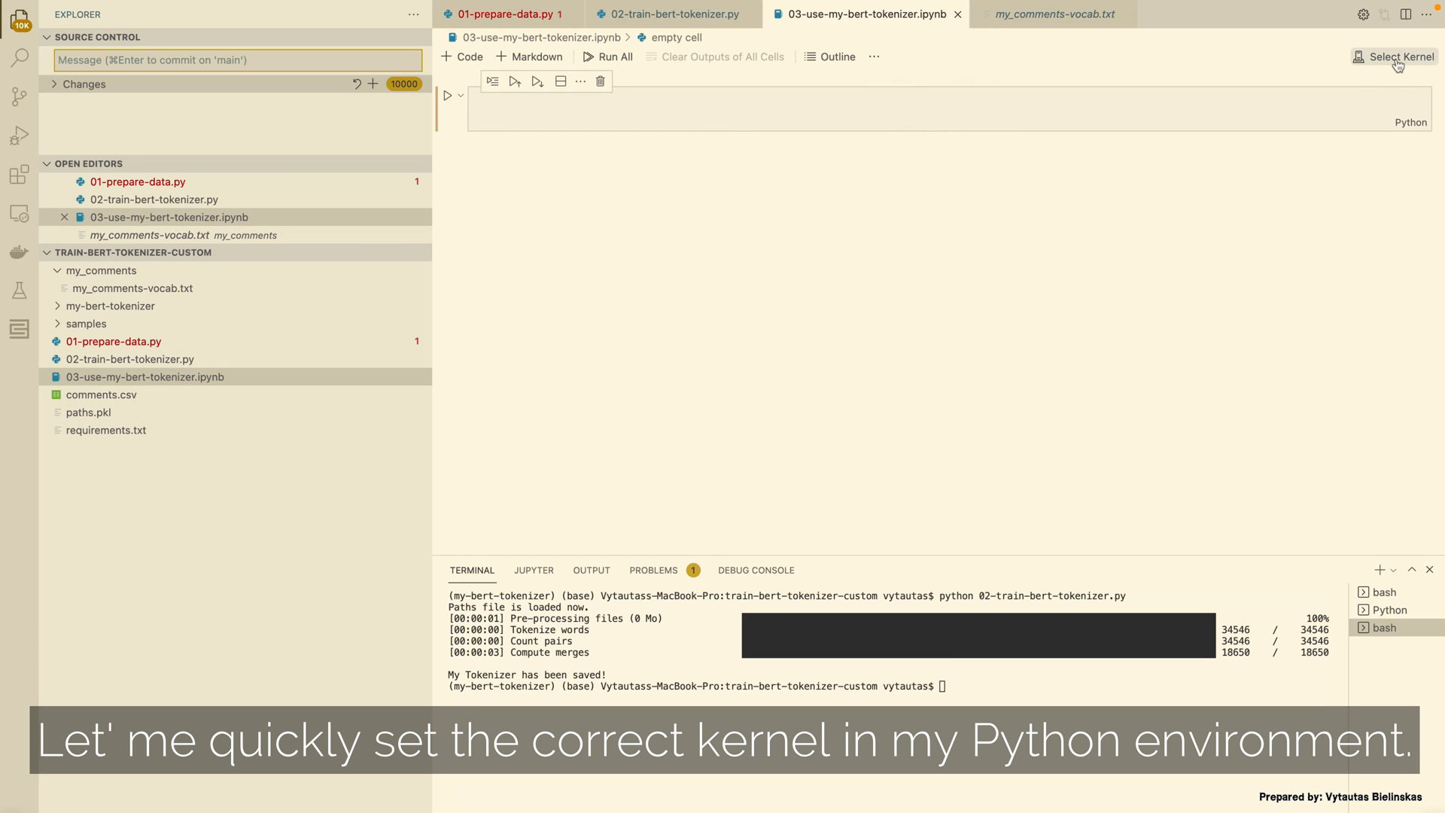
click(1397, 56)
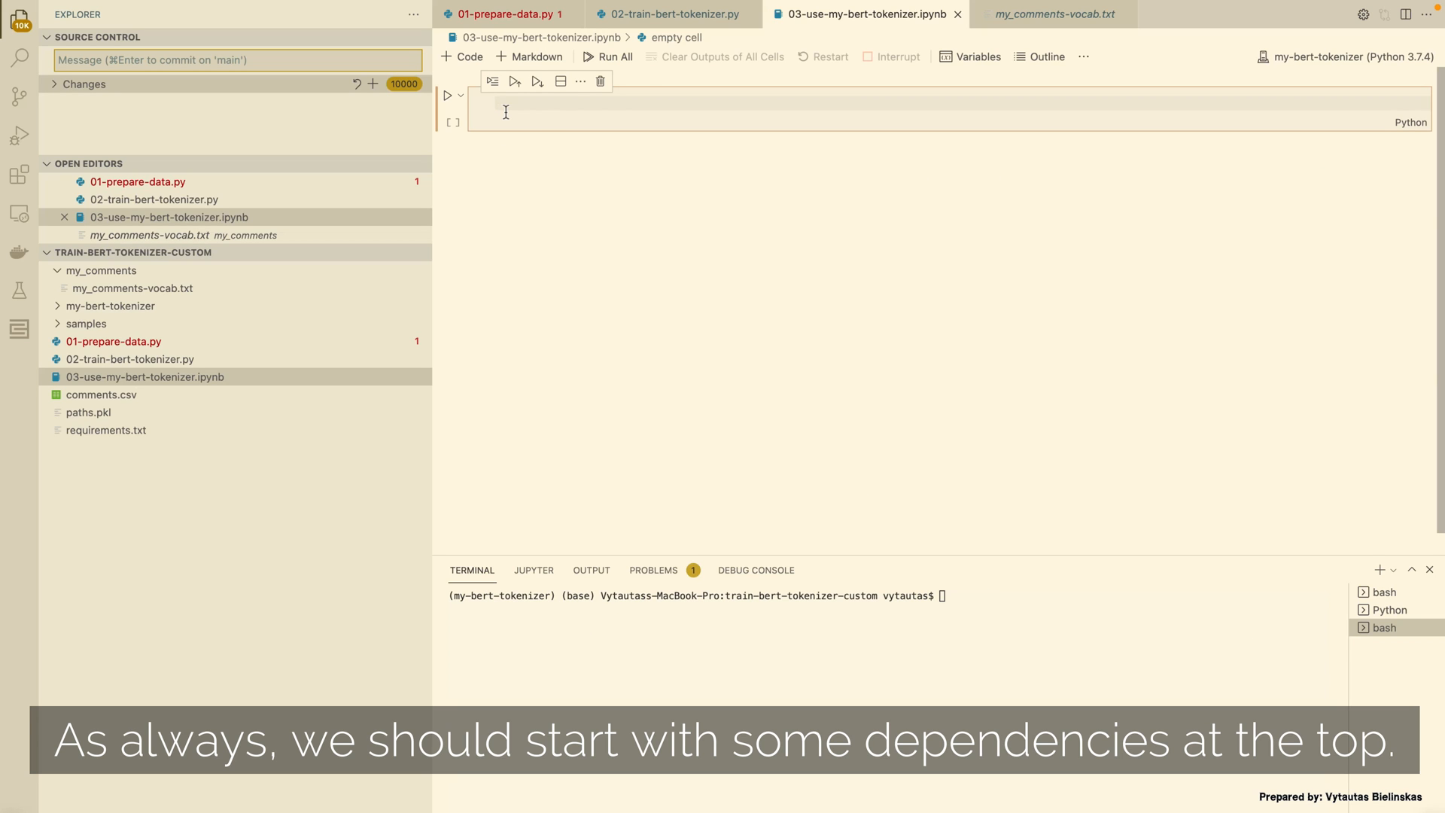
Write and run a first cell importing pandas as pd, numpy as np and BertTokenizer
text(import pandas as pd)
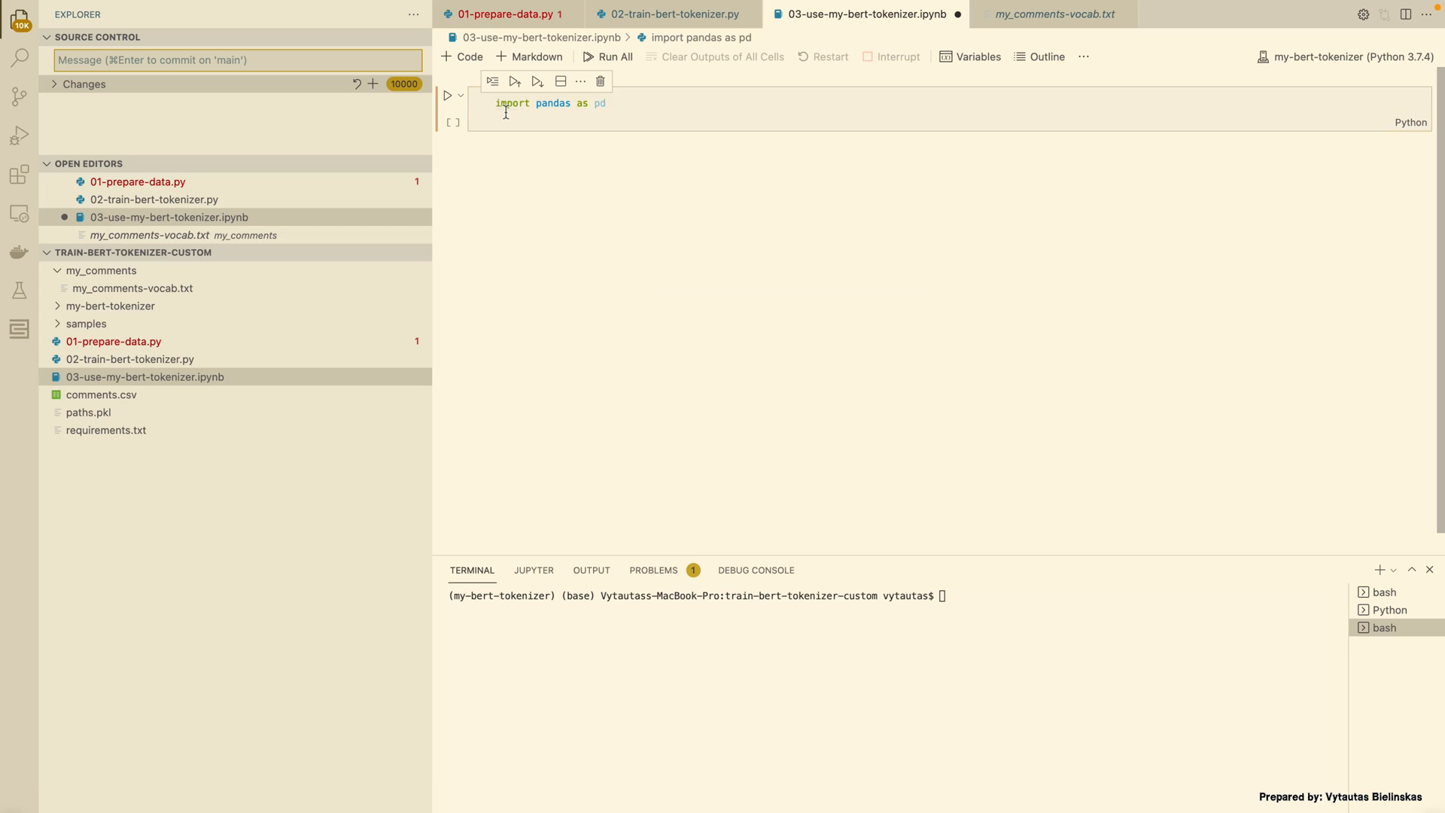
text(import numpy as np)
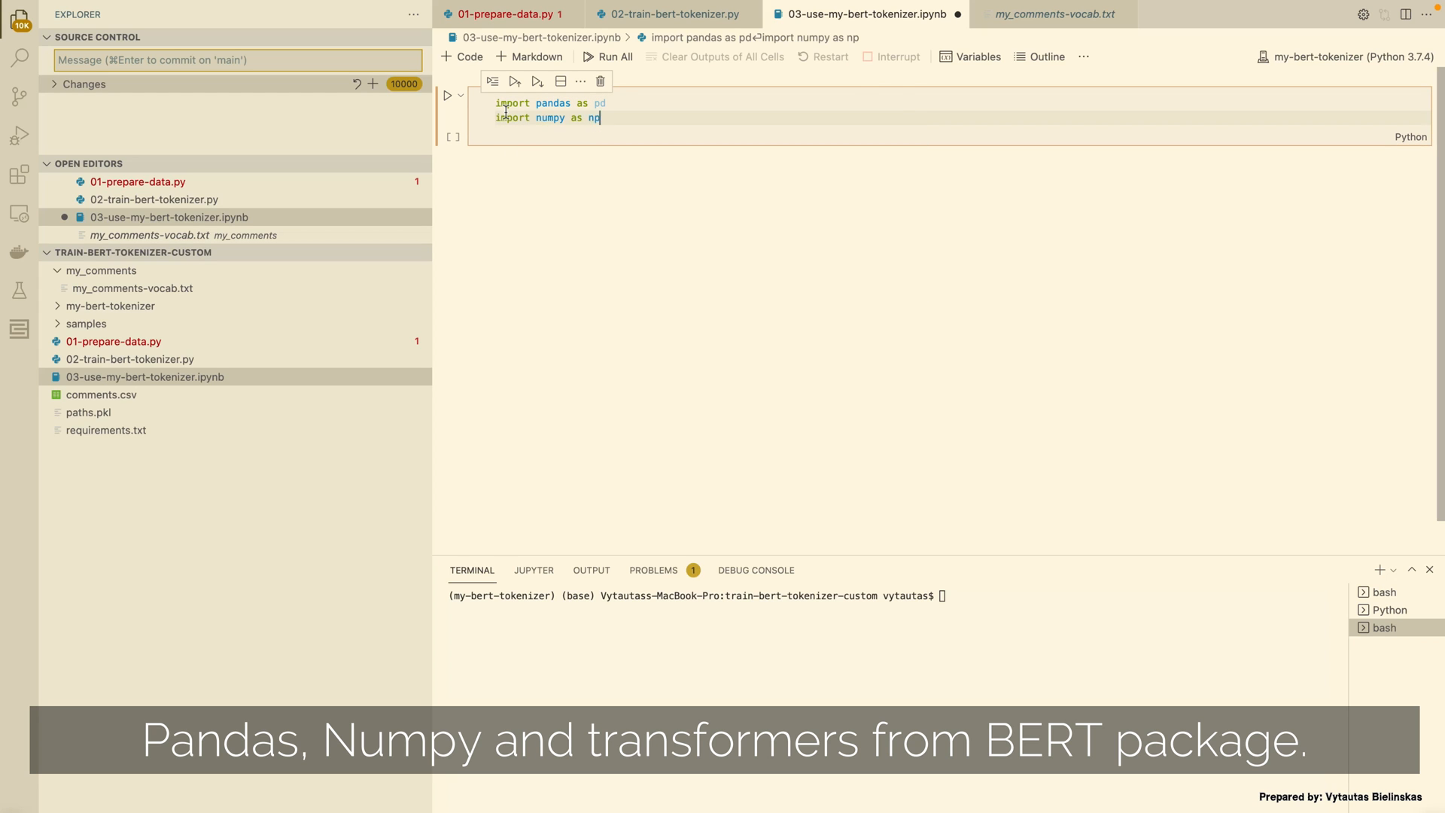
text(from transformers)
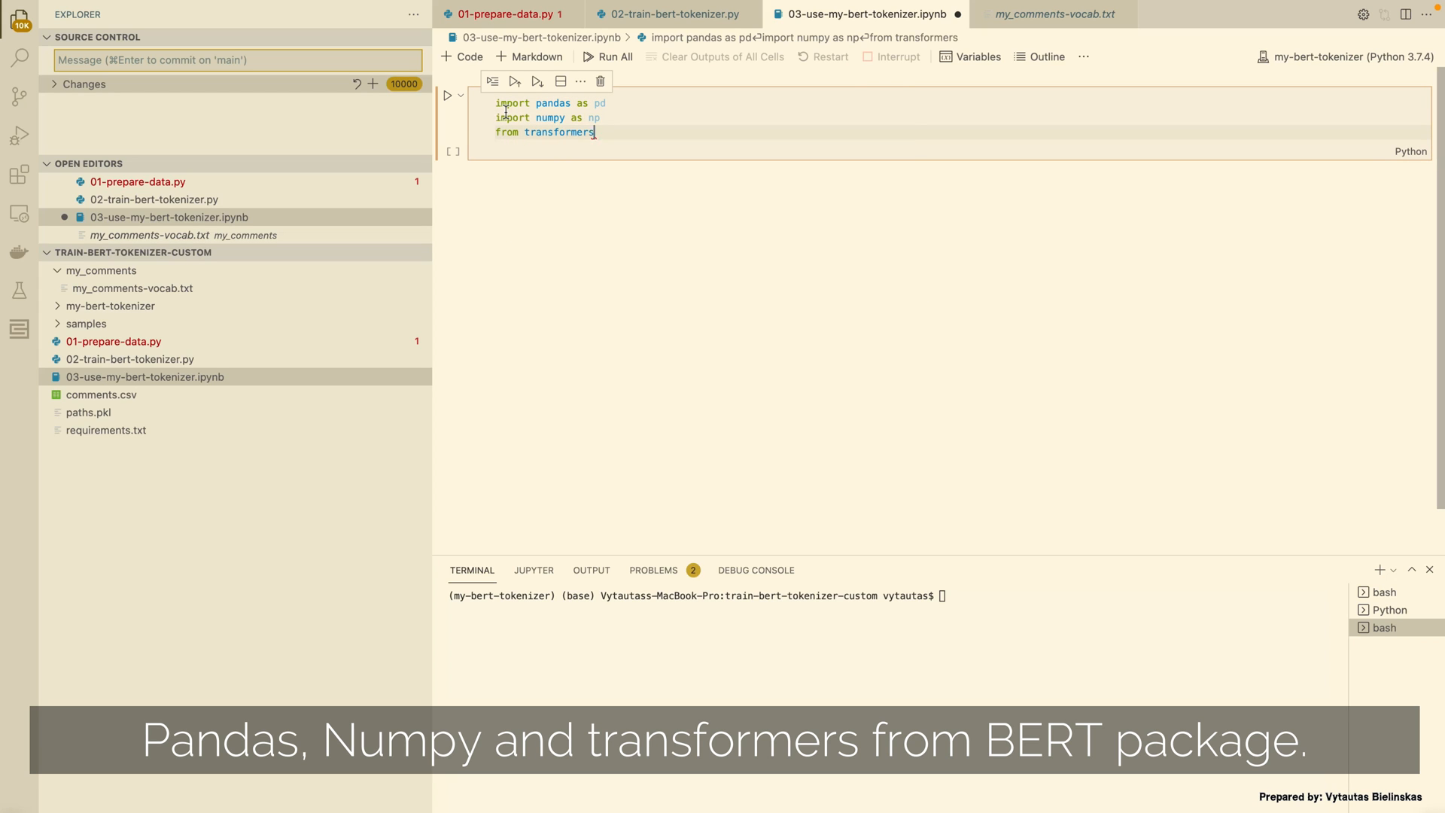
text(import BertTokenizer)
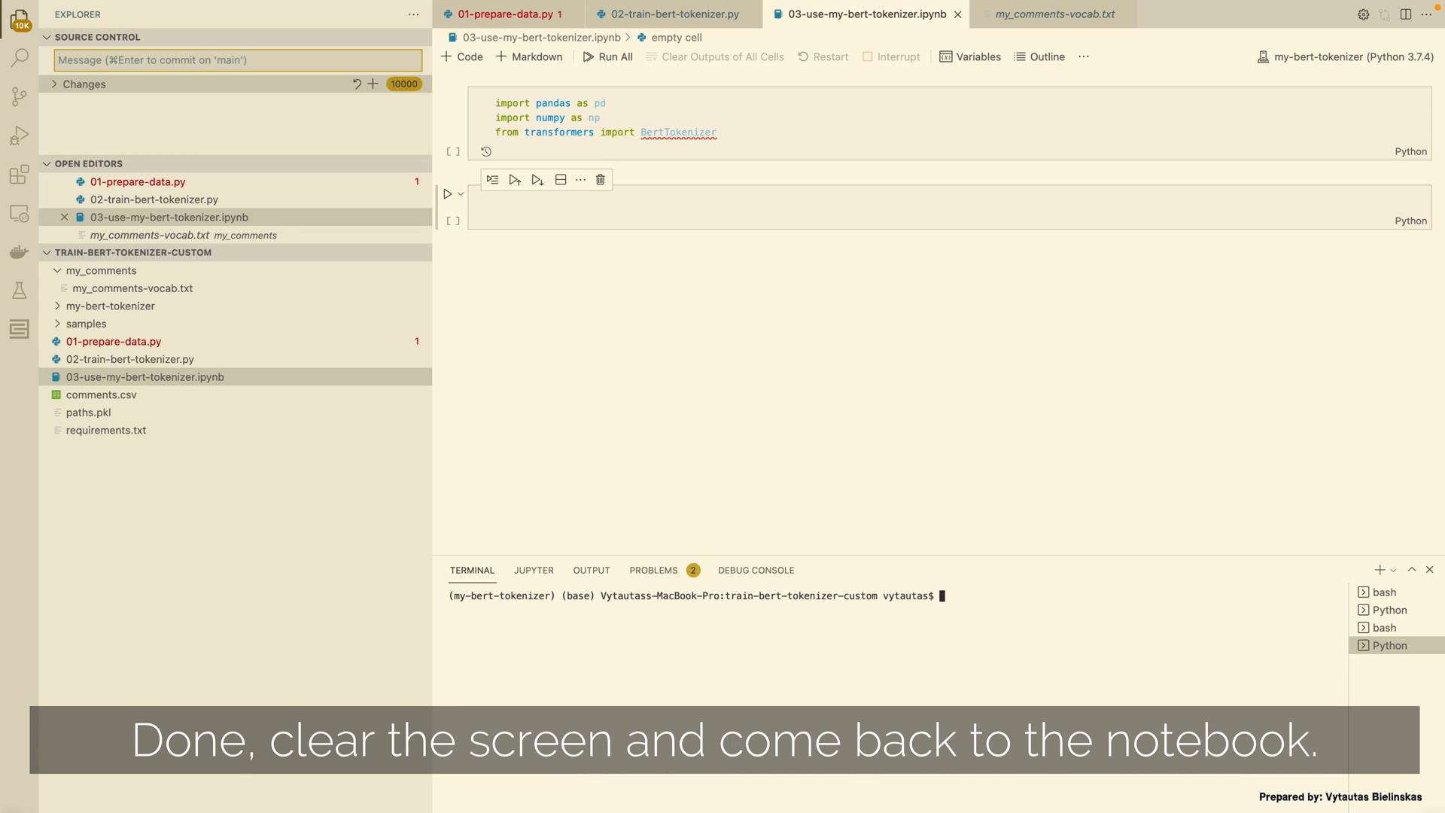
mouse_move(732, 82)
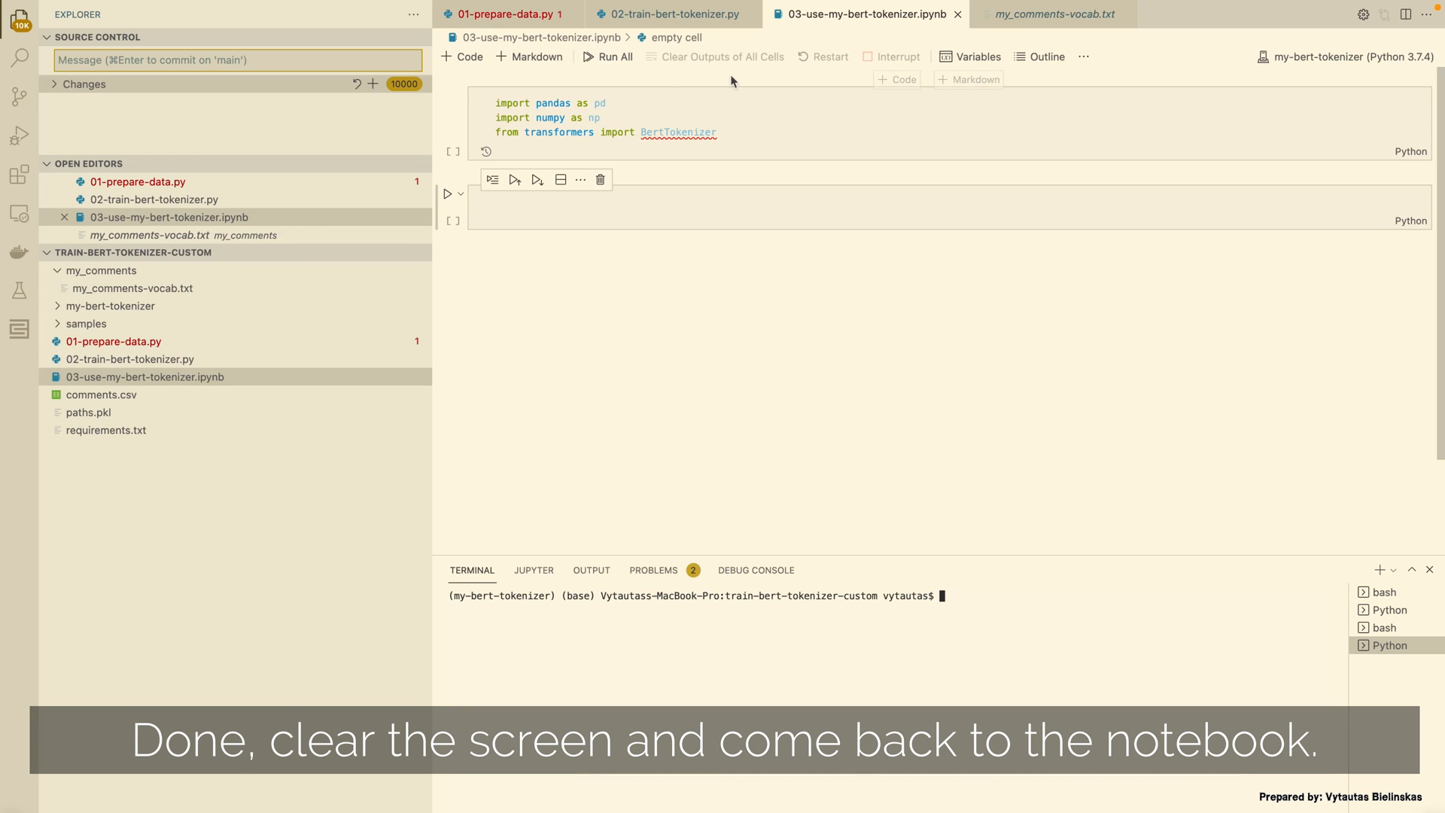
click(447, 103)
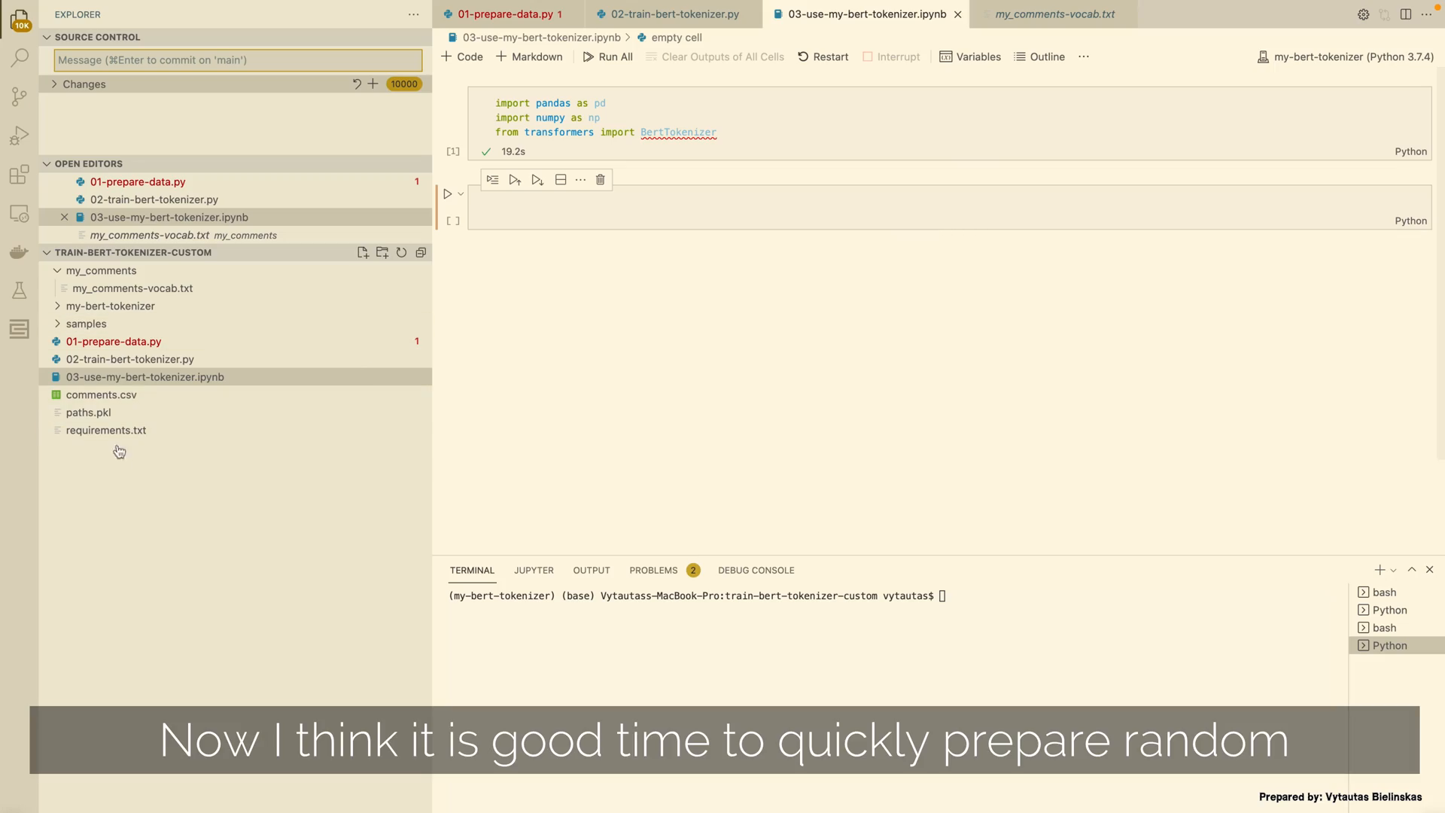
Save comments.csv as unseen_data.csv, then return to the tokenizer notebook
click(102, 394)
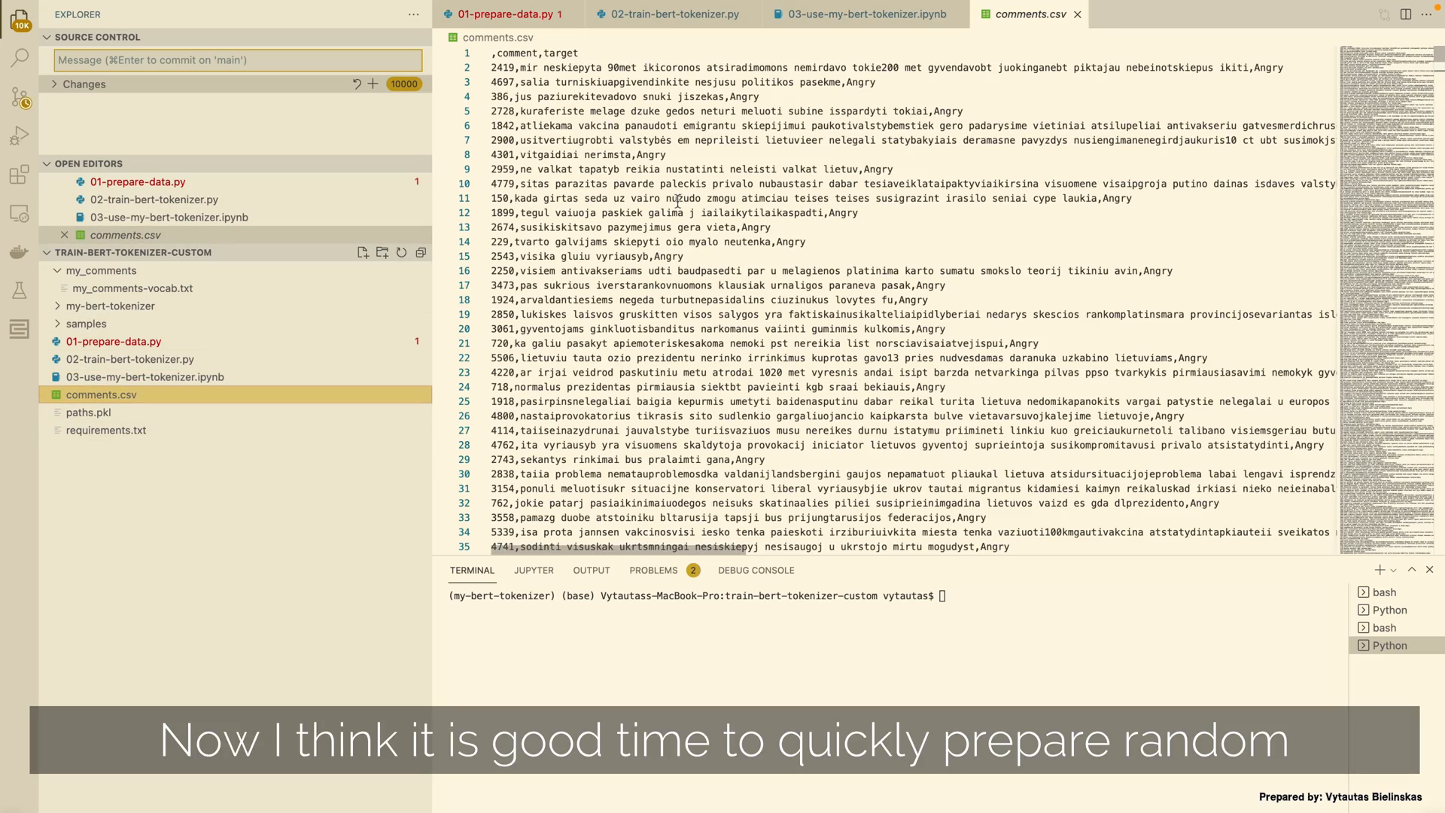
scroll(down, 3)
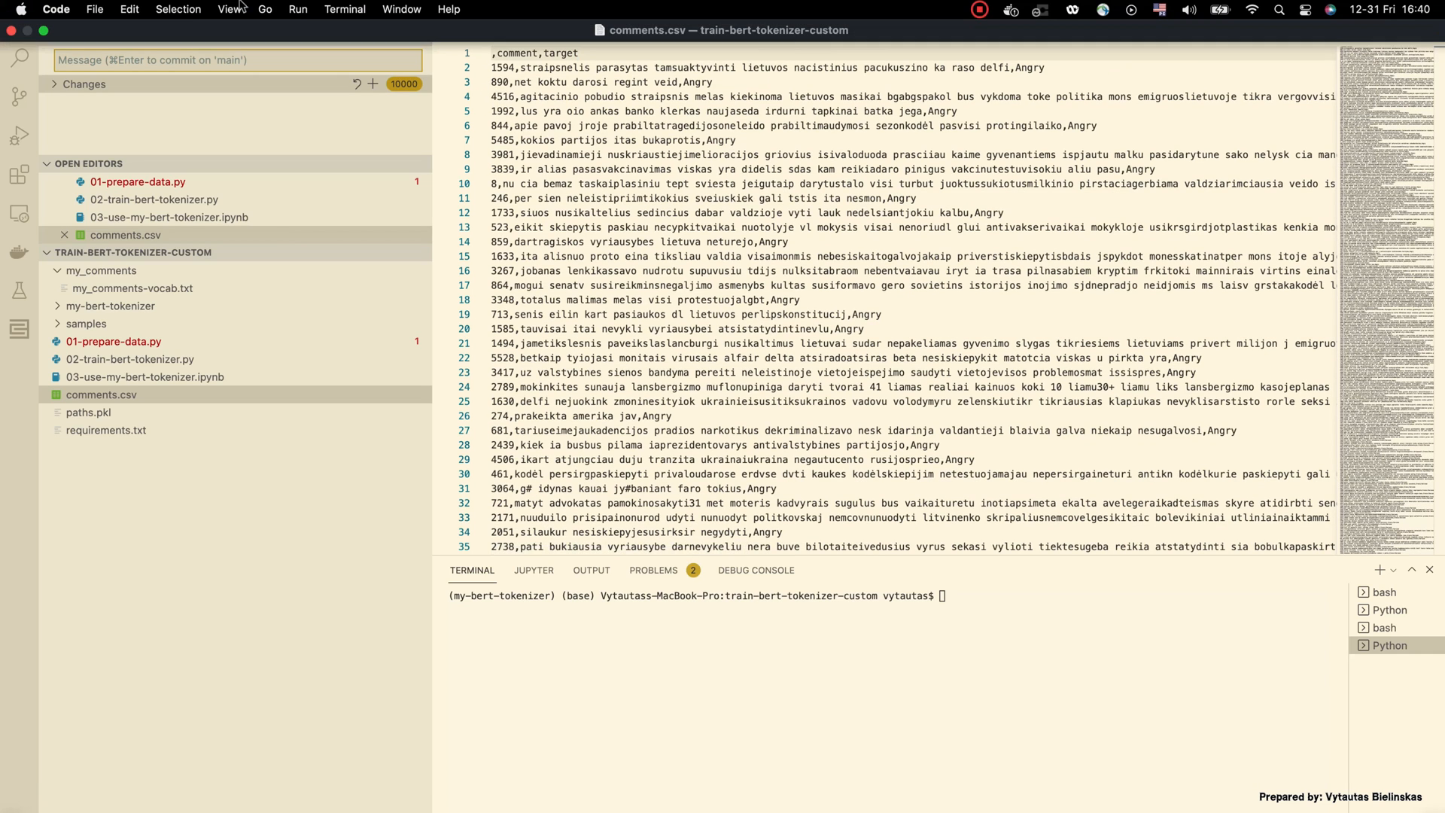
click(94, 9)
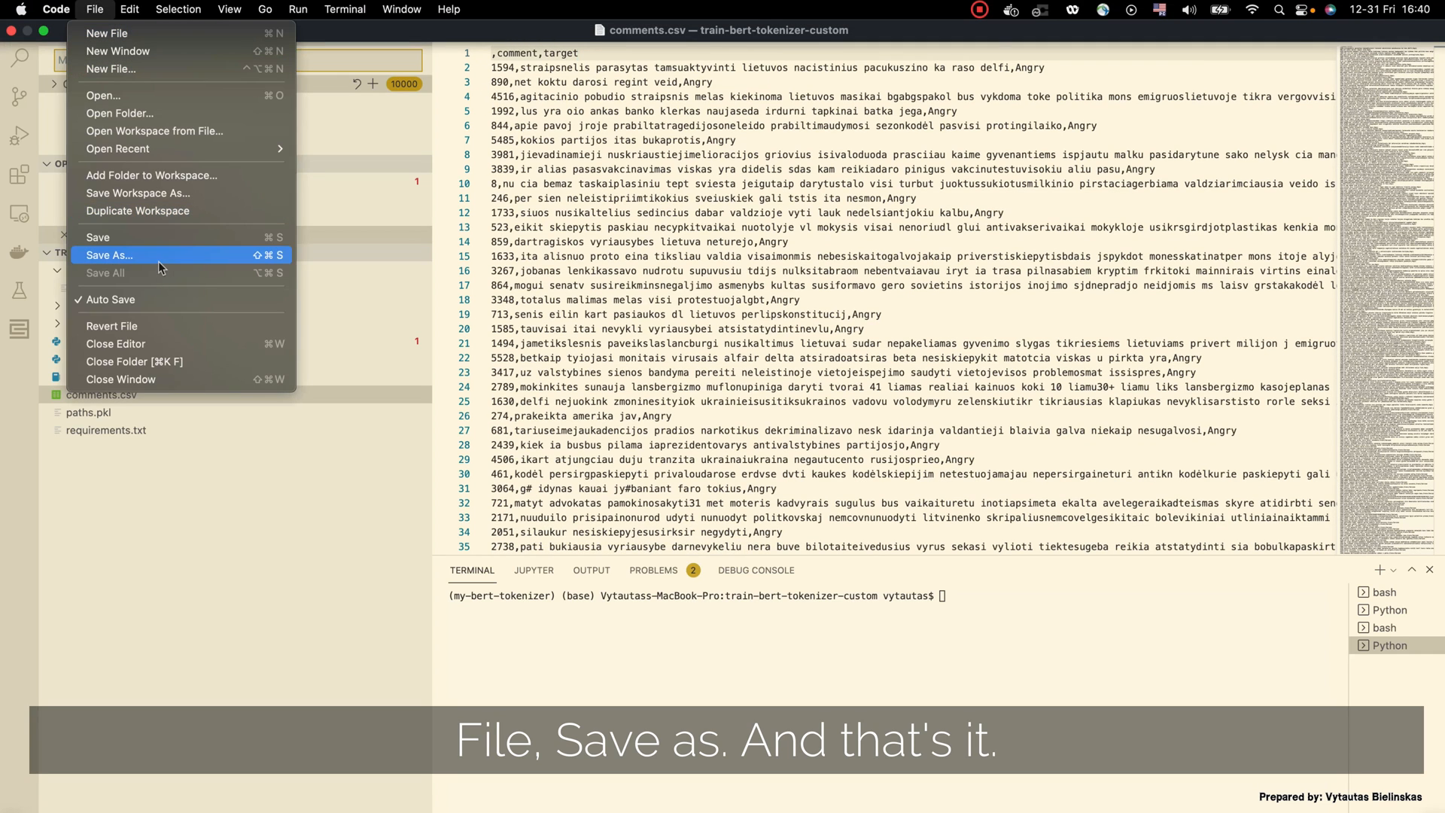
click(109, 254)
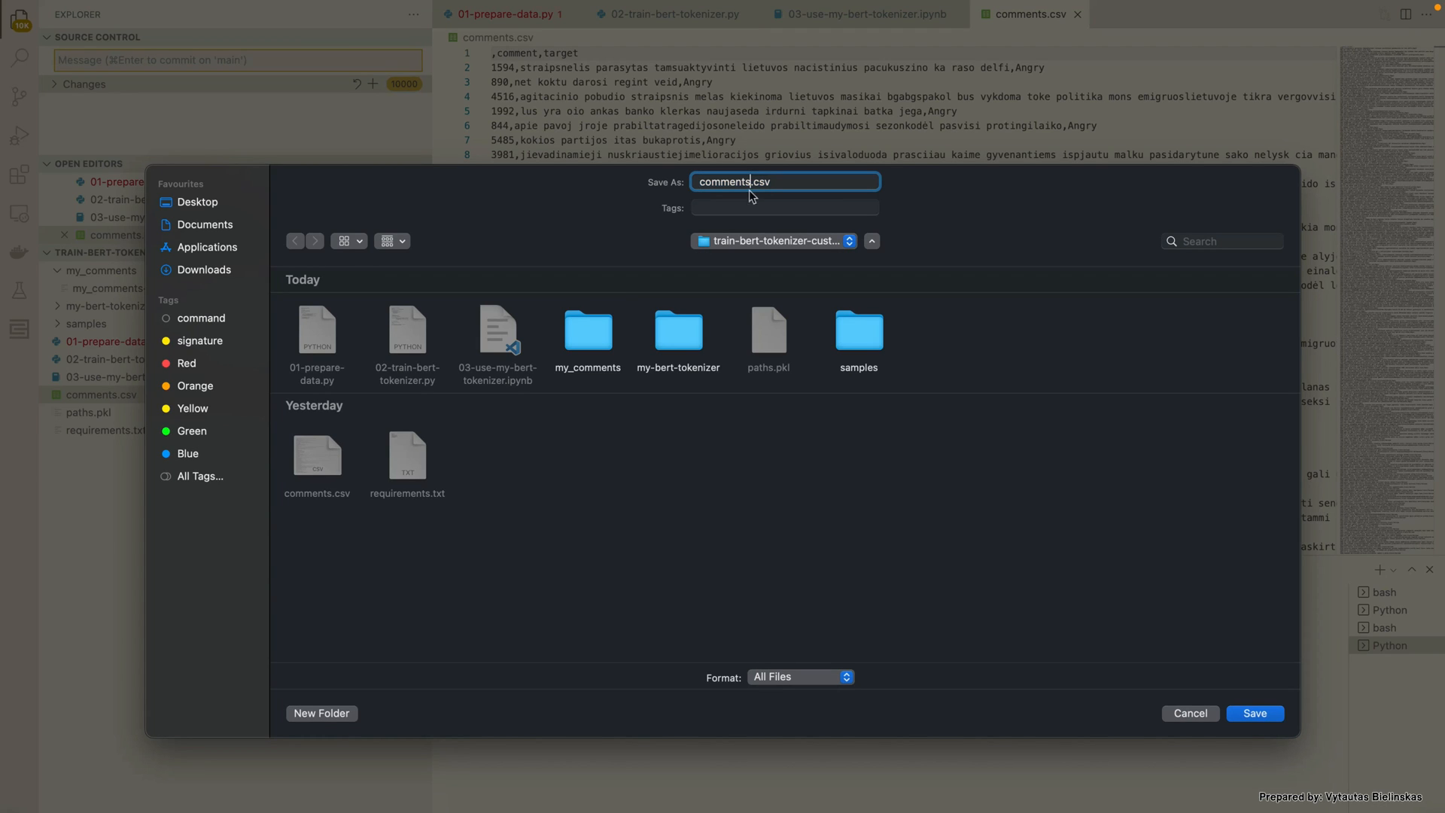
text(uns.csv)
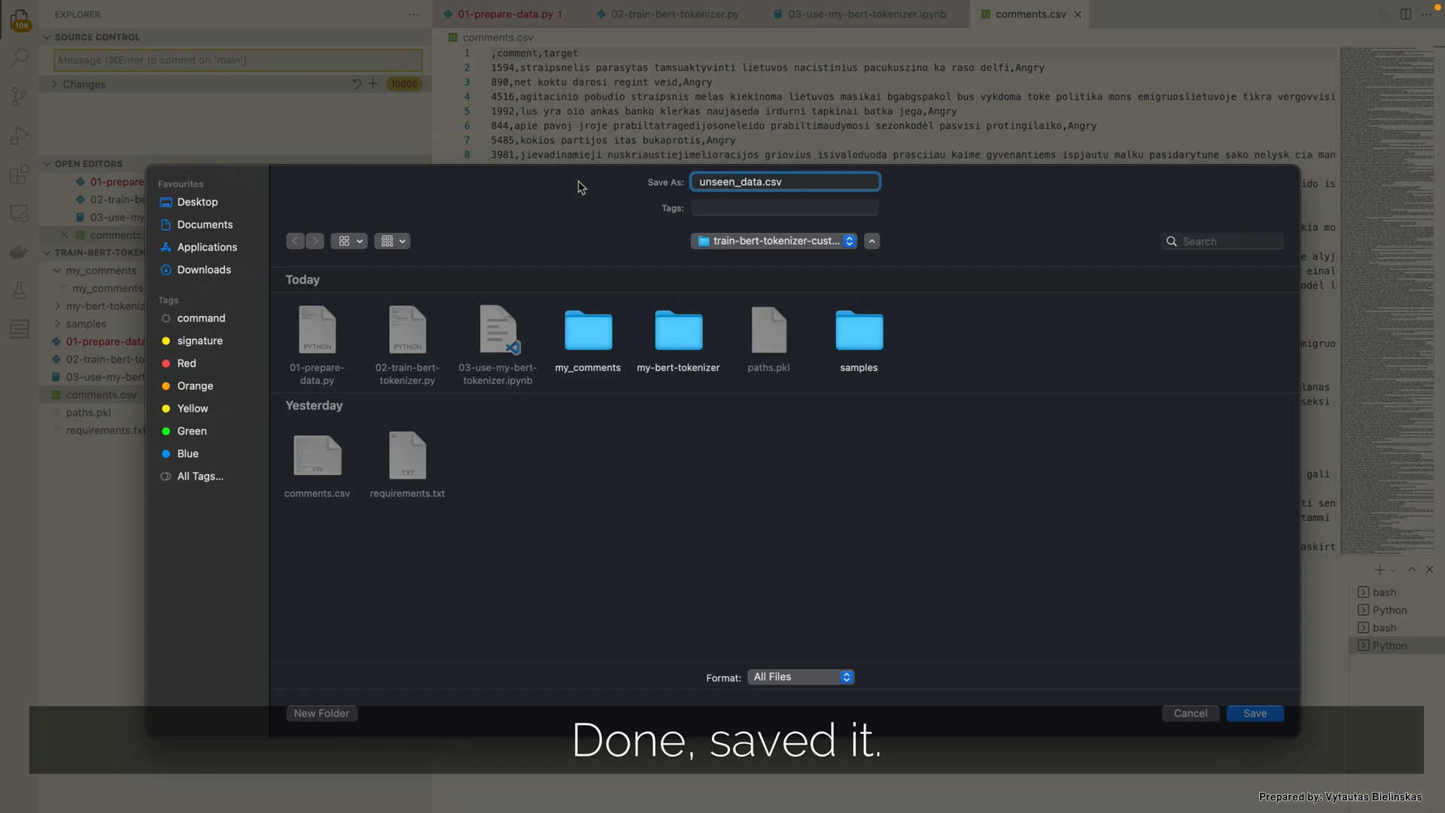
click(1253, 713)
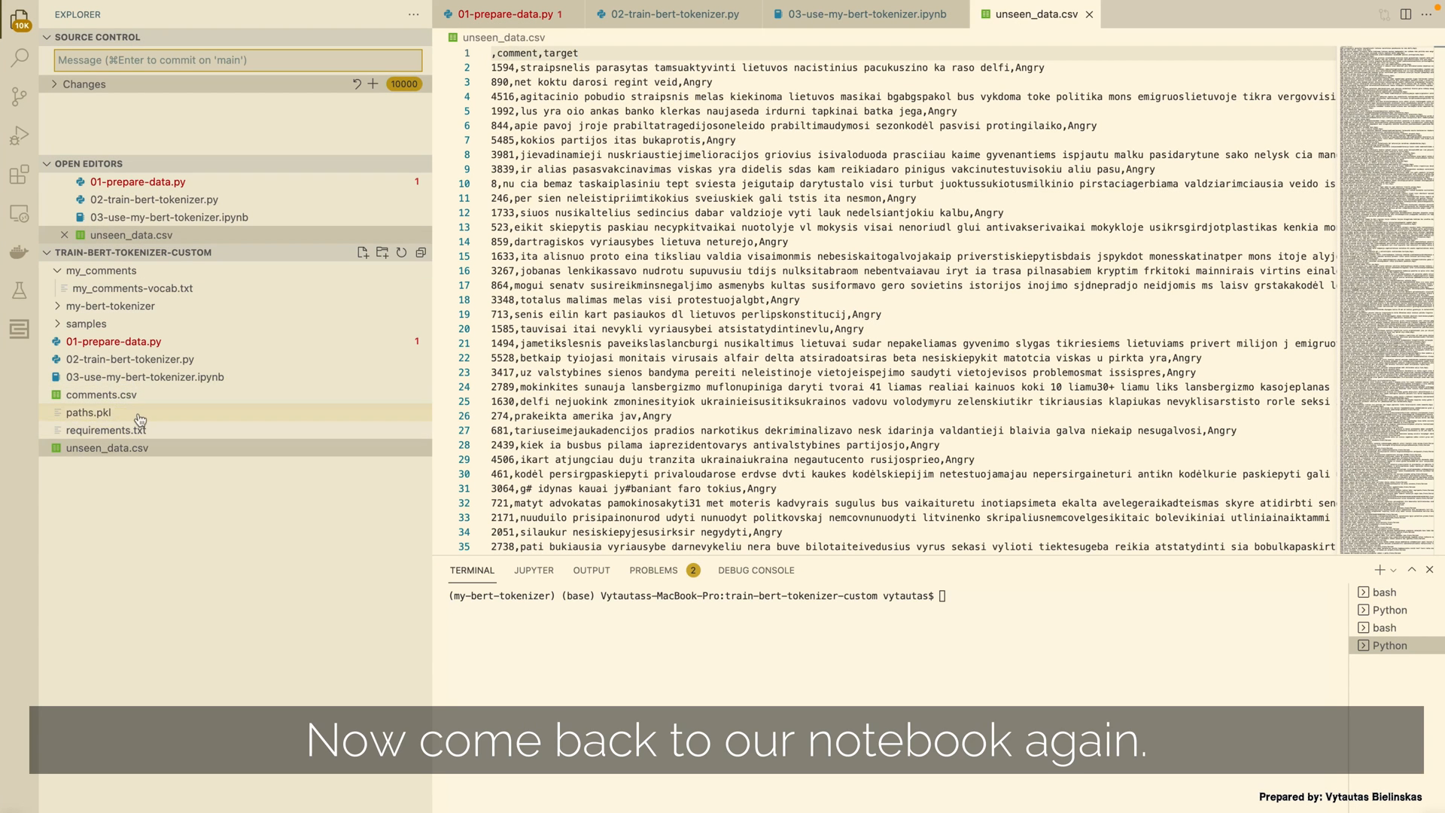
click(862, 14)
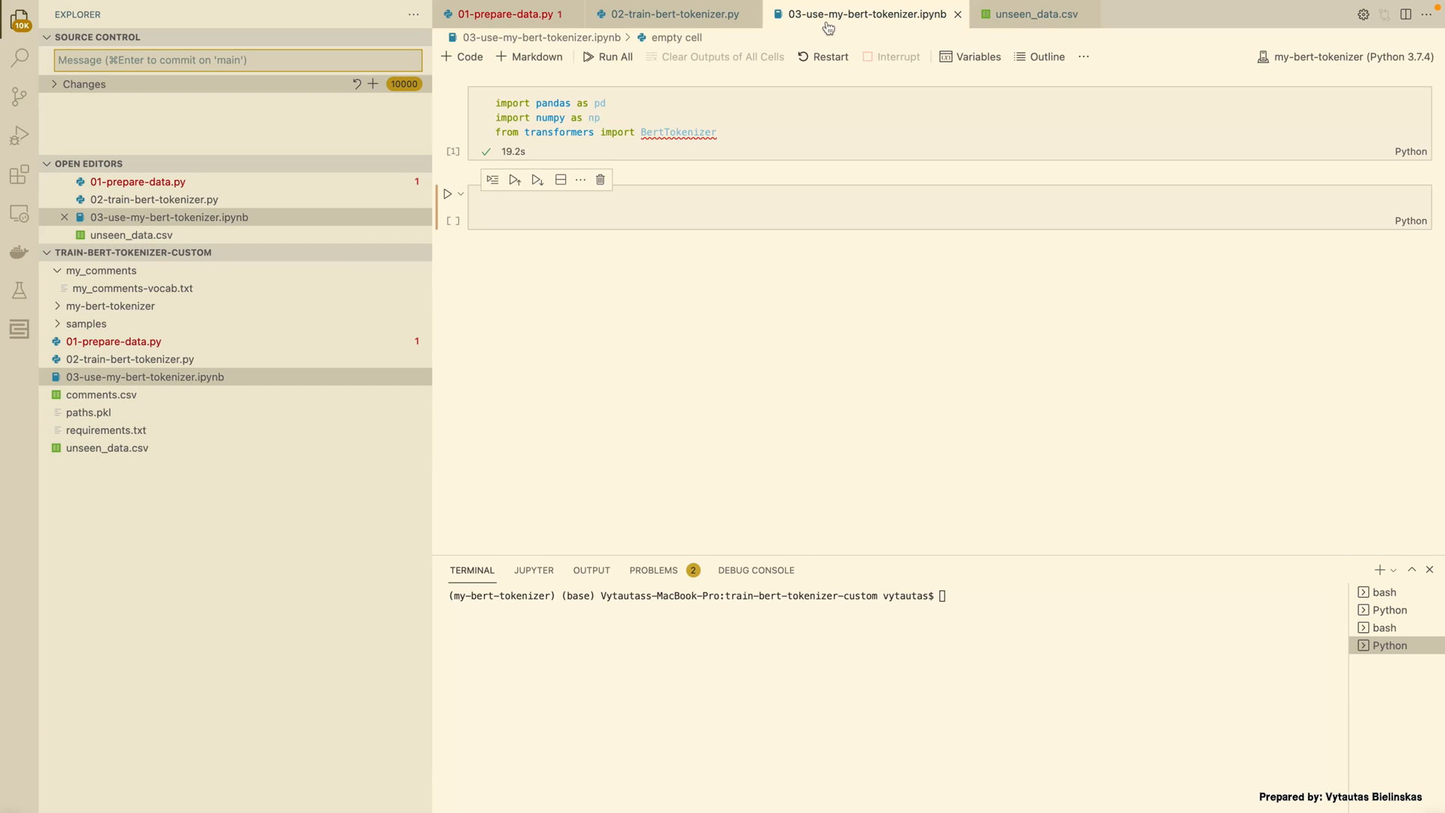
Write a cell with df = pd.read_csv('unseen_data.csv'), printing its shape and first three rows
text(df = pd.read_)
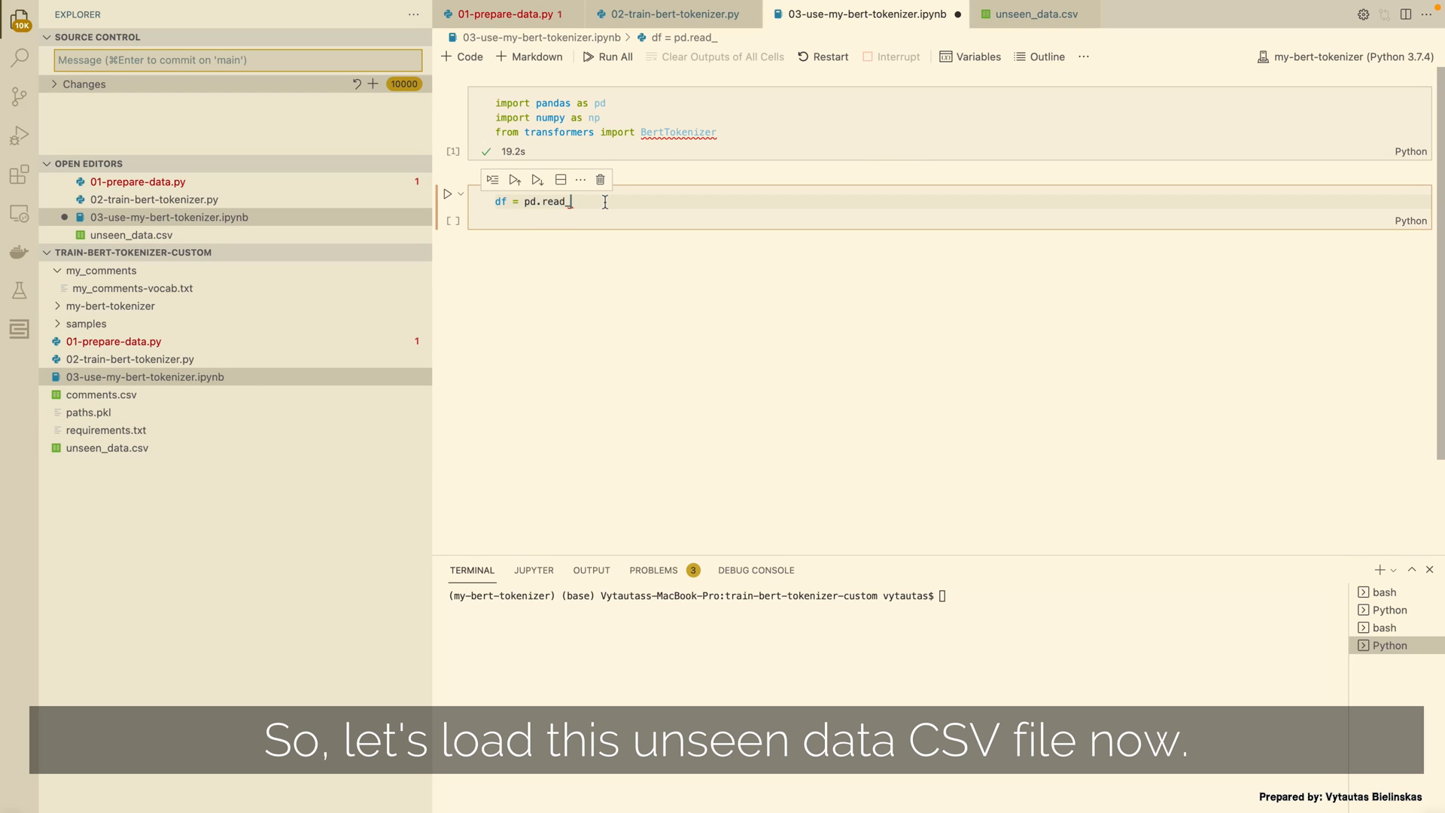
text(csv('unseen_data'))
text(print(df.shape))
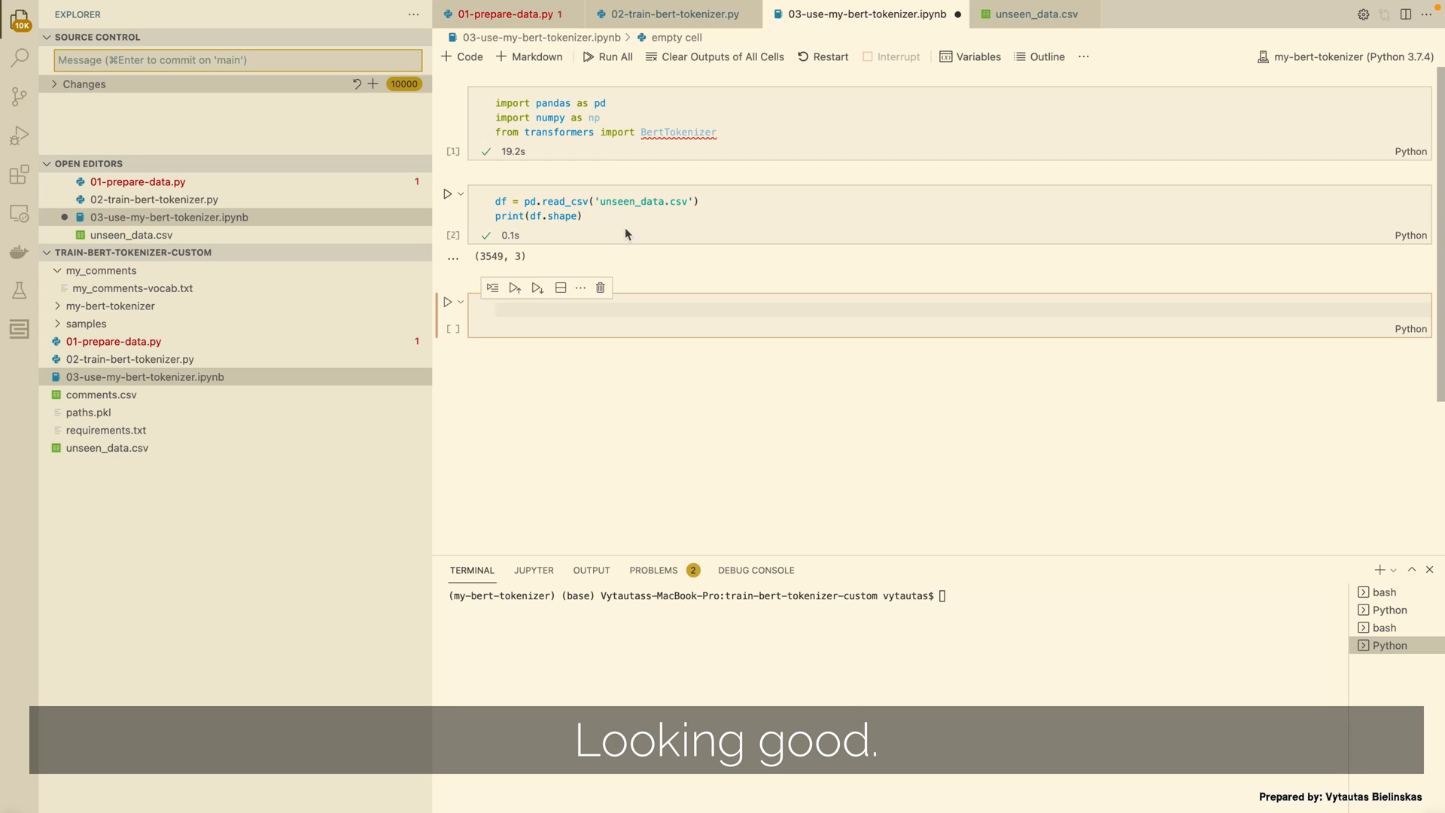
click(626, 216)
text(df.head(3)
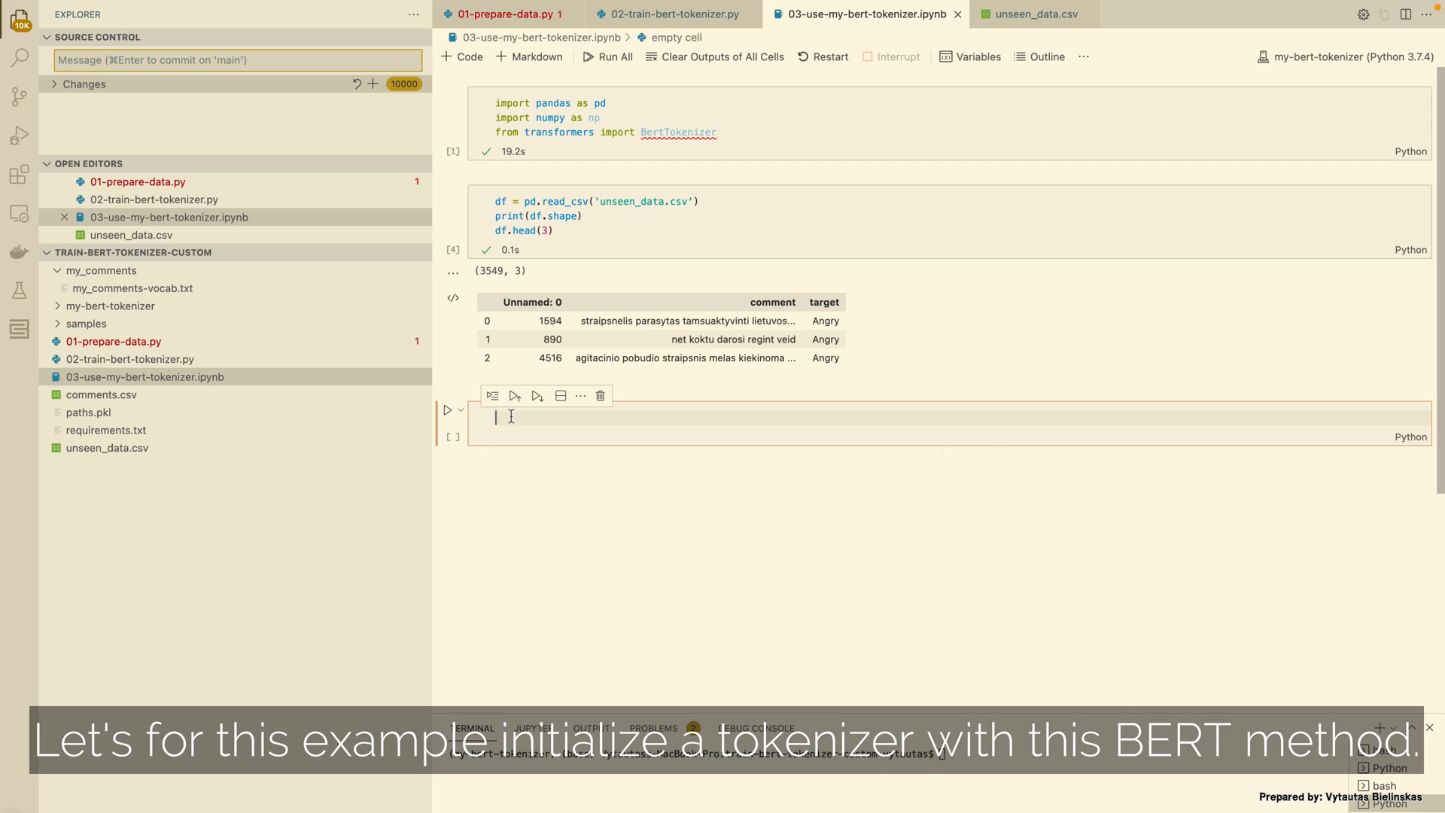
Write BertTokenizer.from_pretrained('./bert-base-cased') with do_lower_case, truncation and the my_comments vocab
text(tokenizer = BertTokenizer.from_pre)
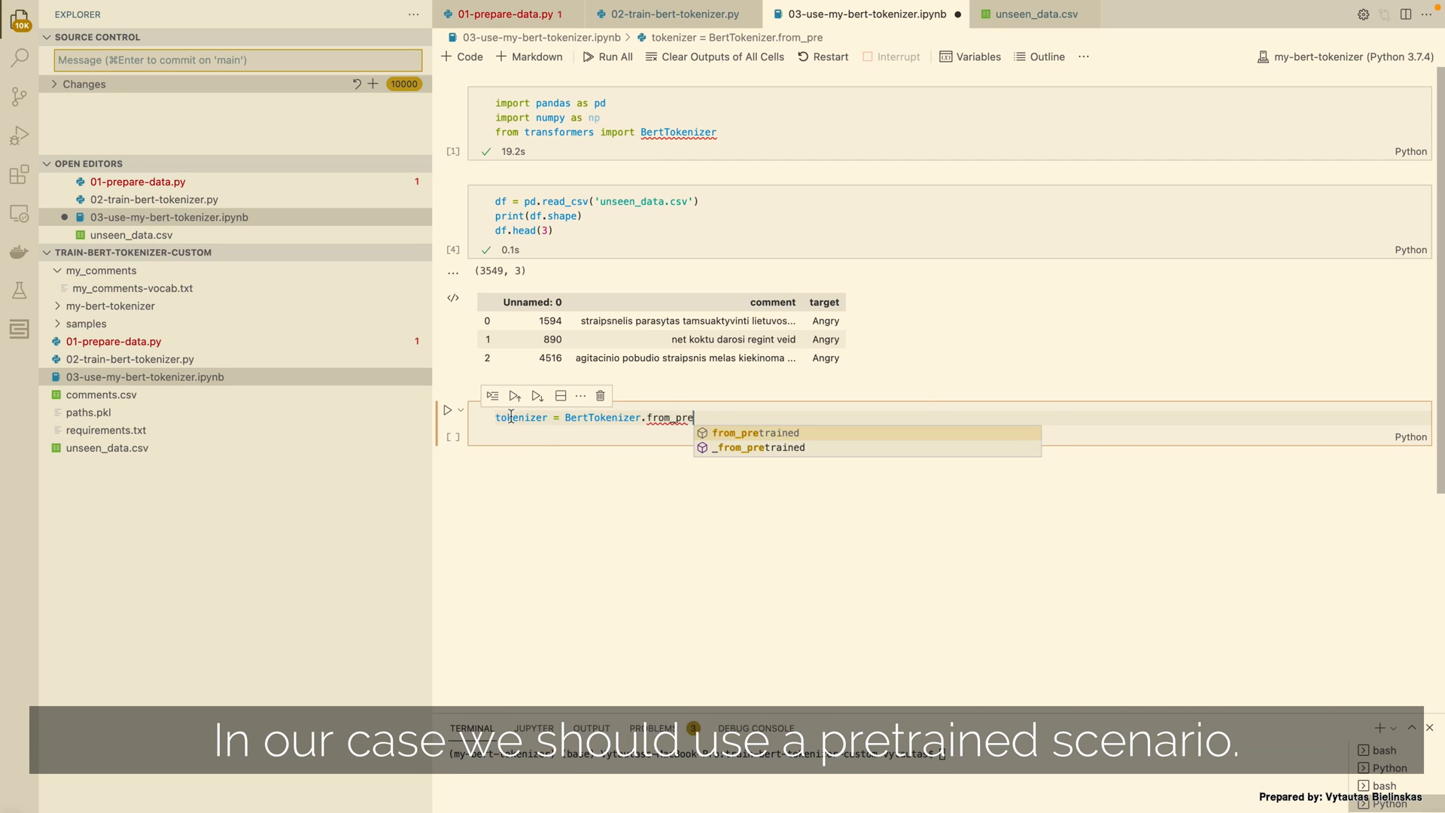
click(756, 432)
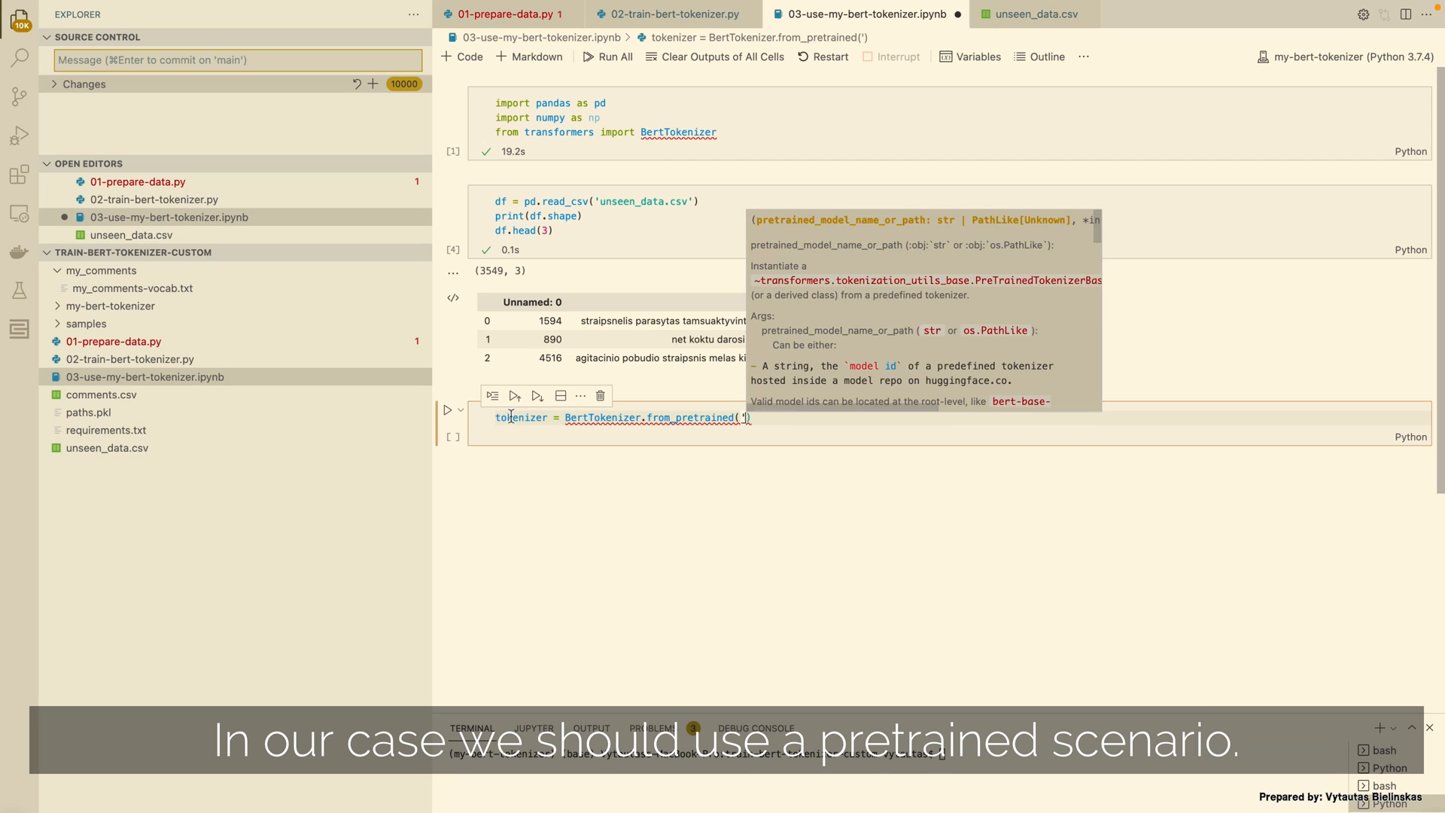
text('./bert')
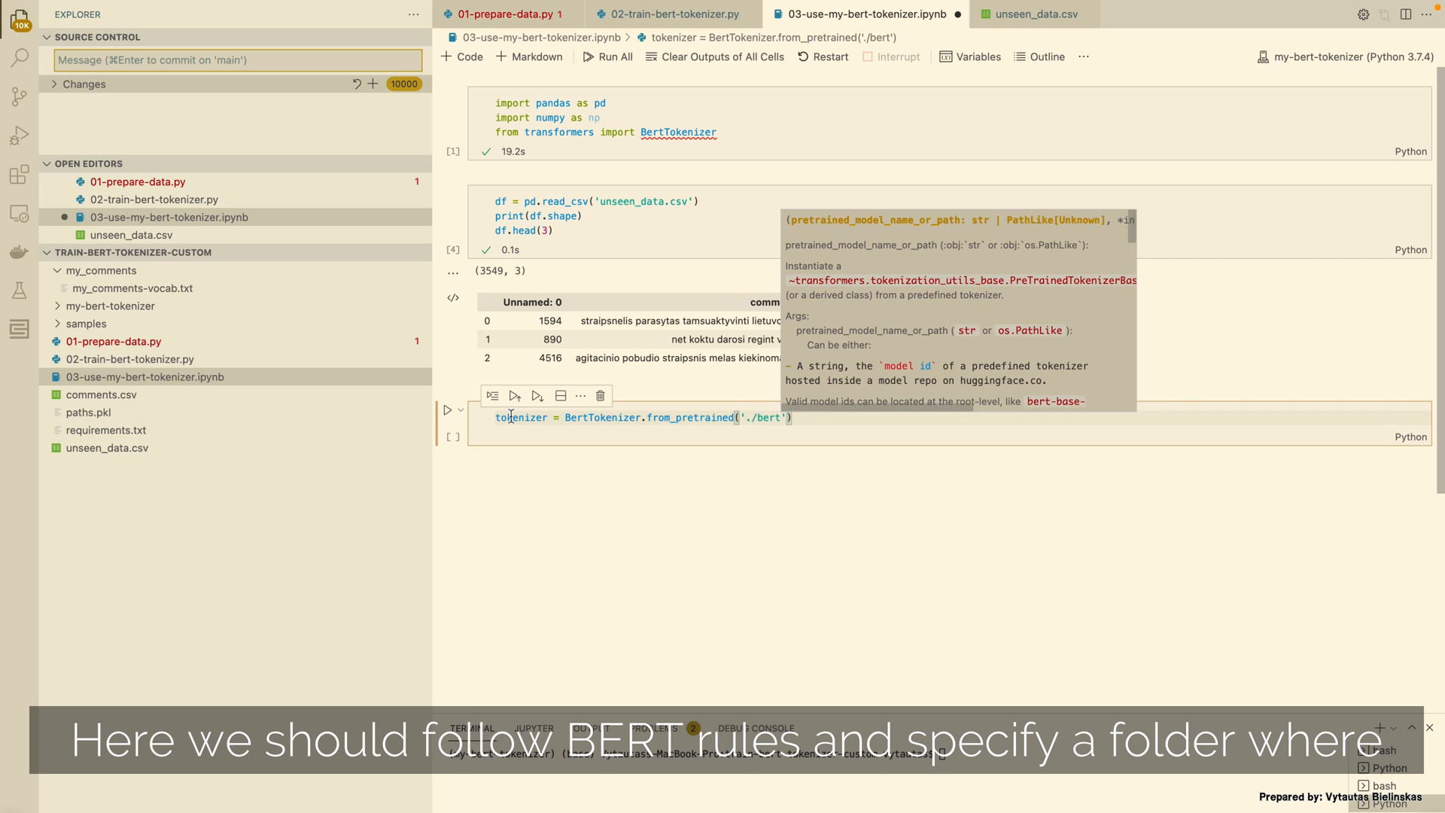
text(-base-cased)
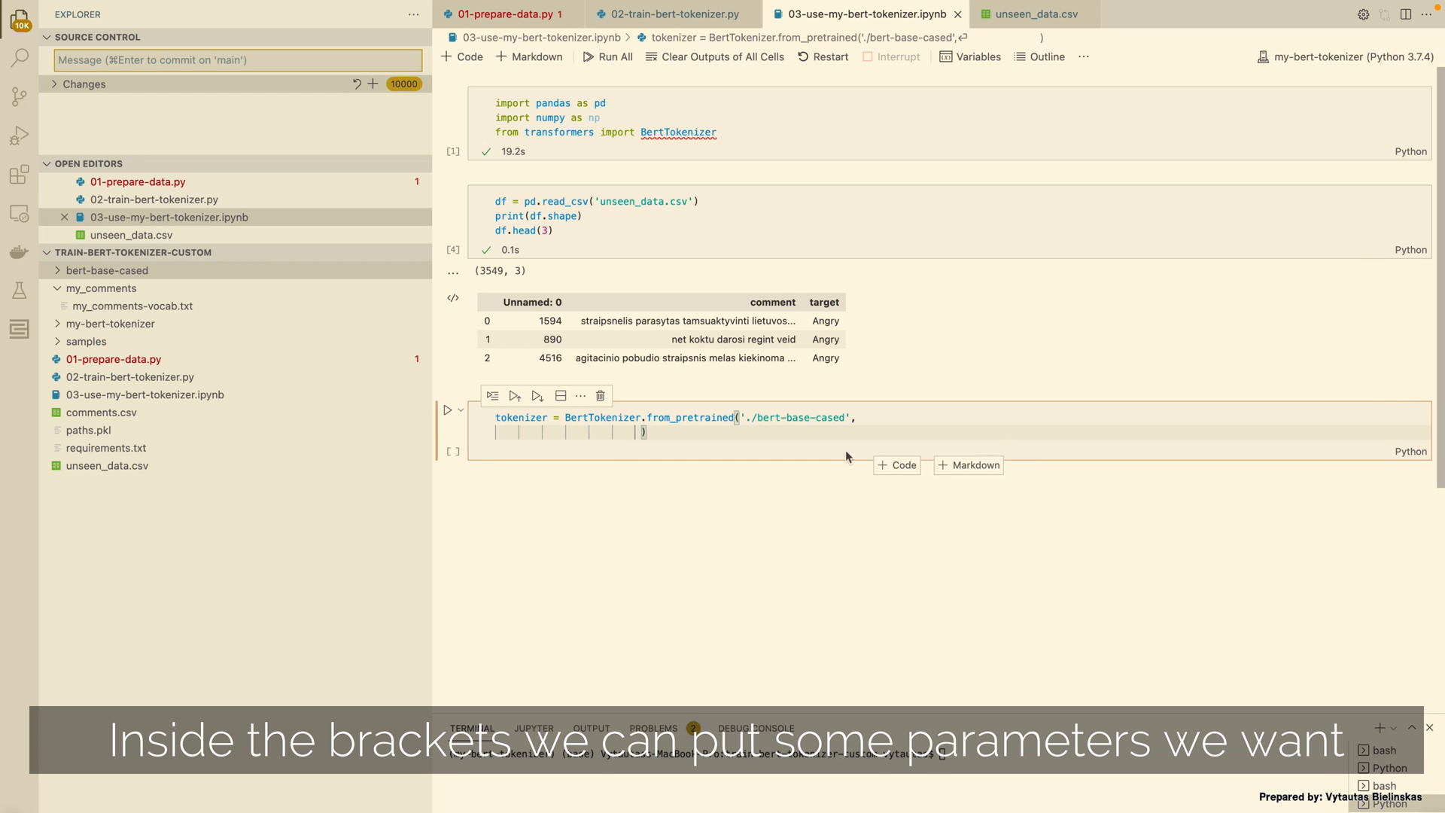
text(do_lower_case=True,)
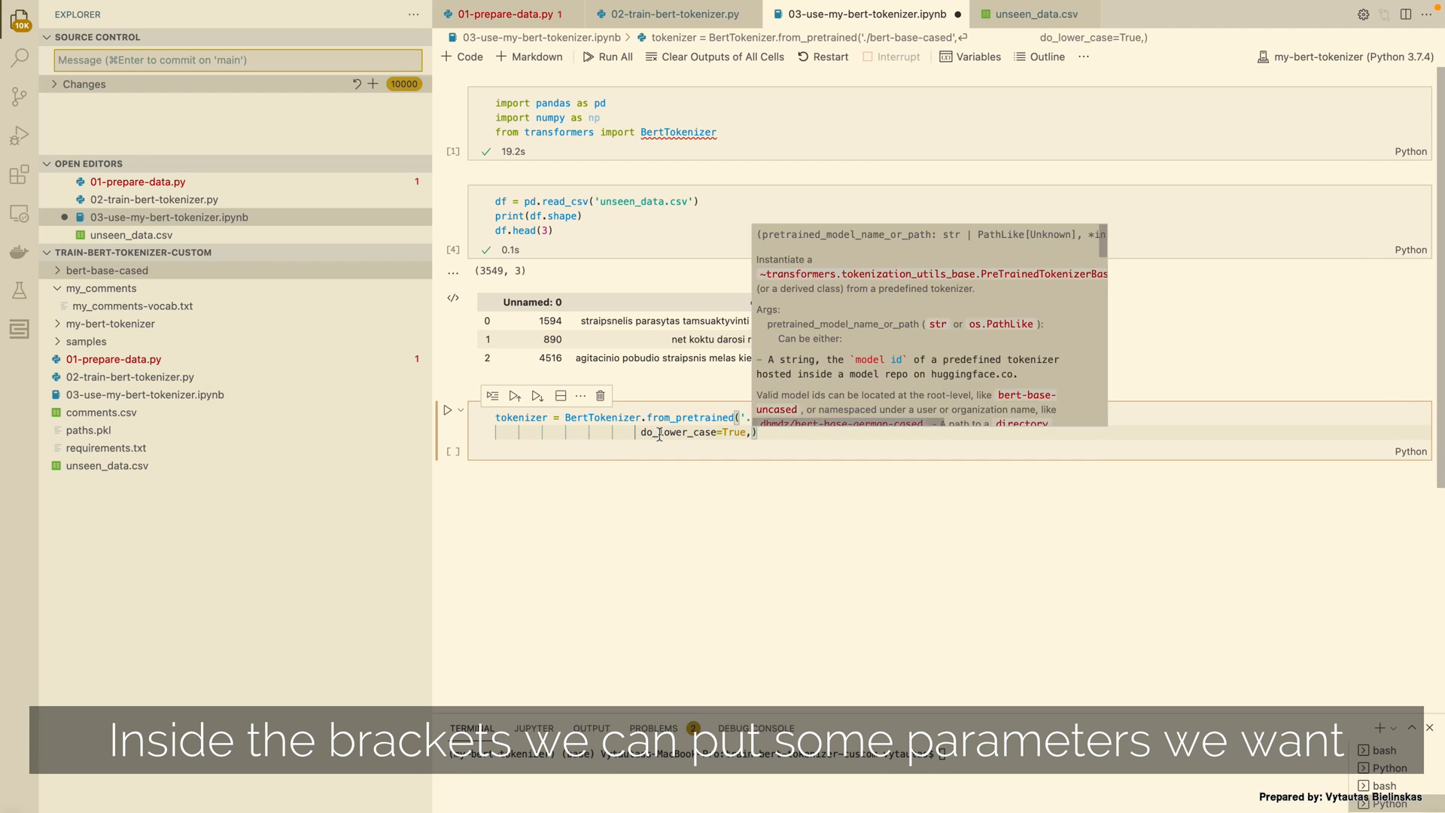
text(truncation=True,)
text(pretrained_vocab_files_map='./m'))
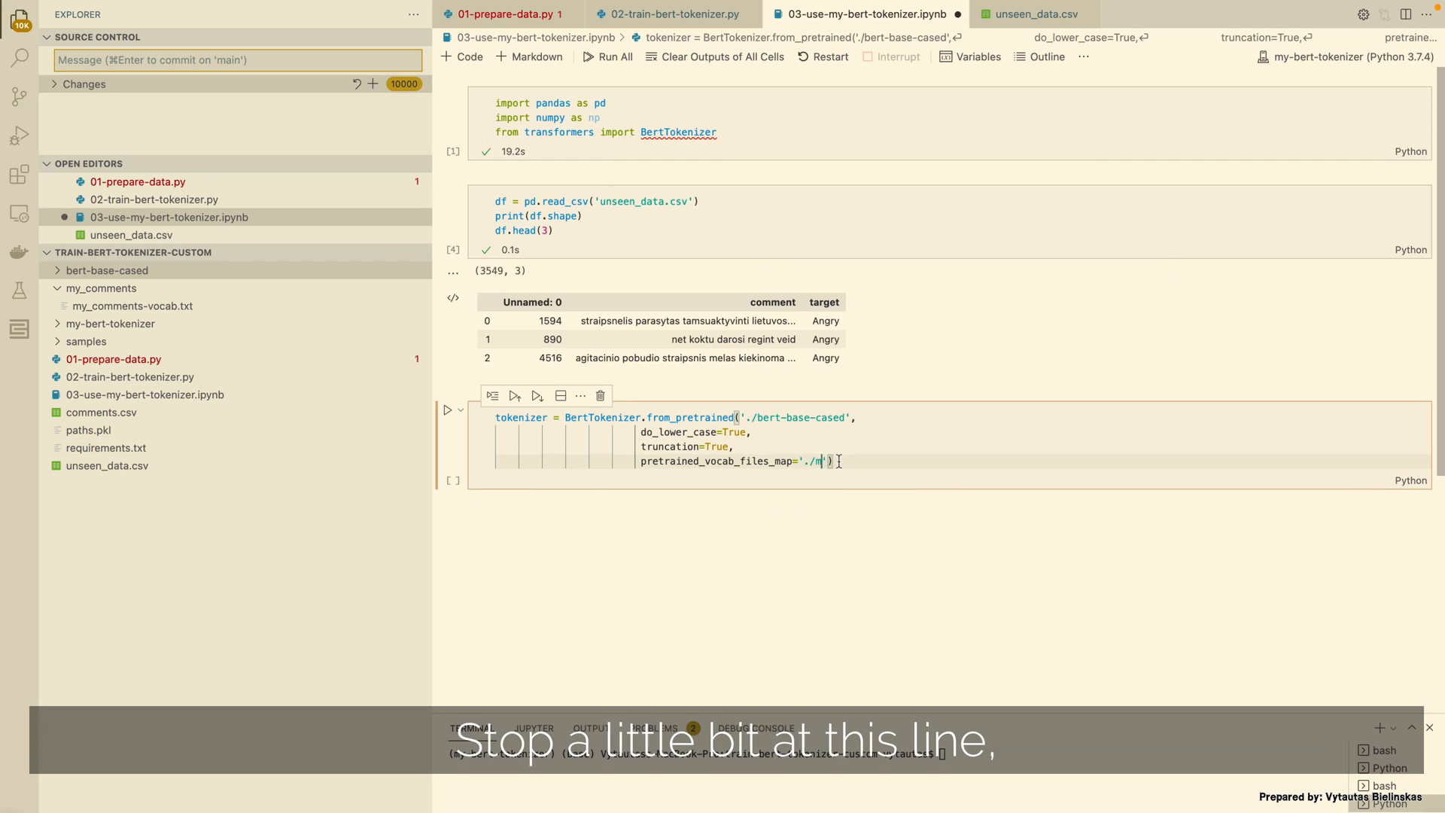
text(y_comments)
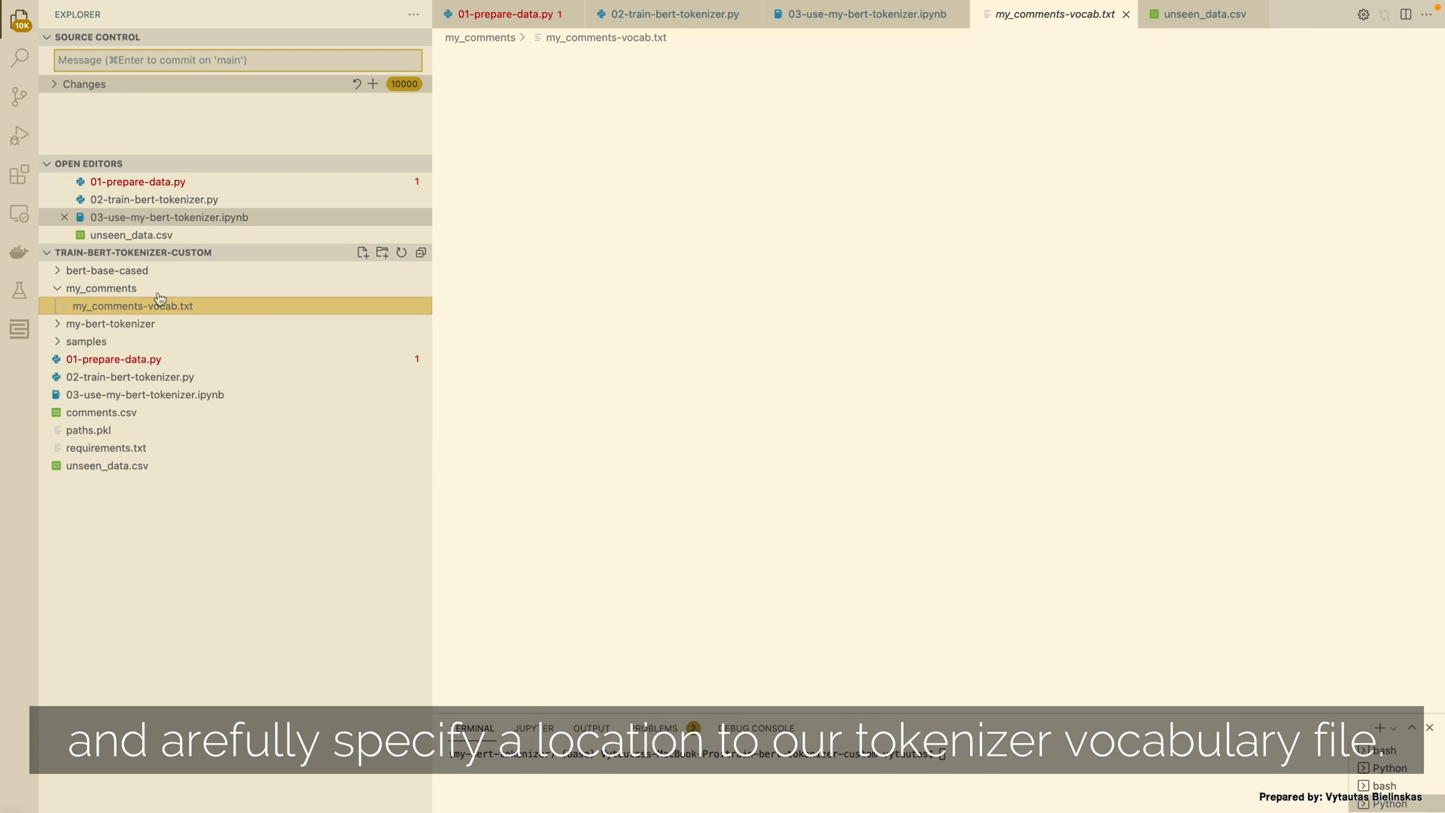
Check the my_comments vocab path, run the tokenizer cell and review its OSError
click(859, 13)
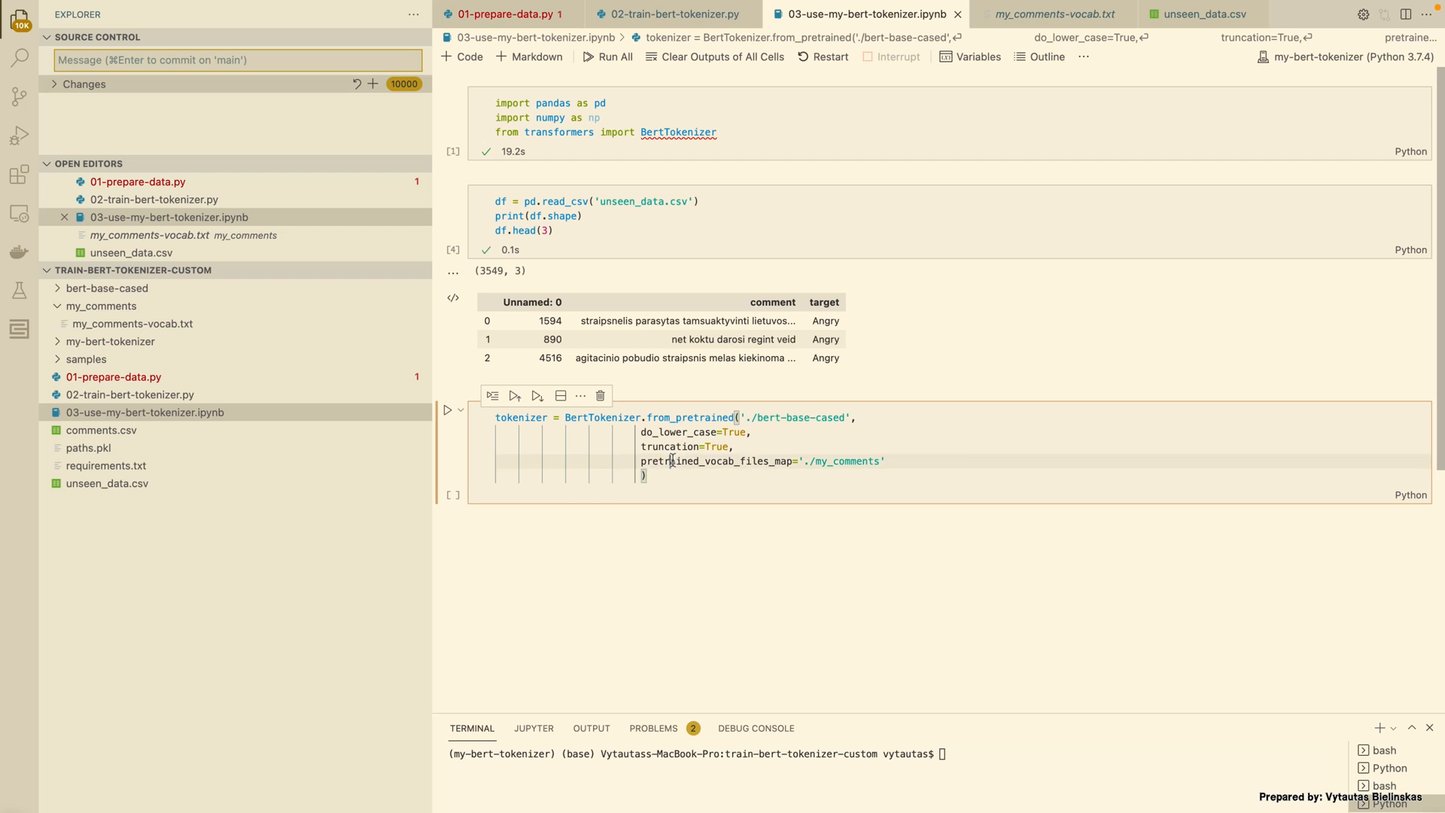
click(447, 410)
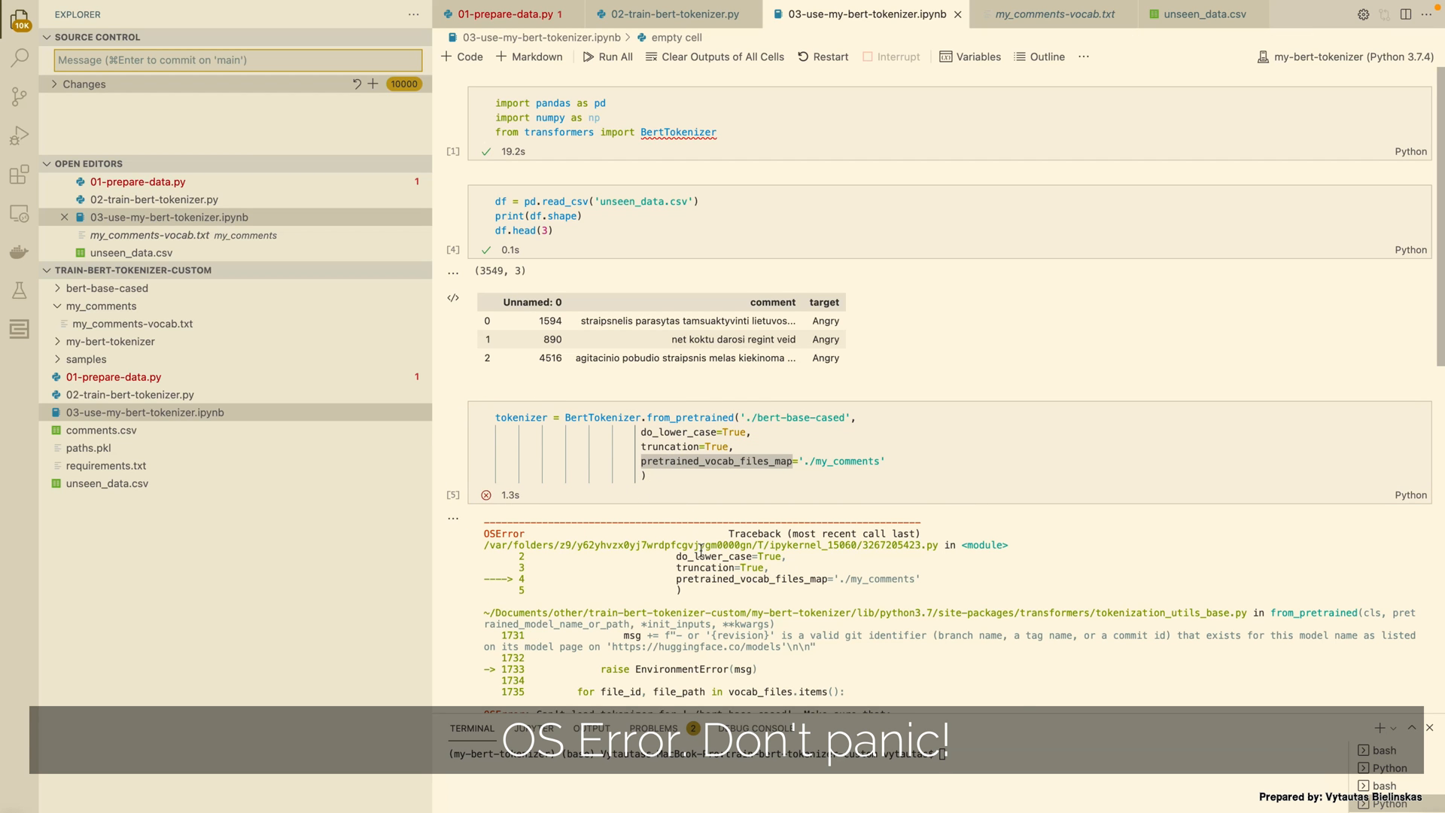
scroll(down, 3)
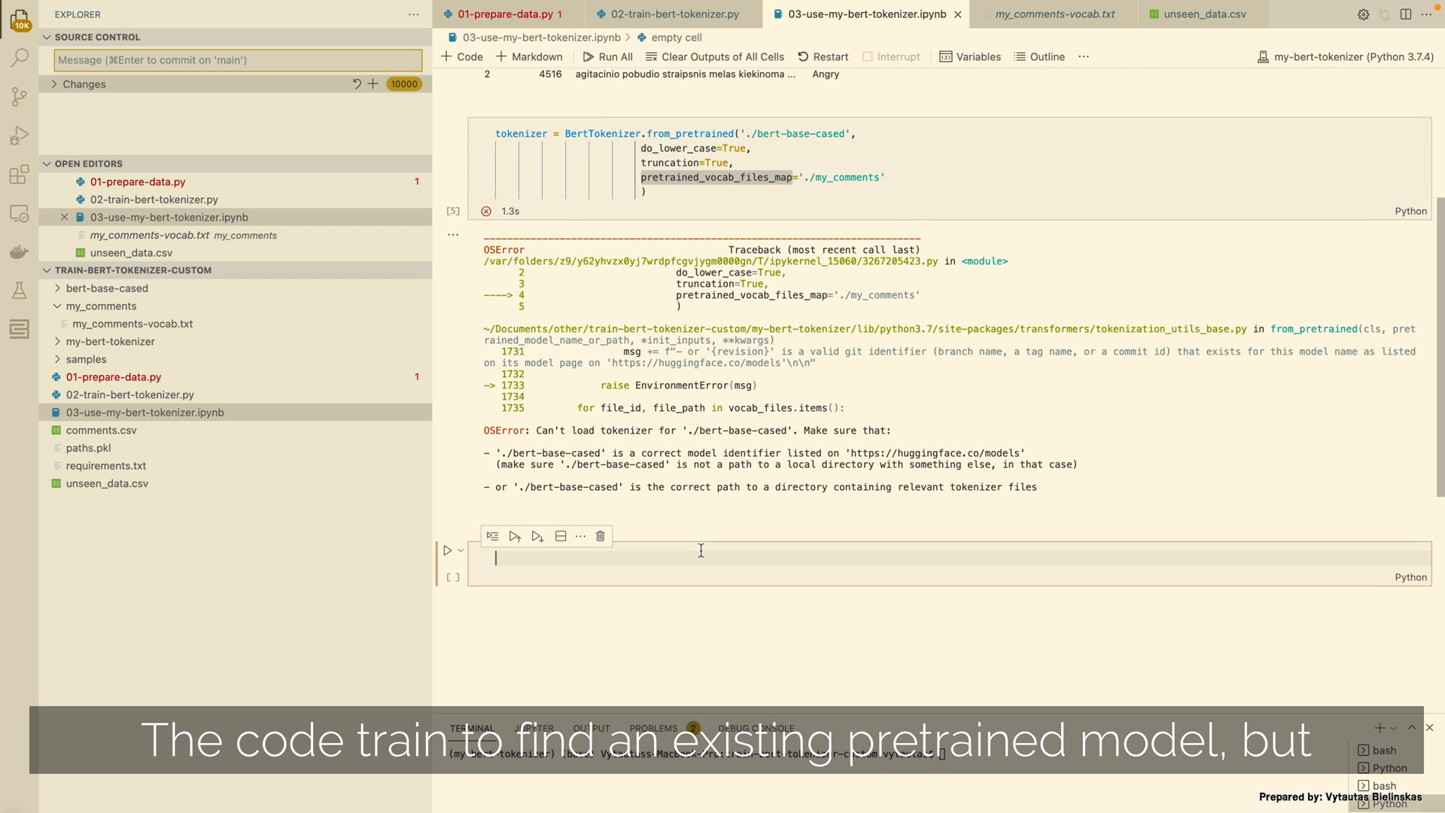
scroll(up, 3)
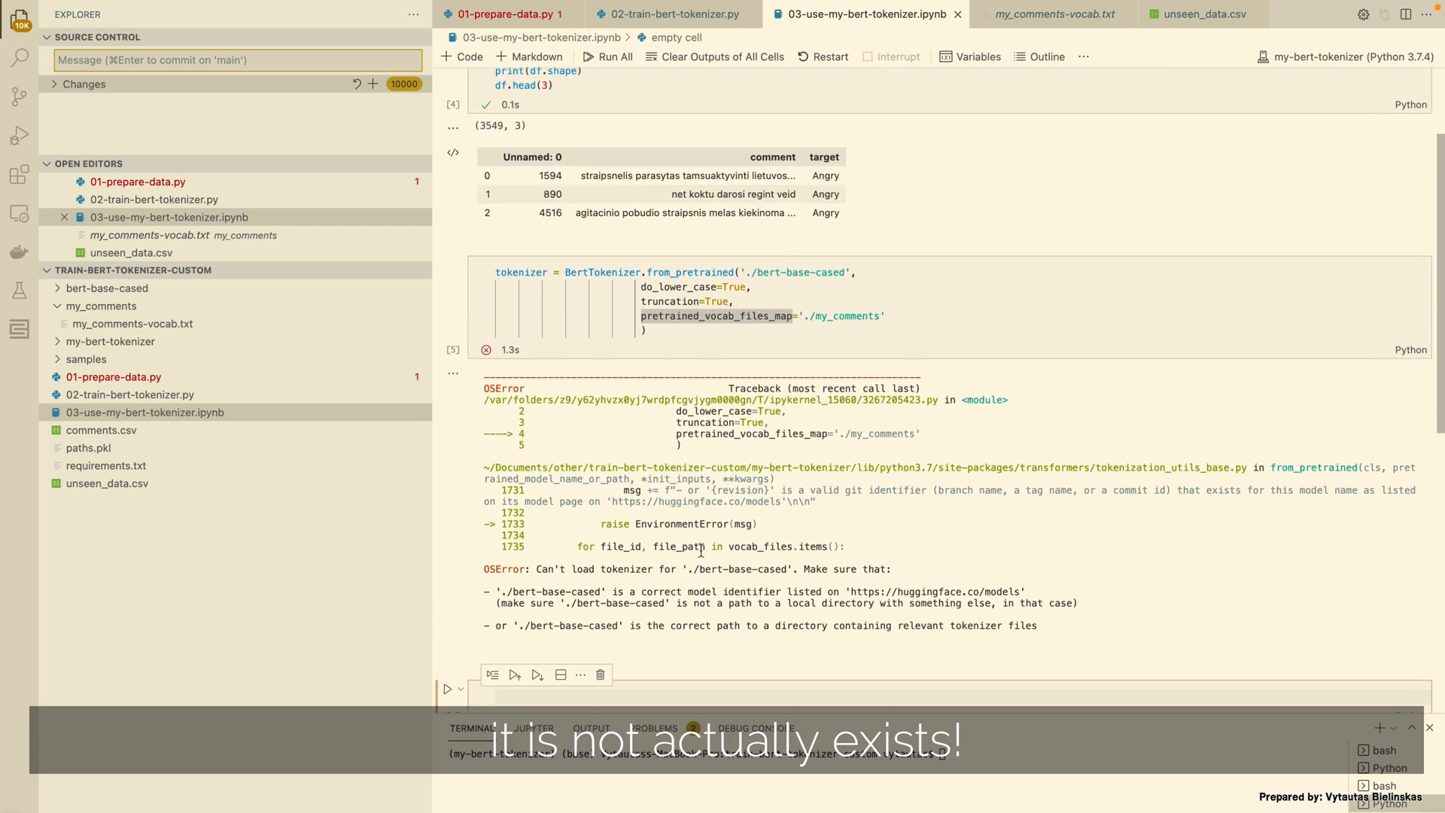
scroll(up, 3)
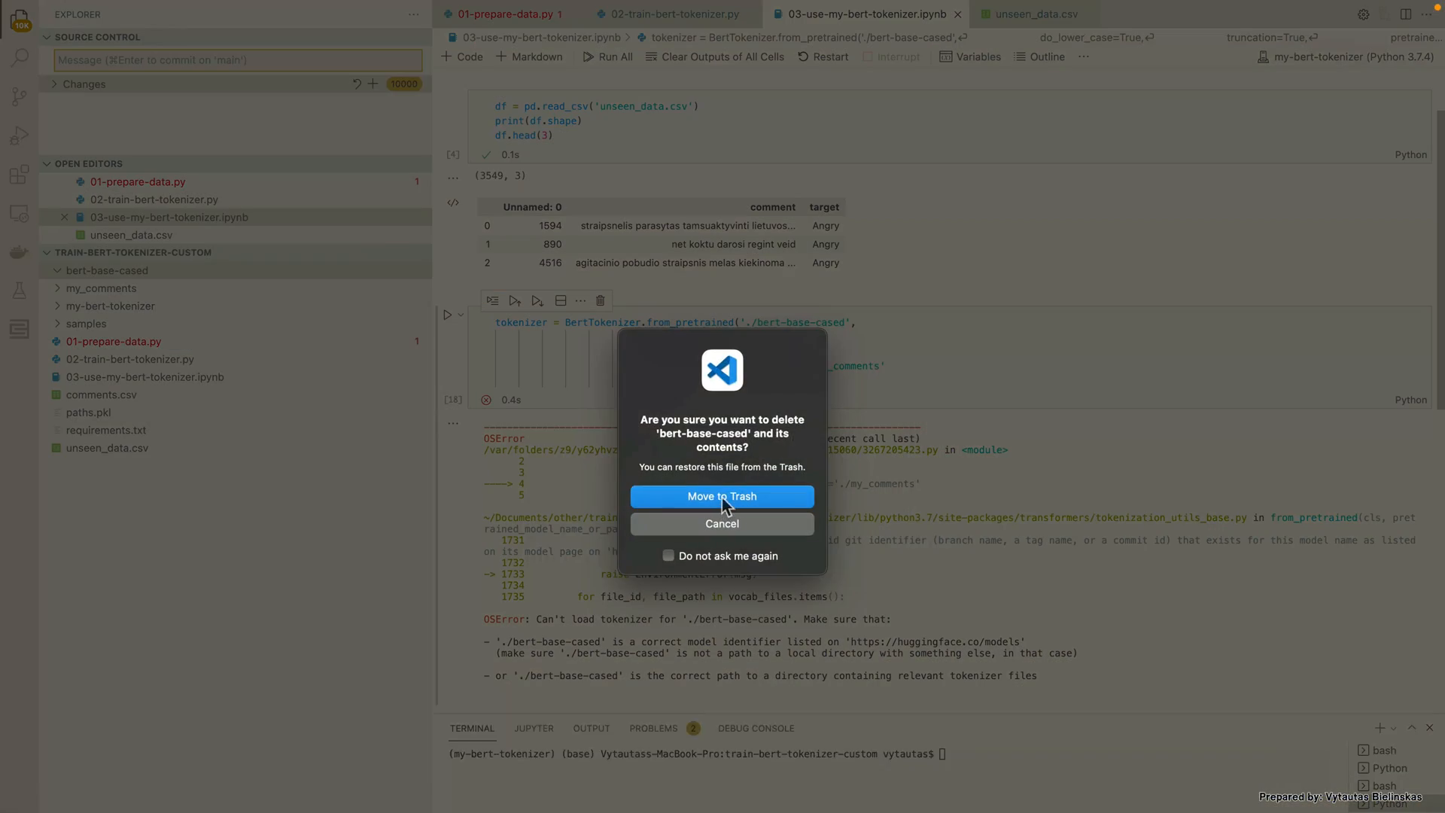
Move bert-base-cased to the trash and return to the tokenizer cell
click(721, 496)
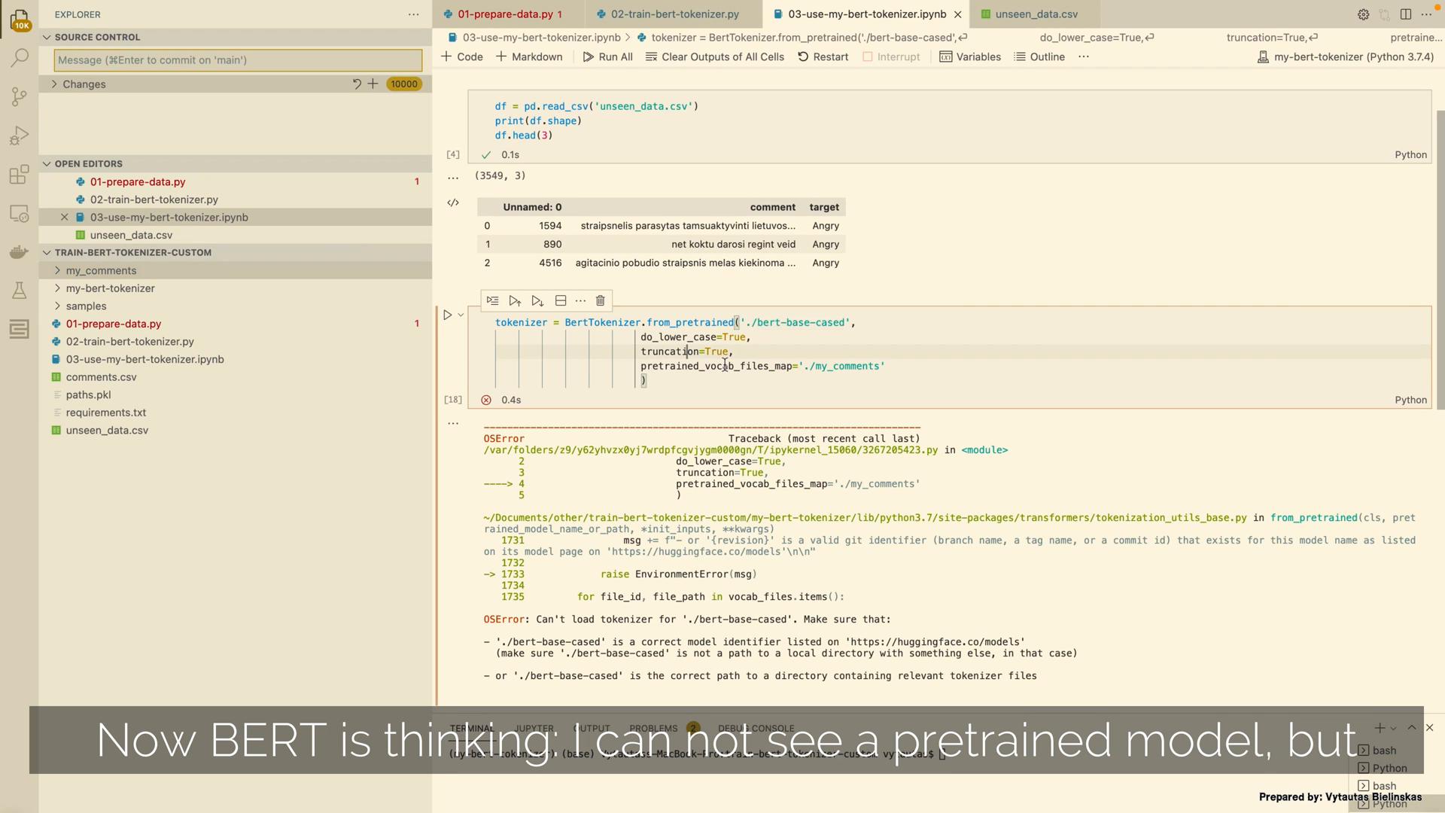
click(448, 314)
text(np.array)
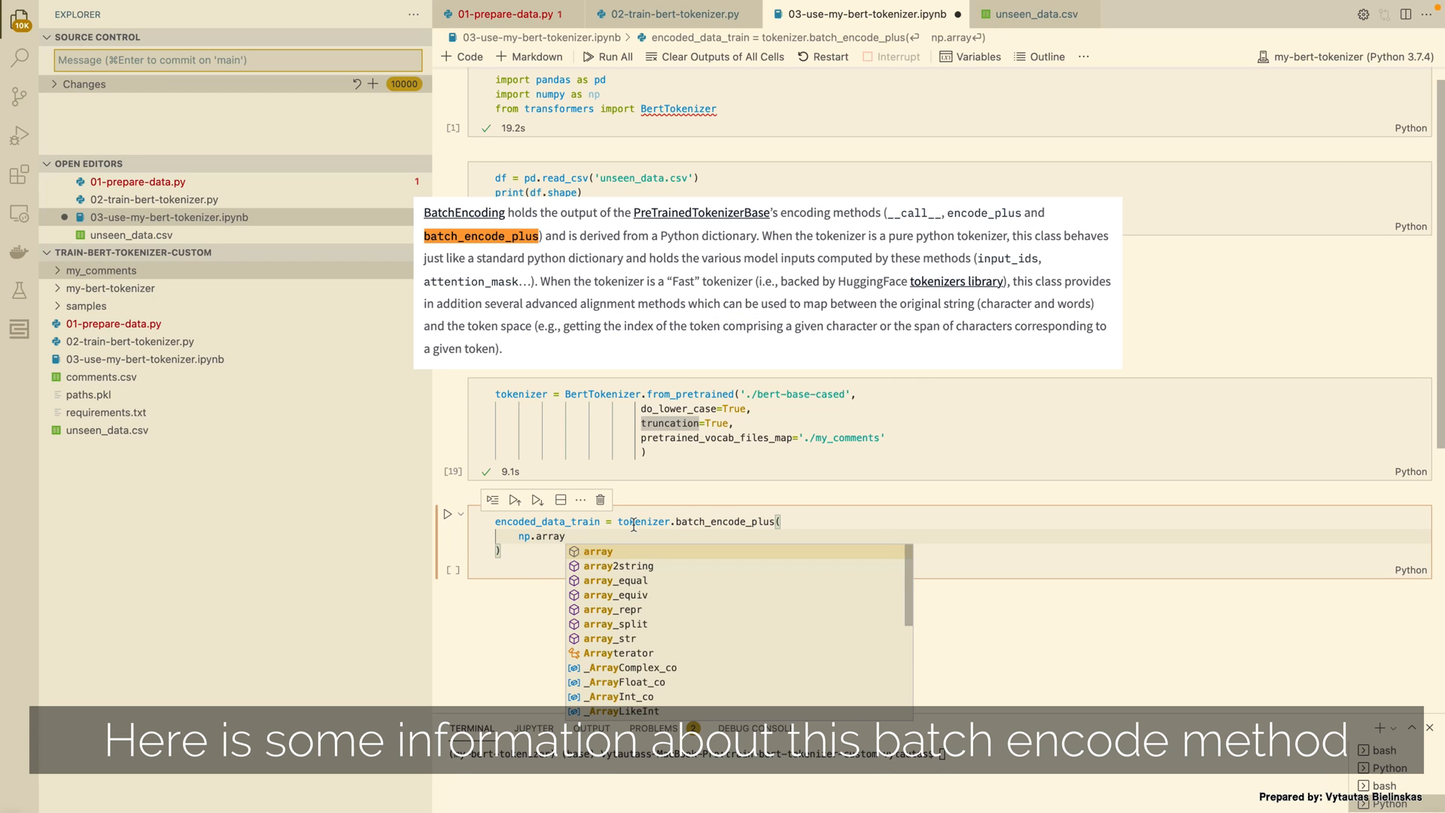
Batch-encode df.comment.values with special tokens, attention masks, max-length padding and 'pt' tensors
text((df.comment.values))
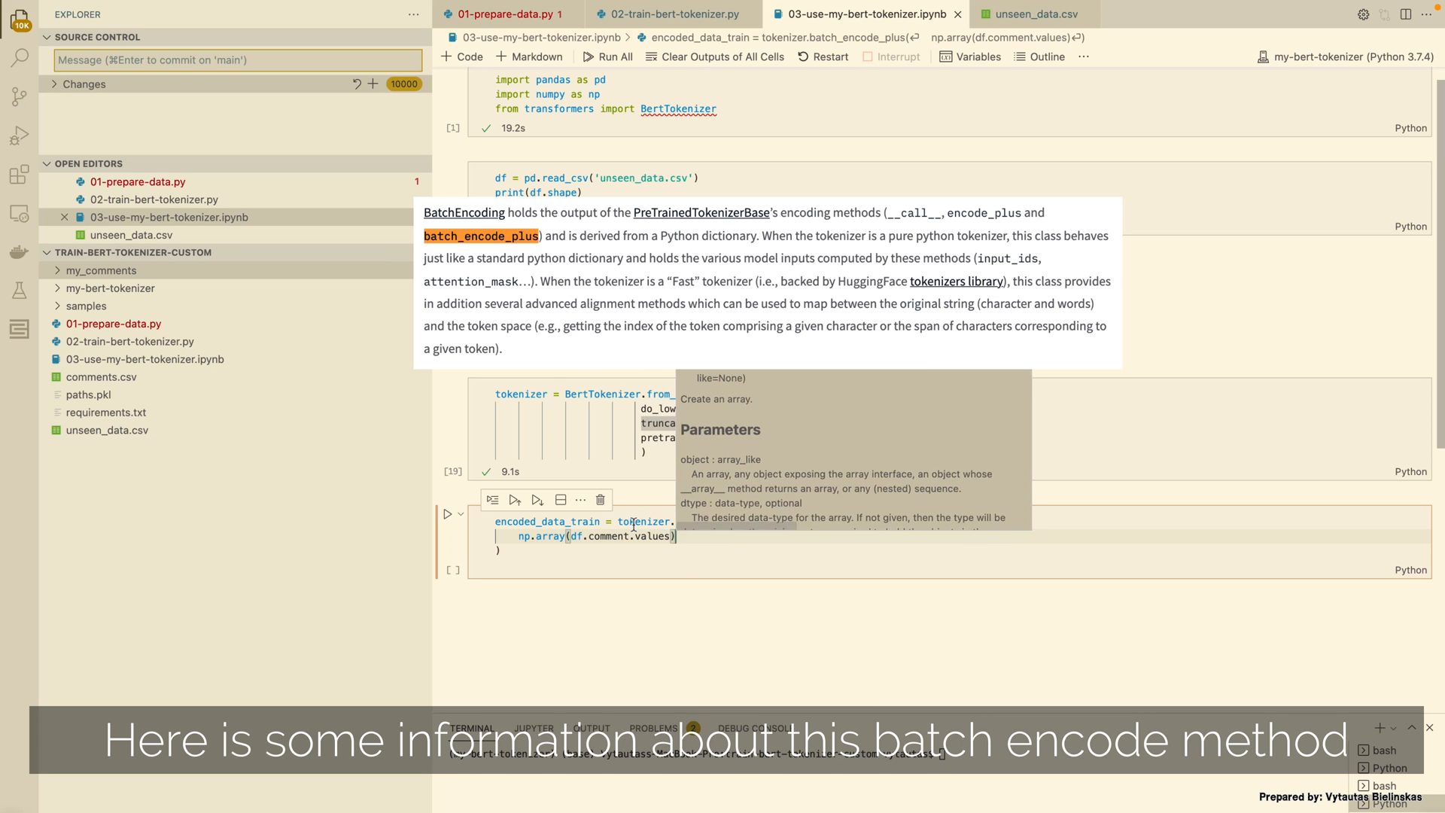
text(a)
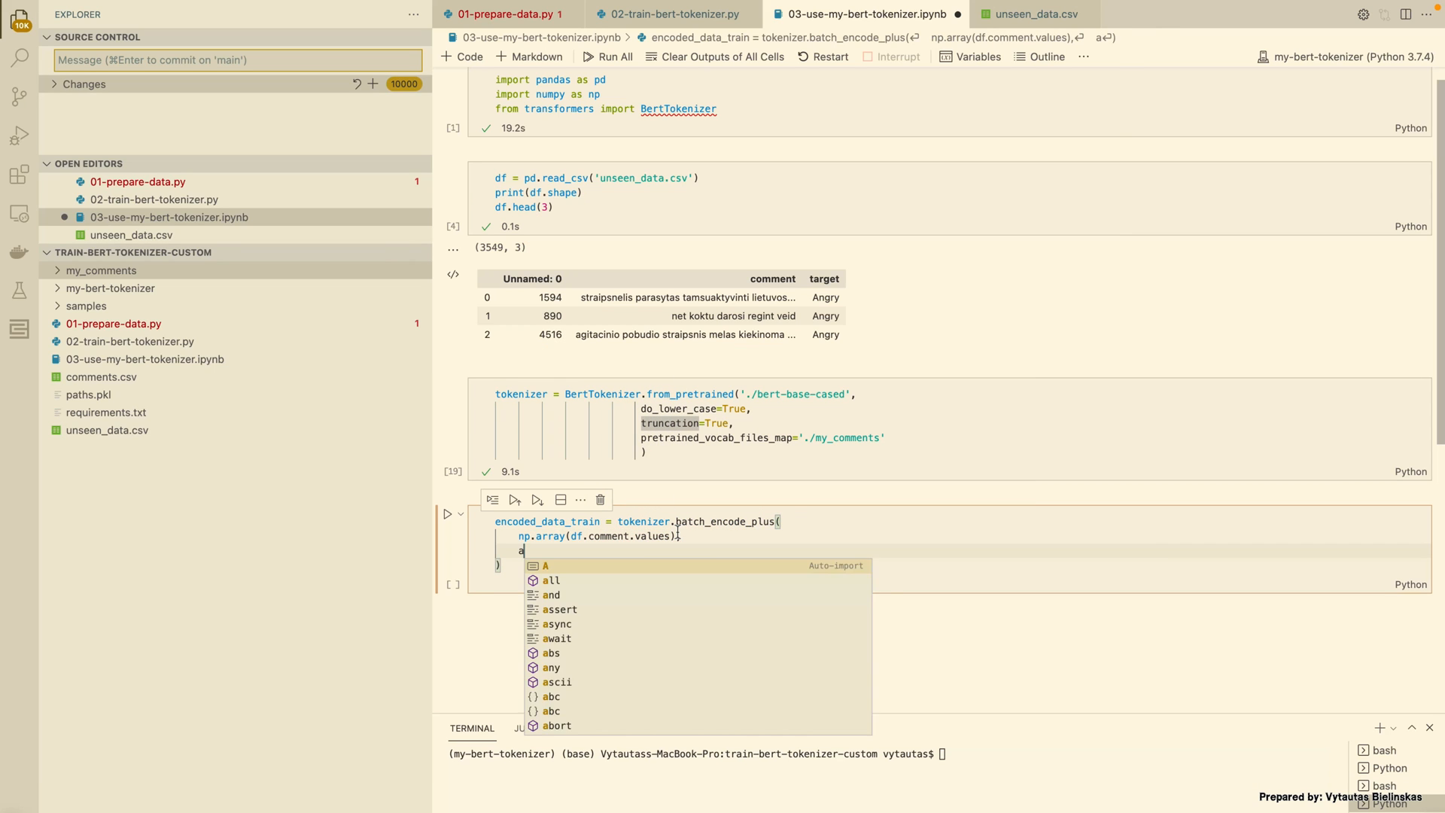
text(dd_special_tokens=)
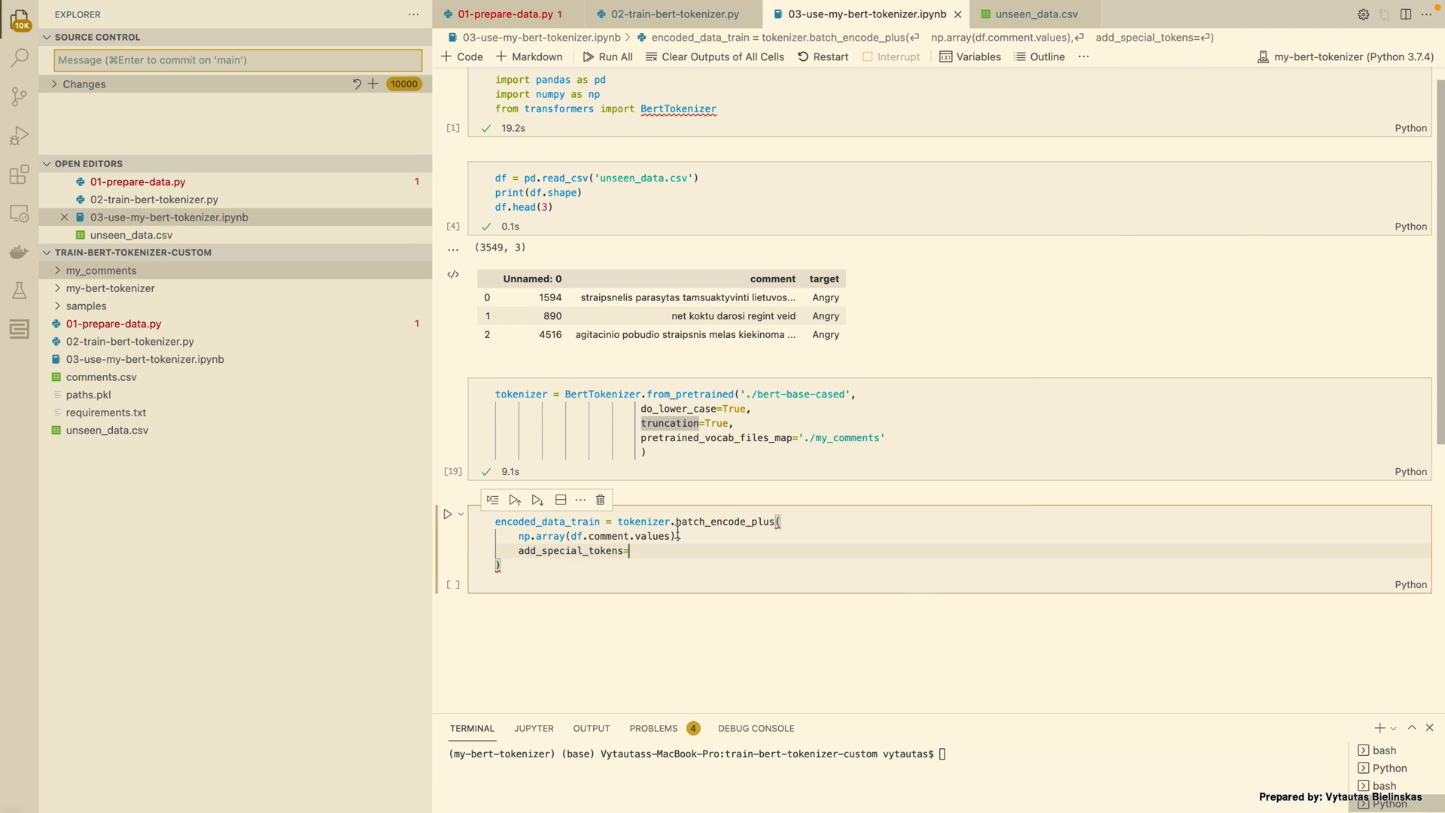
text(True,)
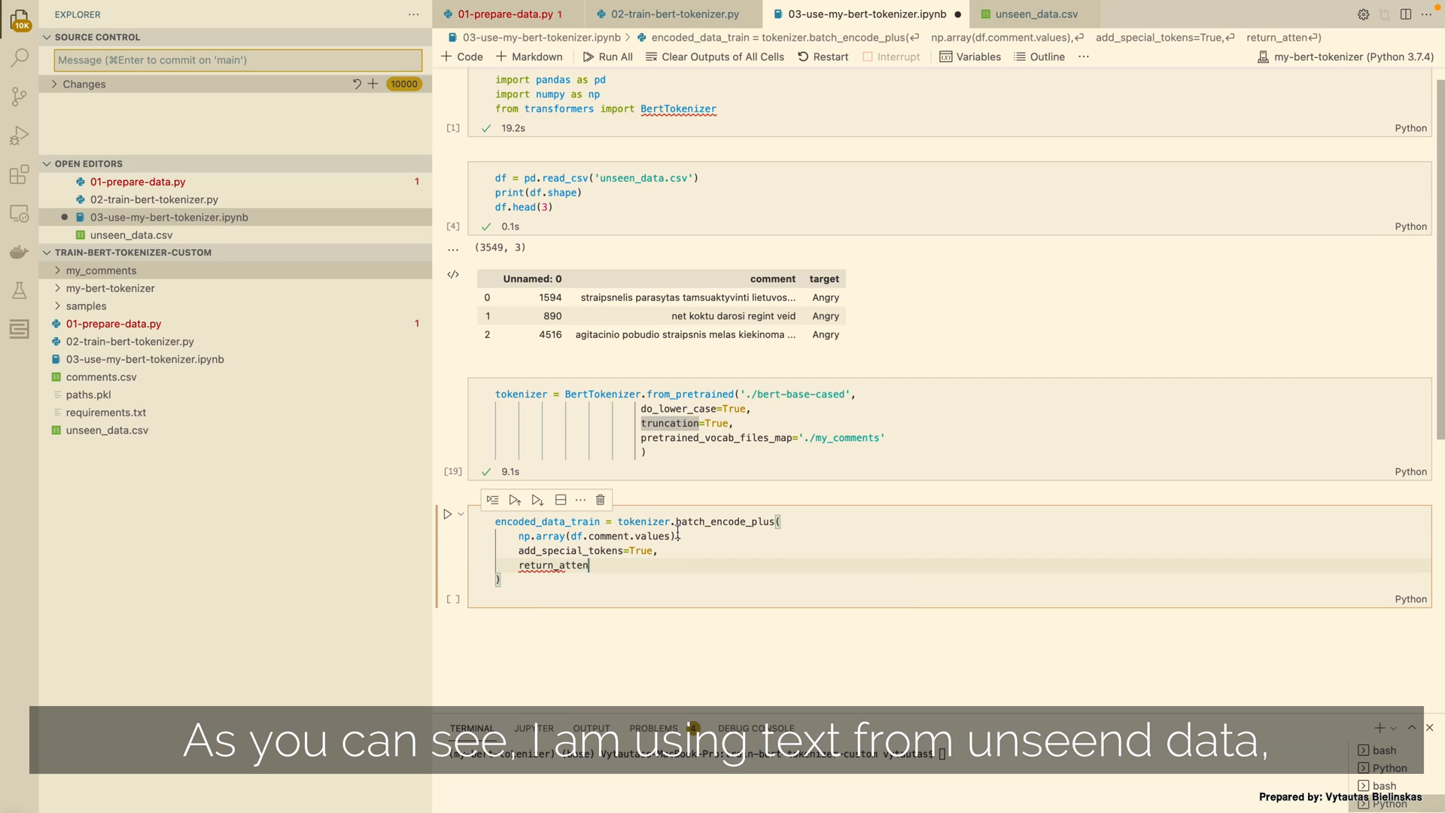
text(tion_mask=True,)
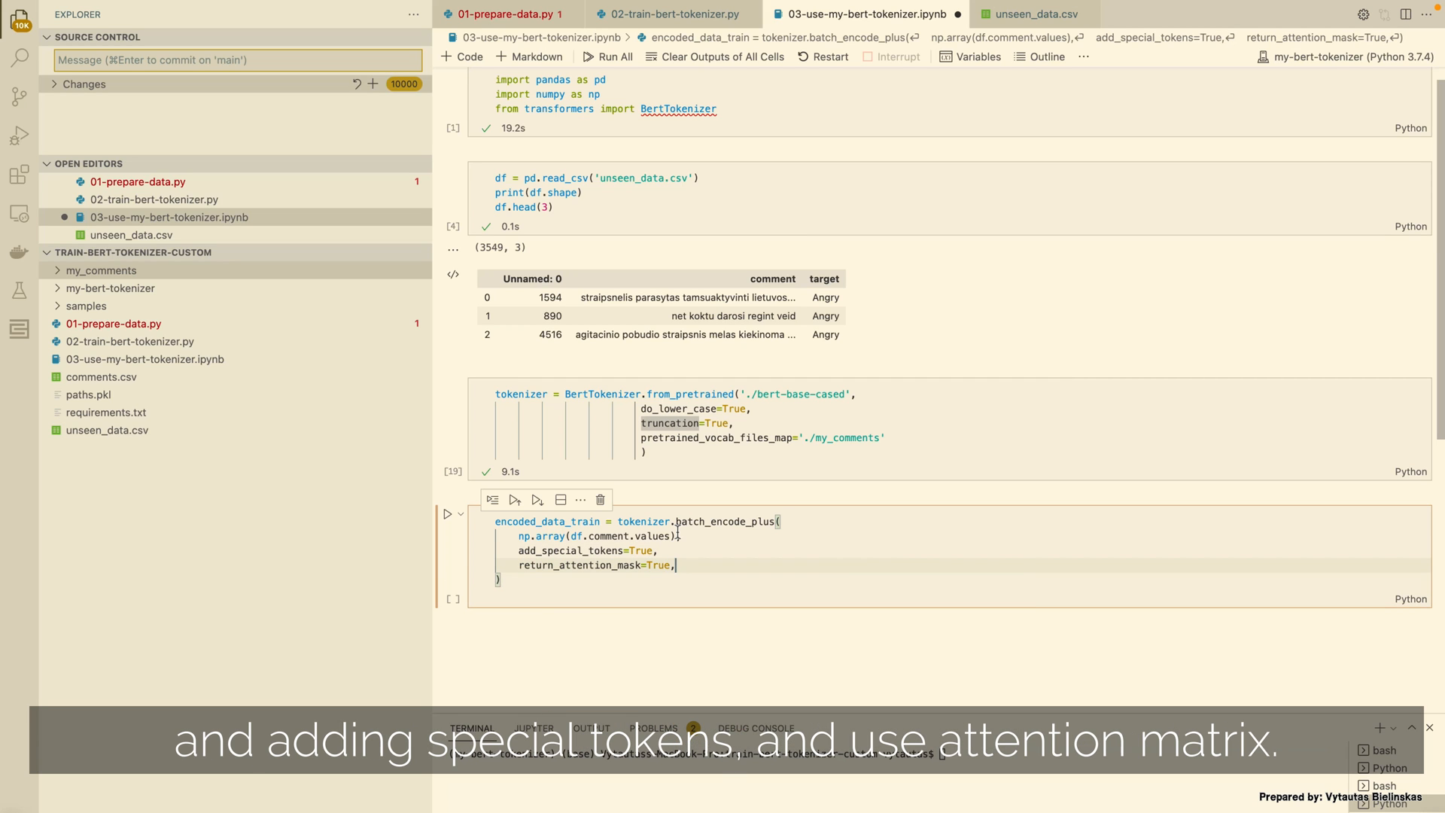
text(pad_to_max_lenght=True,)
text(return_tensors=)
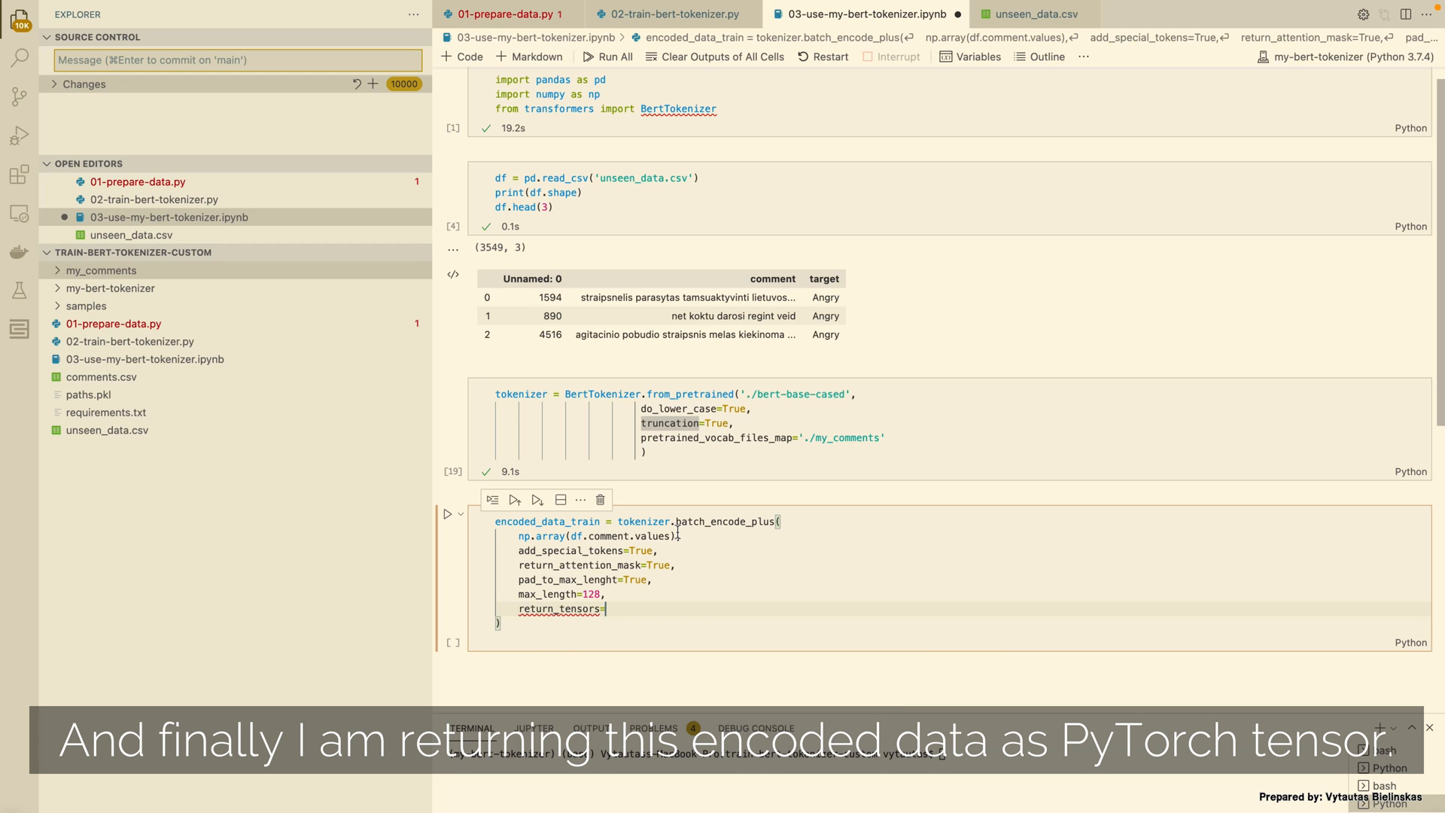
text('pt')
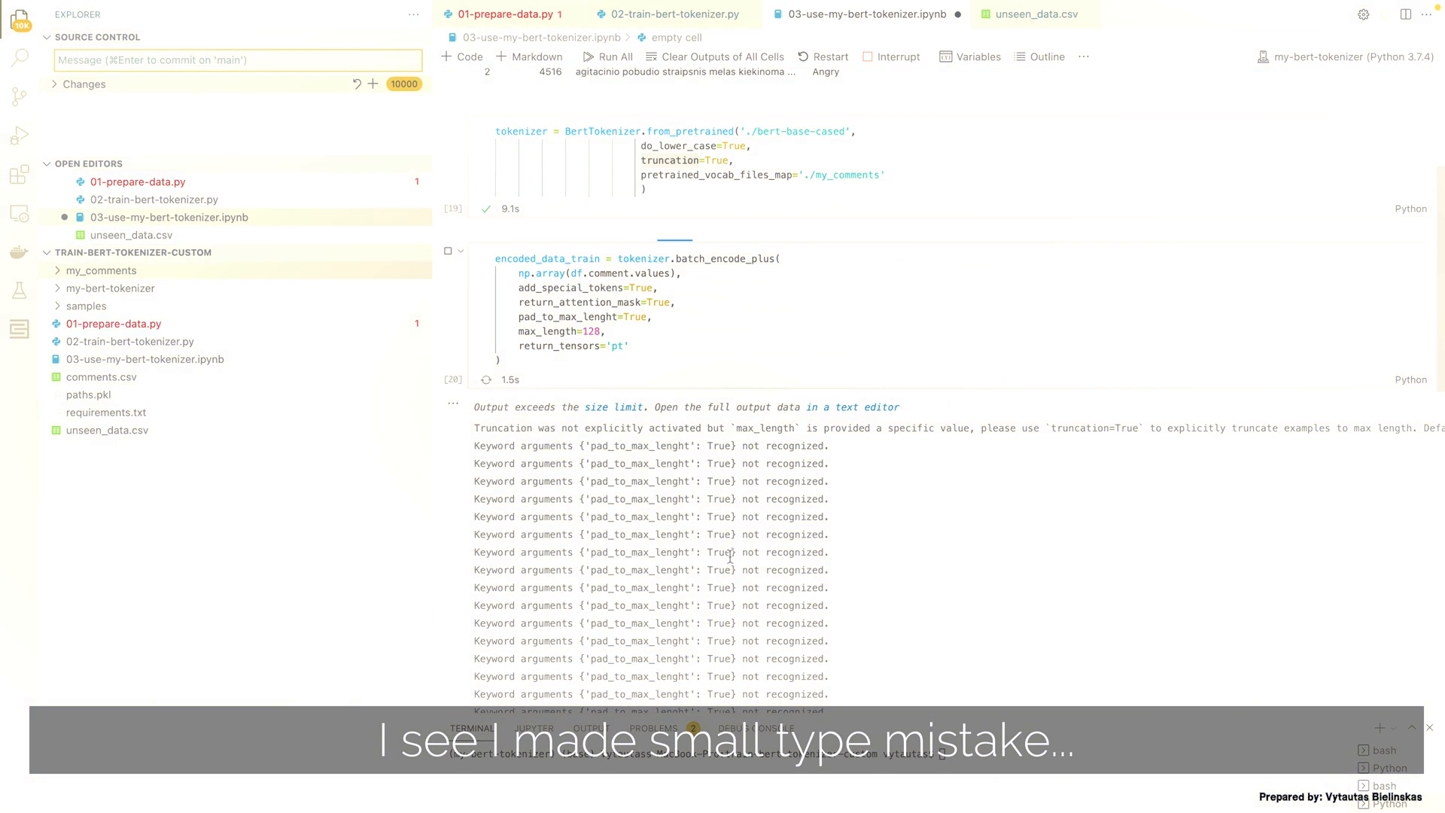
Scroll up through the notebook output and switch to 01-prepare-data.py
scroll(up, 3)
text(t)
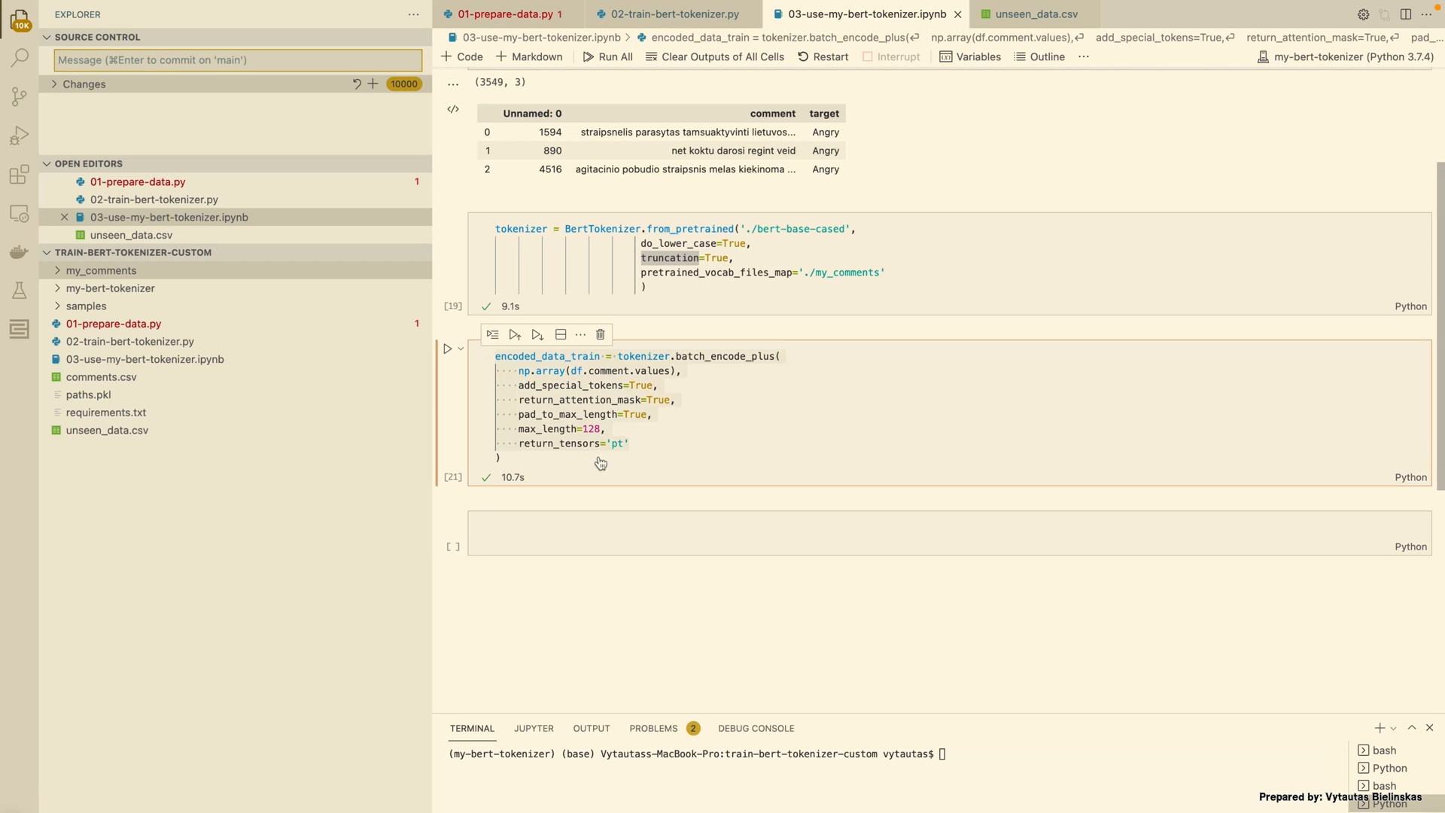
scroll(up, 3)
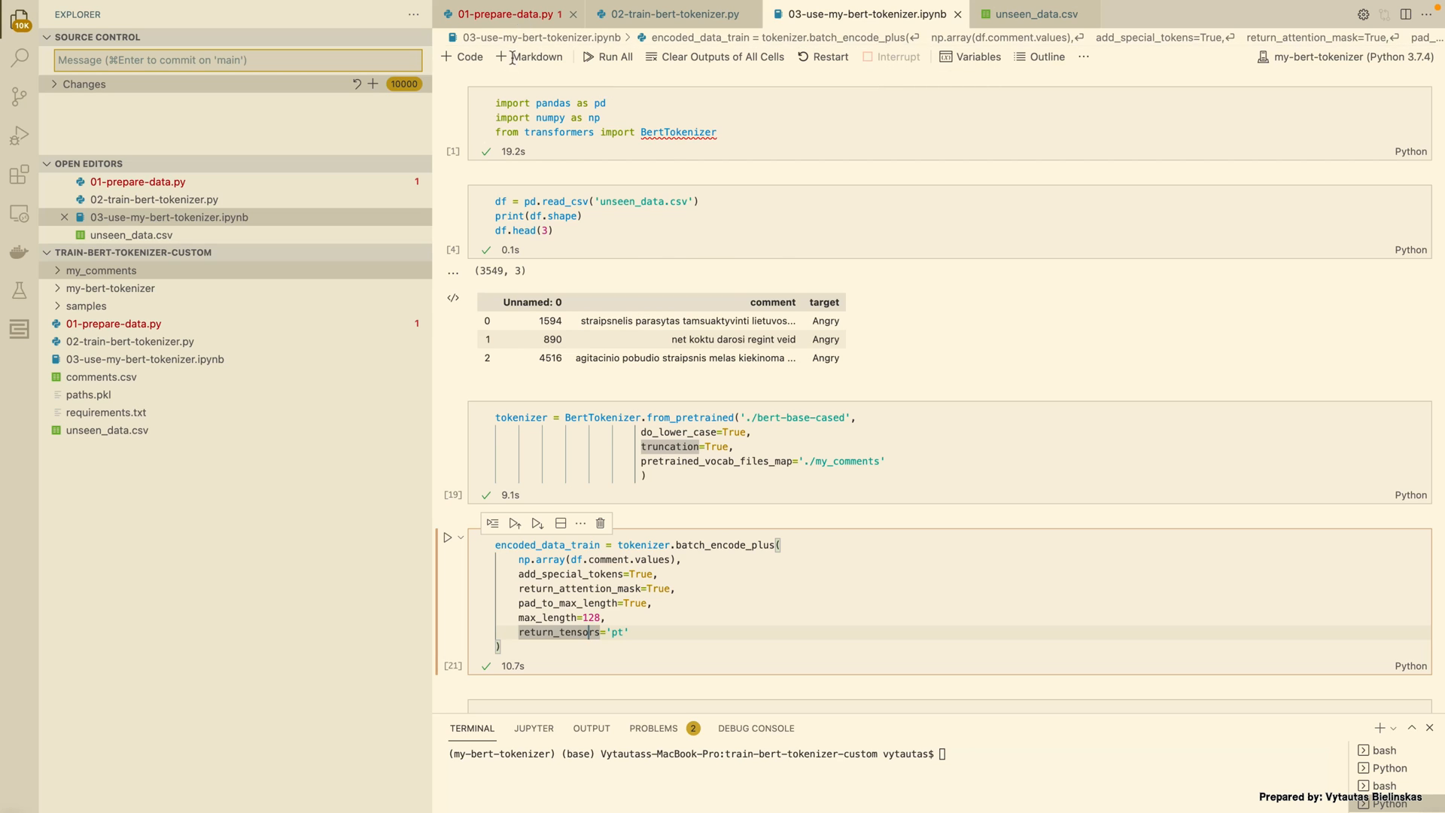
click(505, 13)
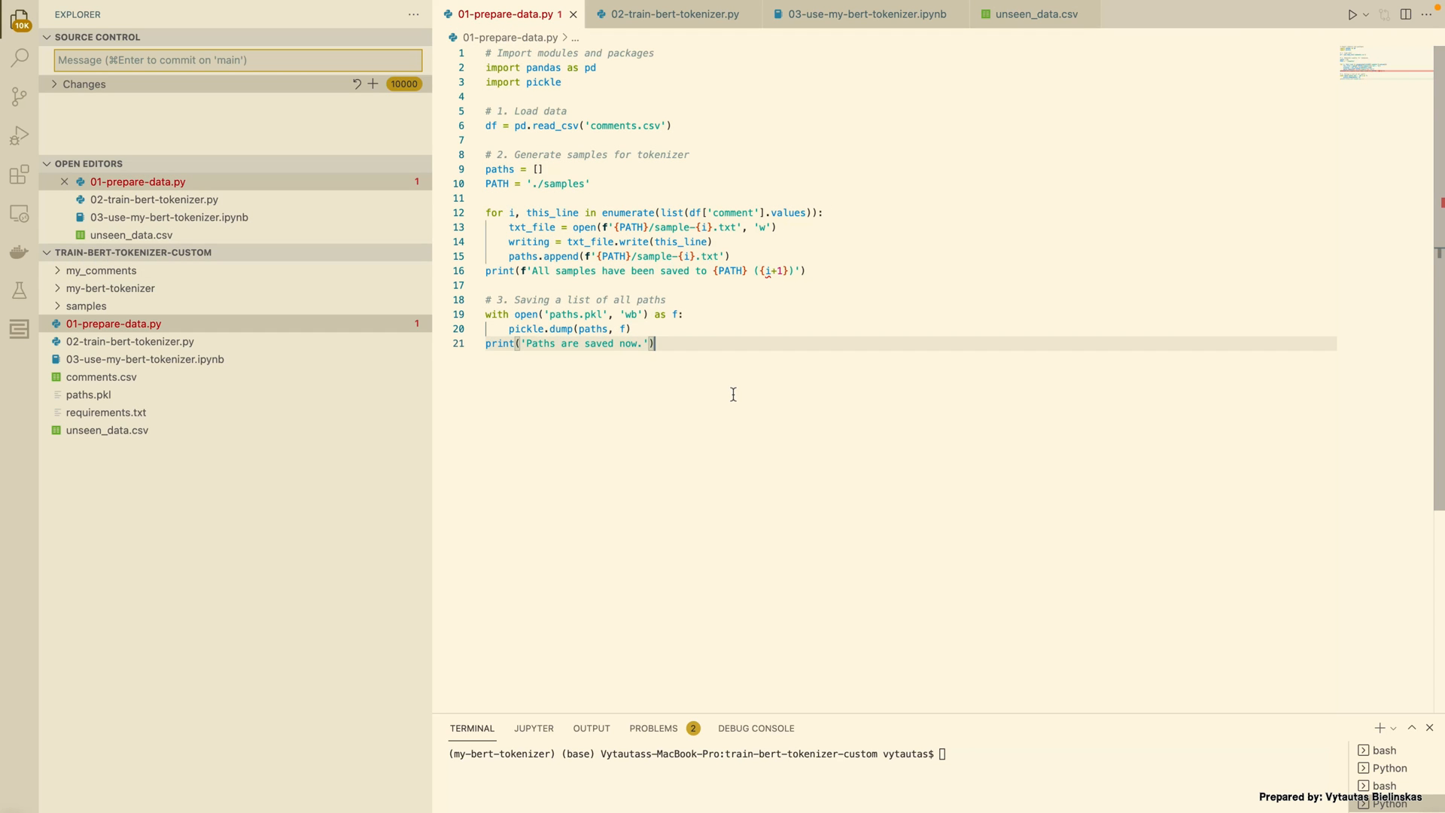
View 02-train-bert-tokenizer.py, then return to 03-use-my-bert-tokenizer.ipynb
click(671, 13)
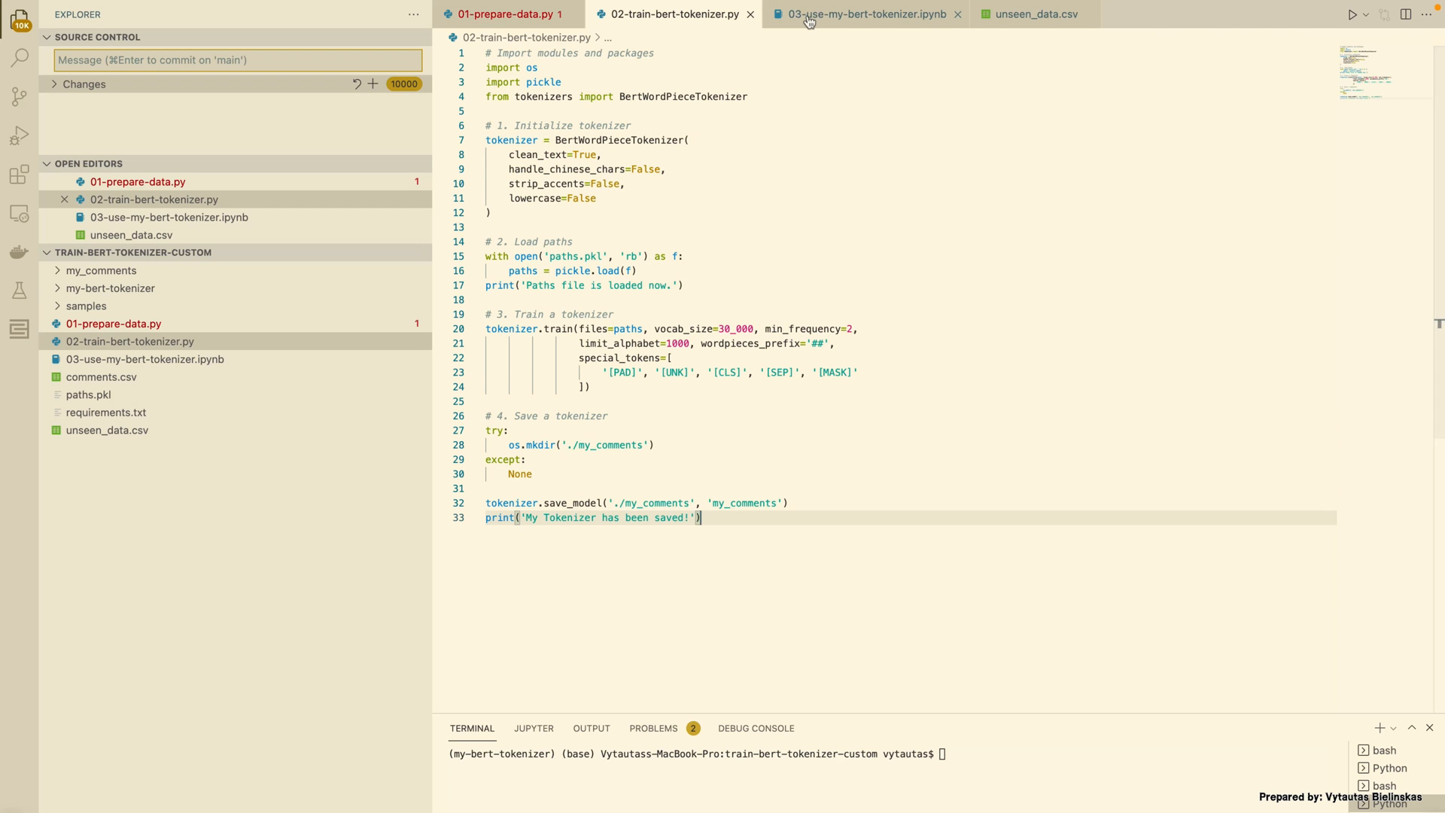
click(861, 13)
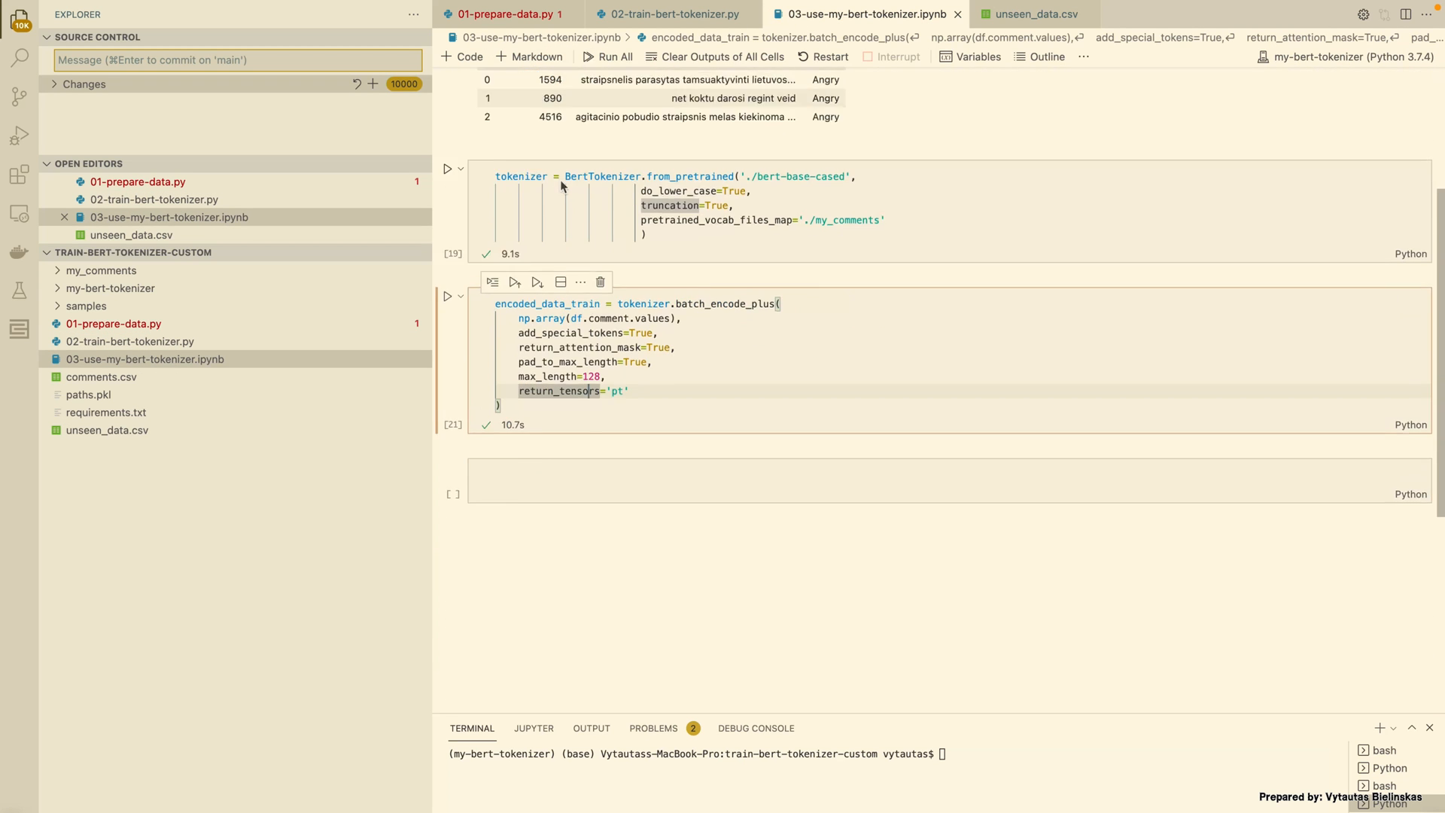